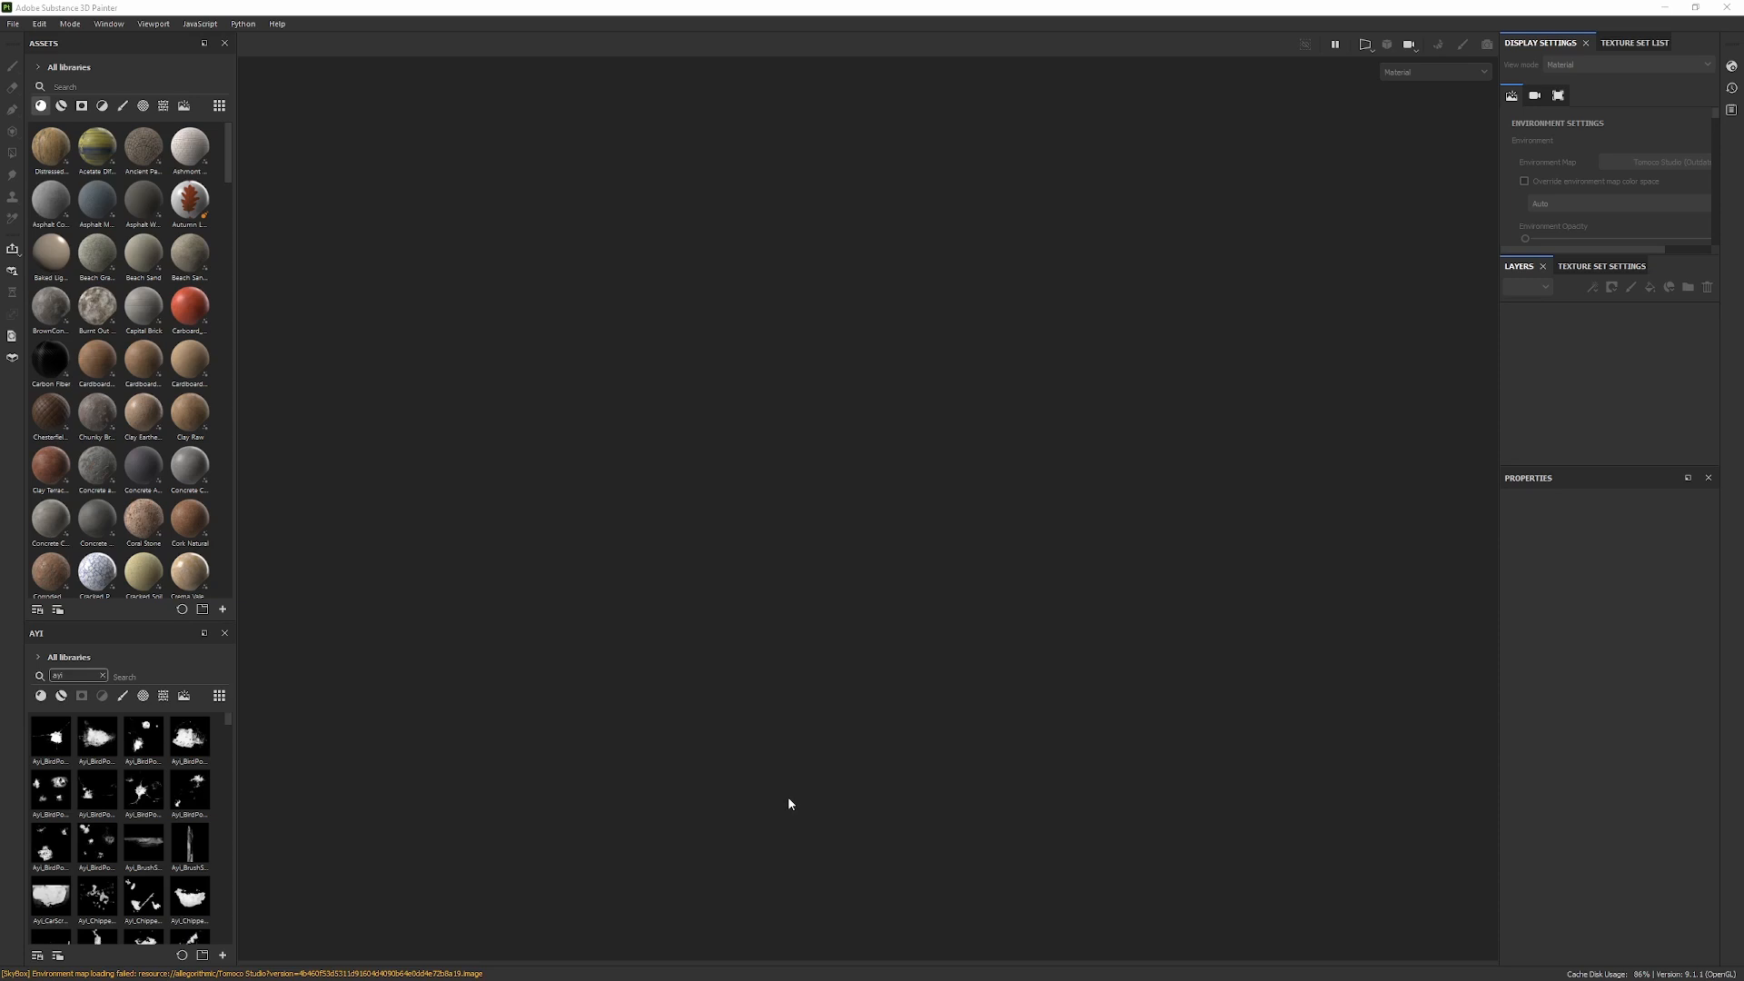
mouse_move(31, 182)
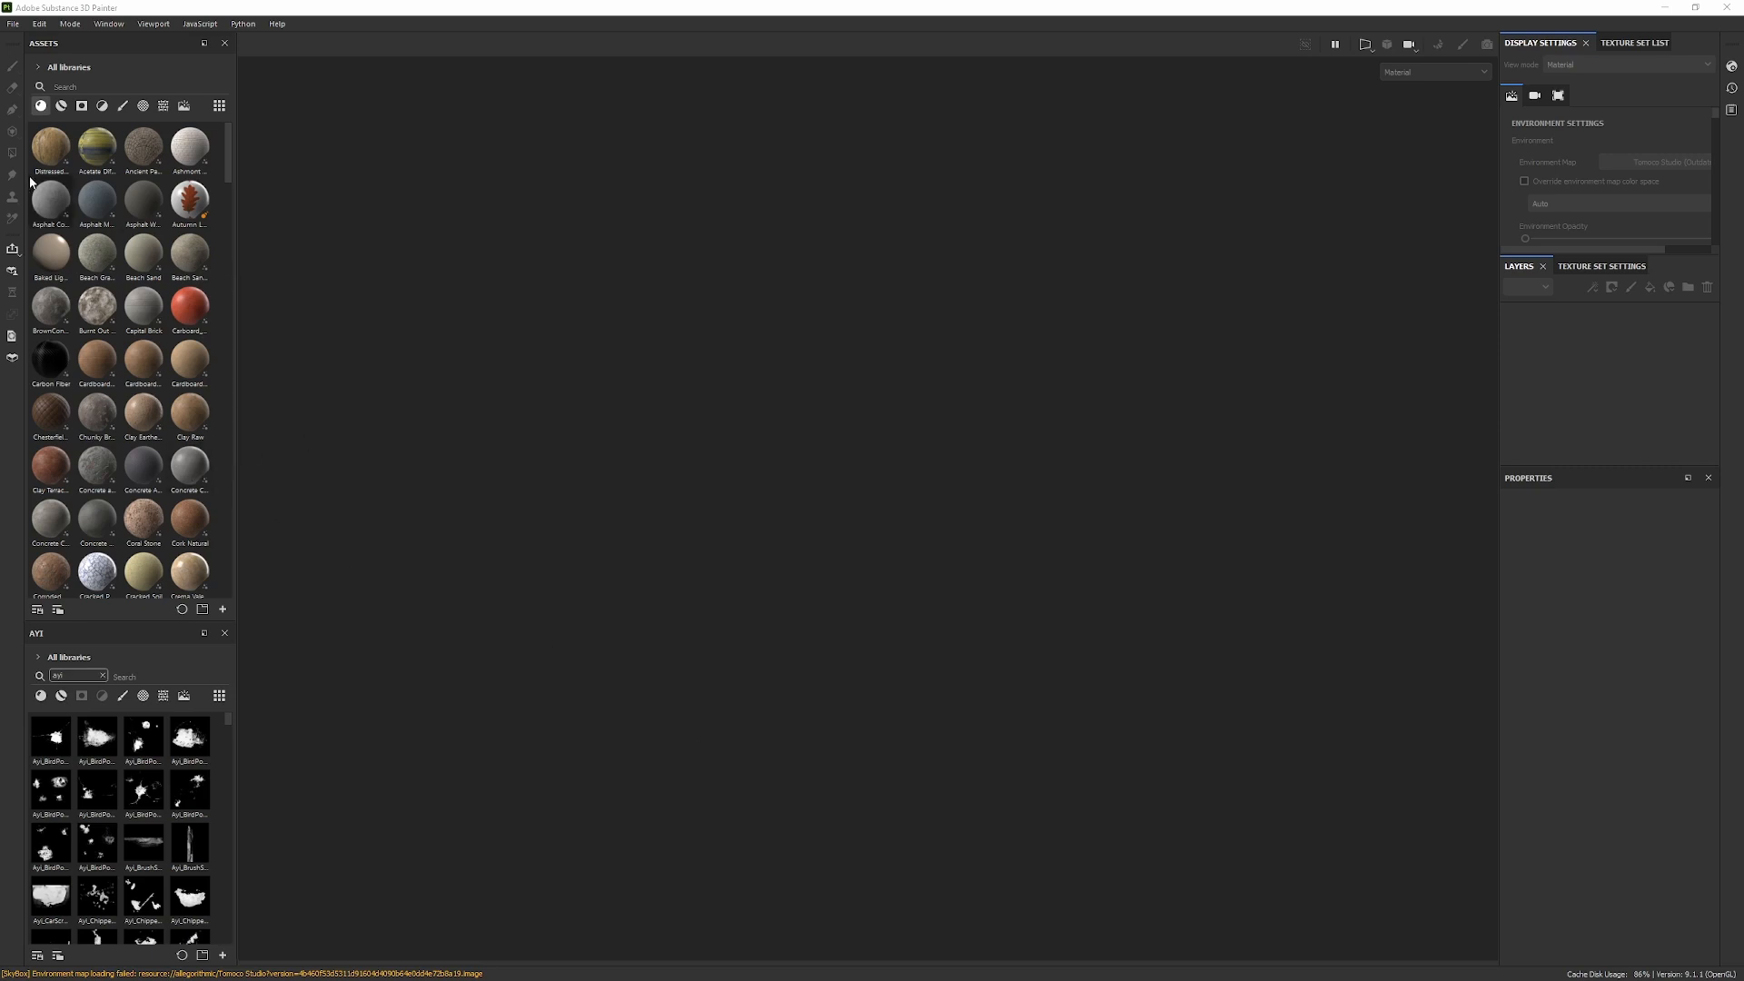
- Show the Camera section of Display Settings for the MeetMat scene
left_click(12, 23)
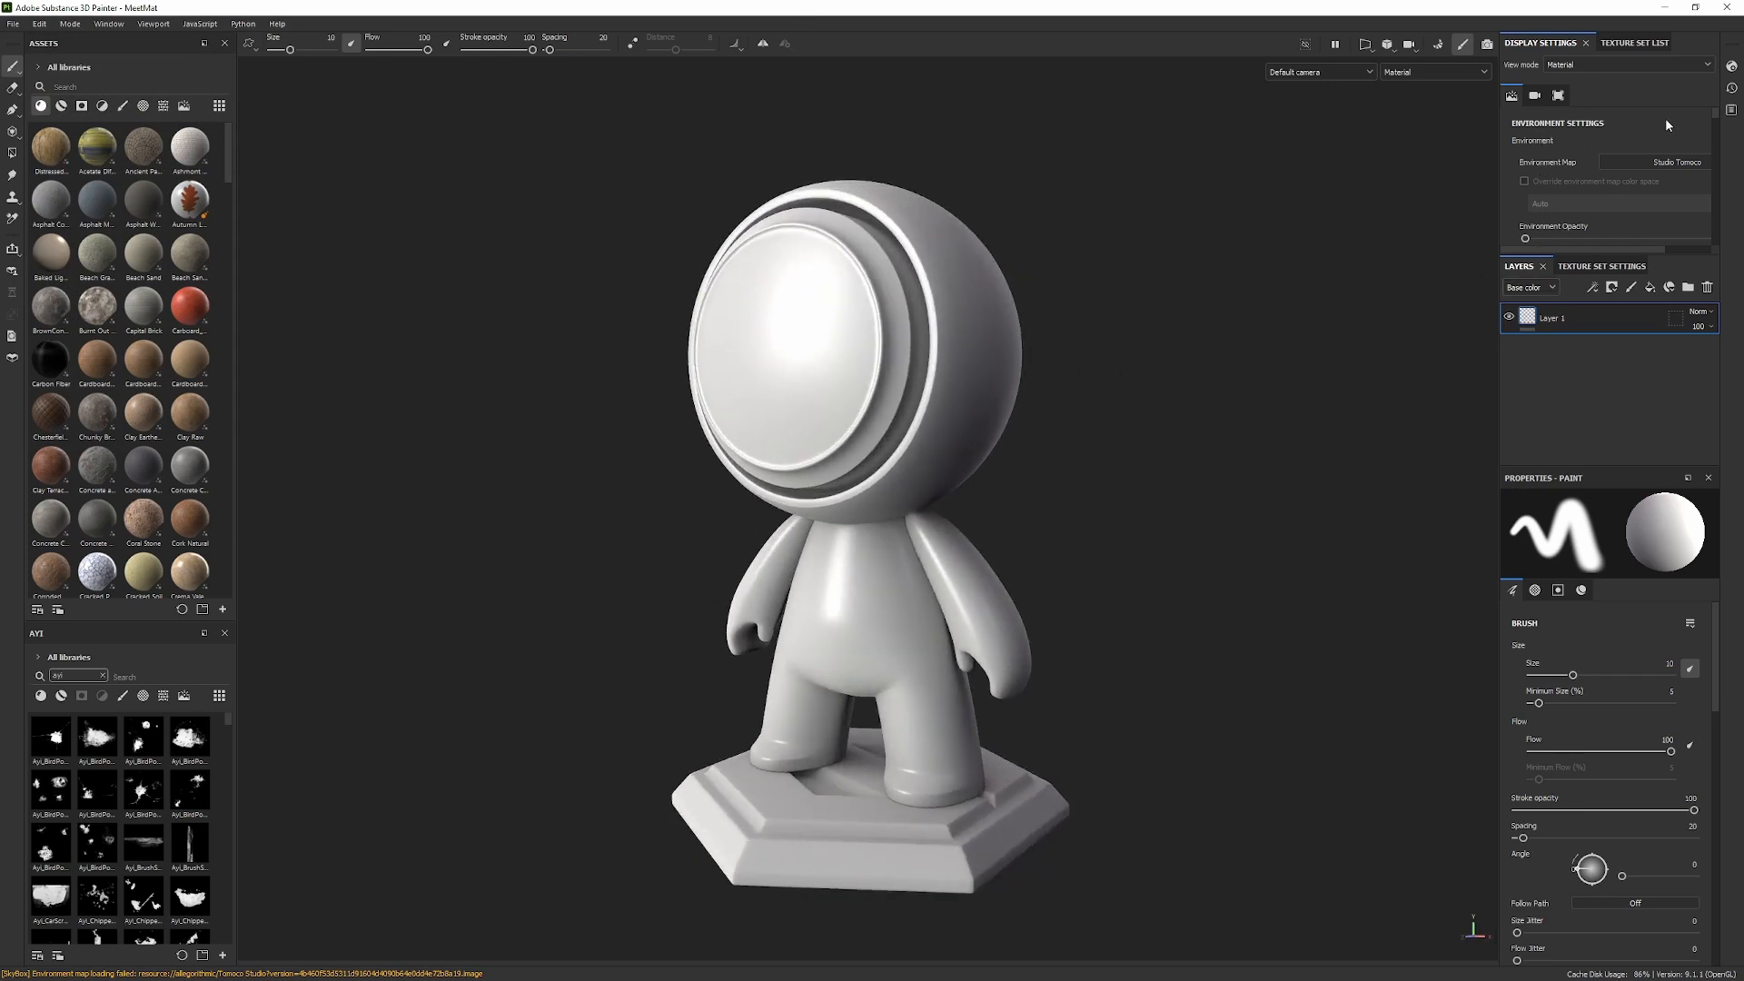
mouse_move(721, 319)
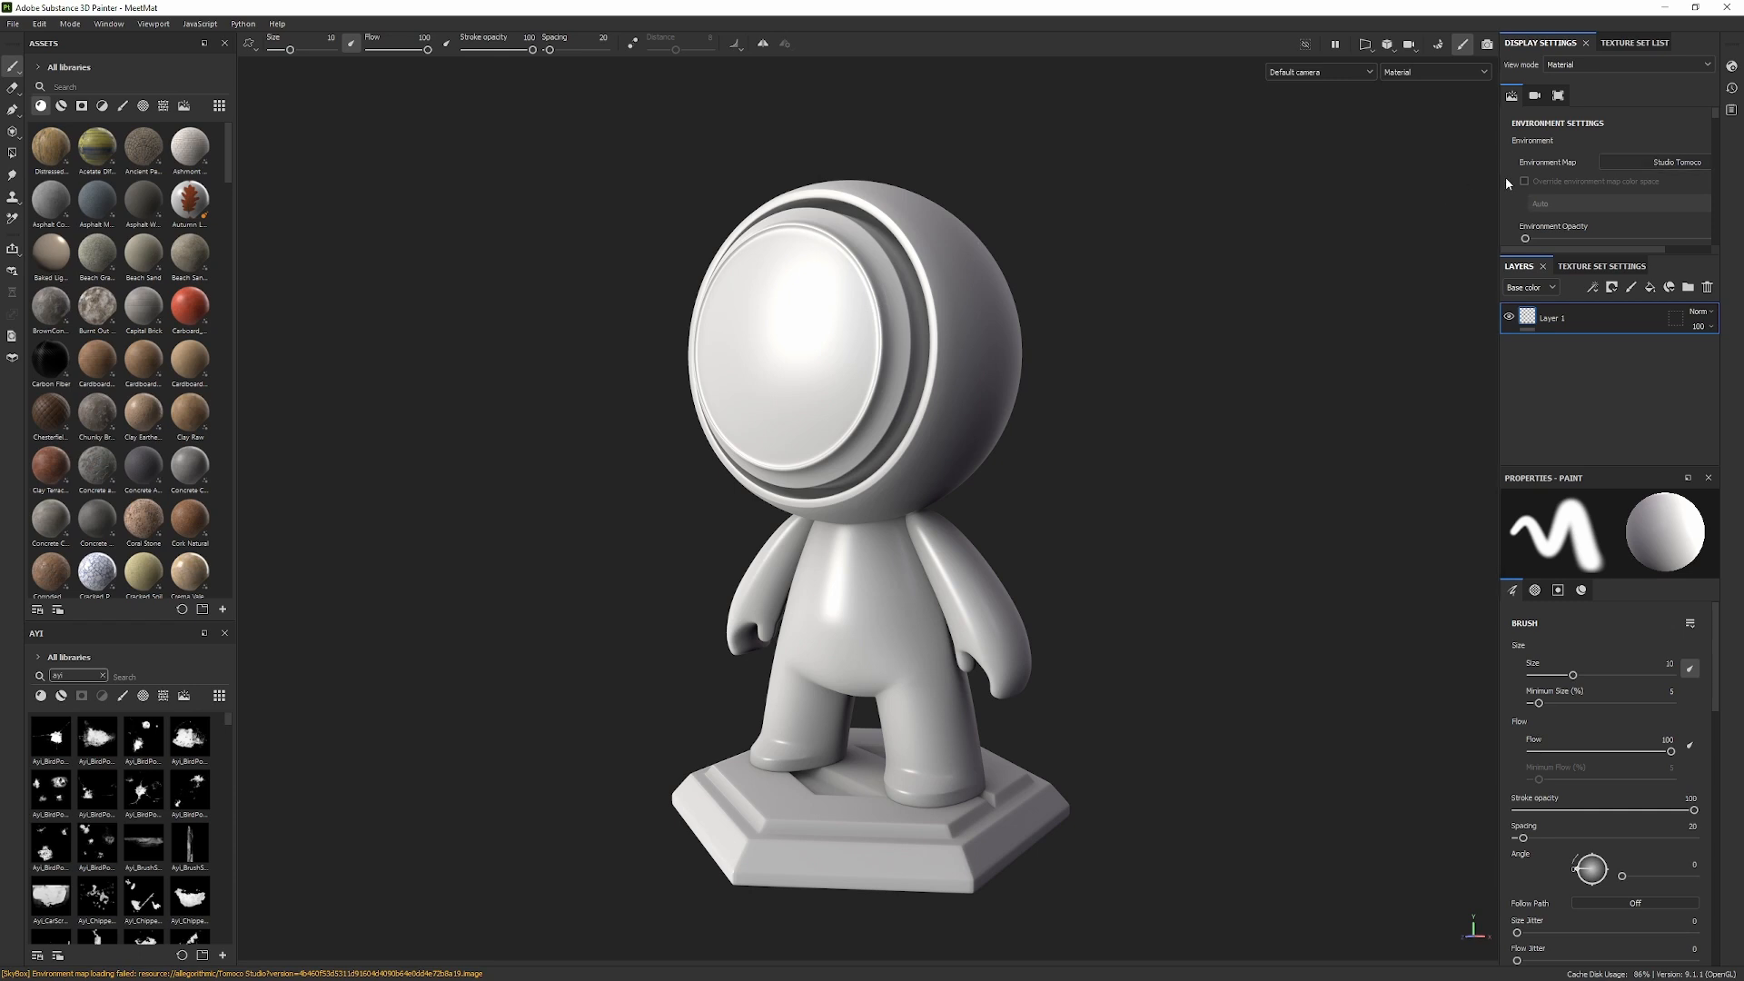
left_click(1535, 95)
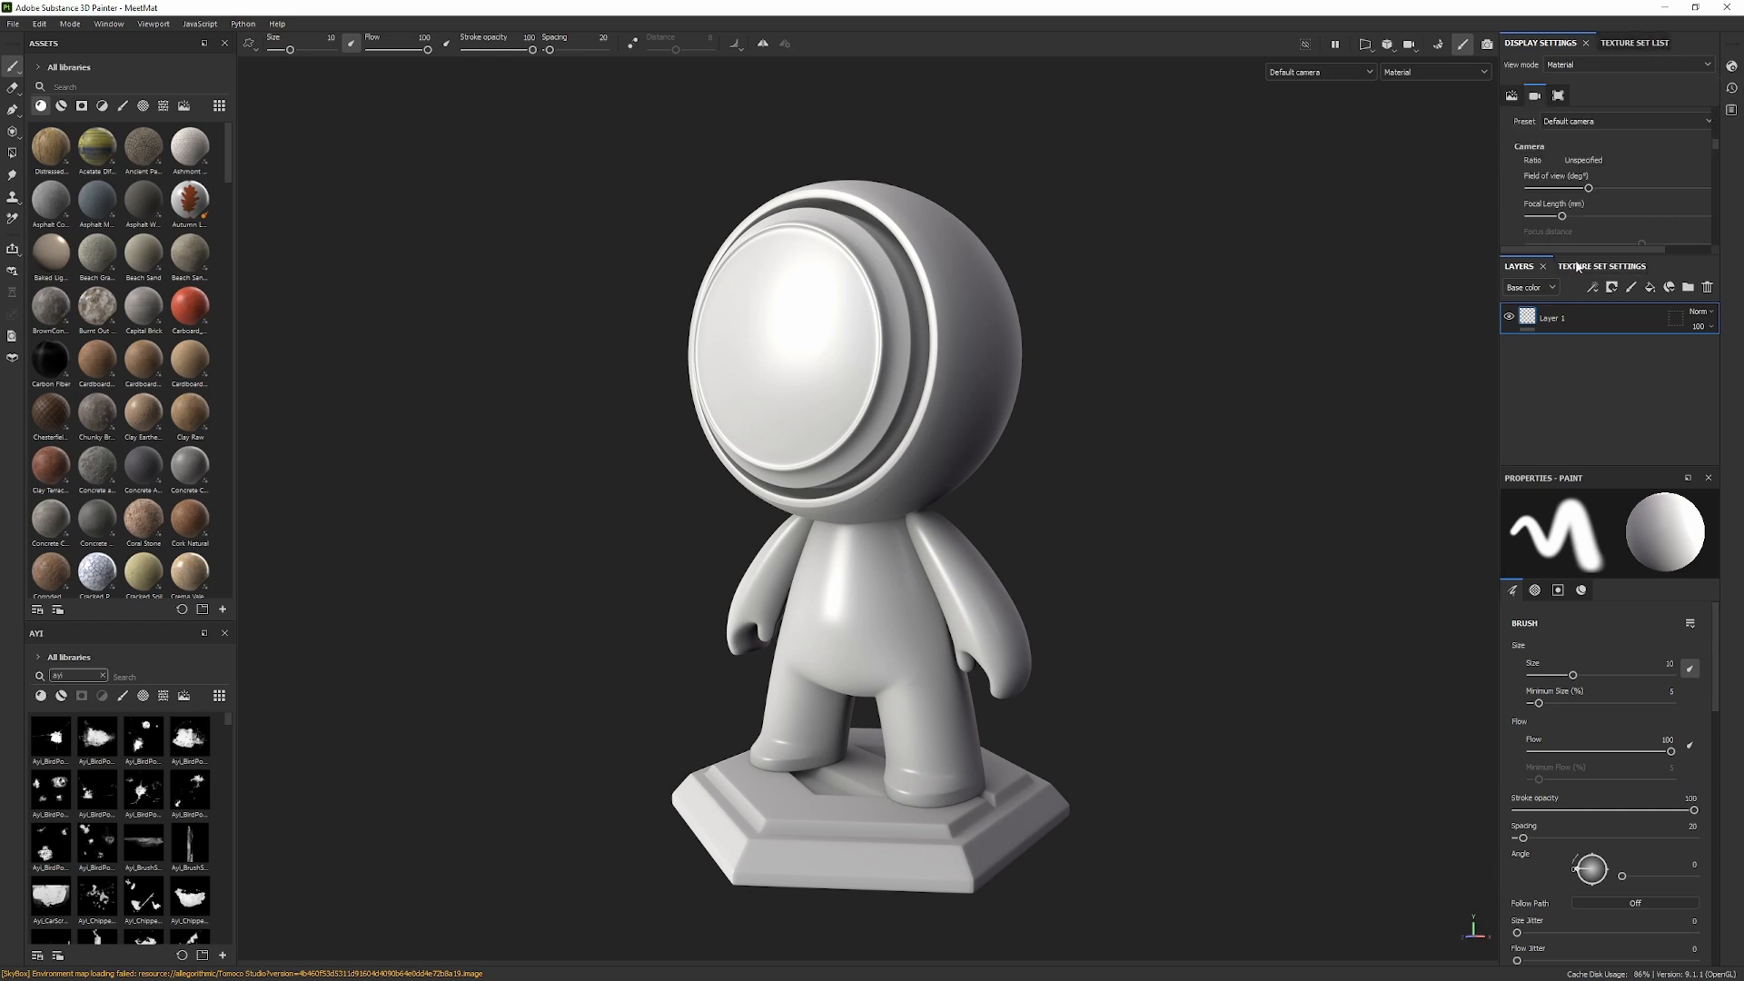
- Add an Ambient occlusion channel in Texture Set Settings and review the mesh maps
left_click(1582, 265)
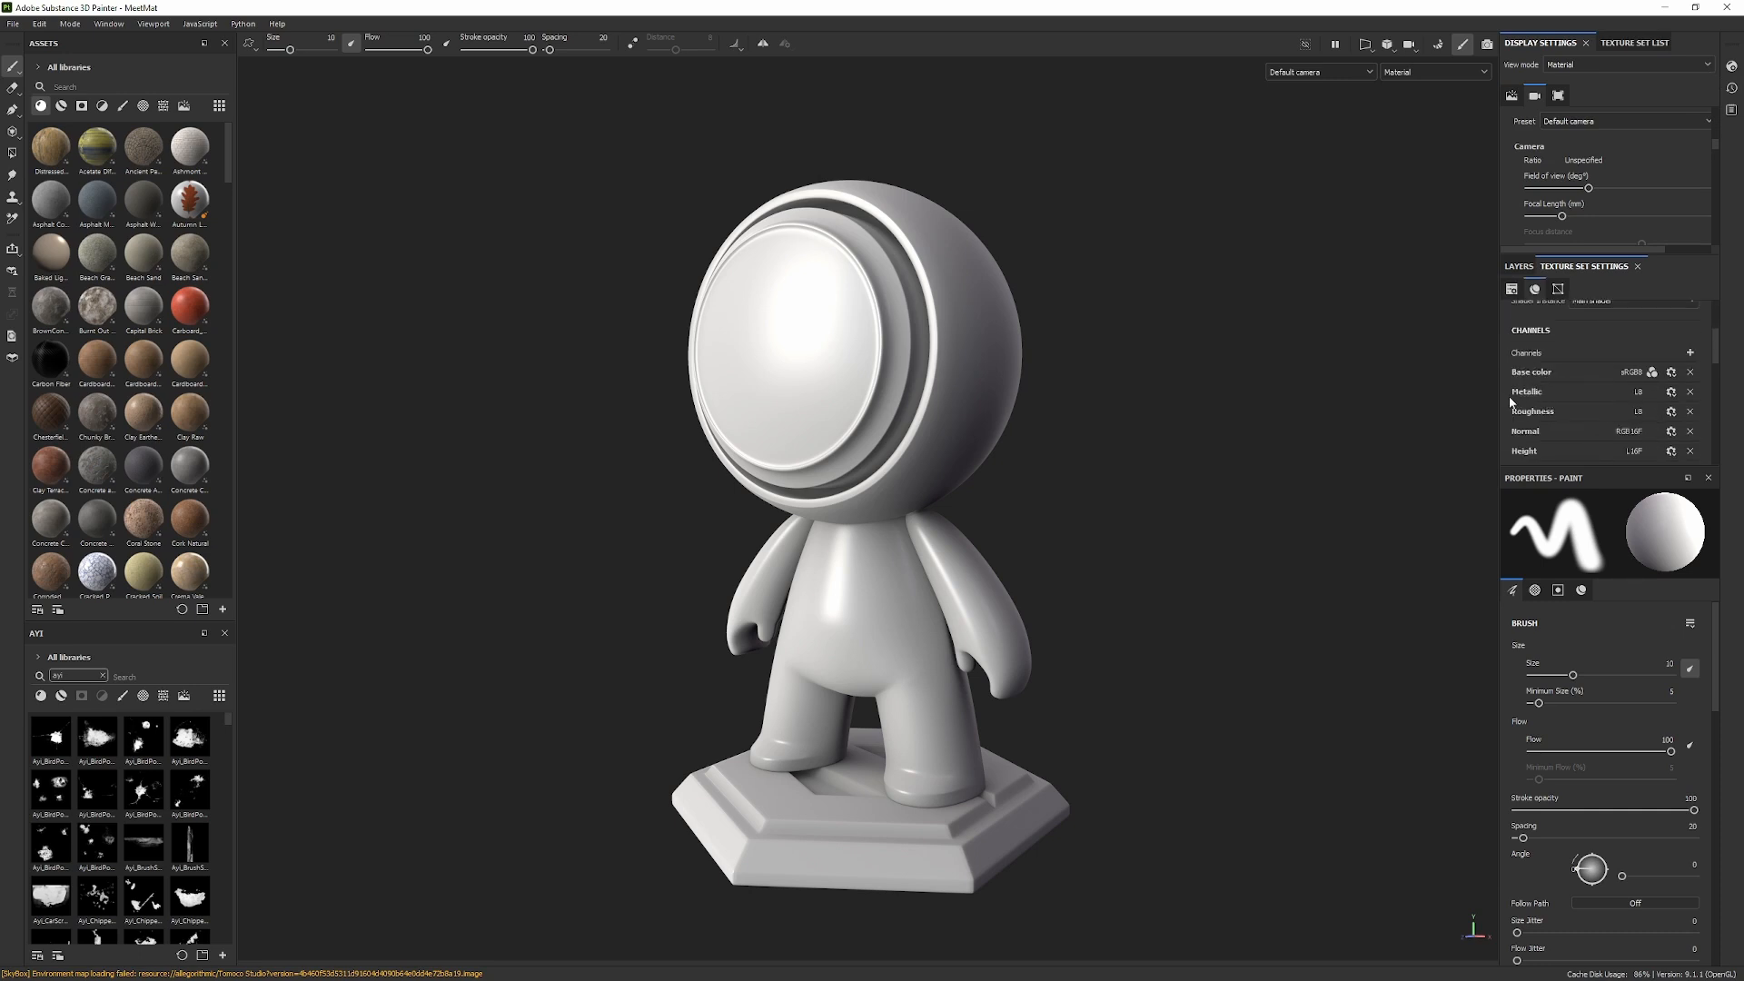
left_click(1689, 353)
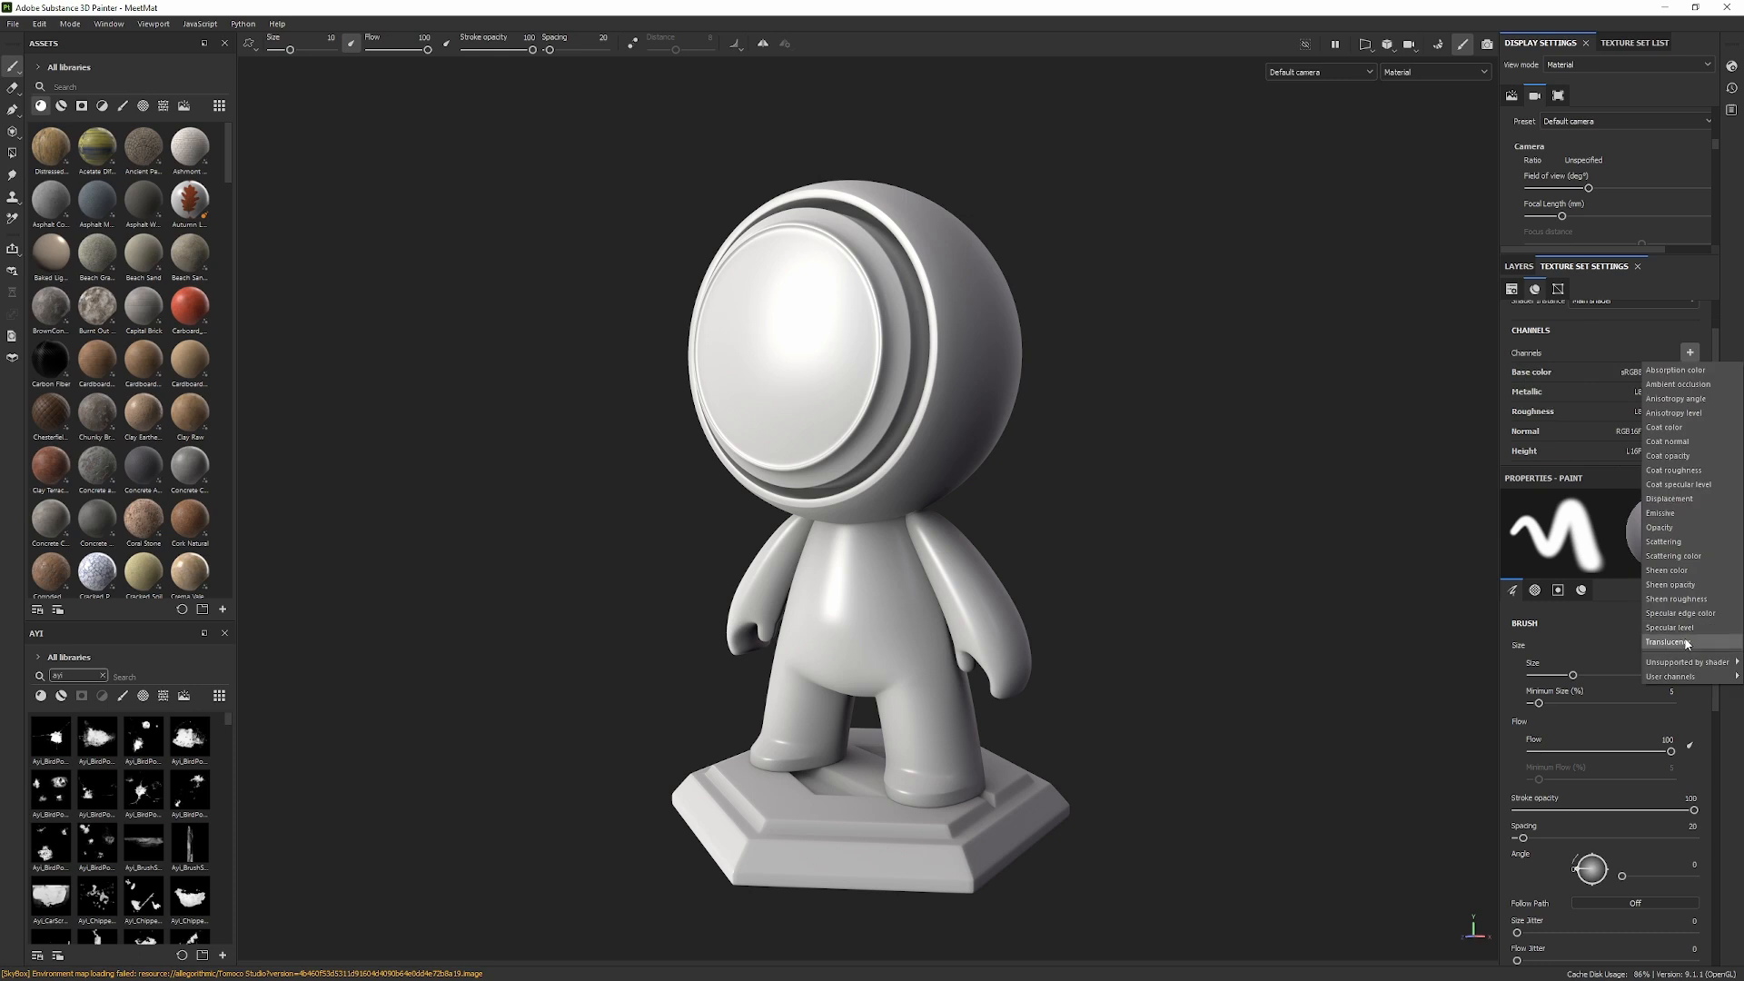
mouse_move(1671, 412)
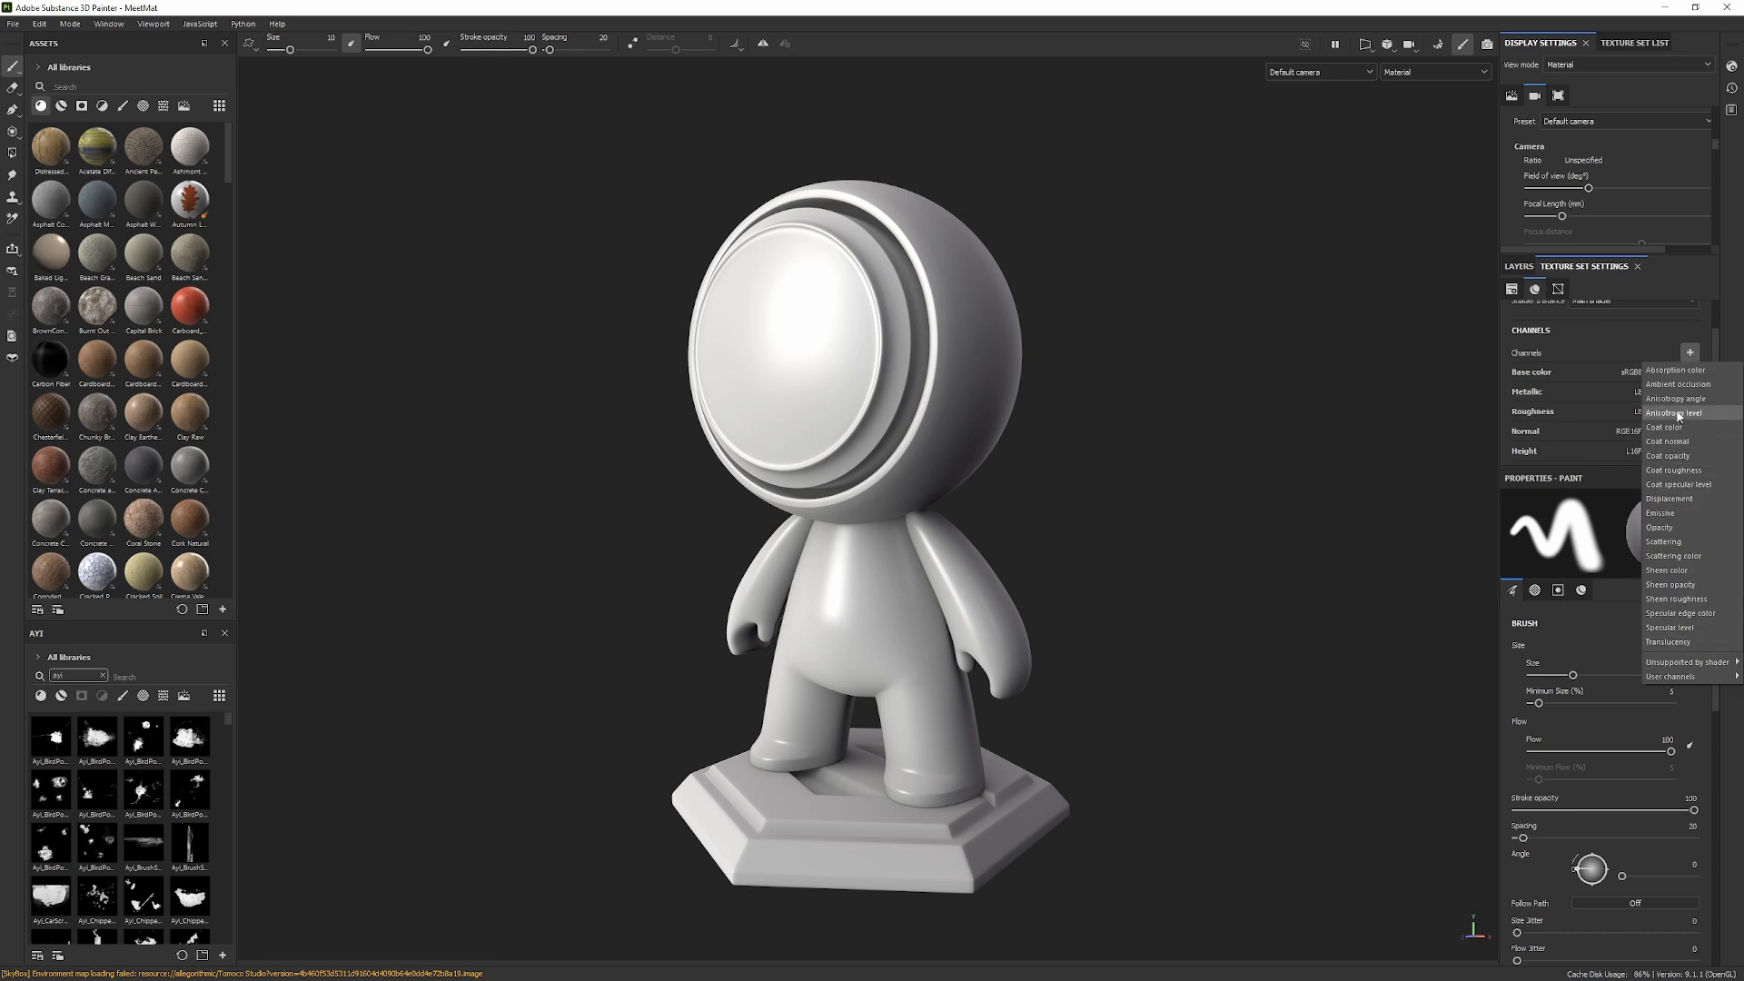
mouse_move(1676, 398)
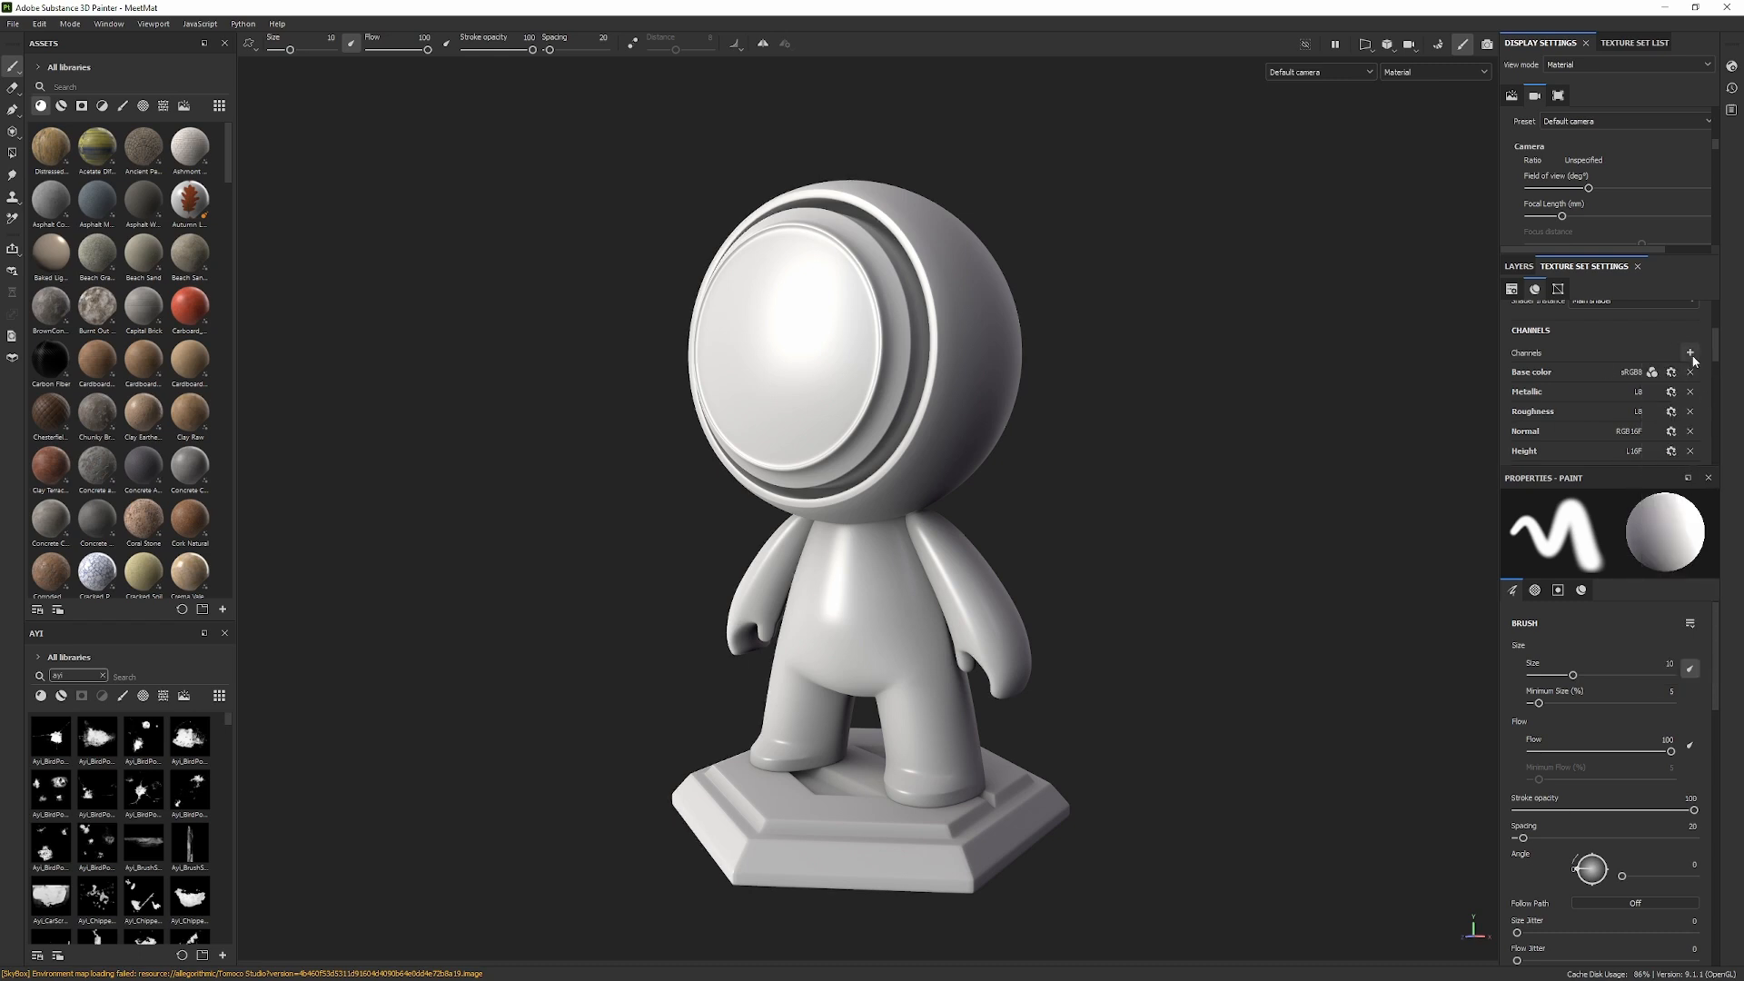
left_click(1688, 352)
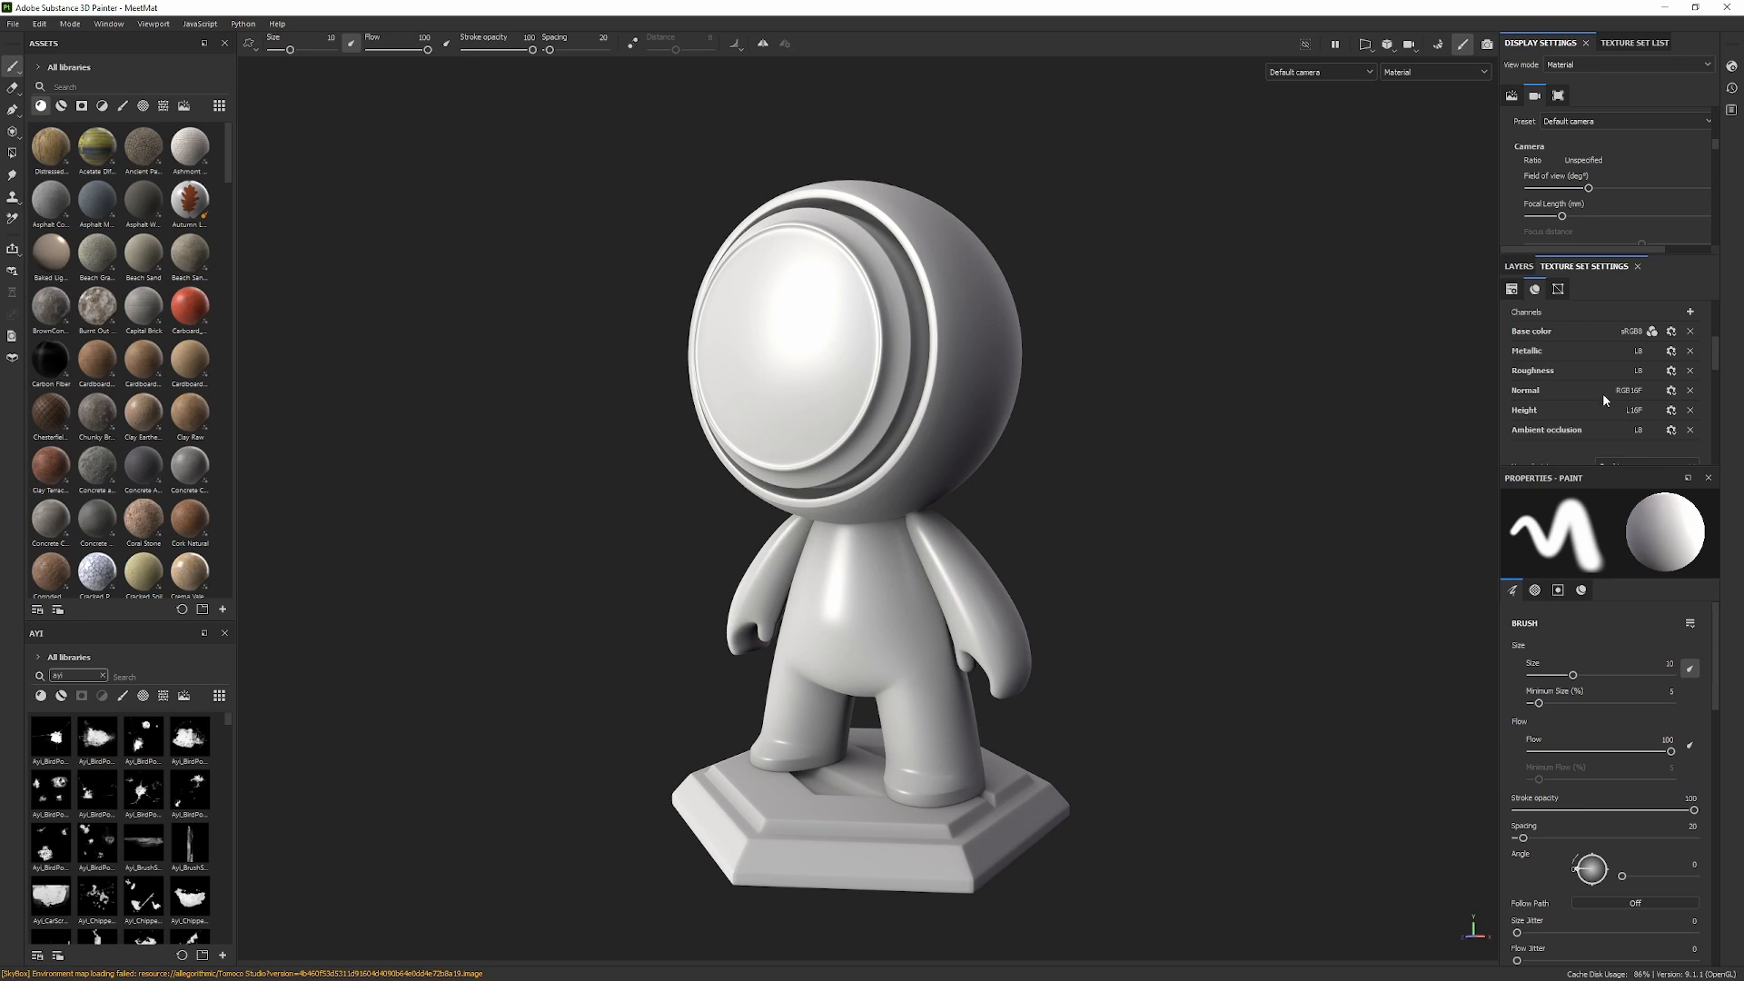
mouse_move(1611, 403)
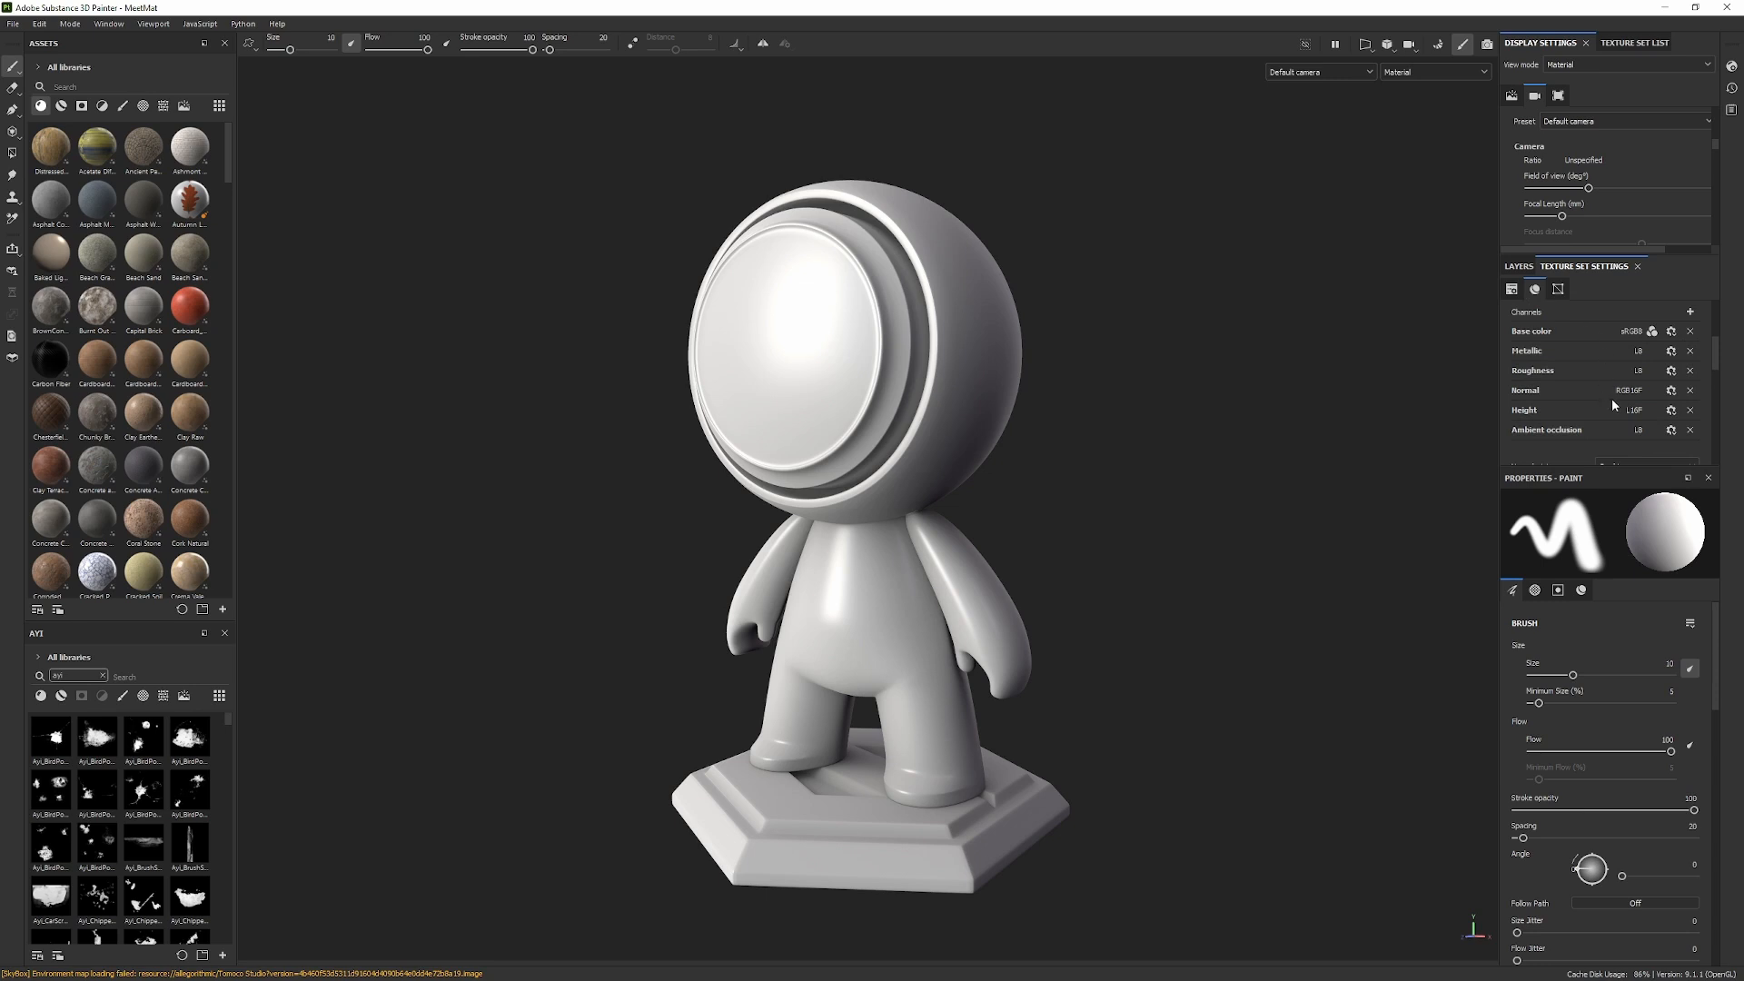
scroll("down", 3)
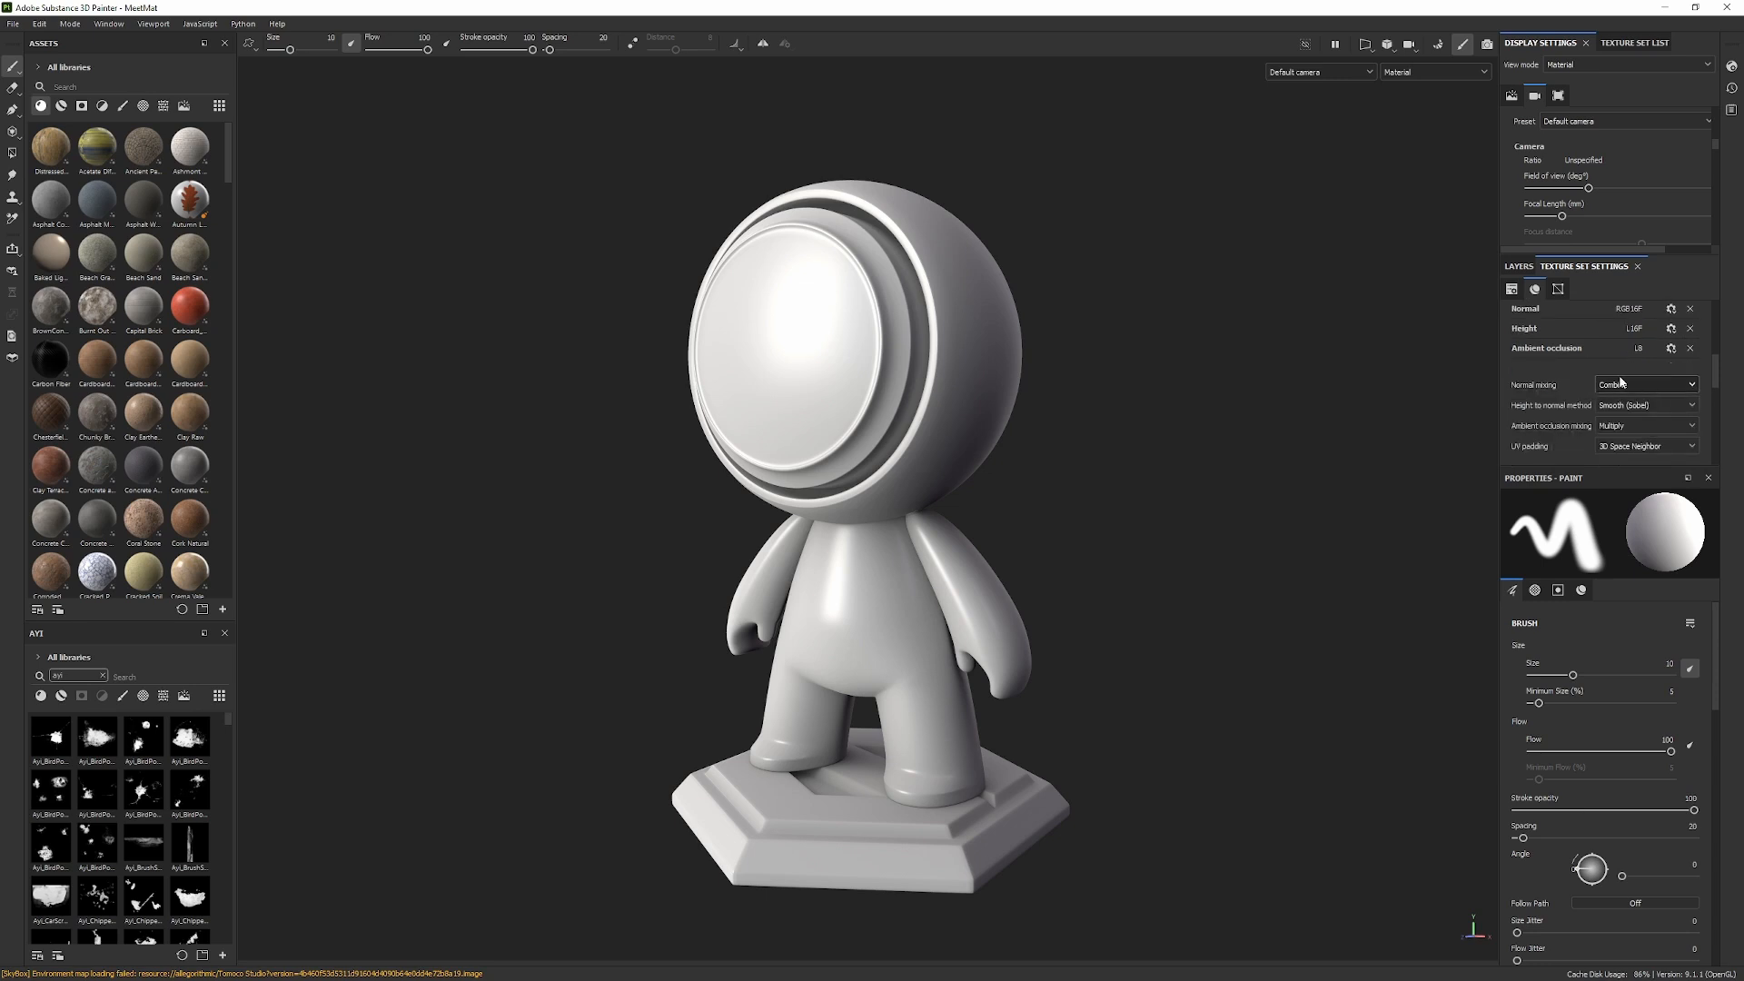
scroll("down", 3)
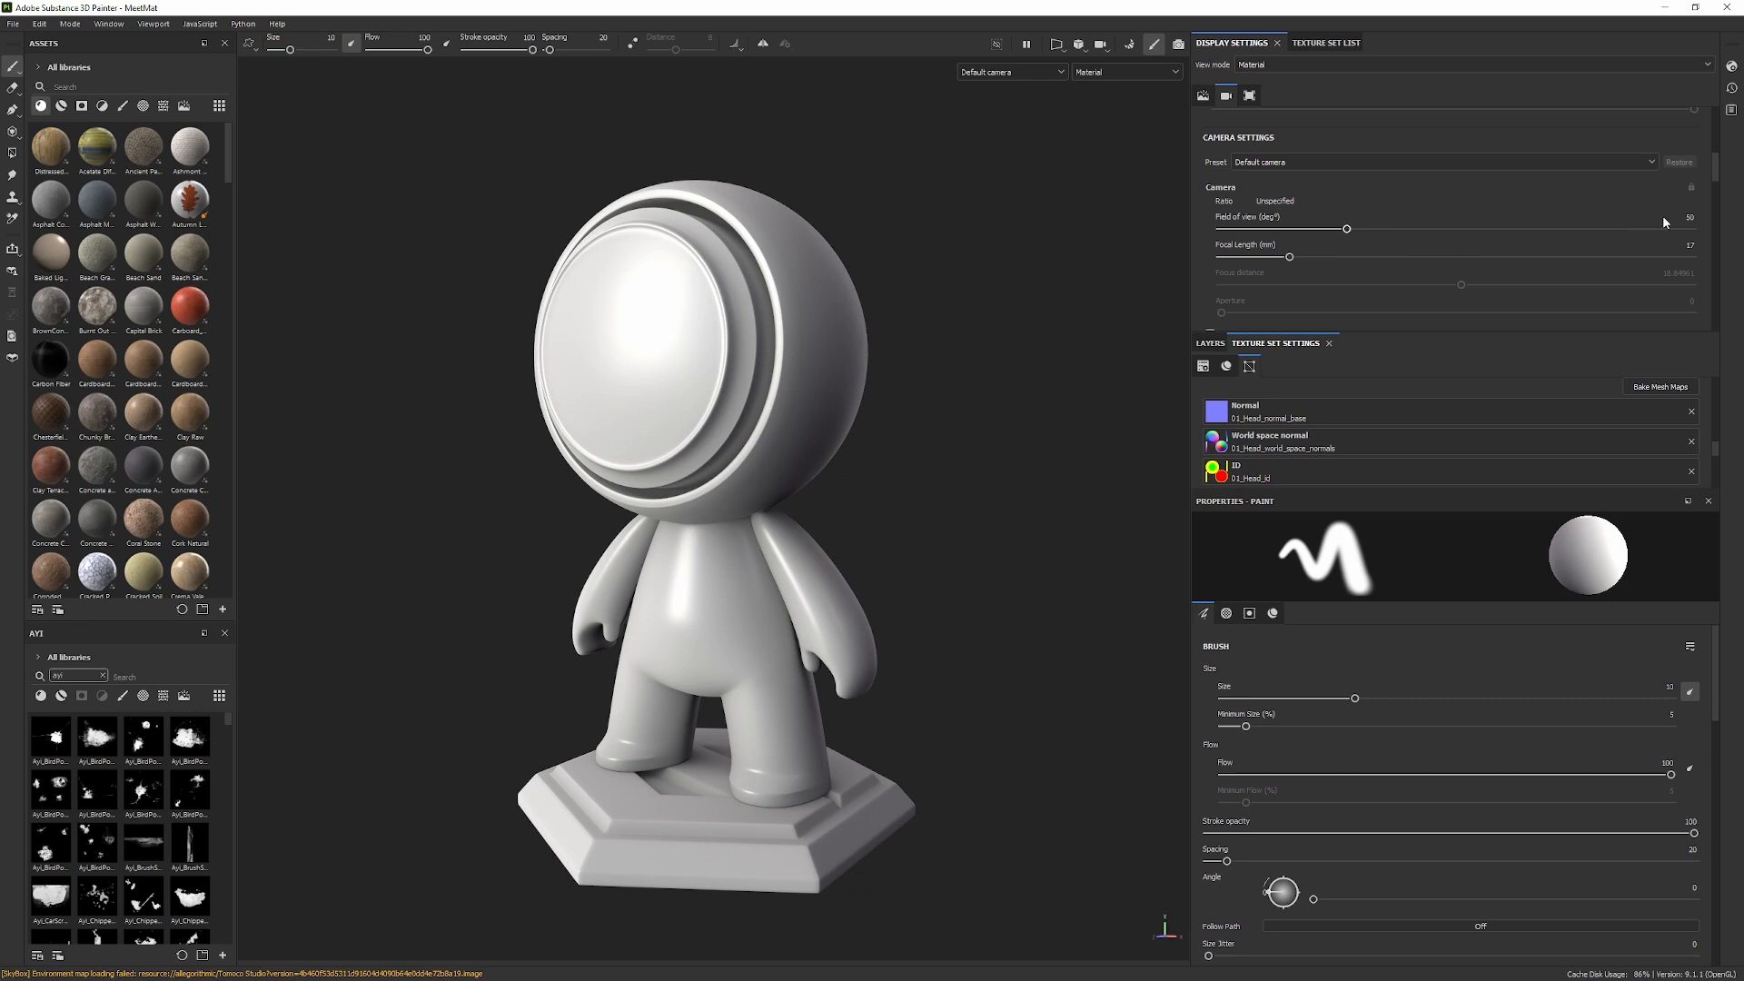
mouse_move(1687, 234)
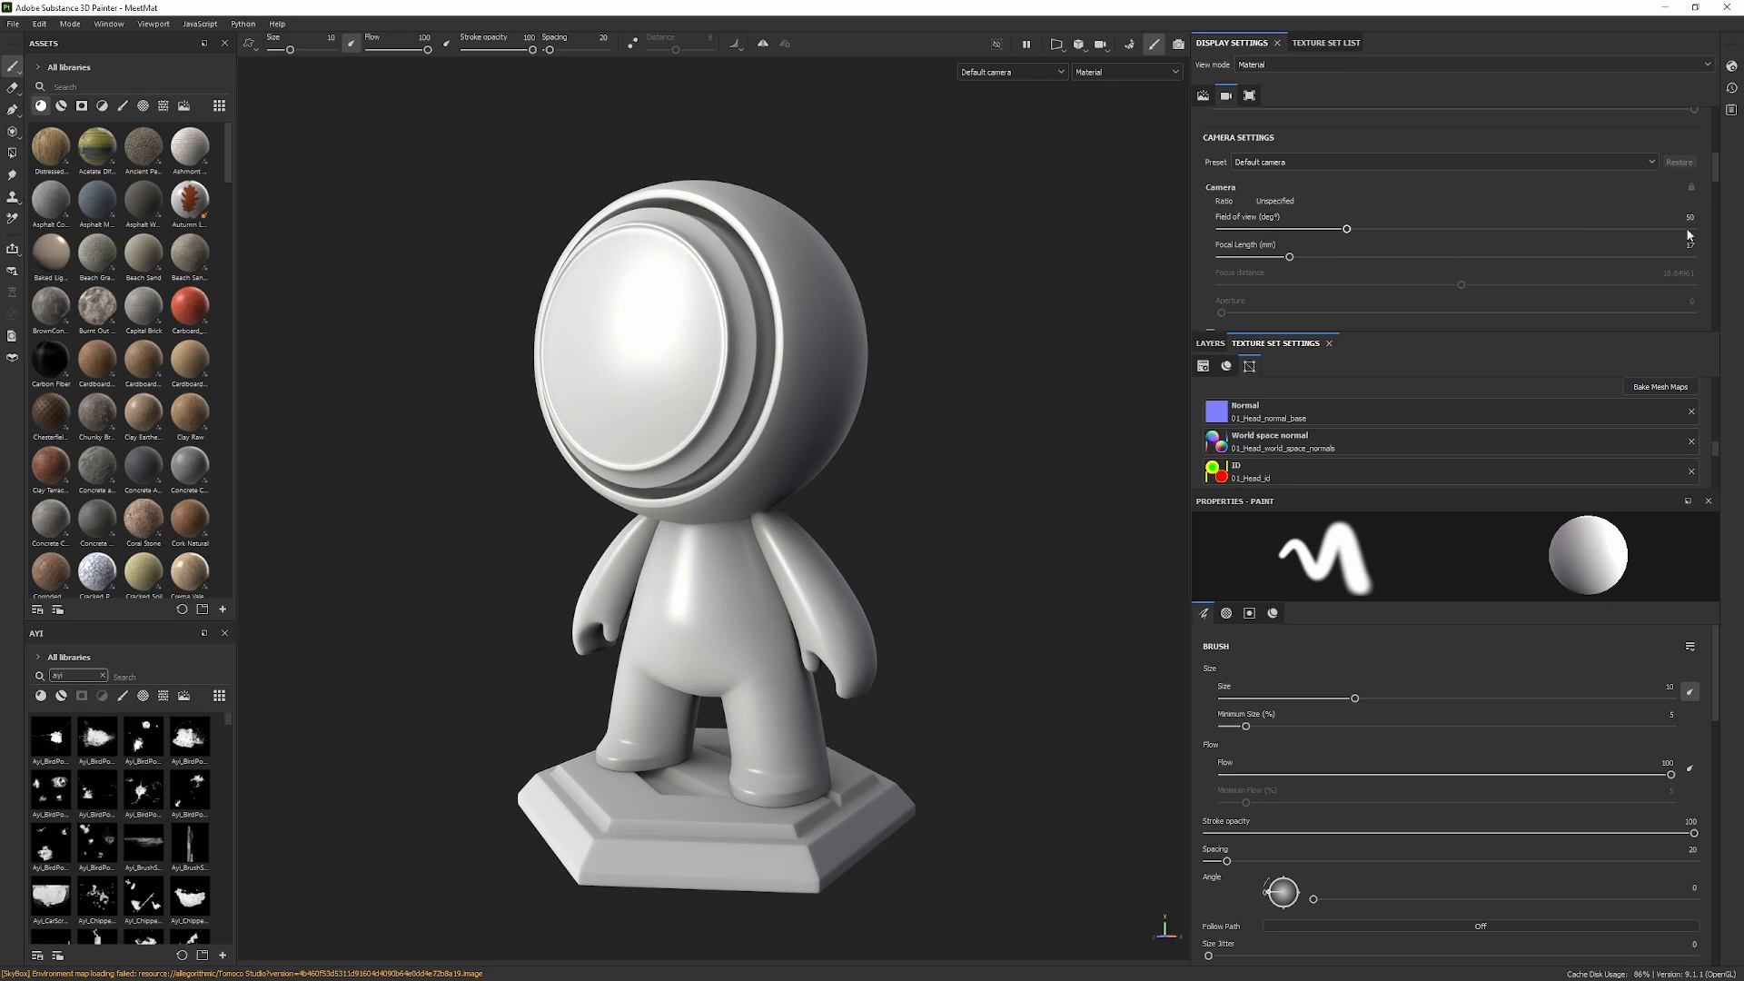
- Widen the default camera's Field of view slider after trying a narrower value
left_click_drag(1346, 229, 1310, 228)
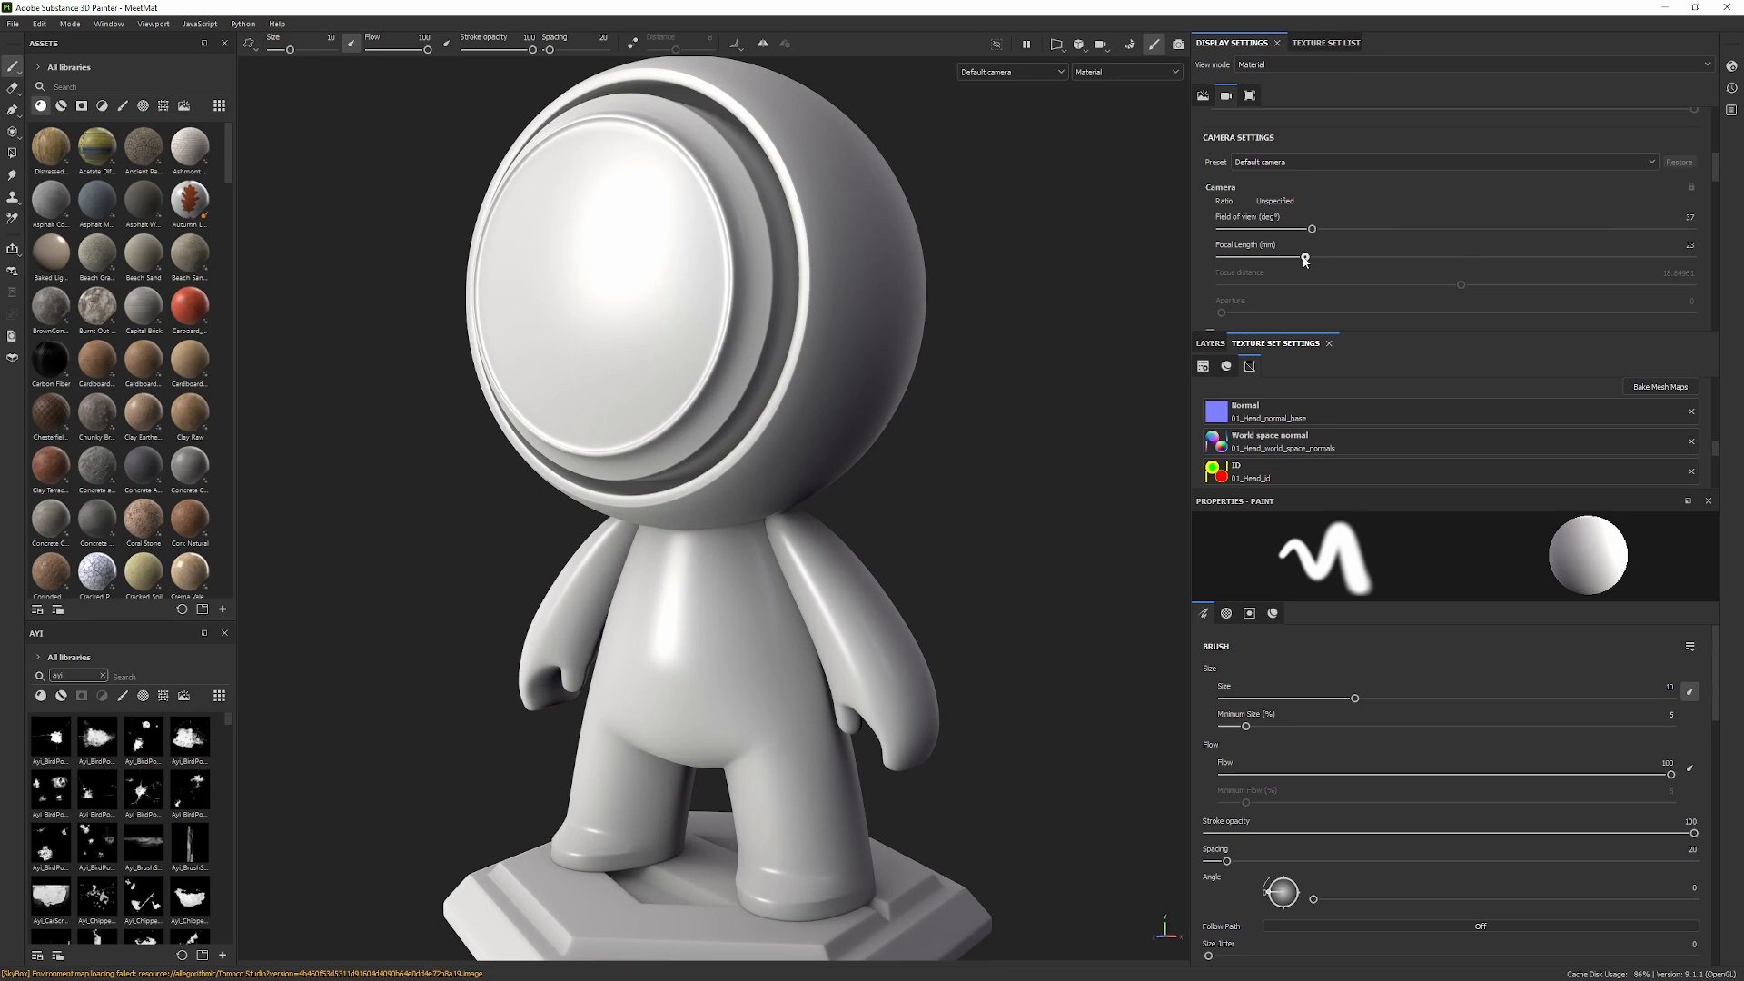
left_click_drag(1312, 229, 1352, 228)
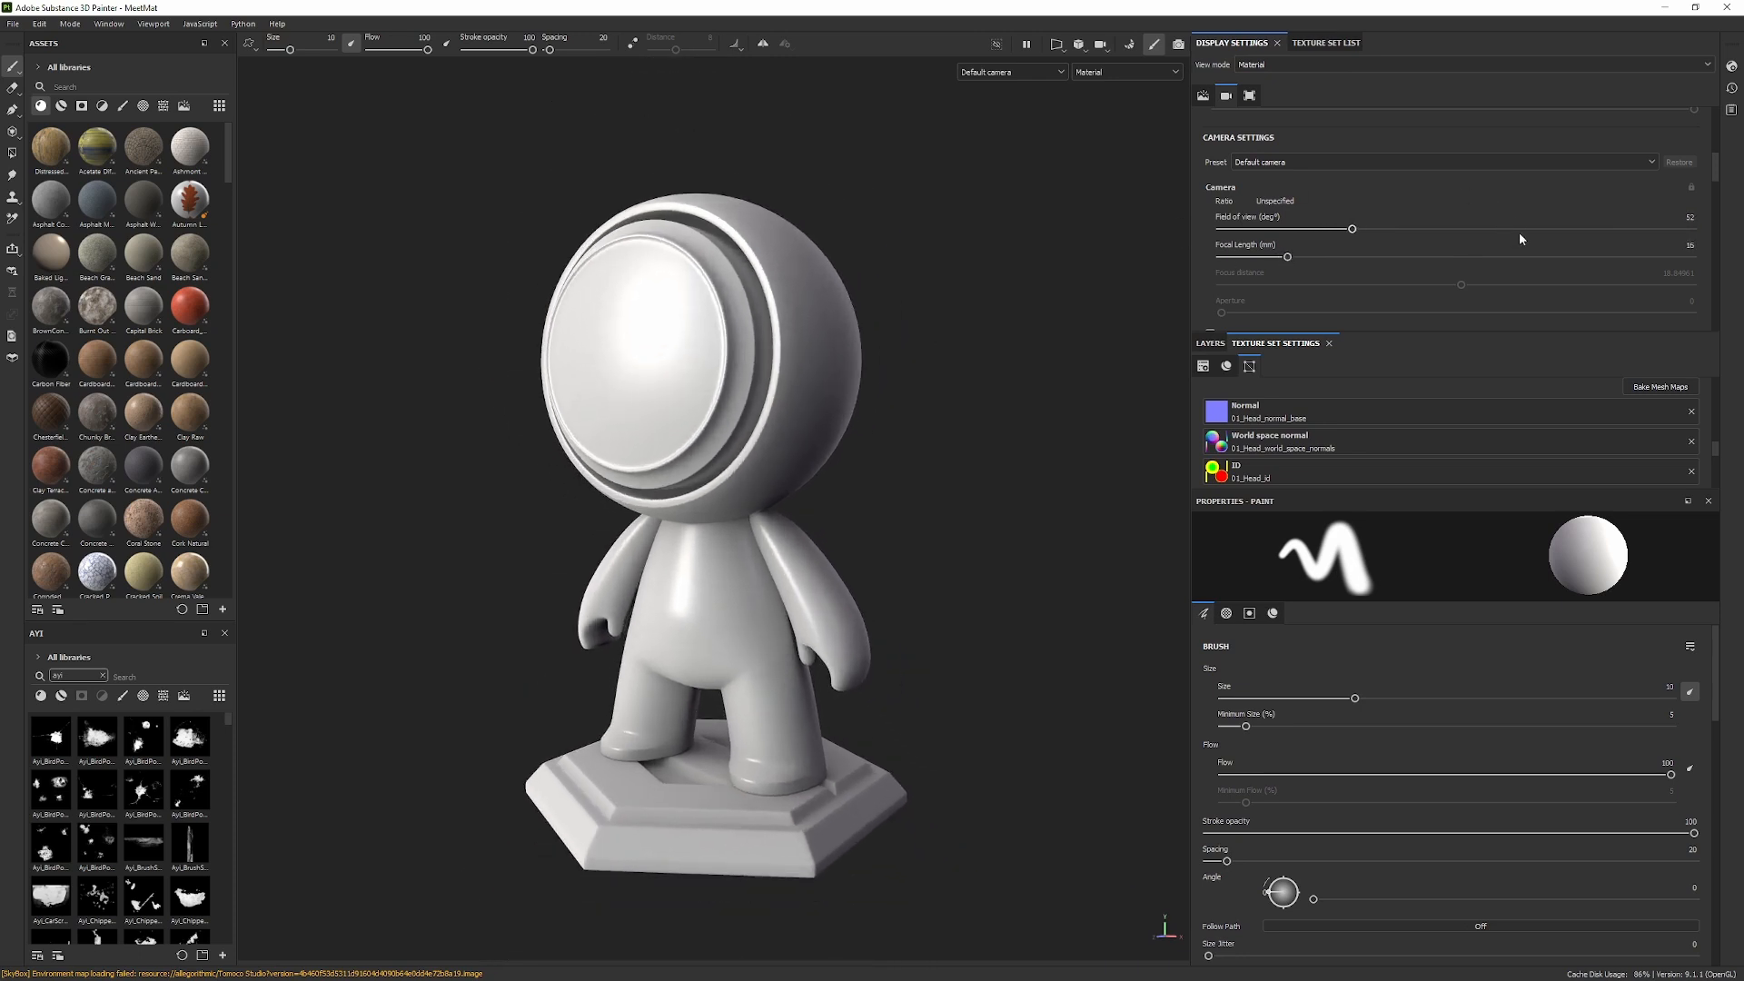
mouse_move(1487, 181)
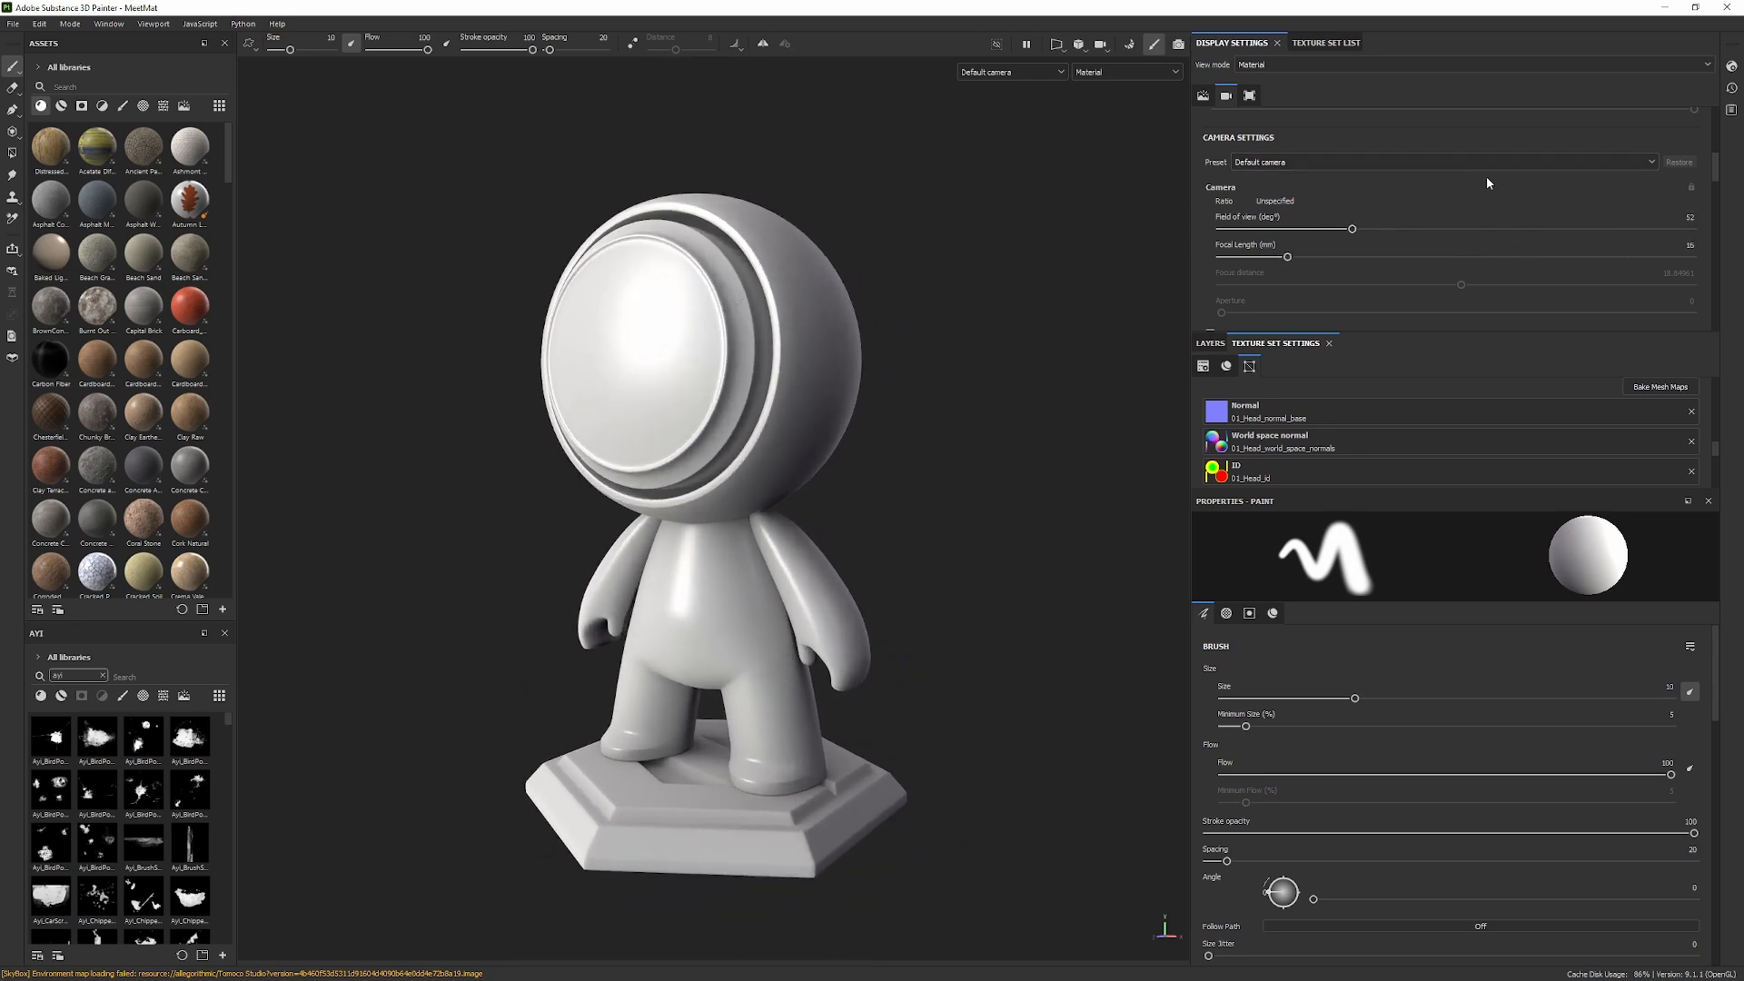
scroll("down", 3)
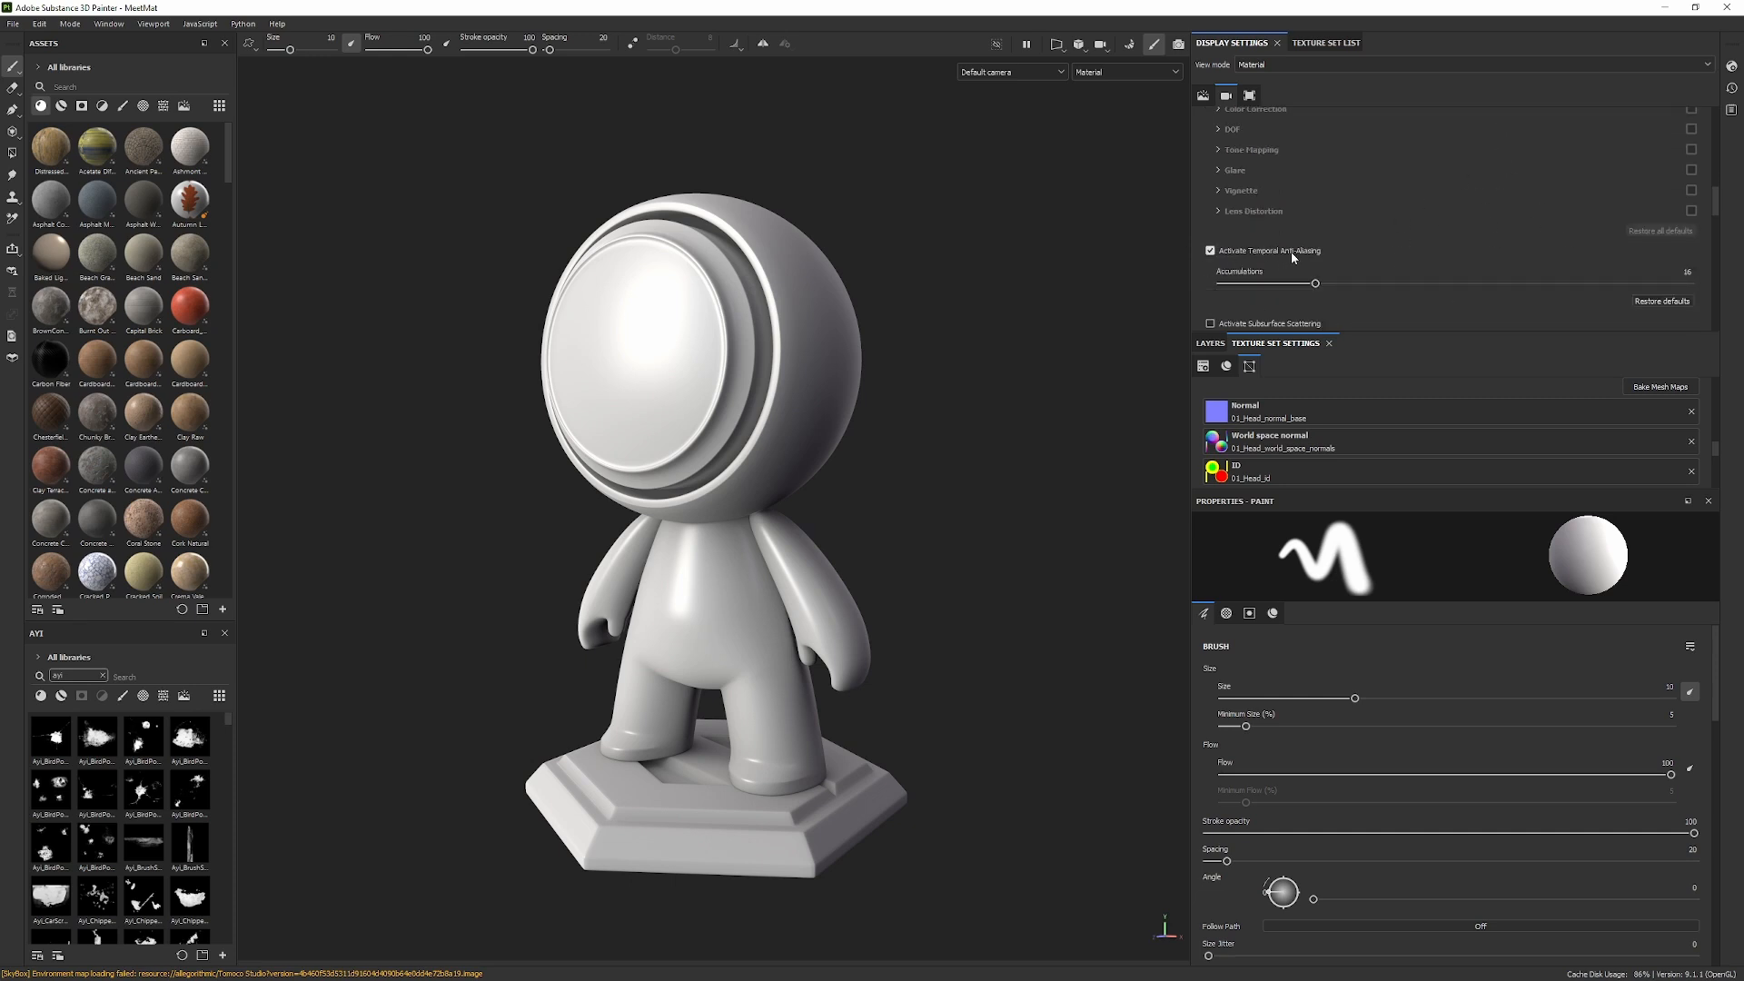
- Set the viewport tone mapping function to ACES
scroll("down", 3)
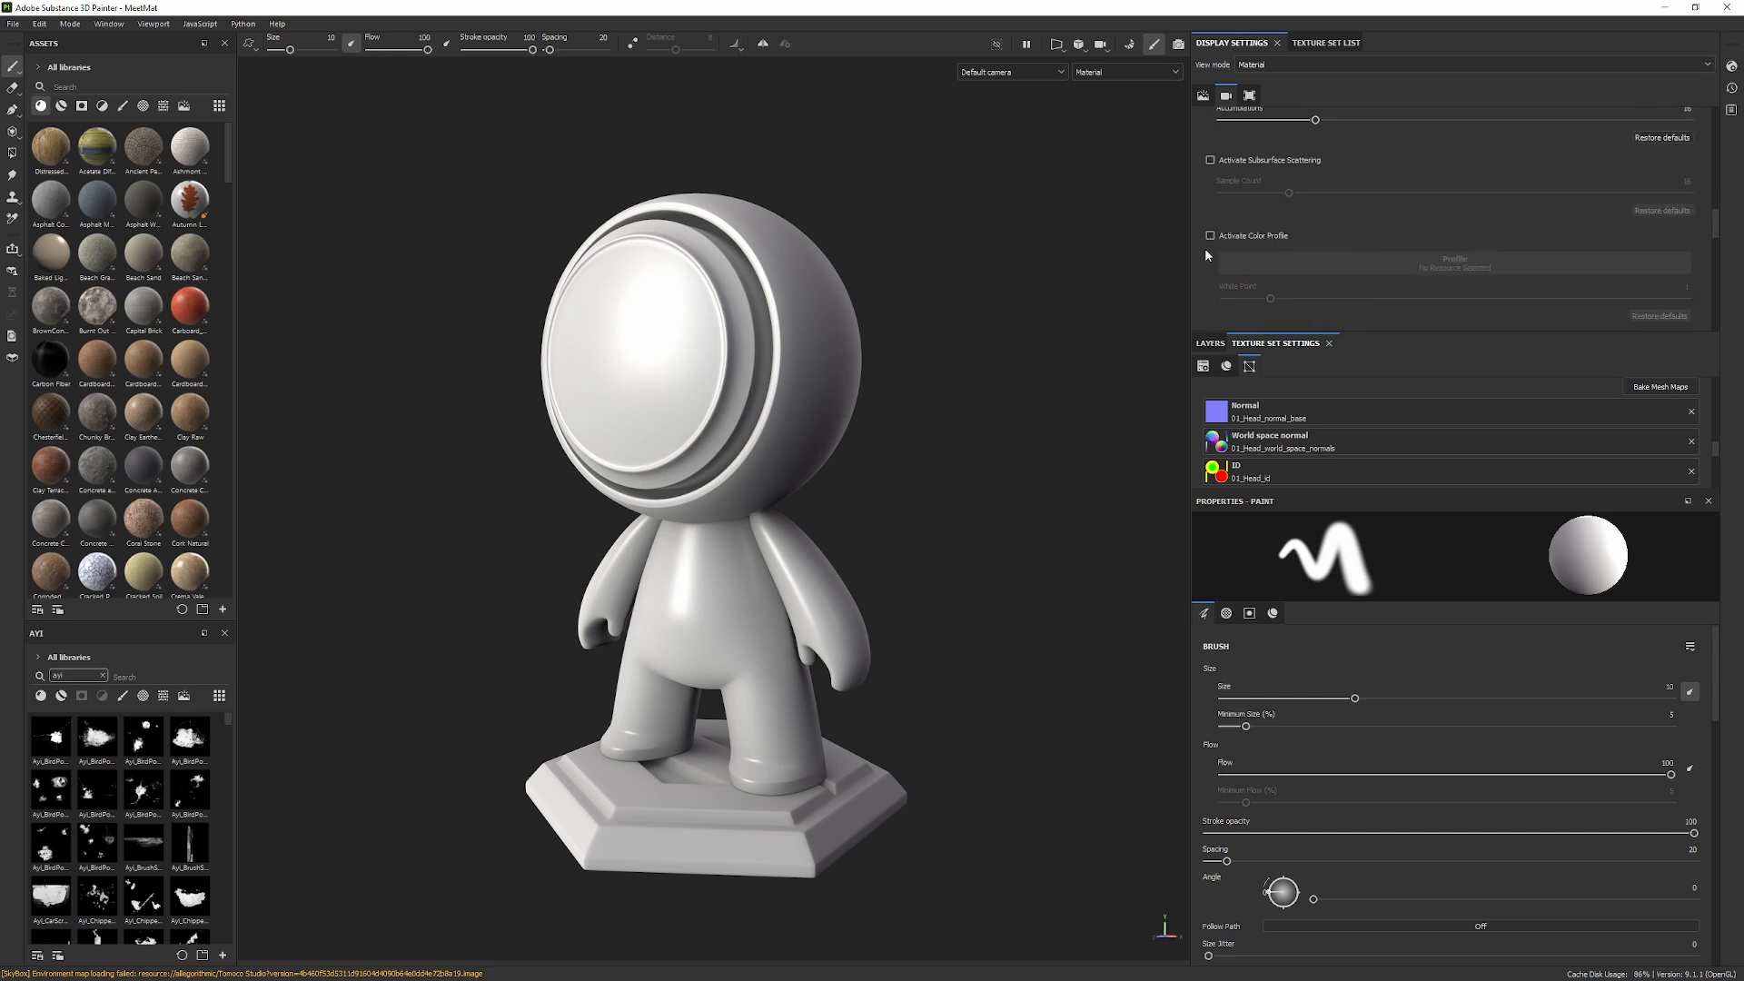
left_click(1574, 281)
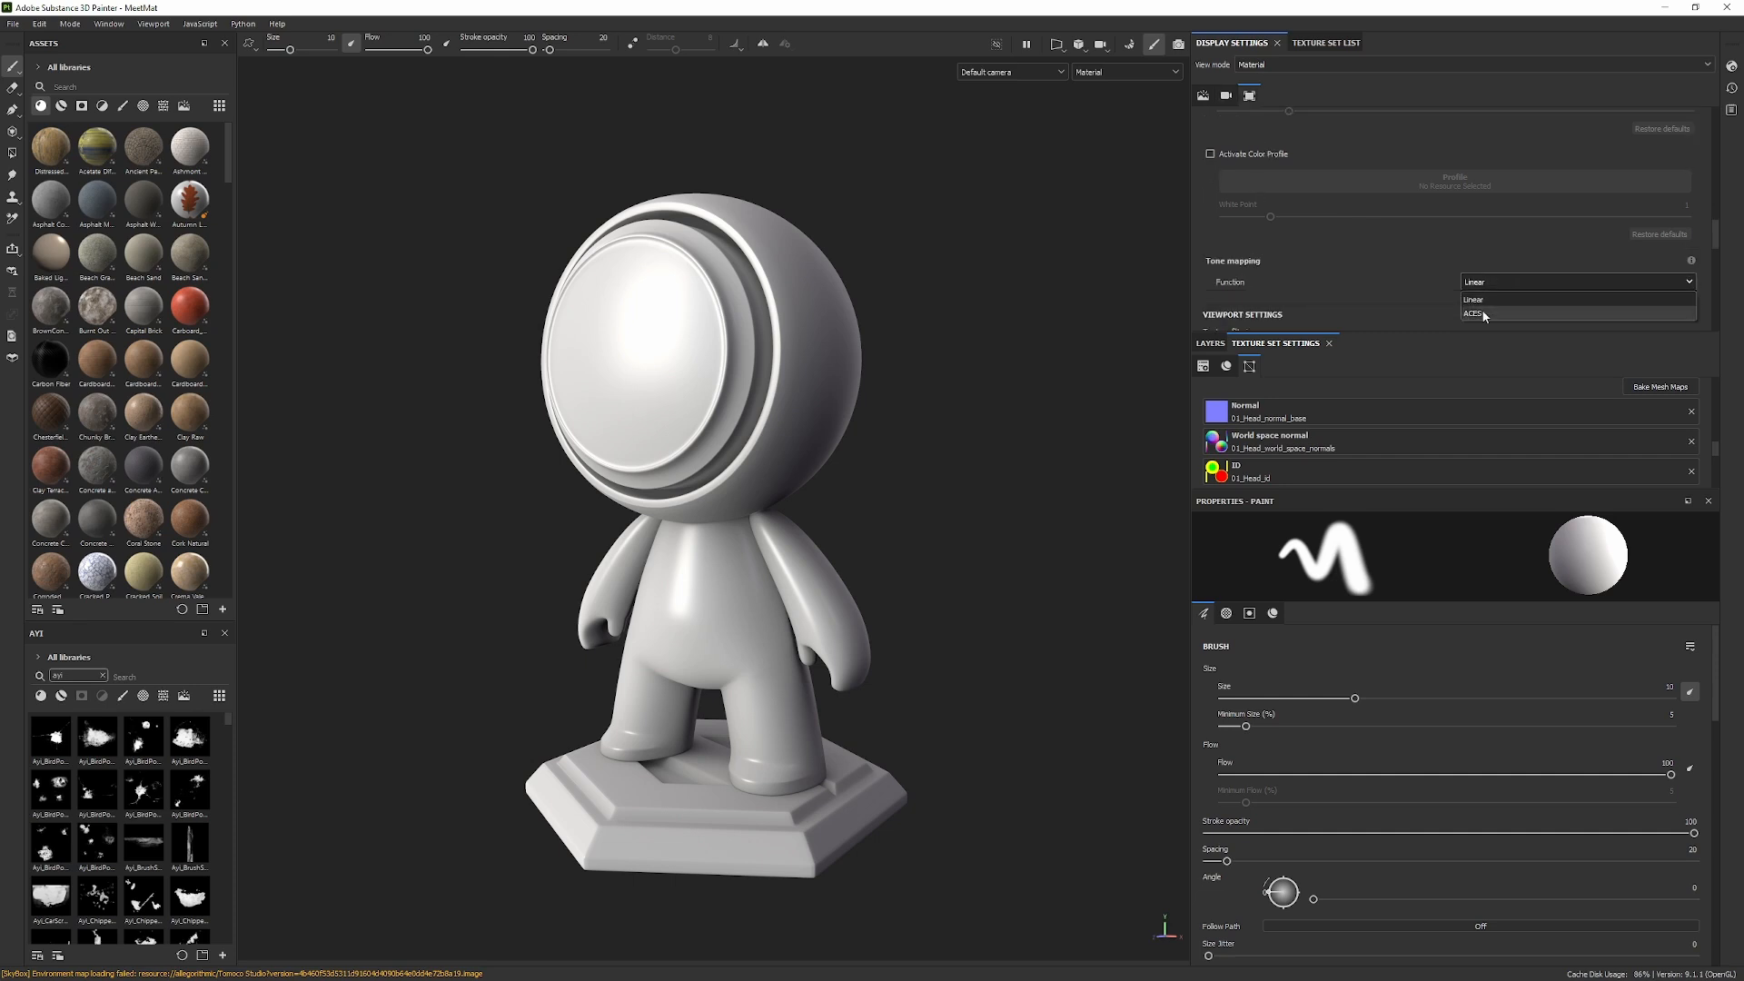
left_click(1473, 313)
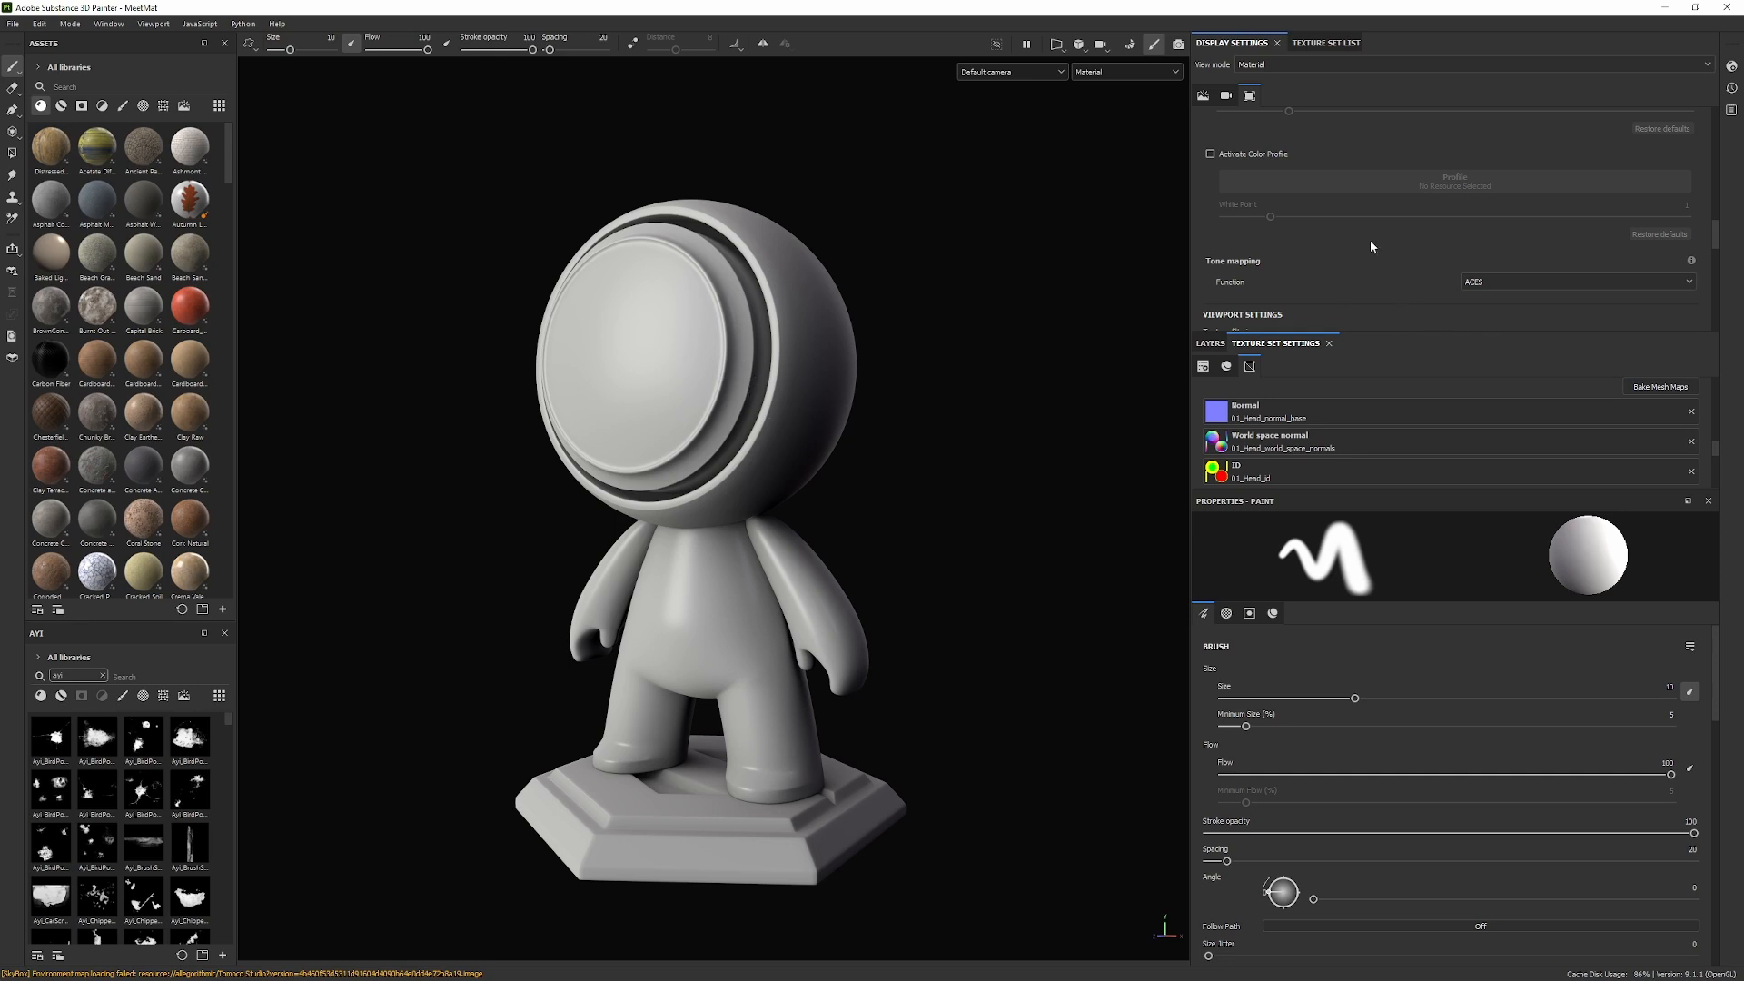
- Enable viewport shadows in Environment settings, adjust shadow opacity, then show Shader Settings
left_click(1226, 94)
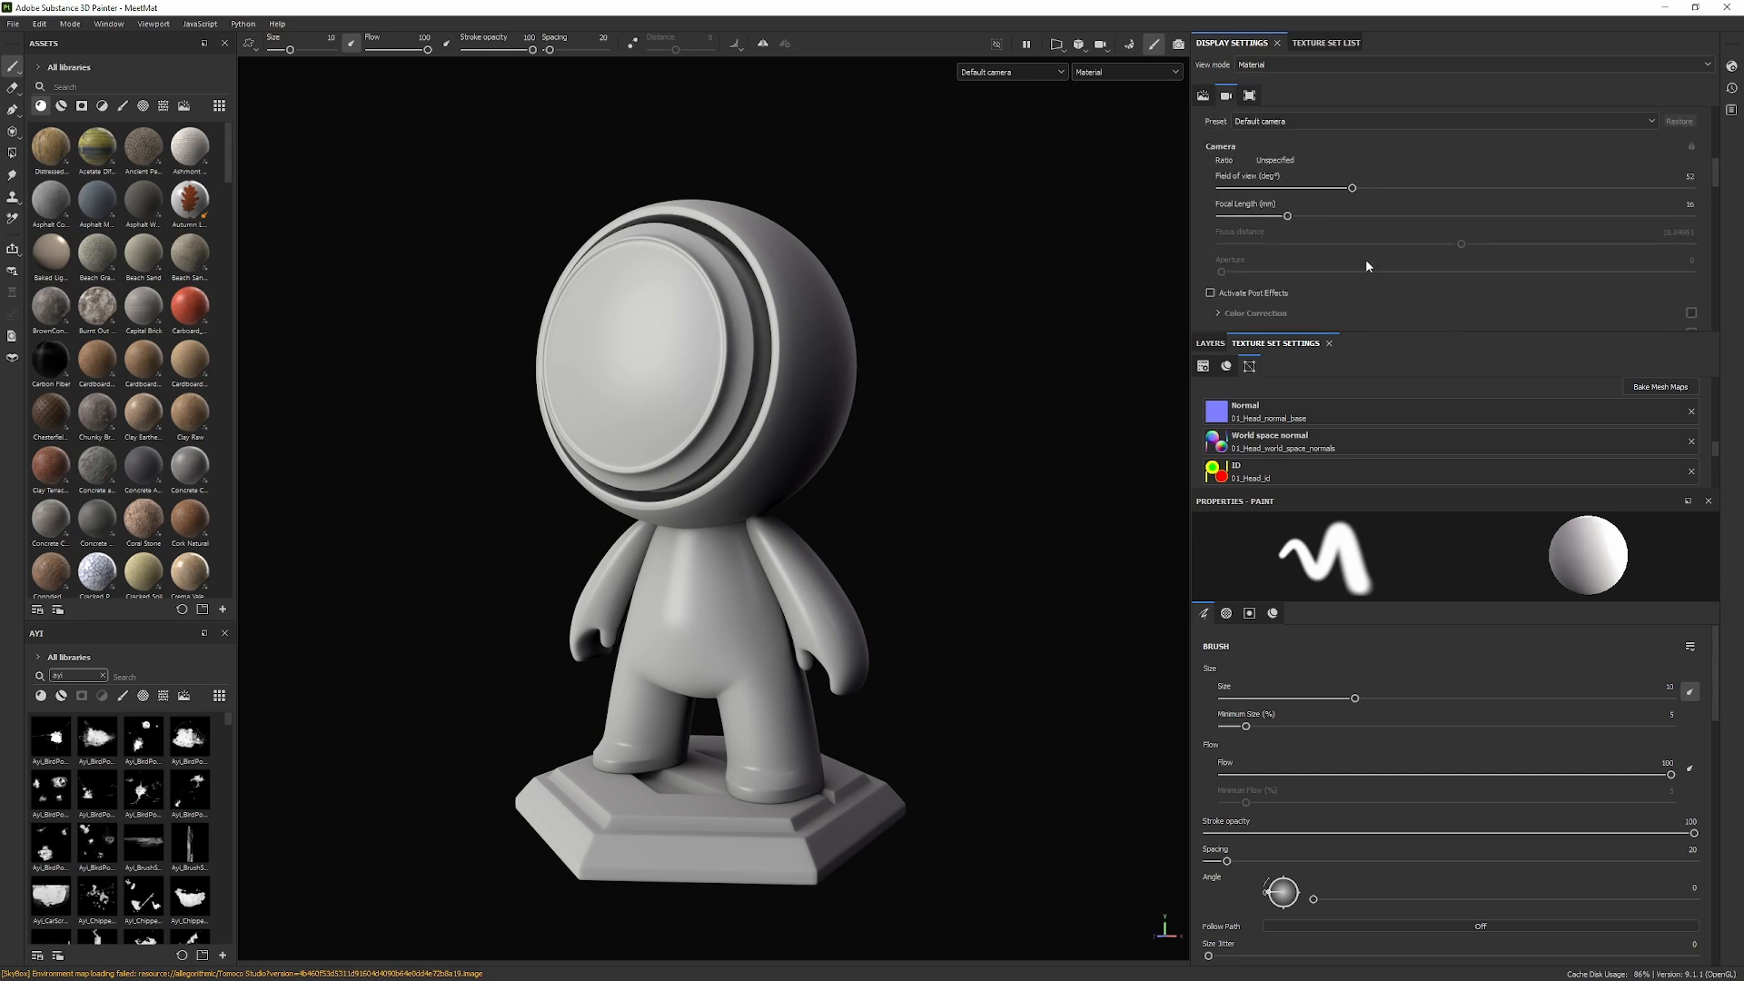
left_click(1225, 94)
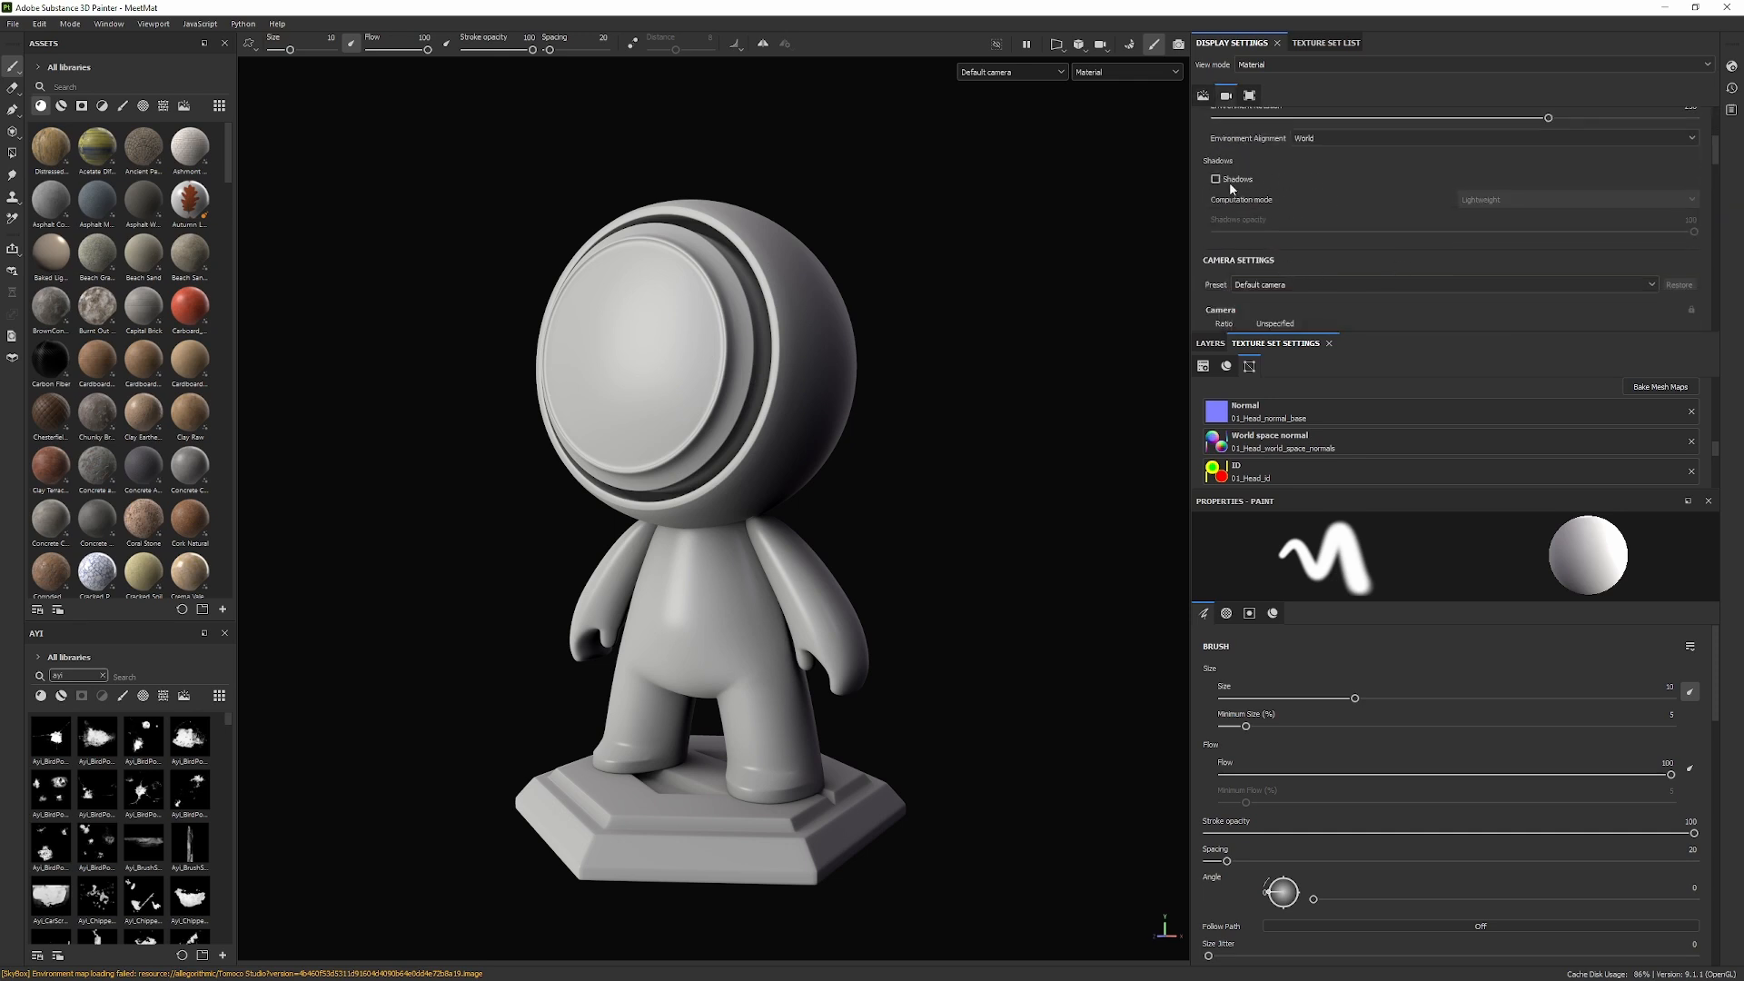
left_click(1215, 180)
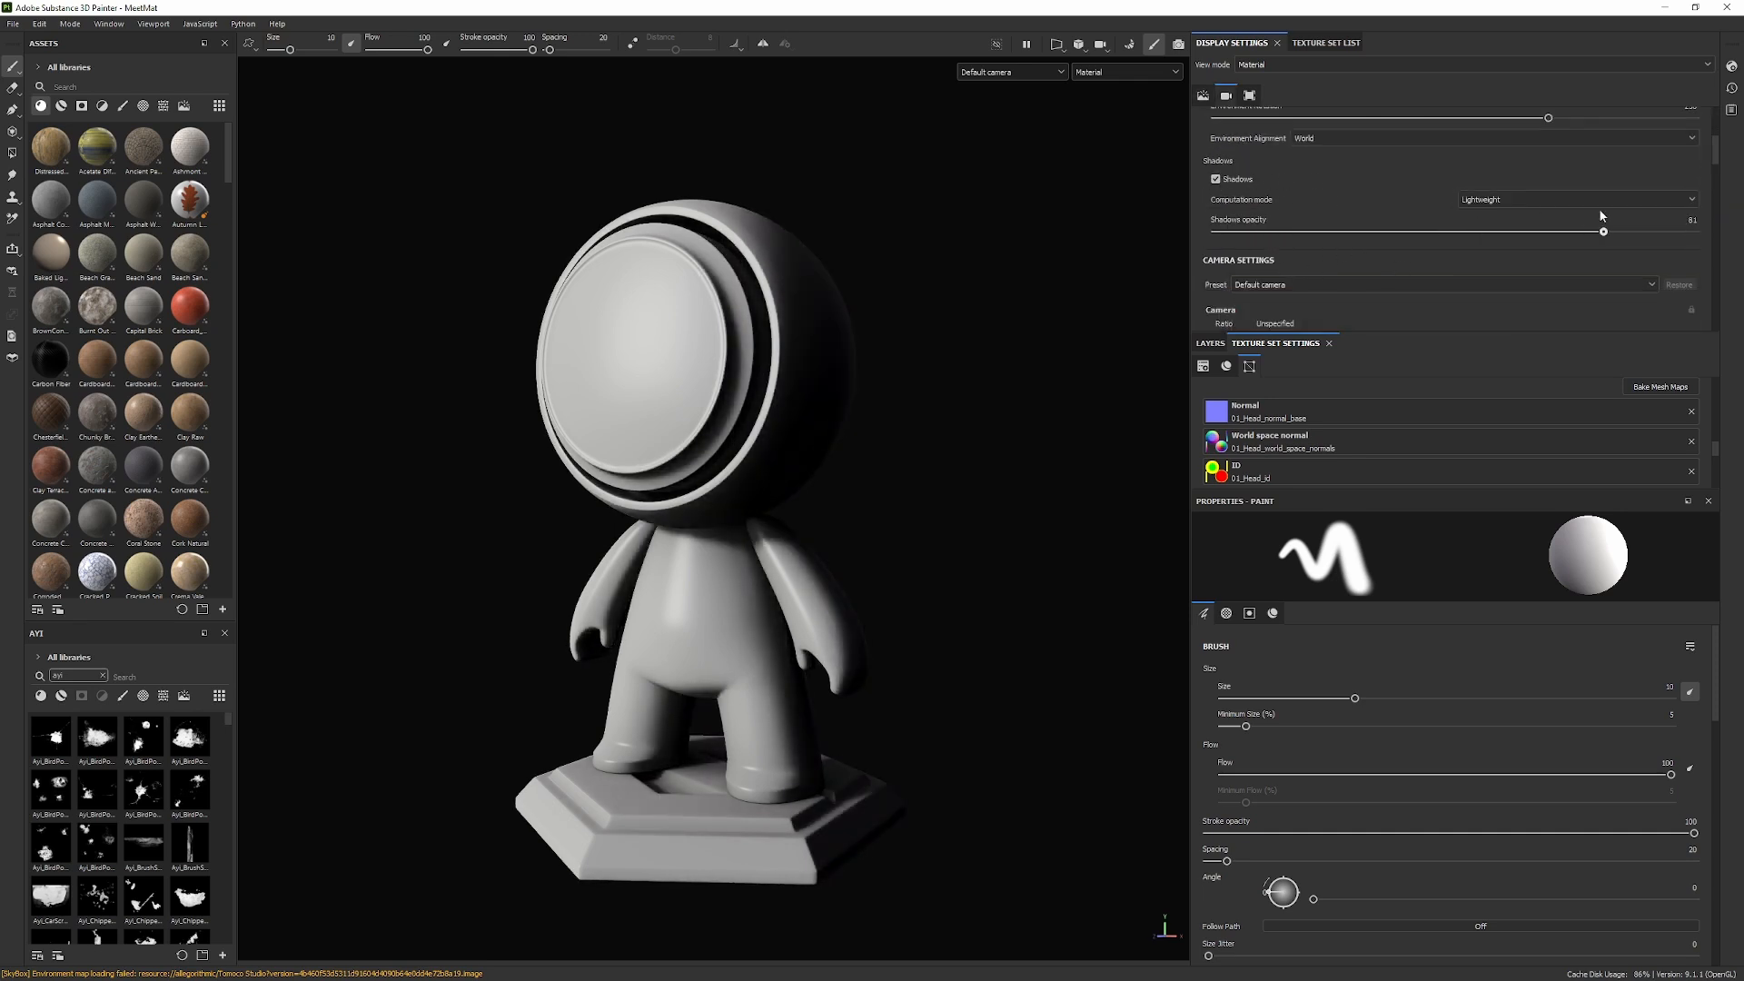
left_click(1215, 180)
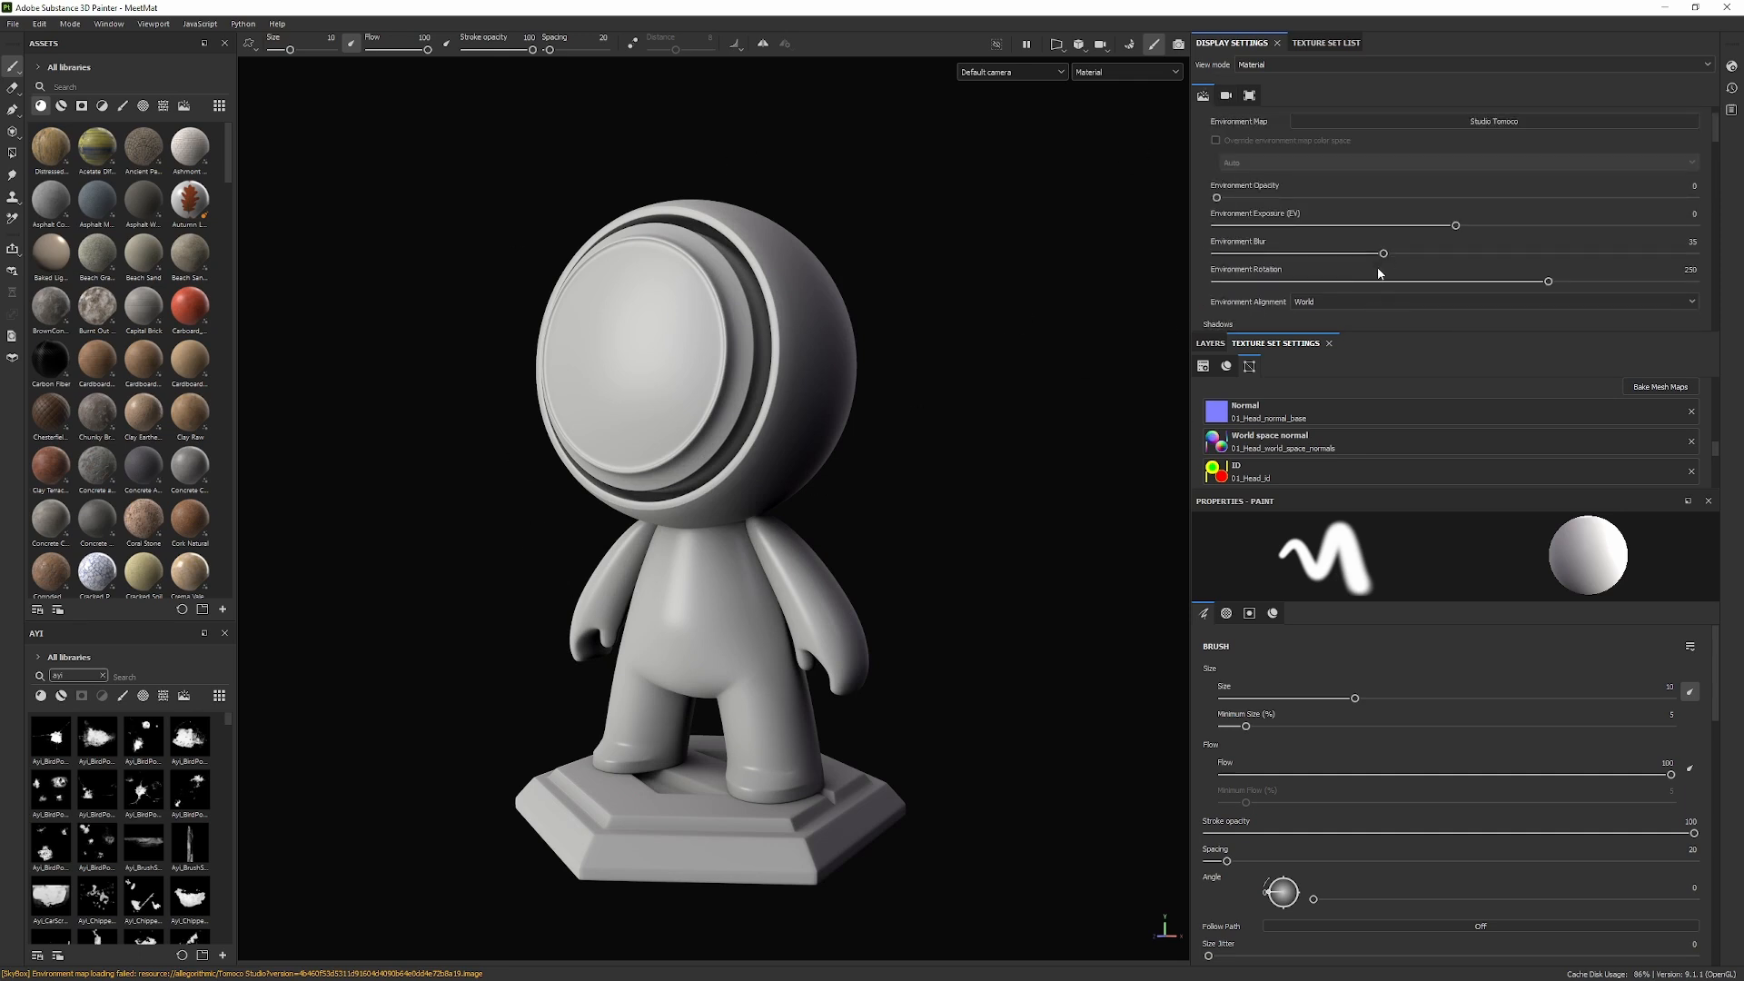
left_click(1226, 94)
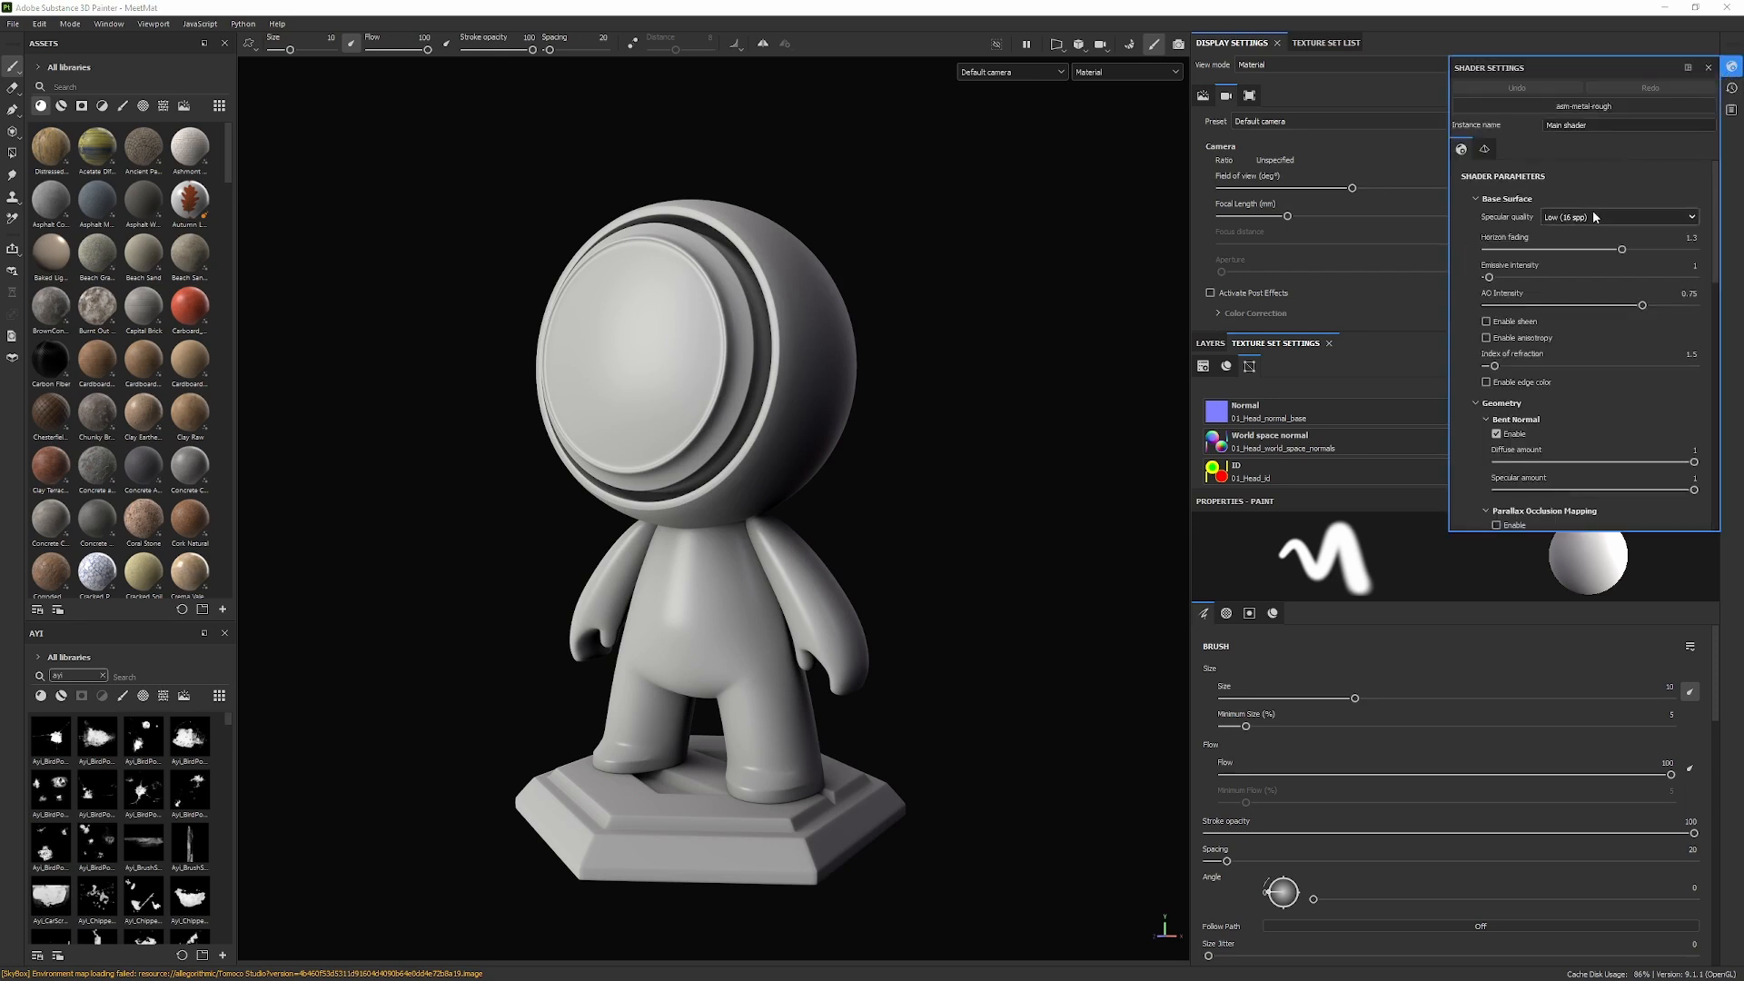
- Set the main shader's specular quality to Medium (32 spp)
left_click(1618, 216)
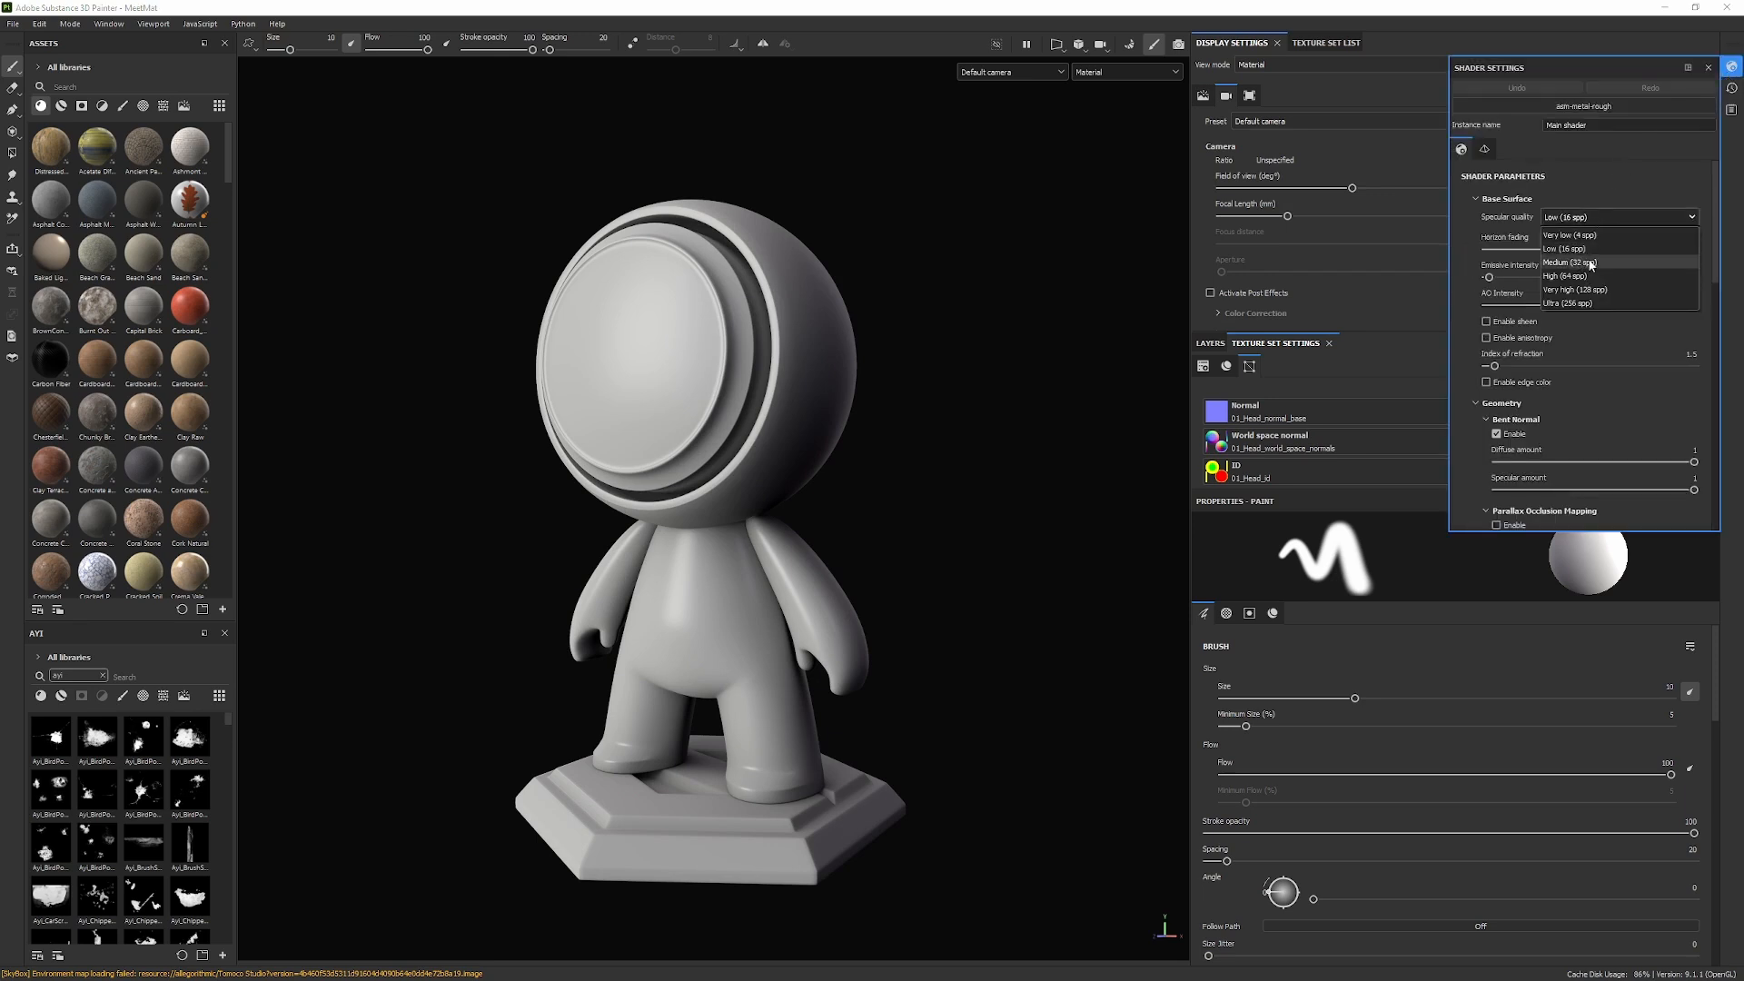
left_click(1584, 262)
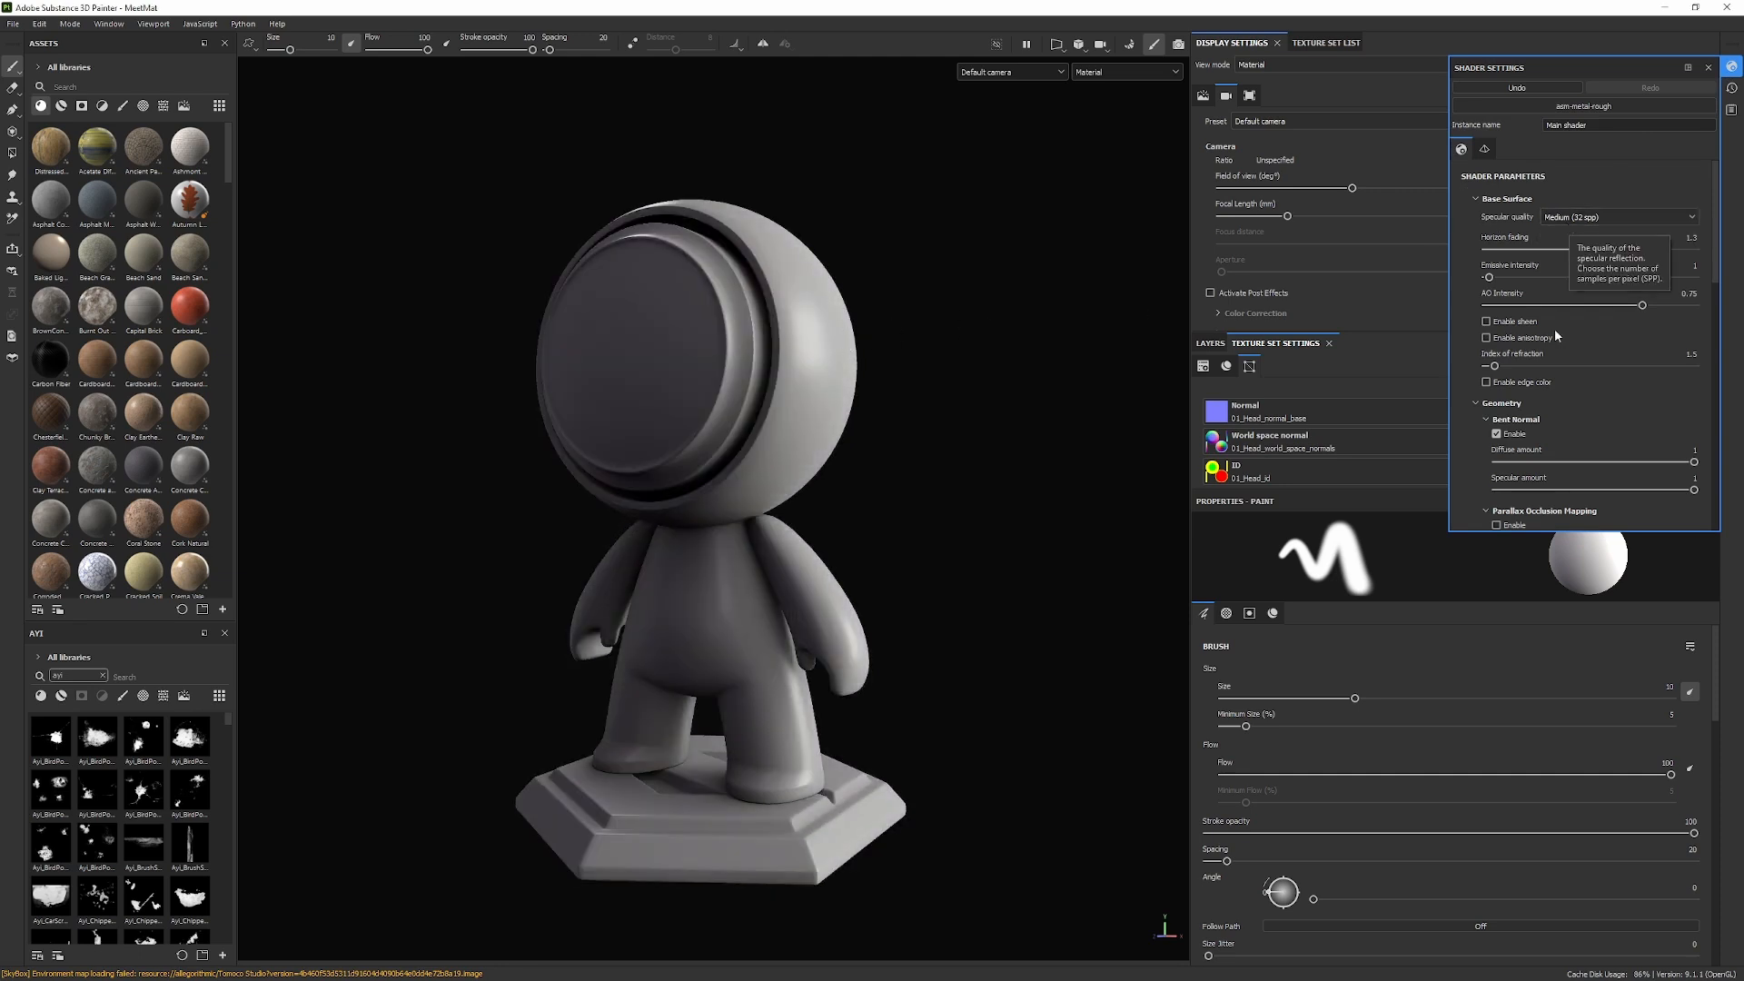
mouse_move(1535, 236)
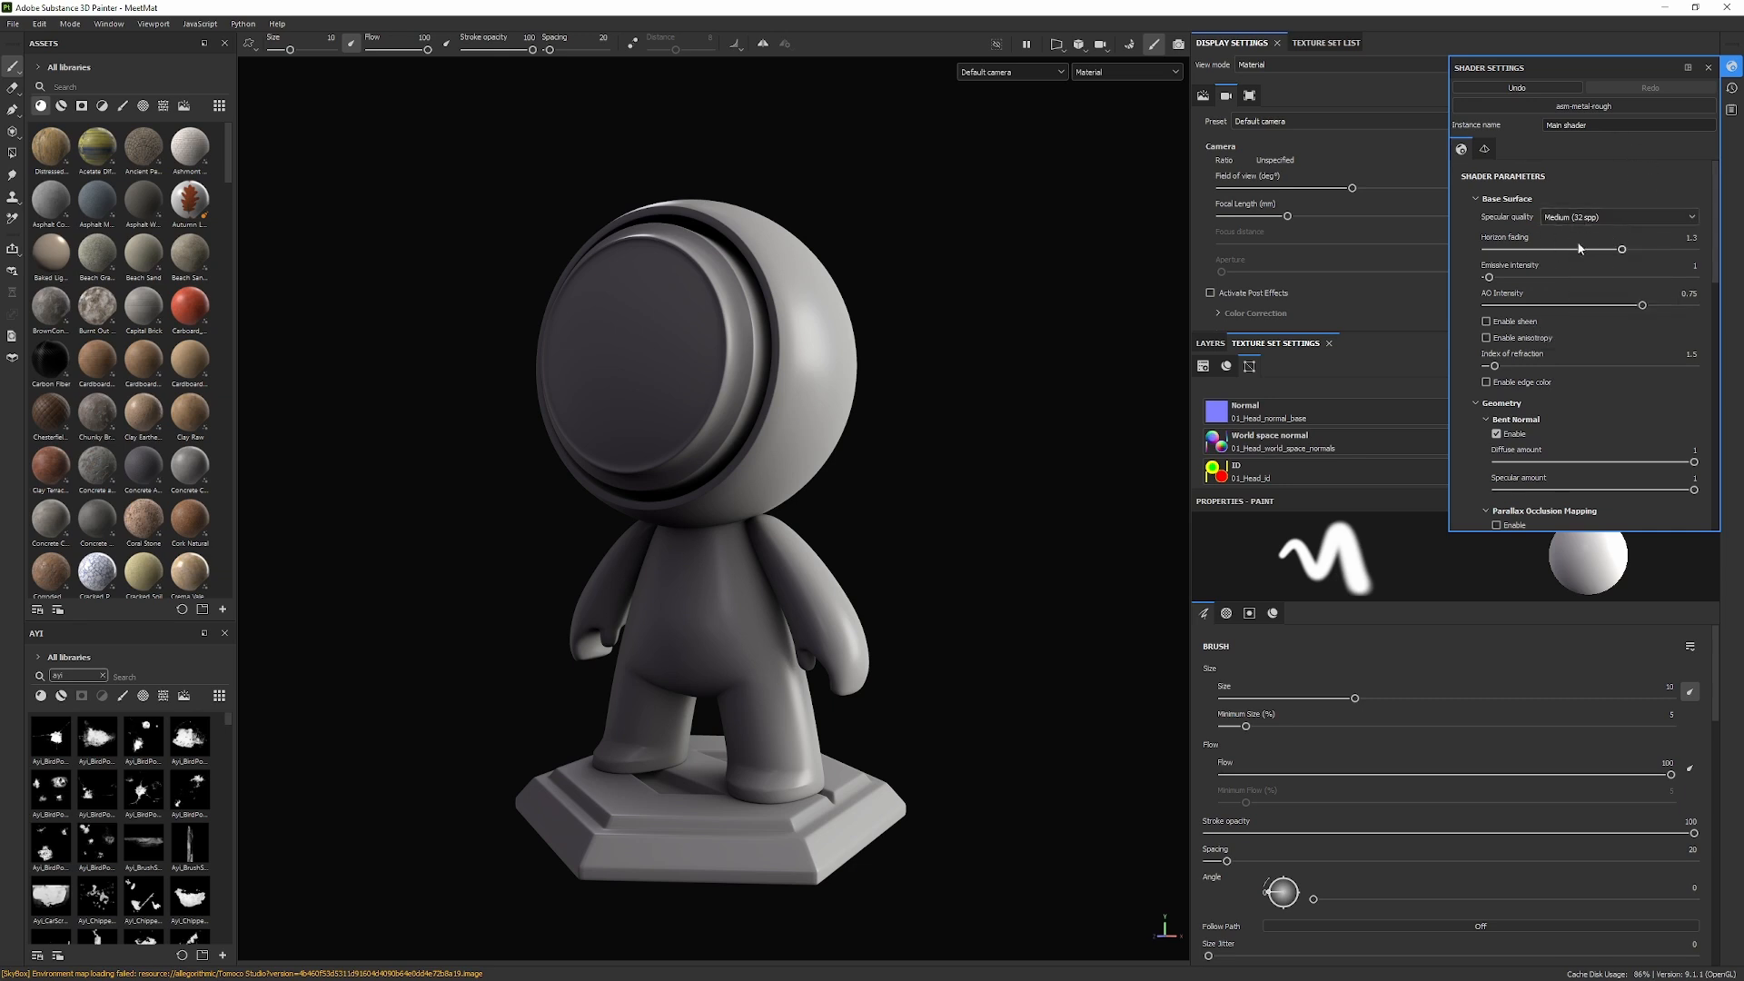
- Test lower and higher AO intensity values and leave the shader at 0.5
left_click_drag(1642, 303, 1591, 303)
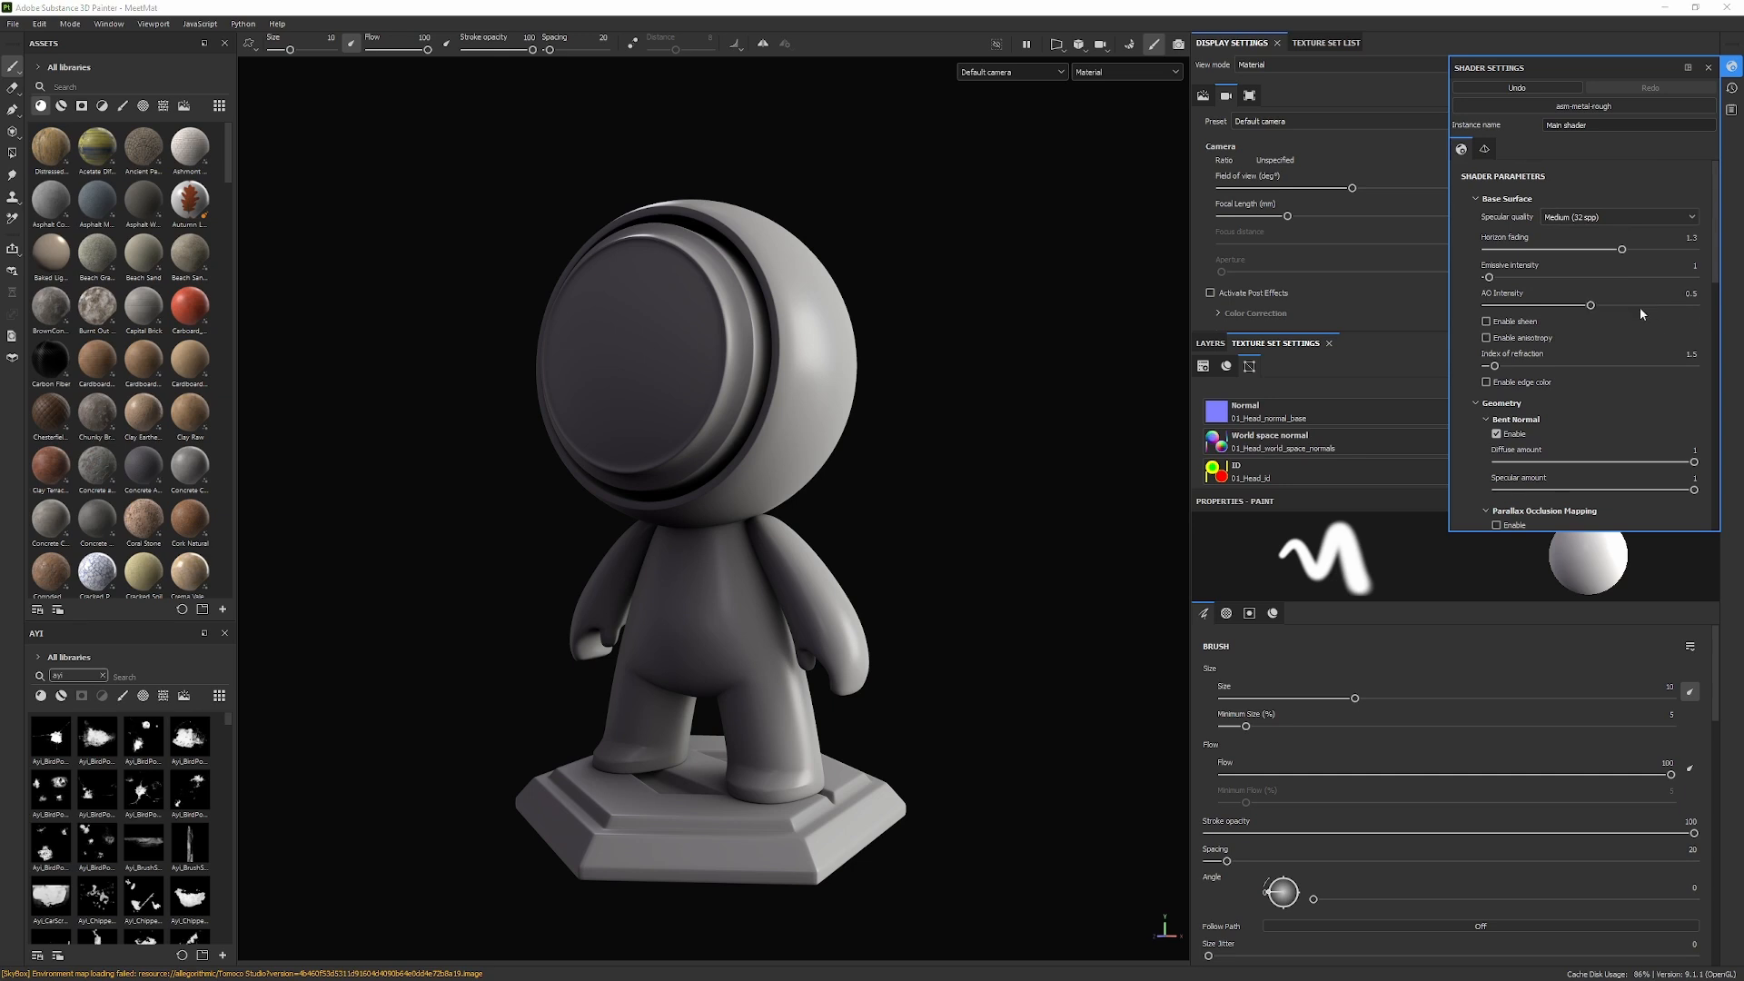
mouse_move(1508, 296)
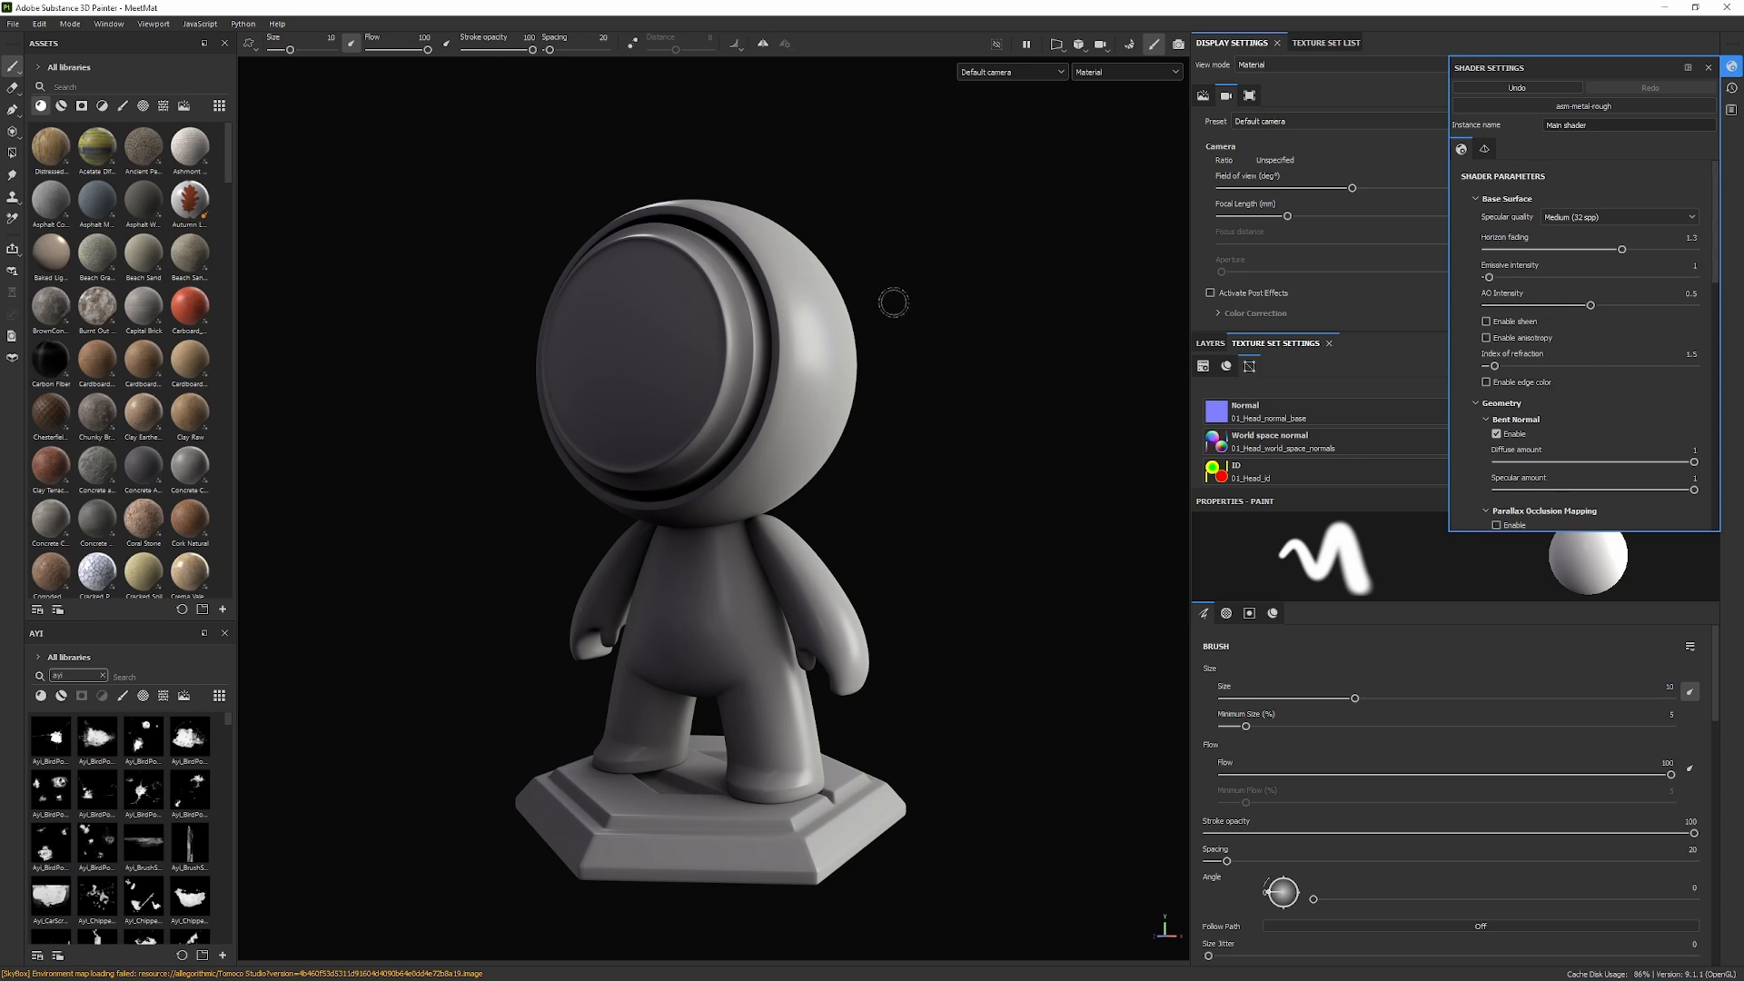
mouse_move(732, 463)
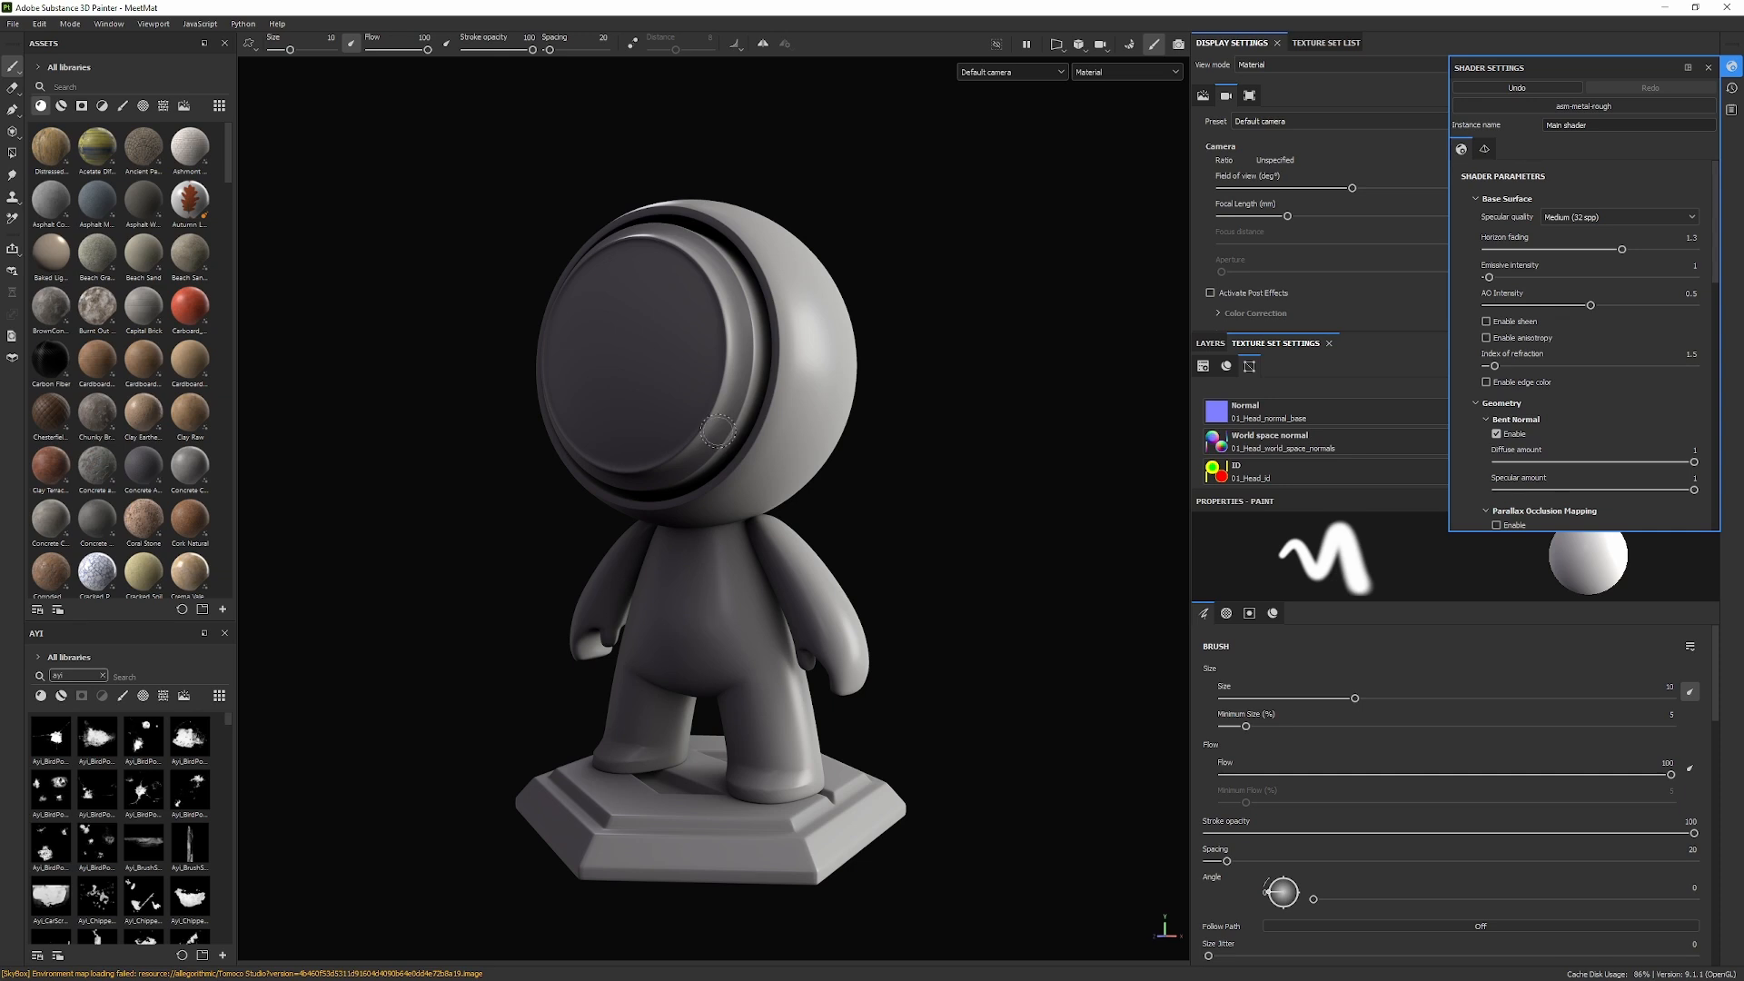
mouse_move(1028, 415)
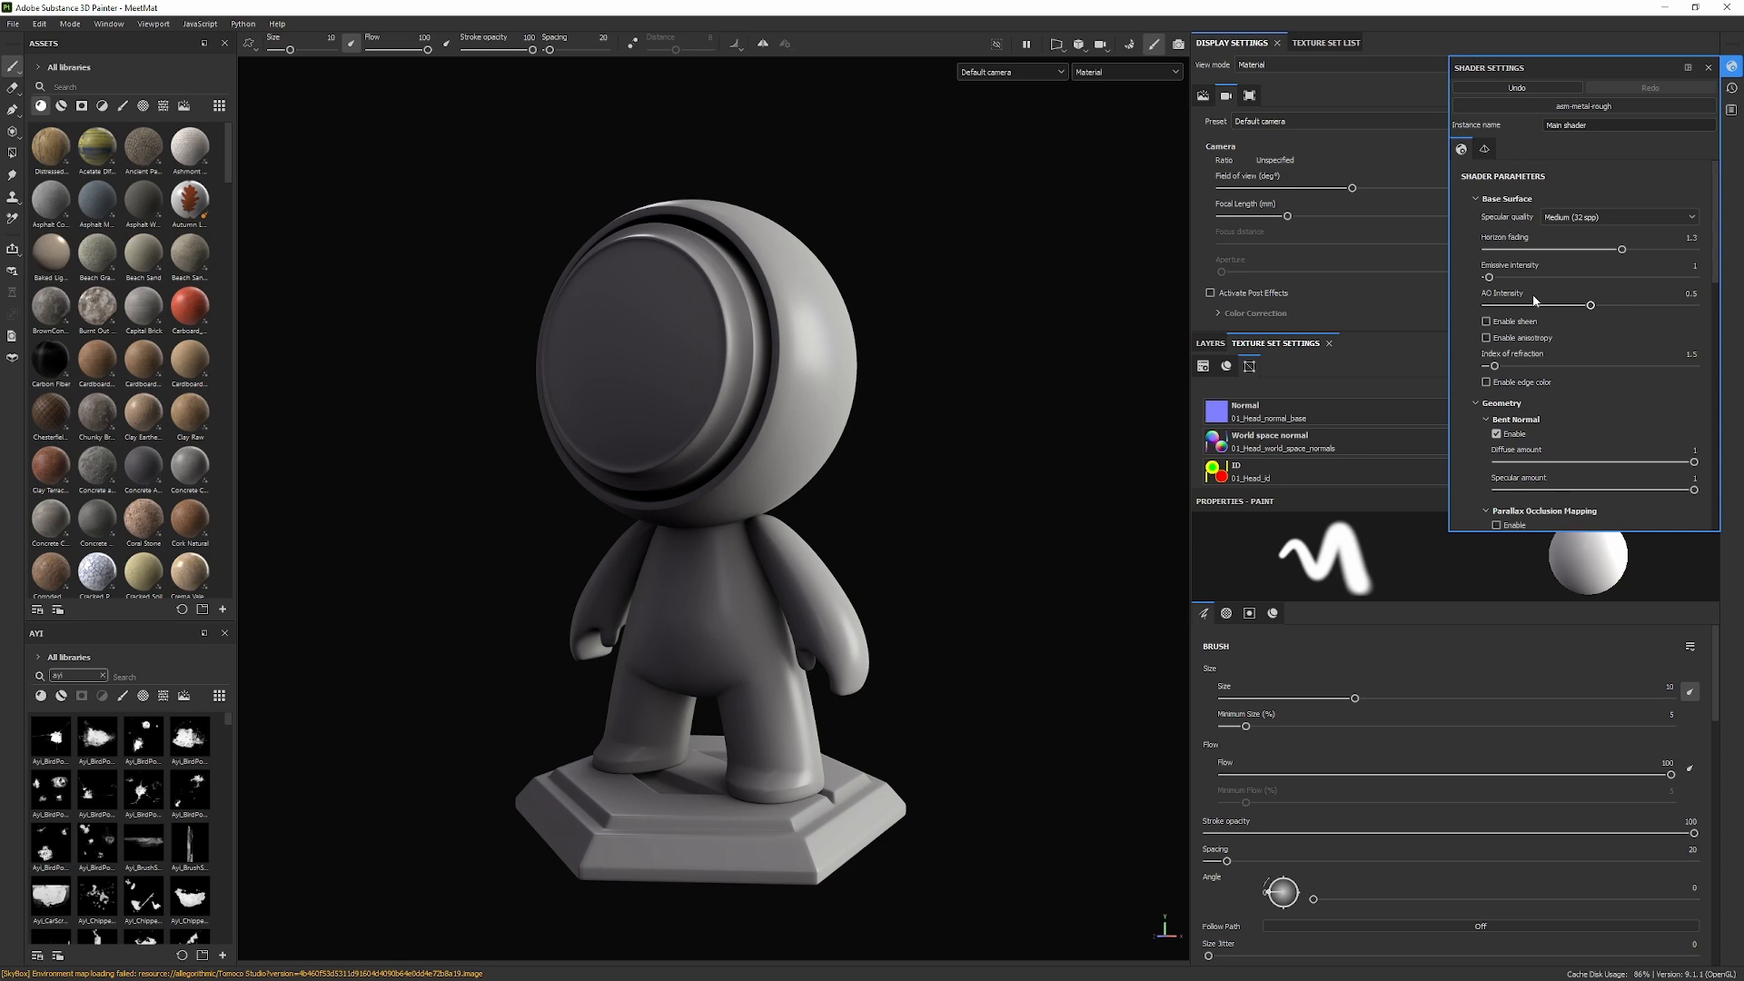
mouse_move(1650, 178)
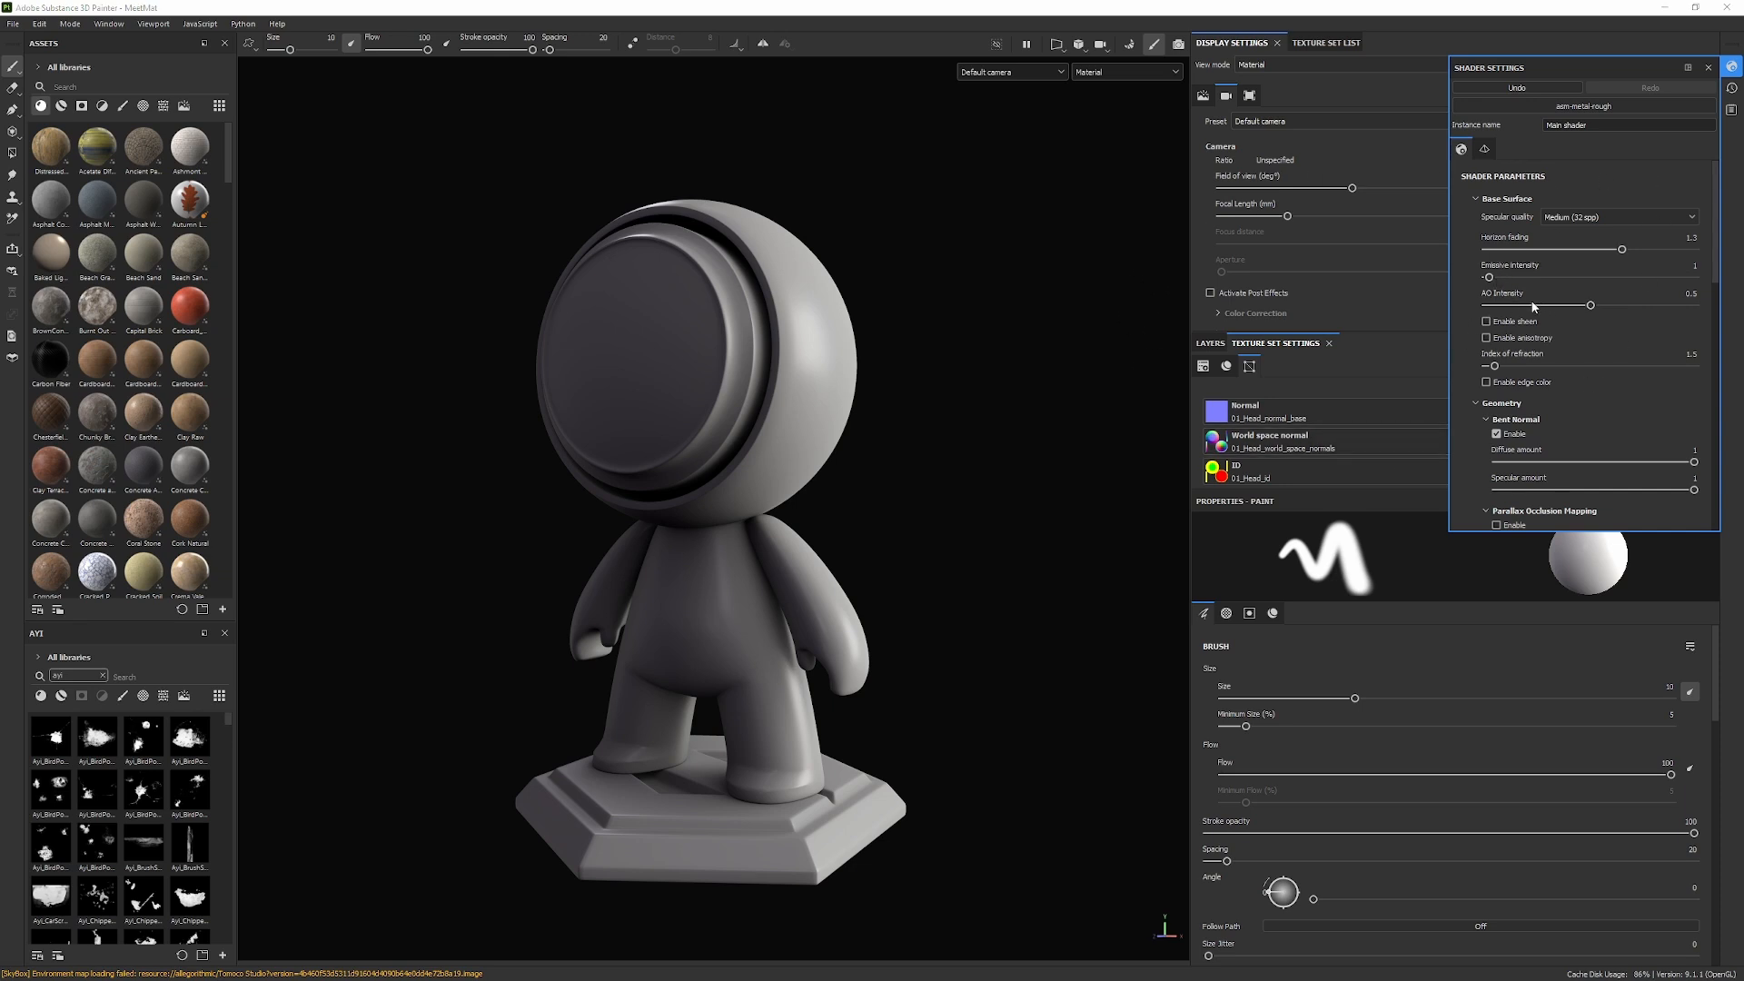
left_click_drag(1591, 305, 1553, 306)
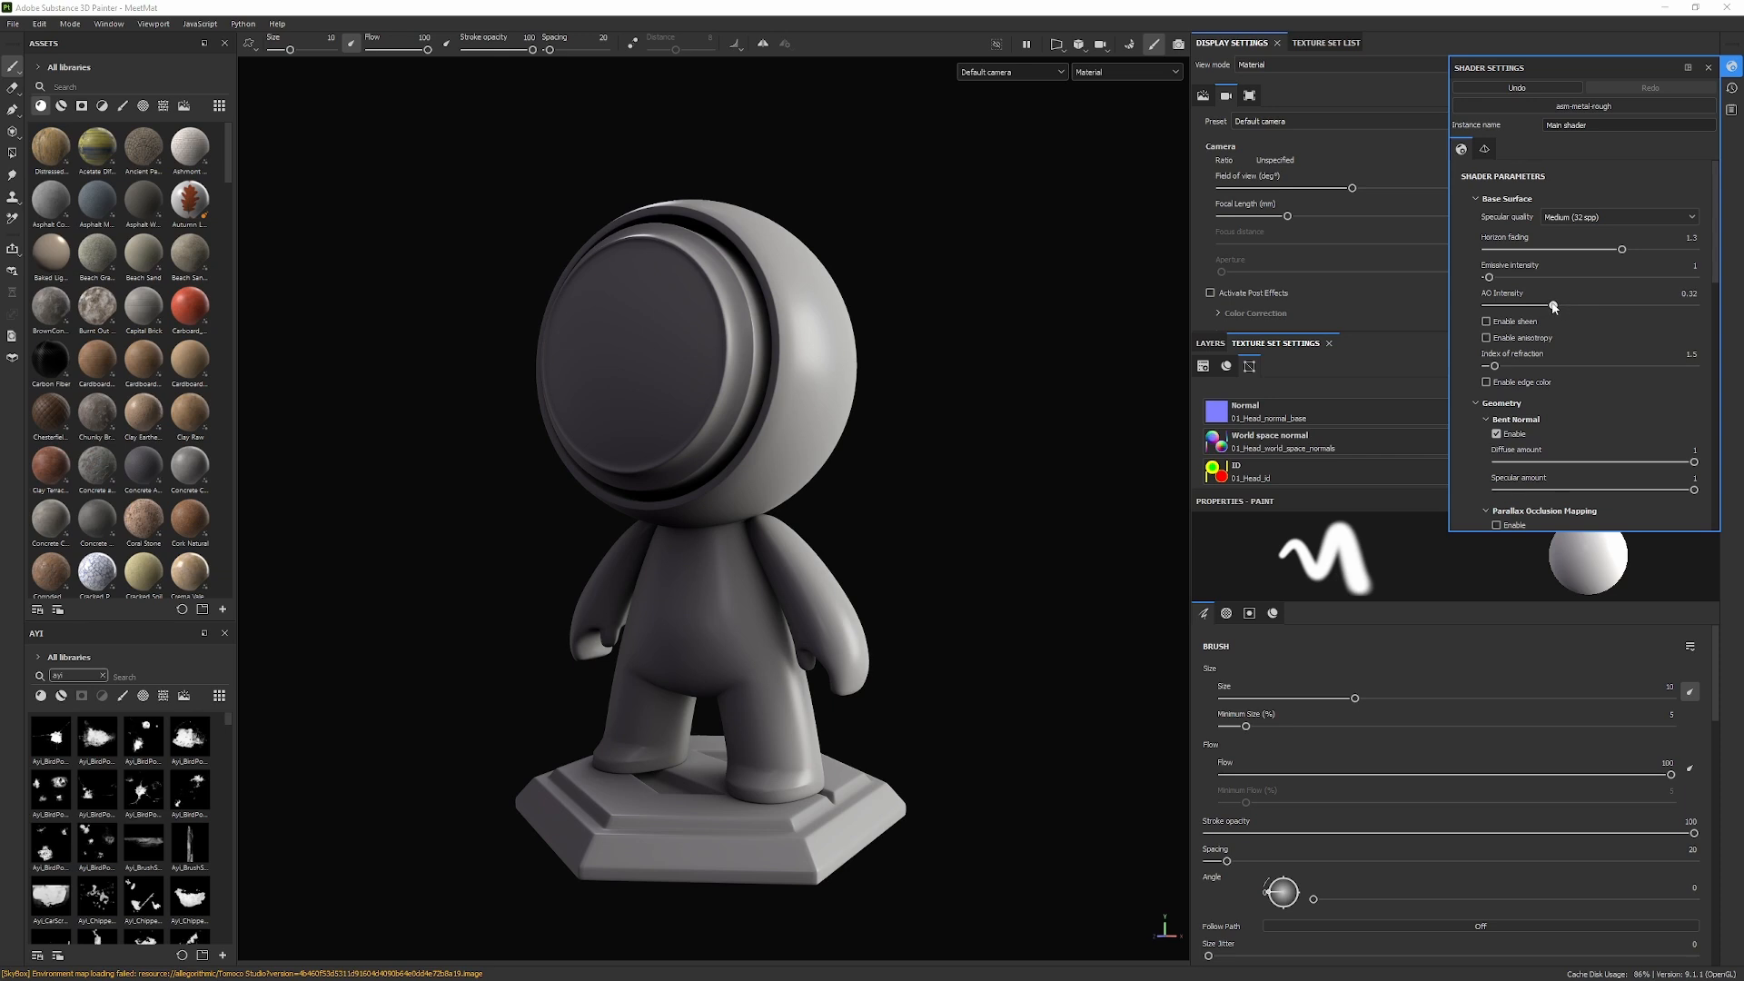
left_click_drag(1554, 303, 1598, 304)
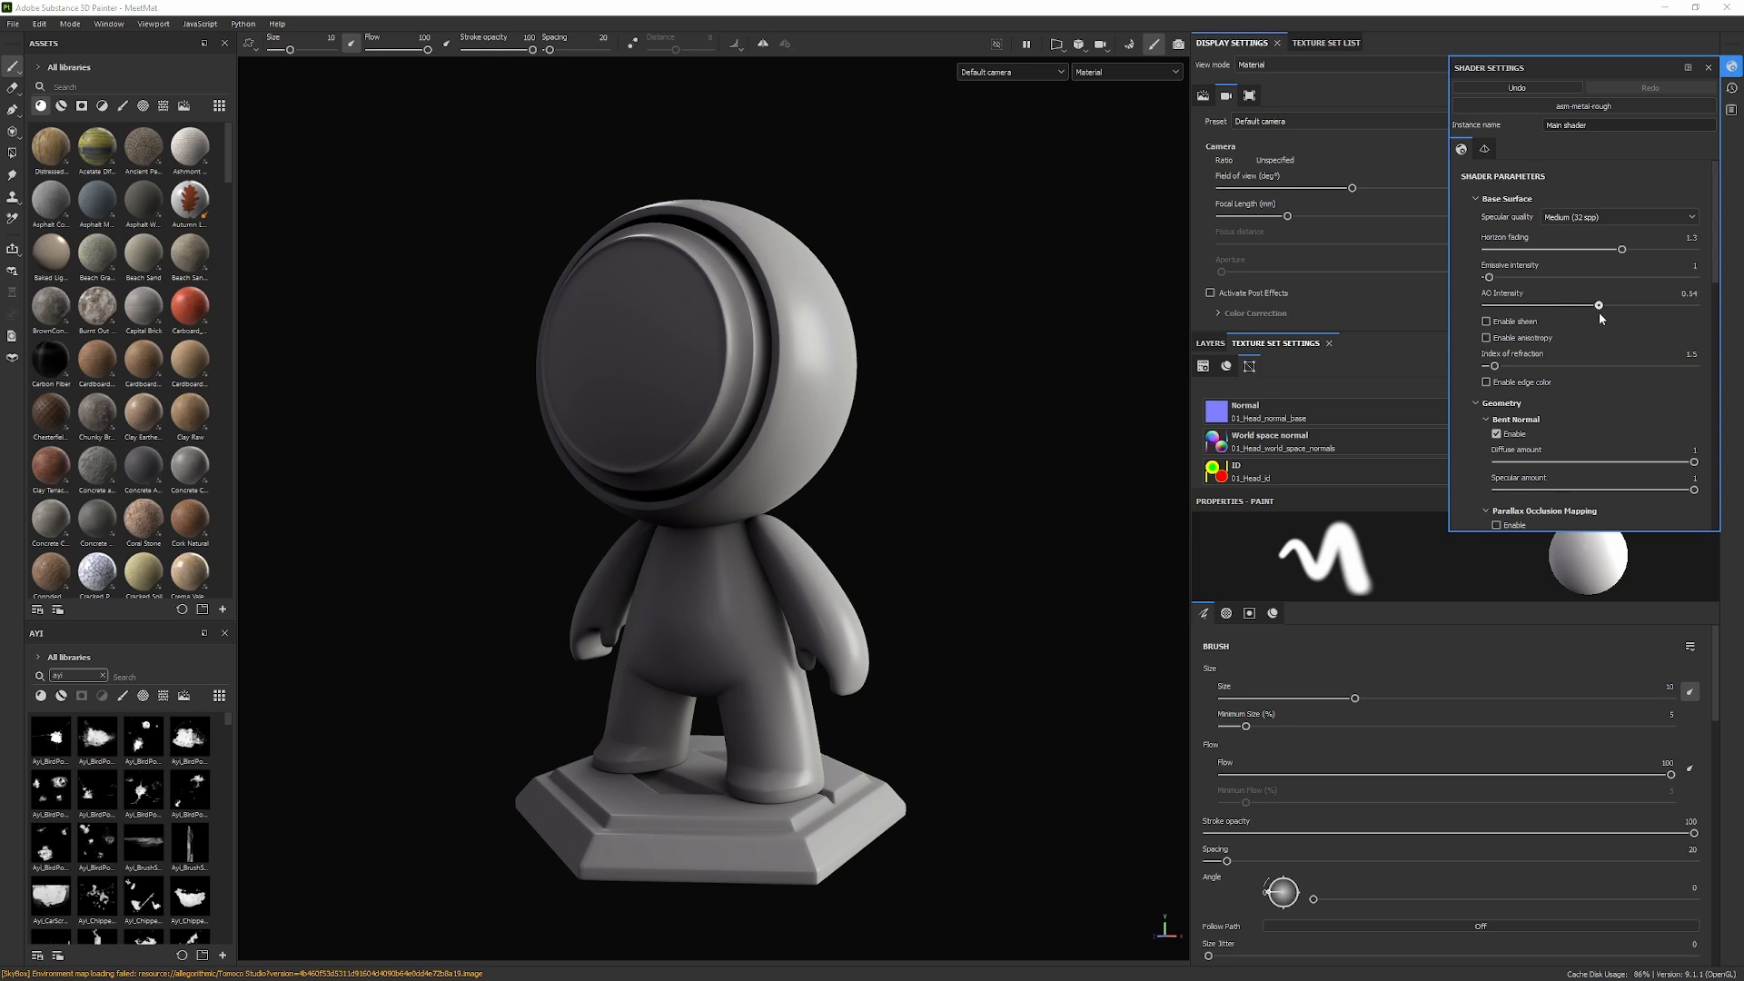
left_click_drag(1599, 305, 1591, 306)
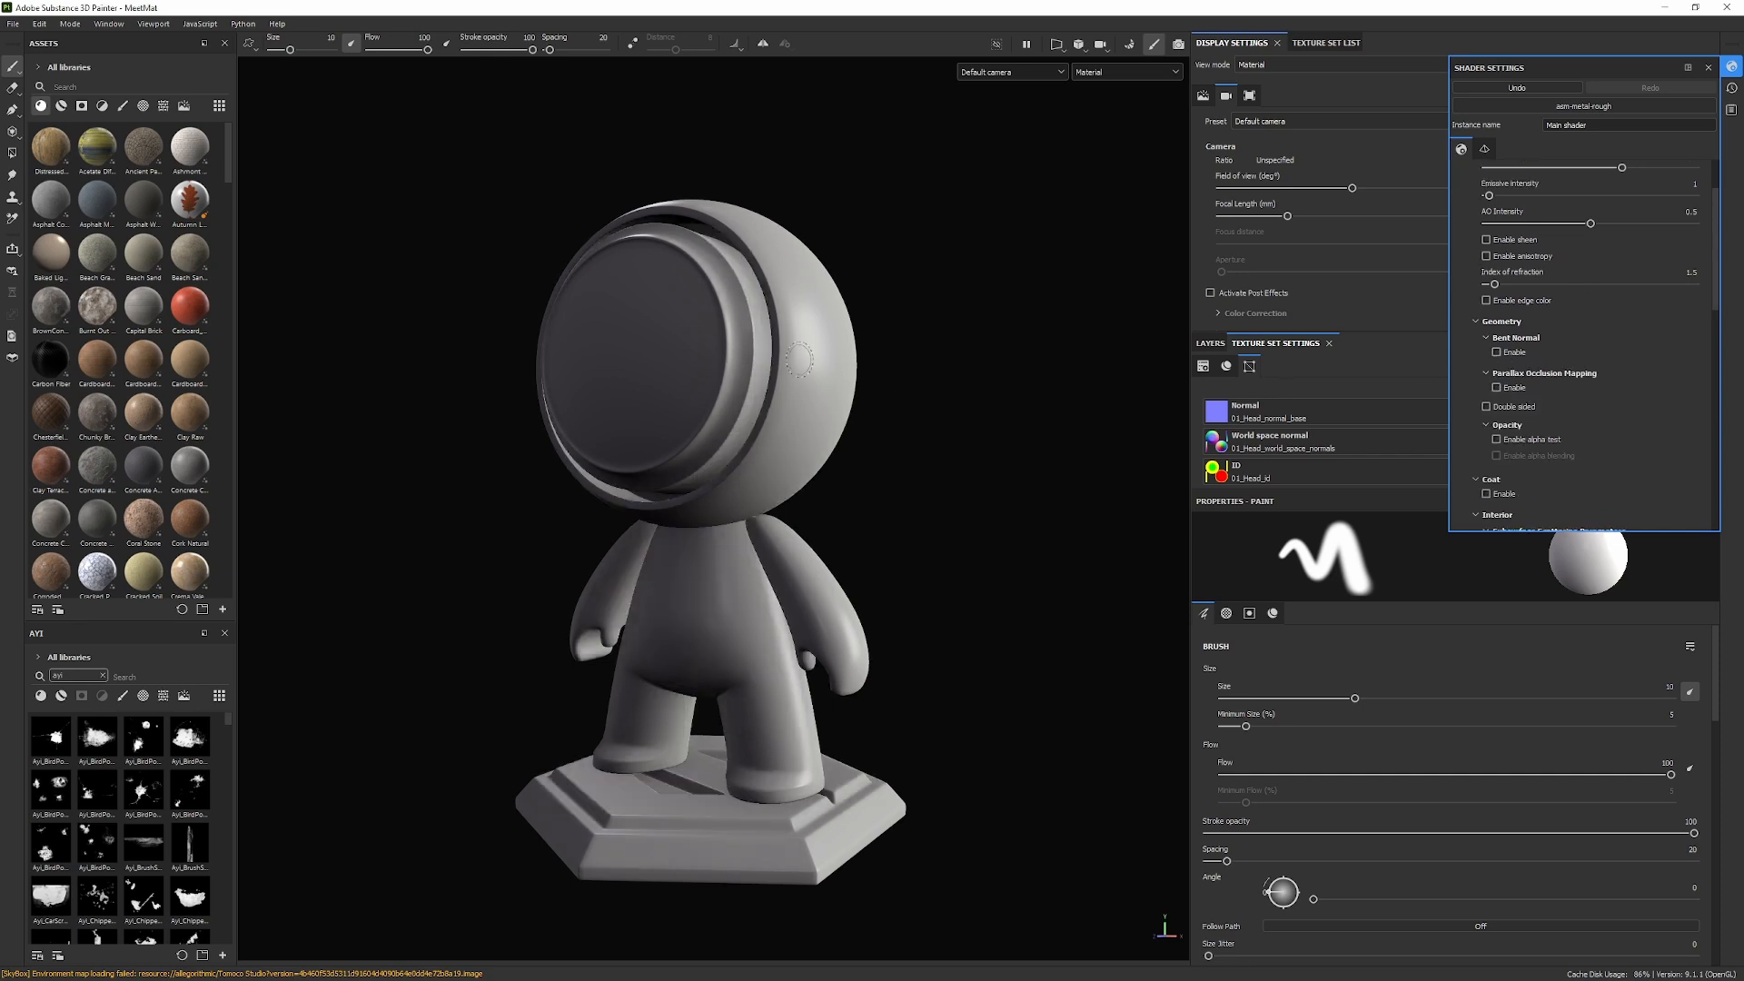
left_click(1495, 353)
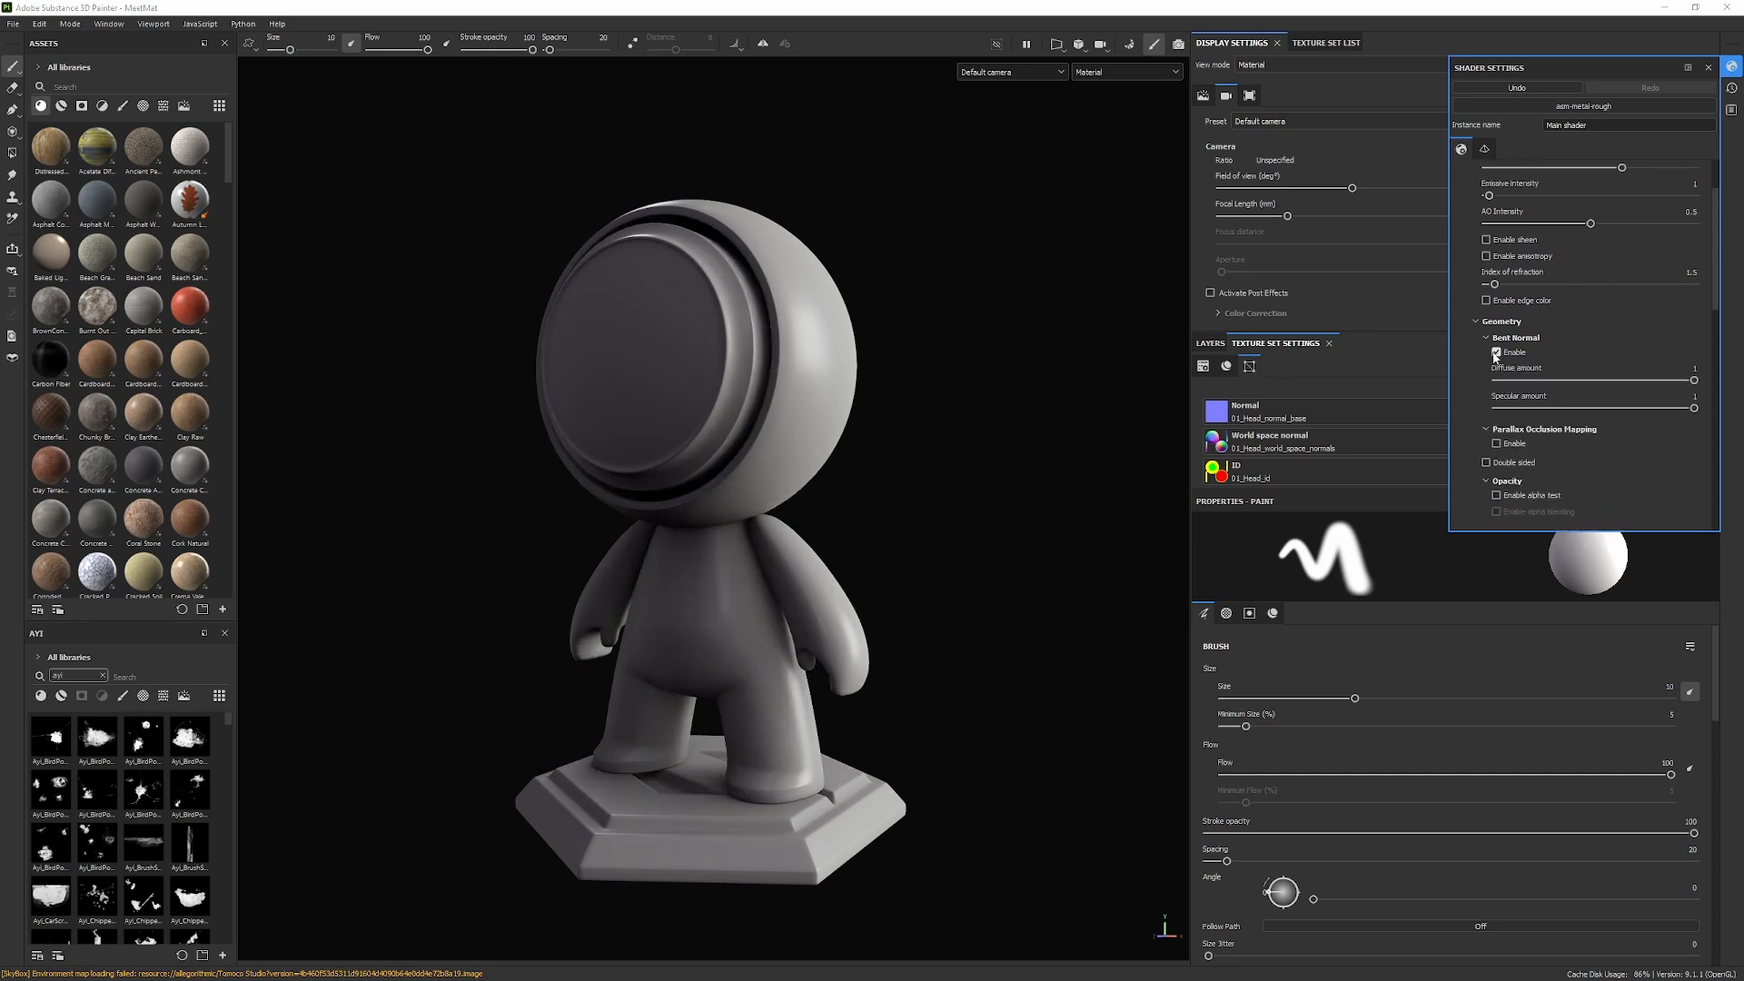
left_click(1495, 353)
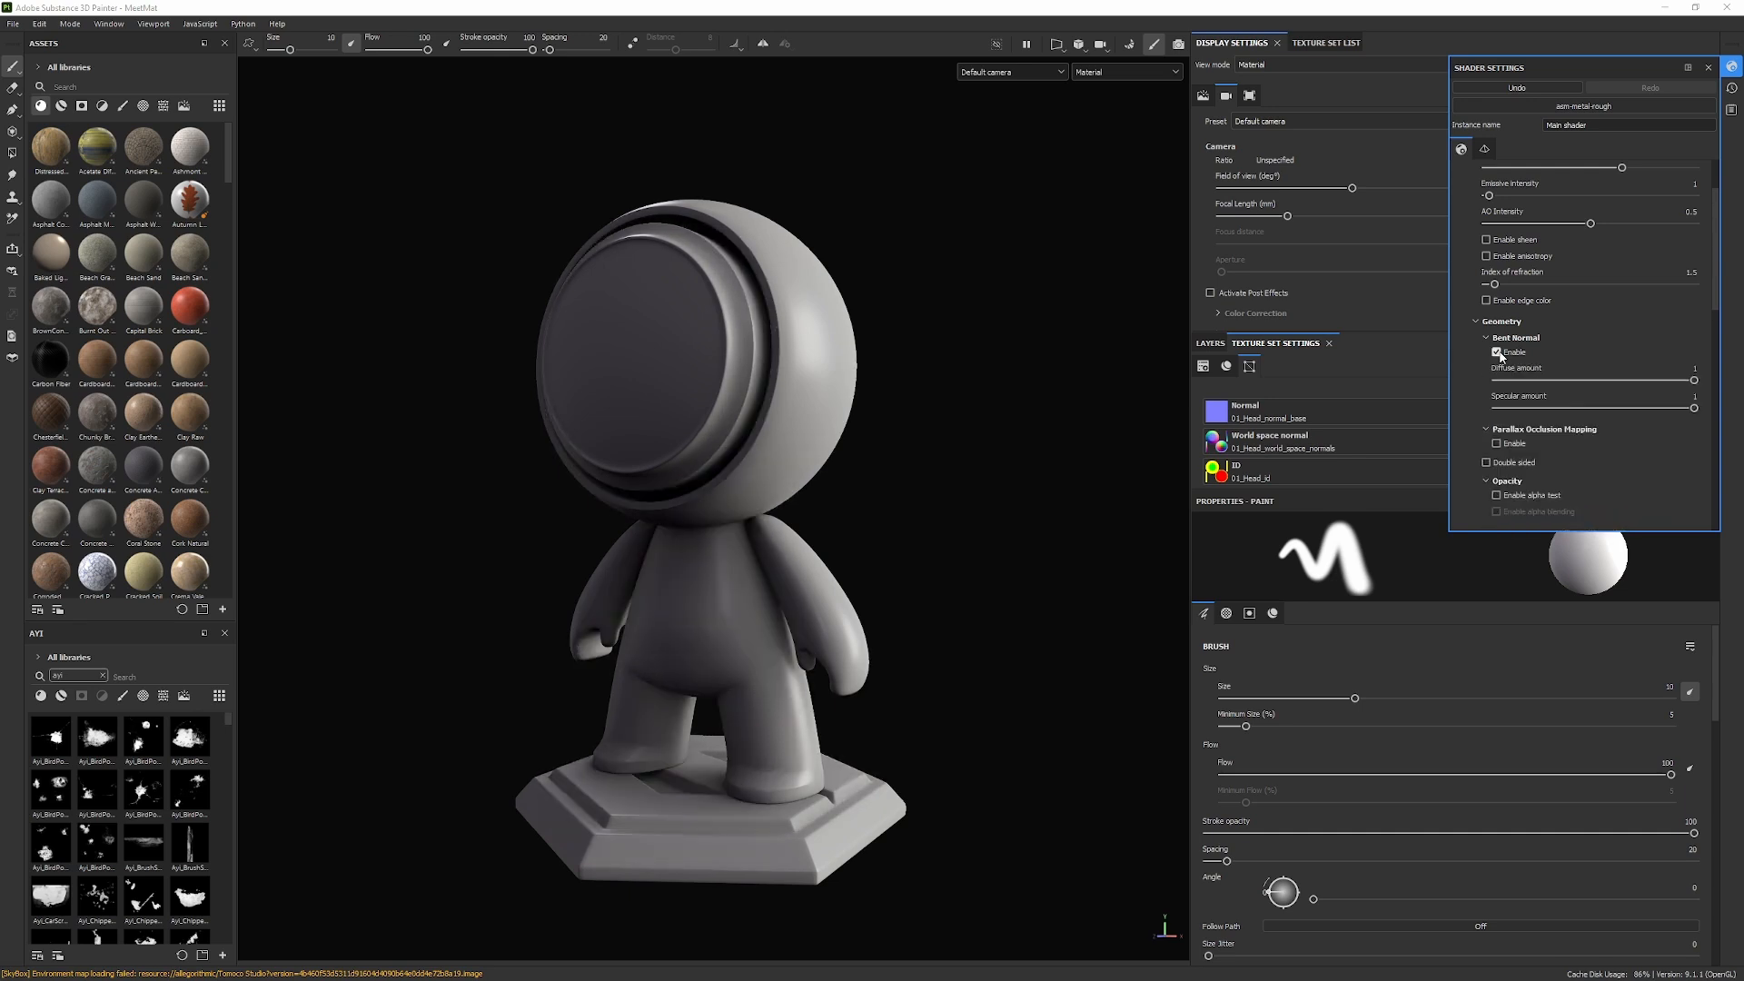
left_click(1498, 353)
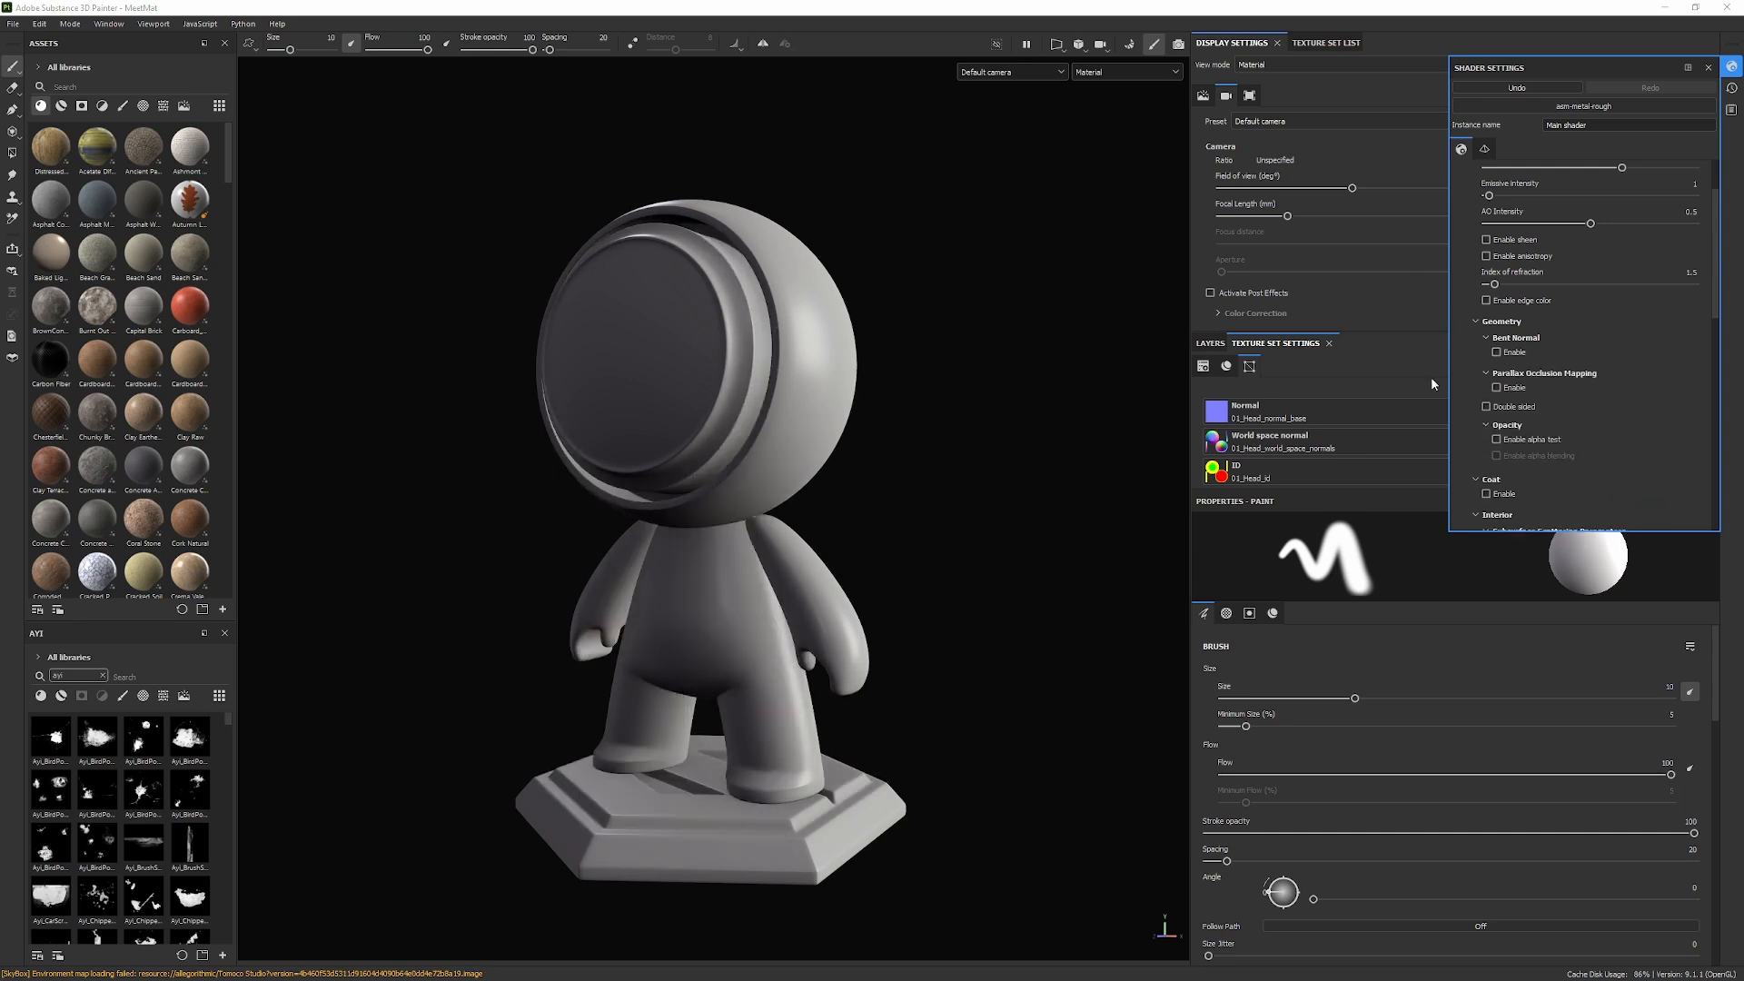
left_click(1495, 352)
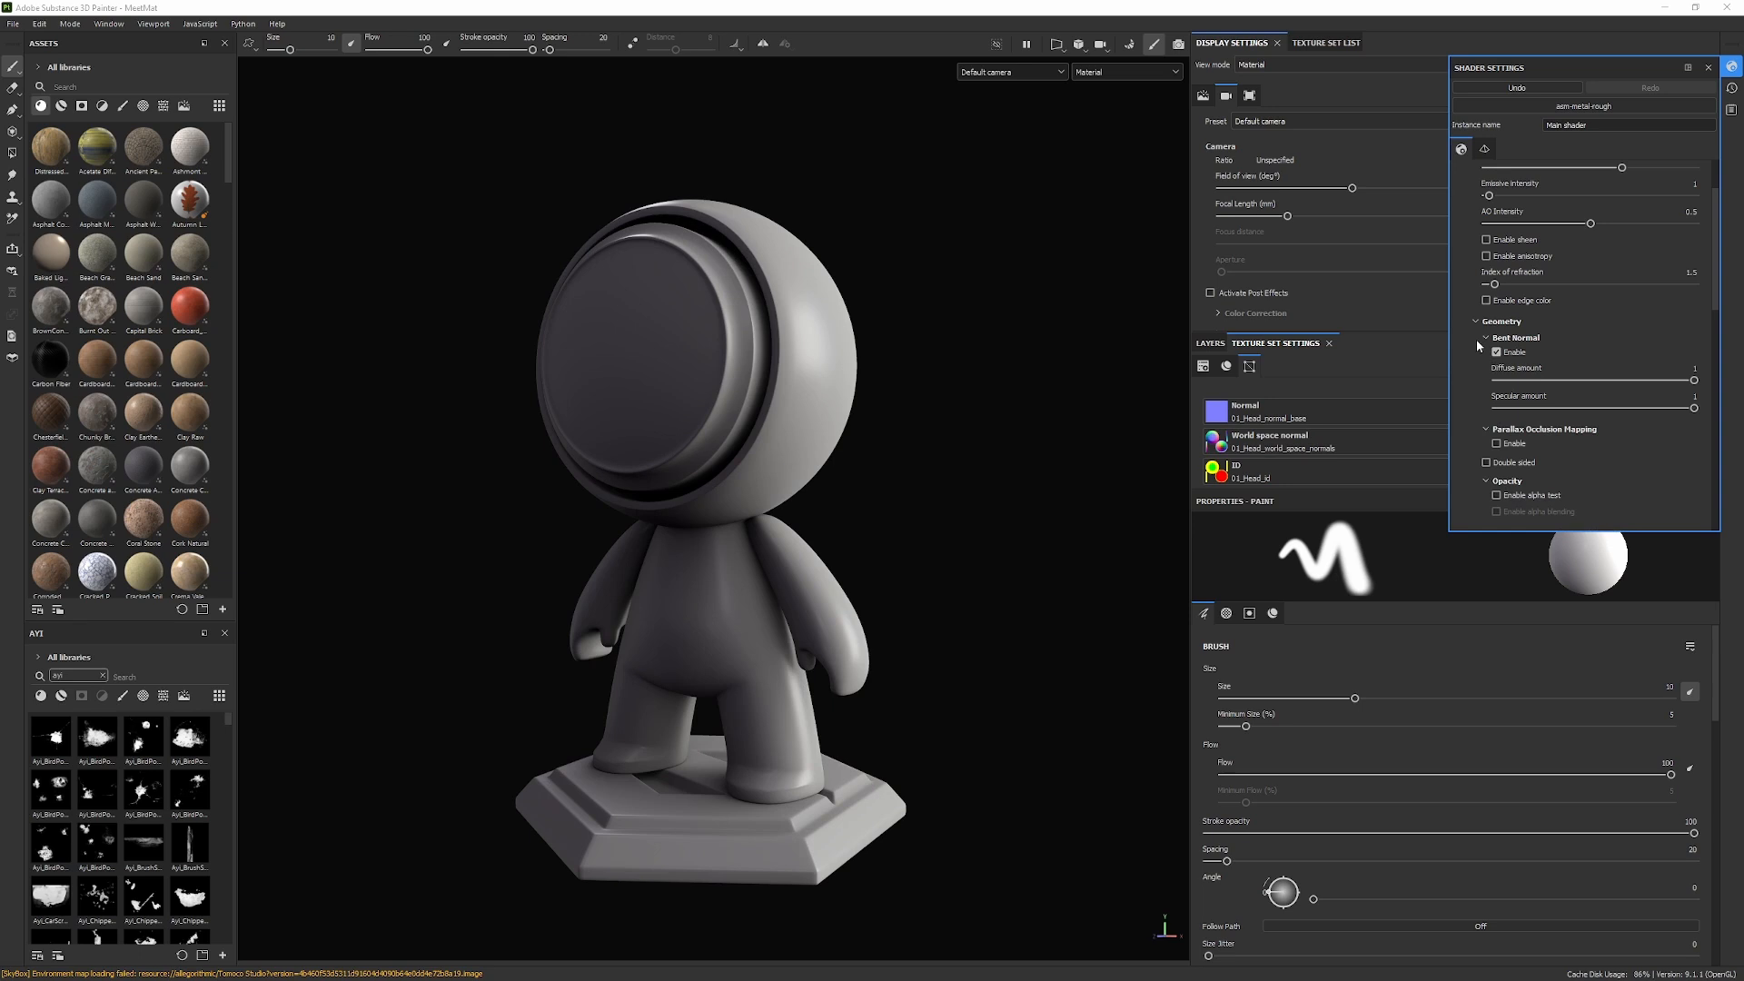
mouse_move(1547, 146)
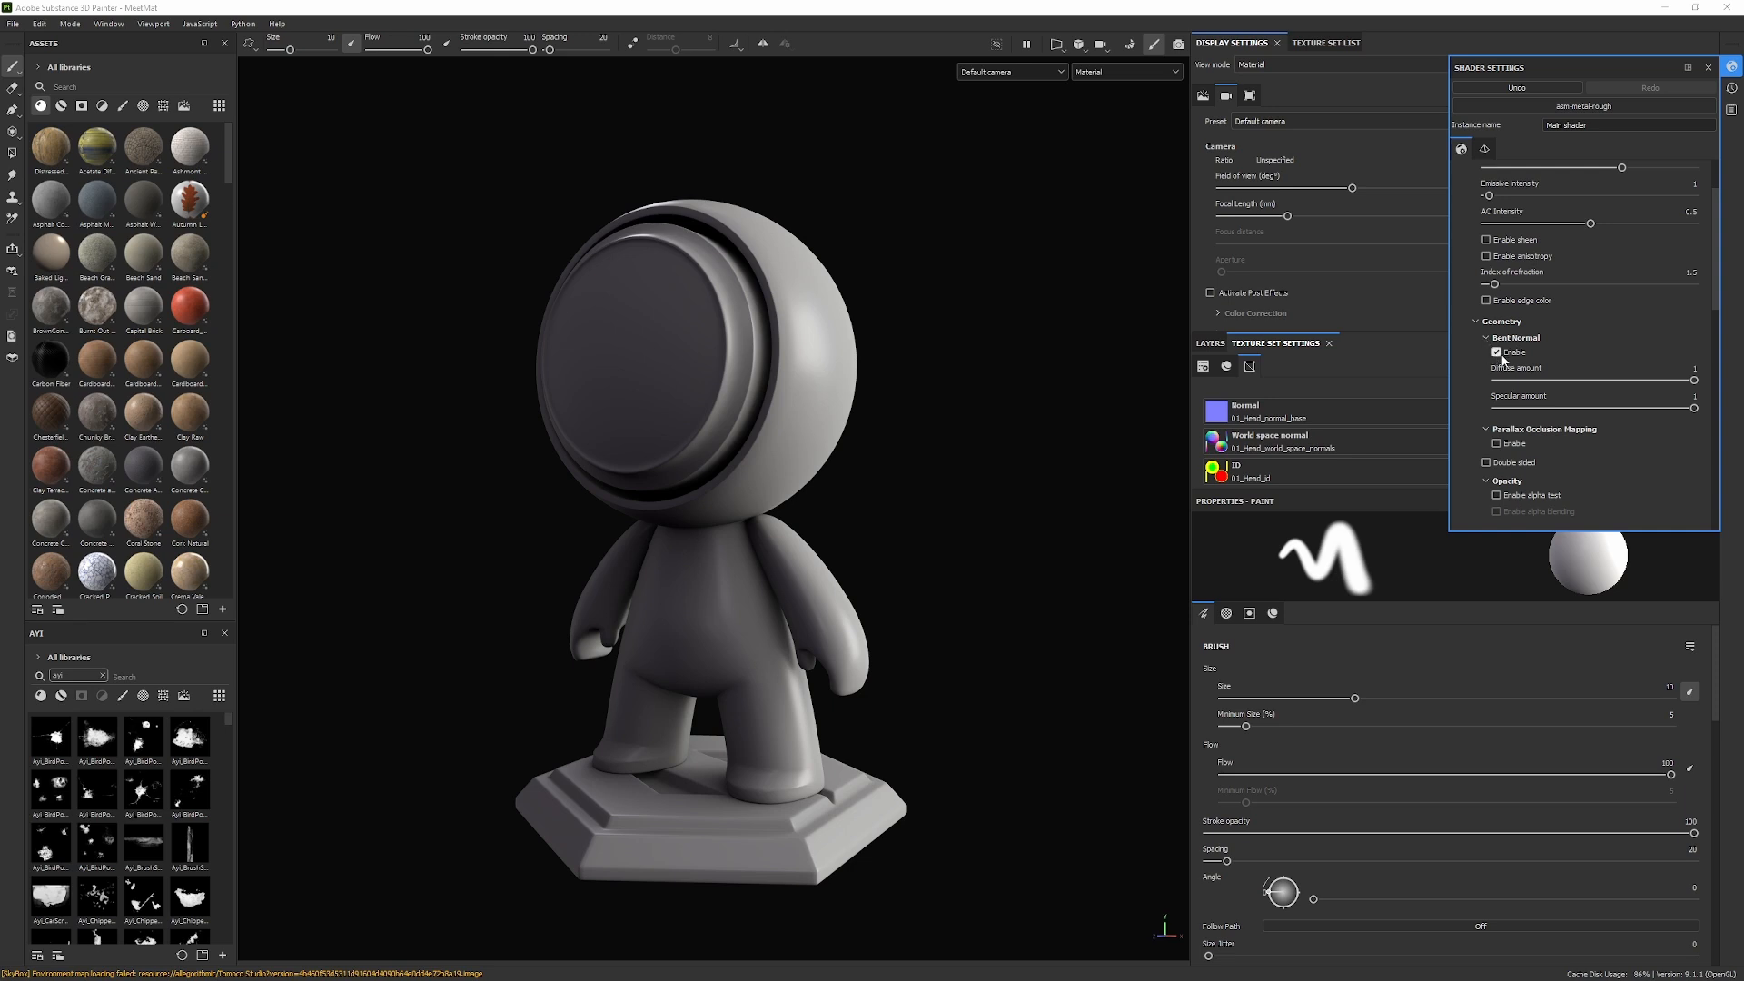
left_click(1495, 352)
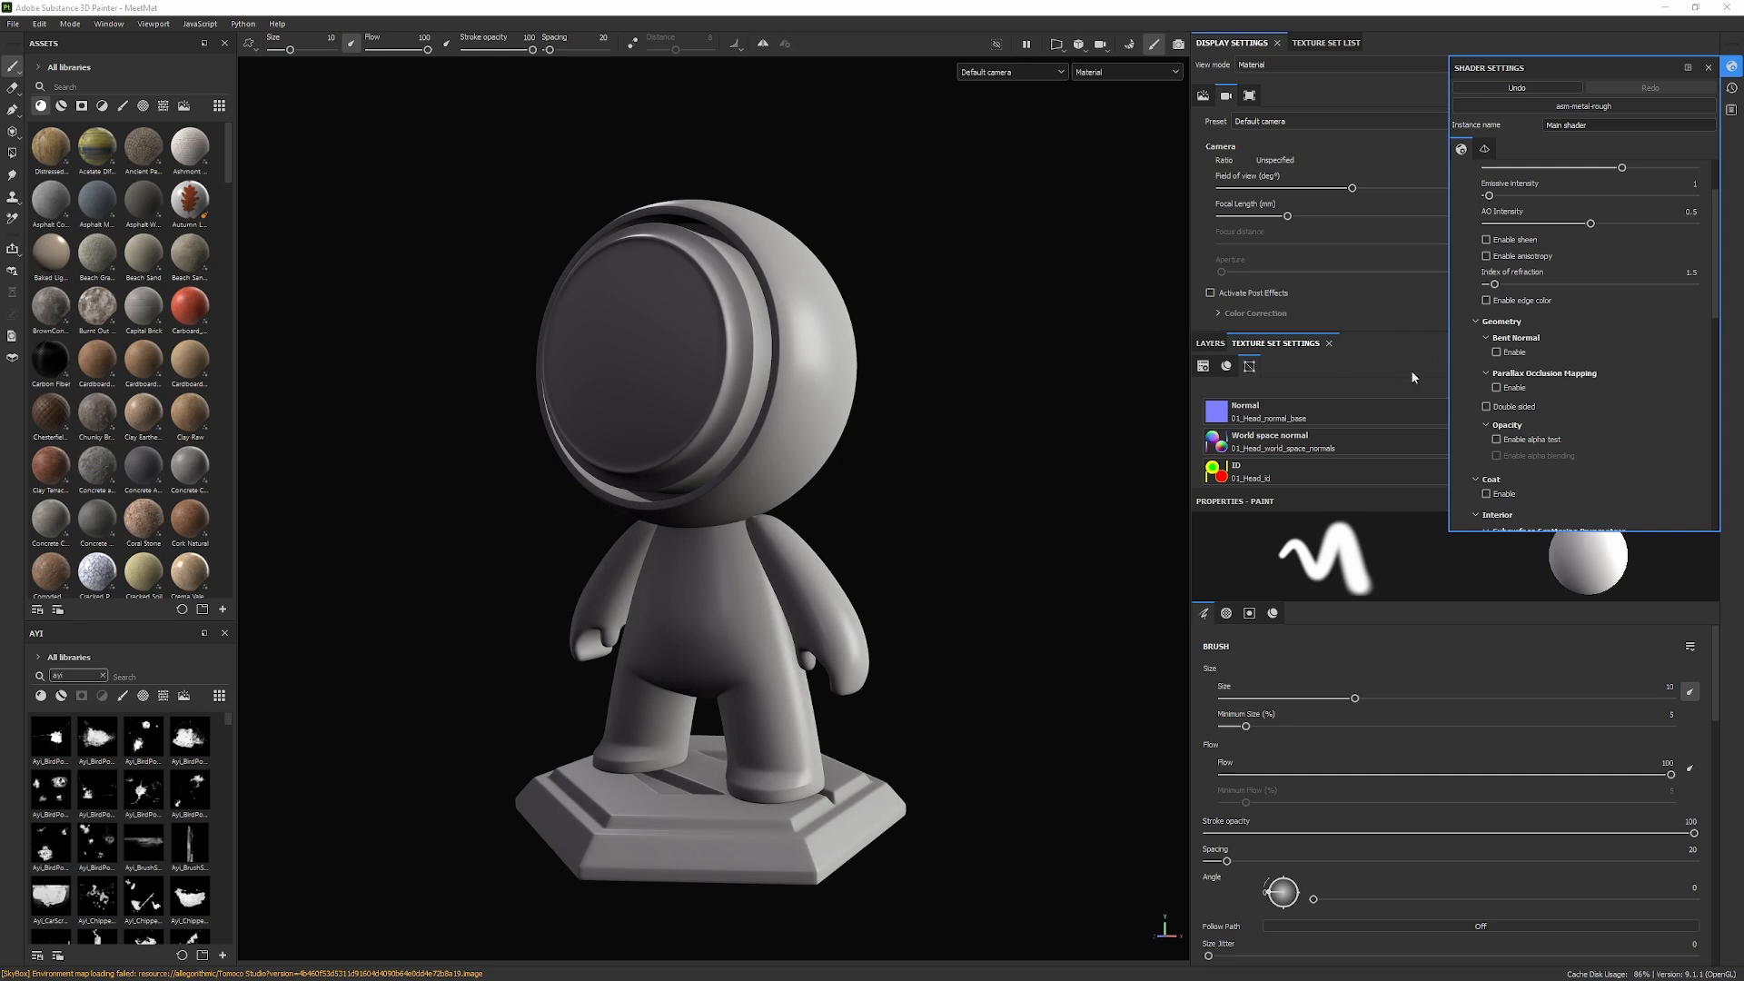
mouse_move(1548, 414)
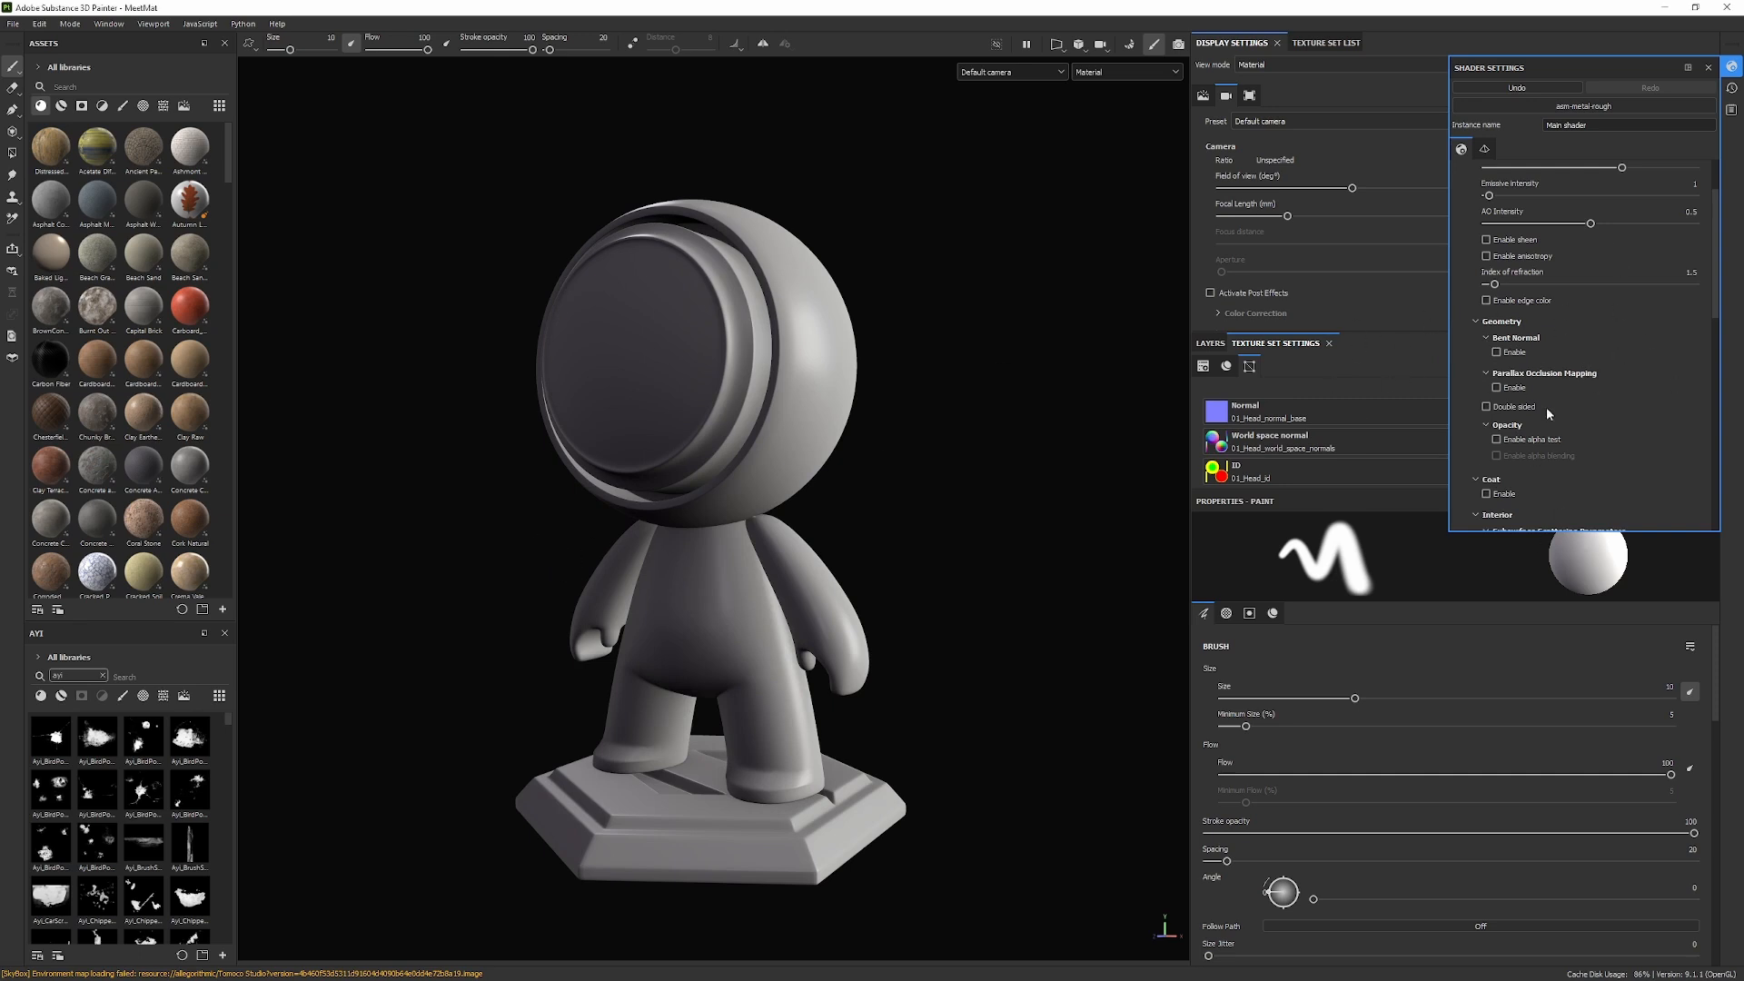
left_click(1495, 383)
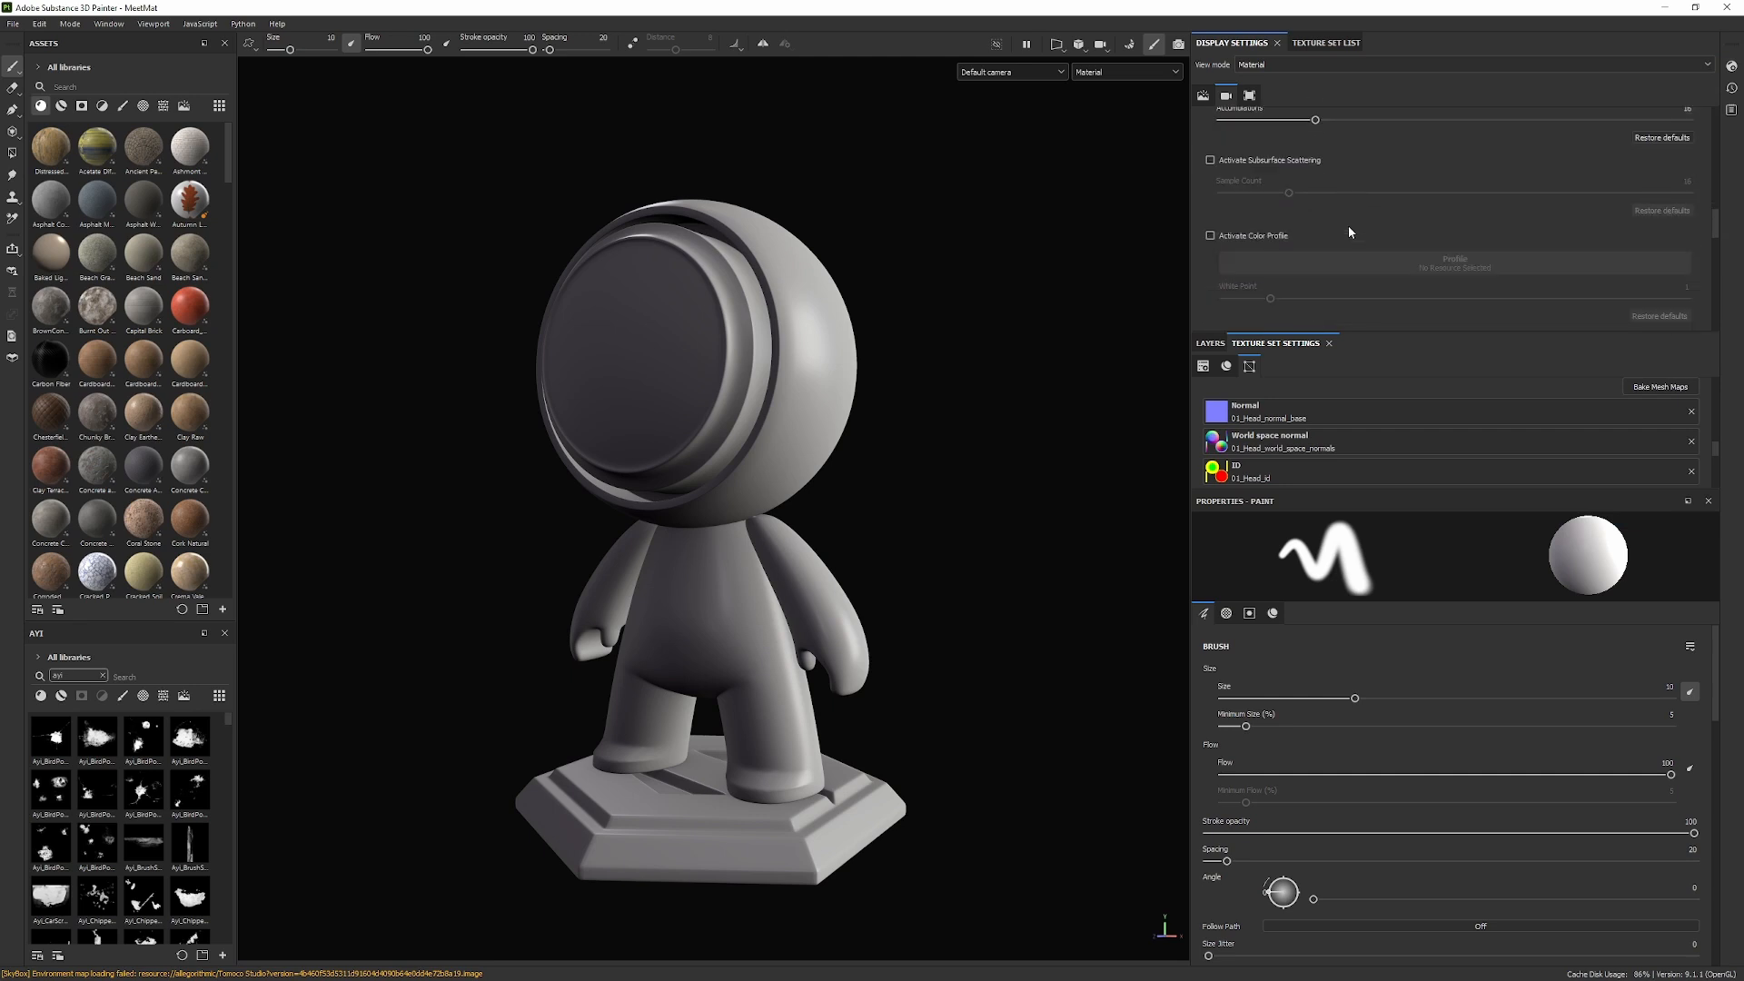
- Review the texture set list and display settings, orbiting the model before saving
left_click(1324, 42)
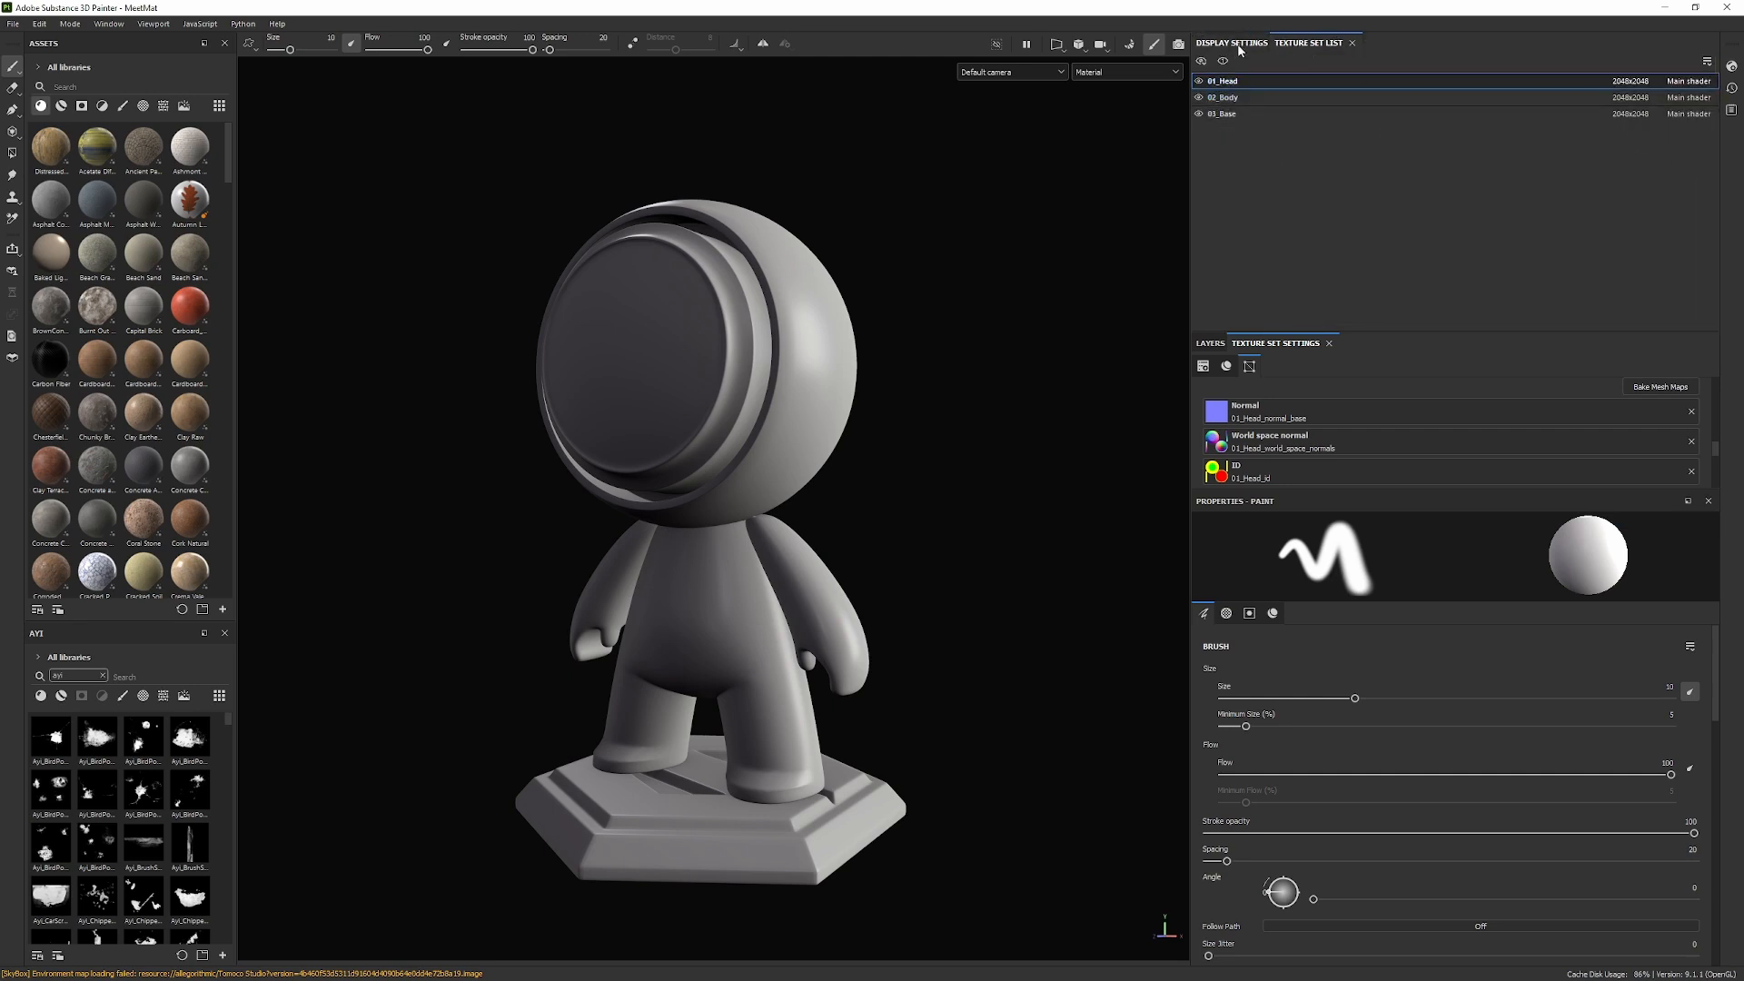
left_click(1230, 41)
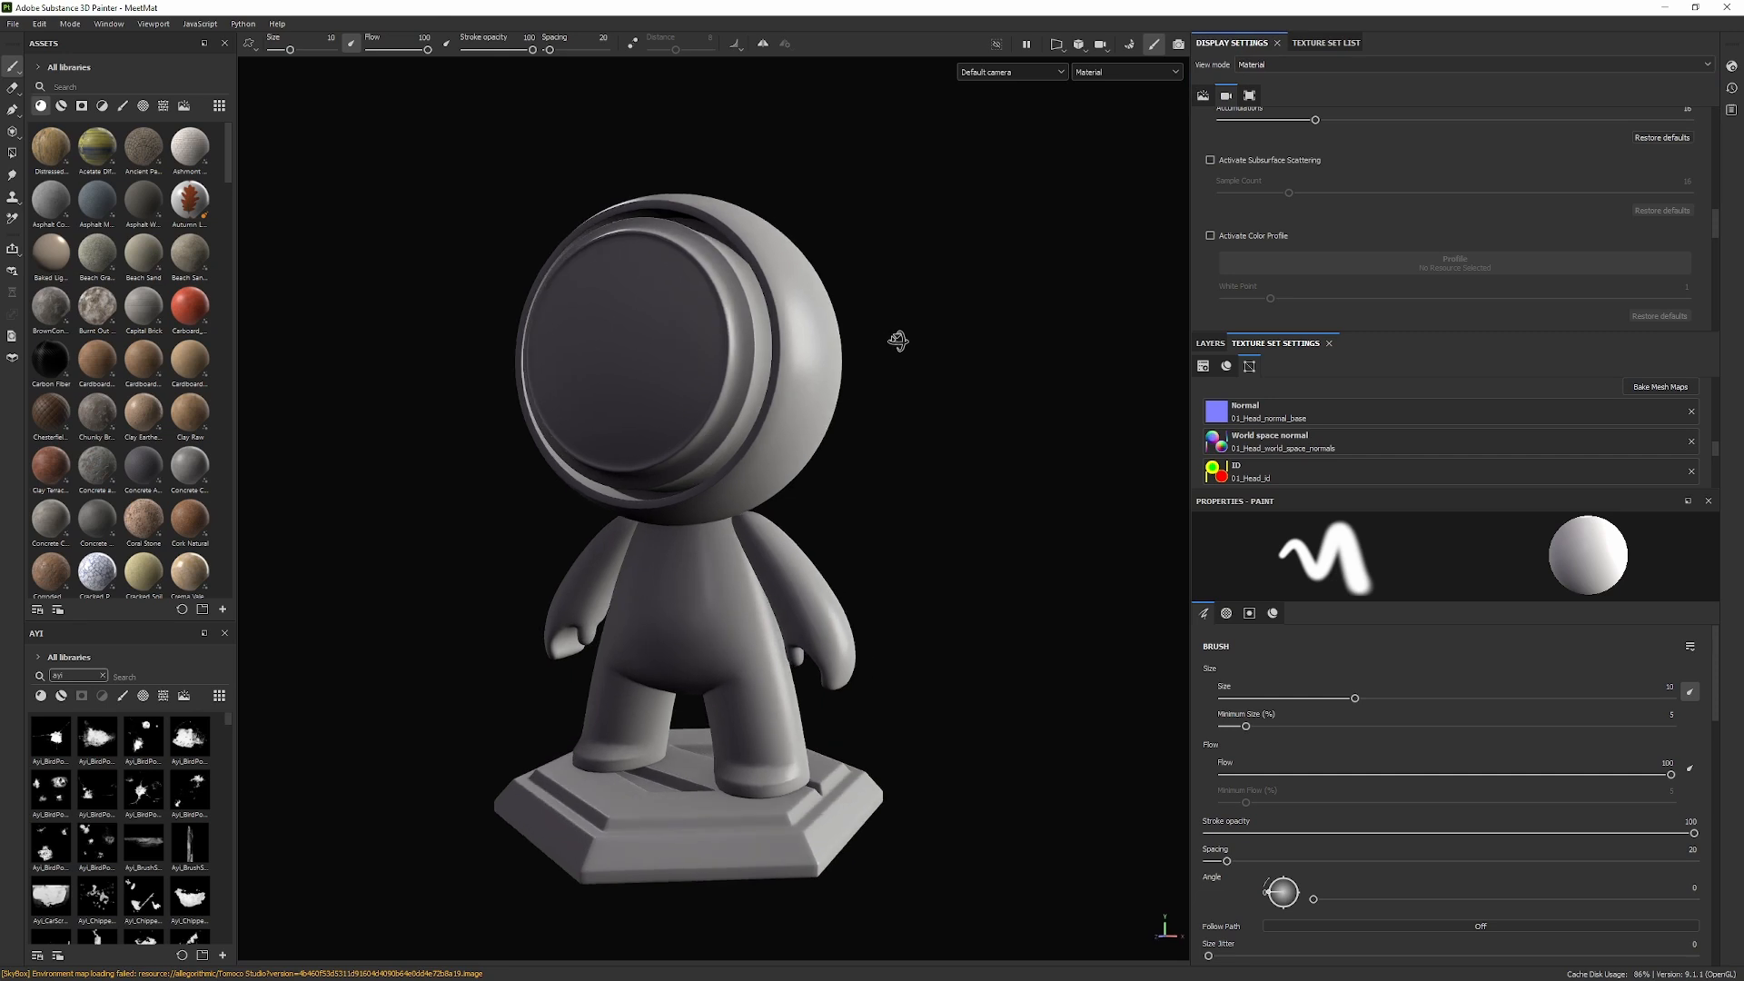
left_click_drag(897, 340, 870, 327)
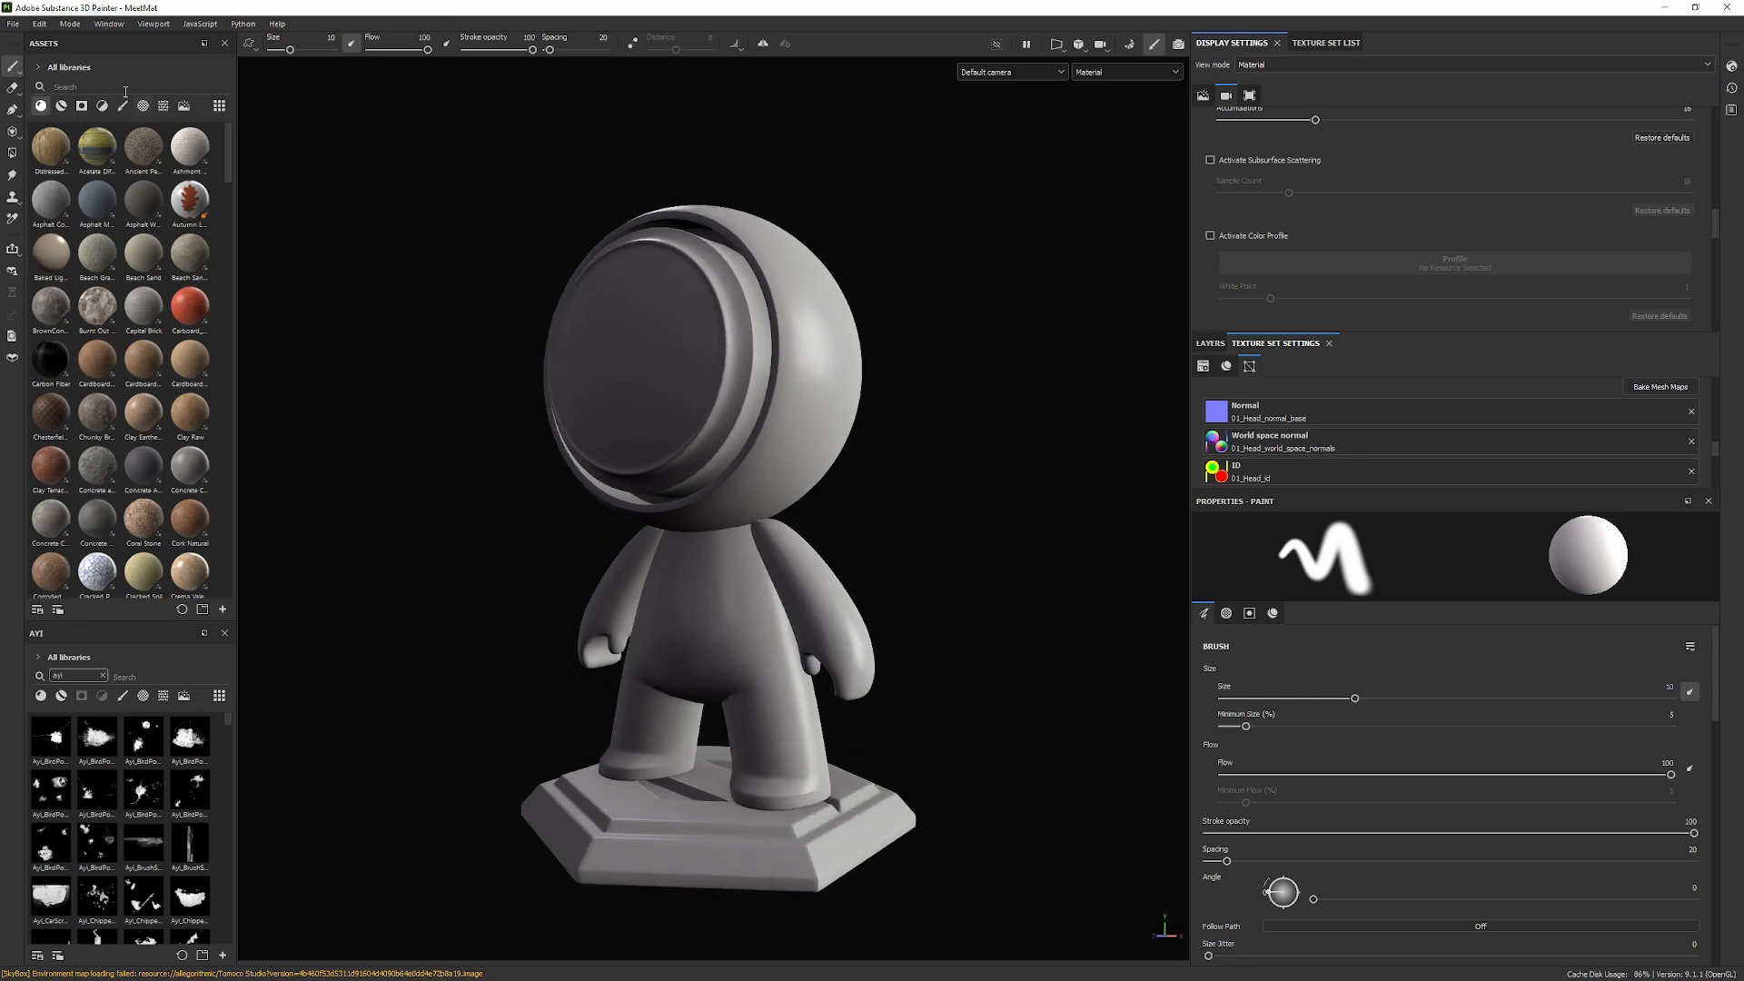
left_click(13, 24)
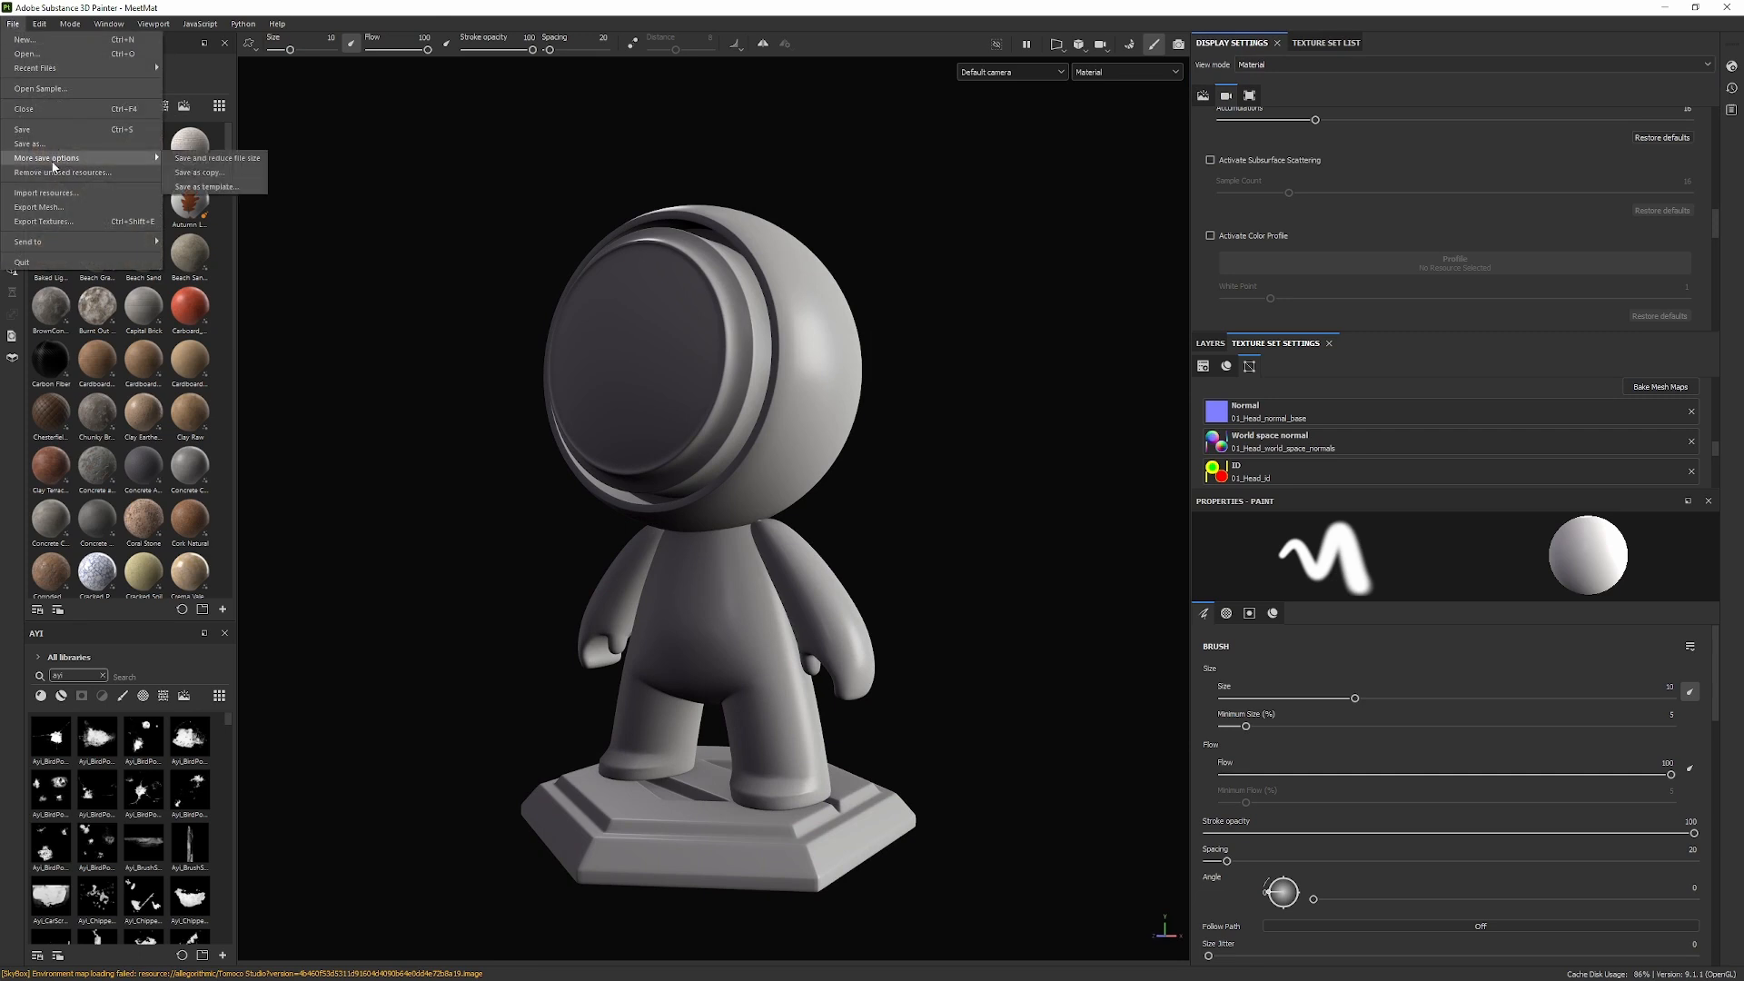
mouse_move(201, 185)
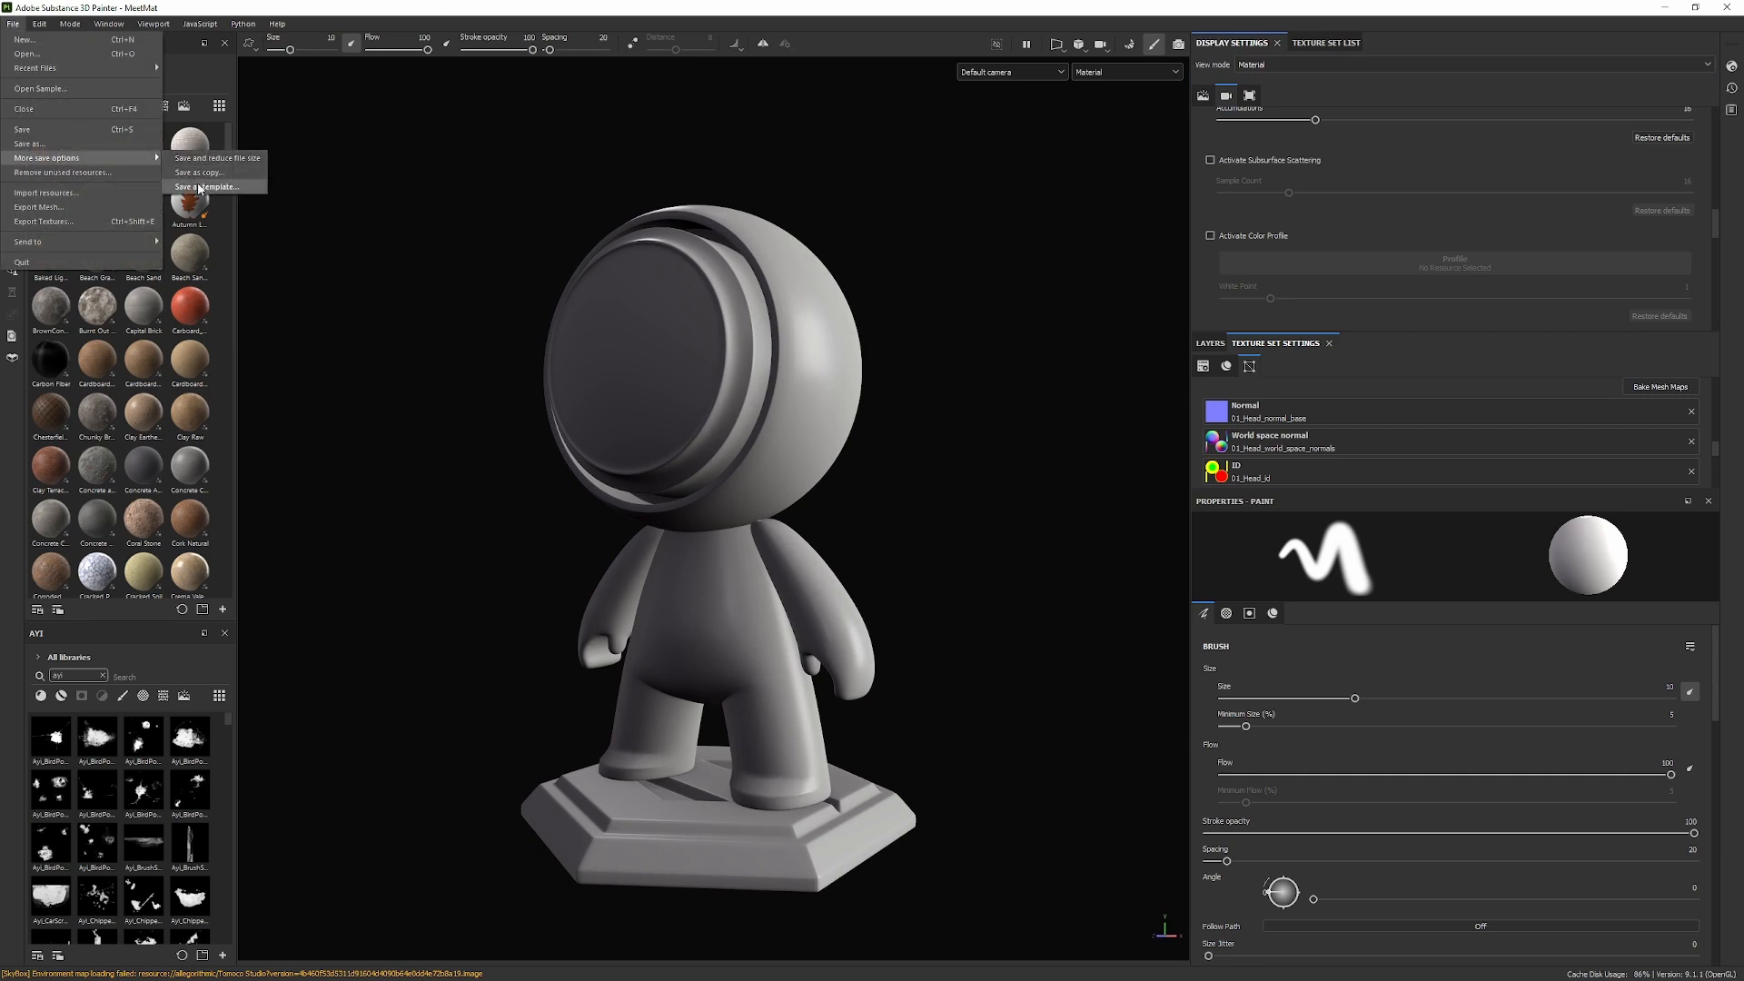
- Save the project as a template named TemplateUnreal
left_click(206, 185)
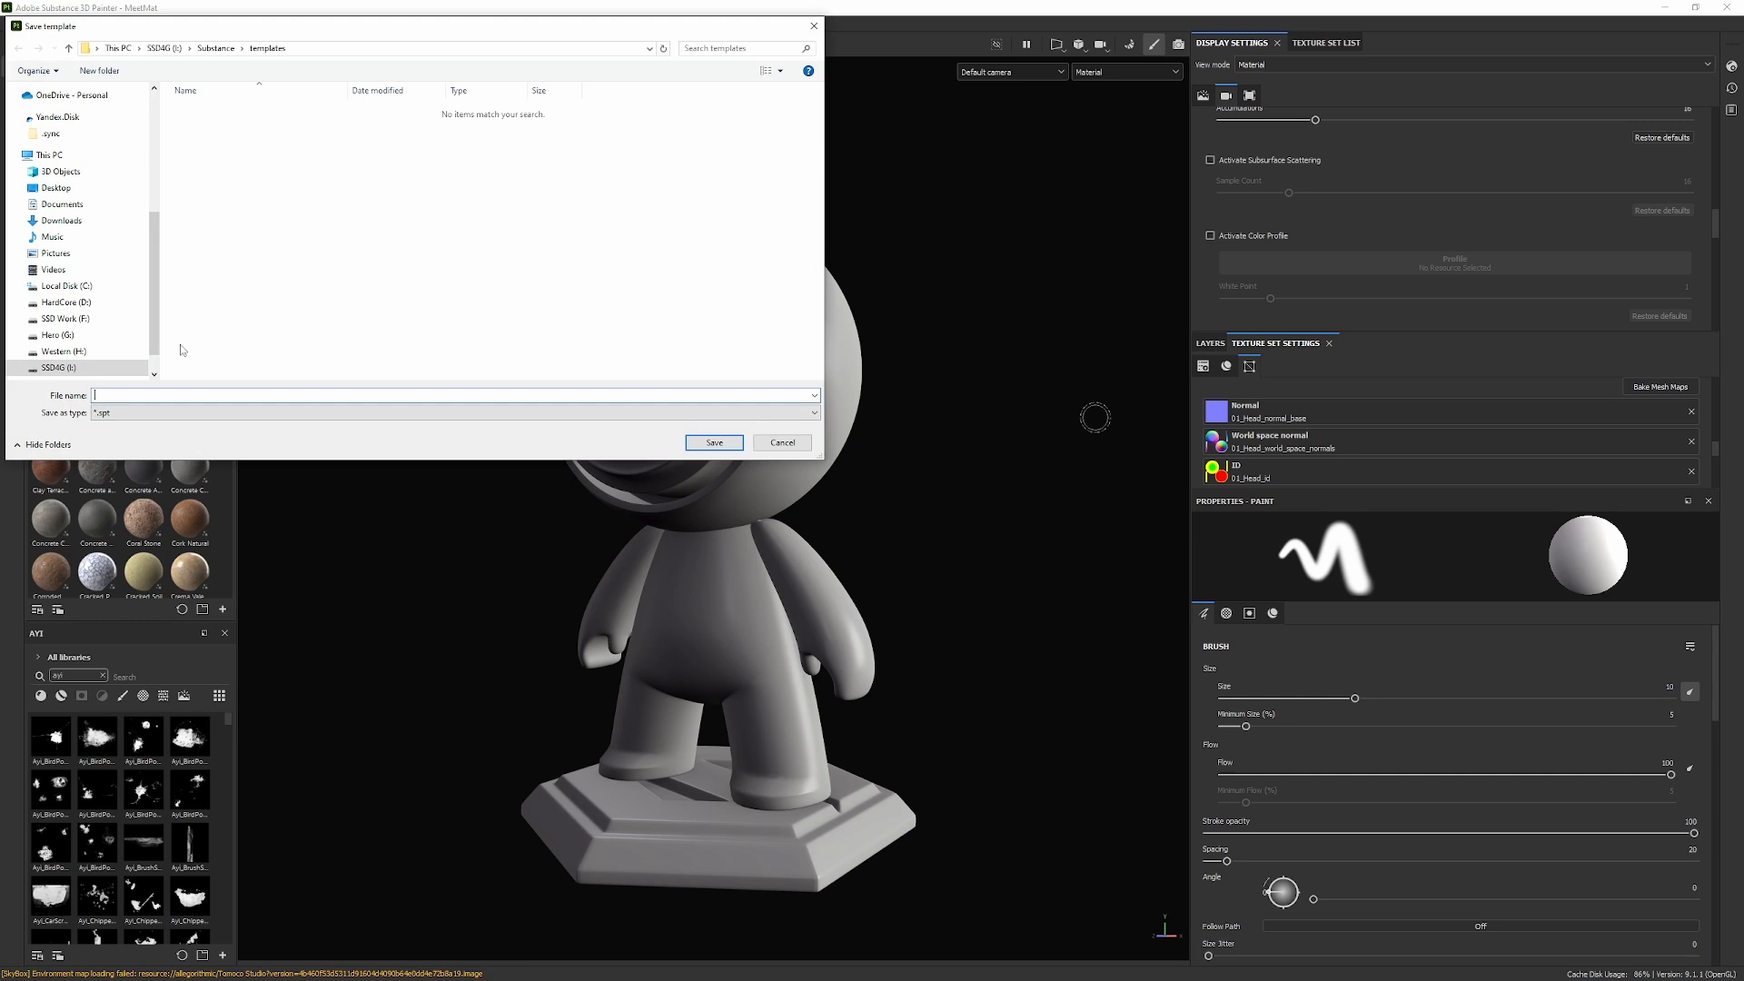
type("Tem")
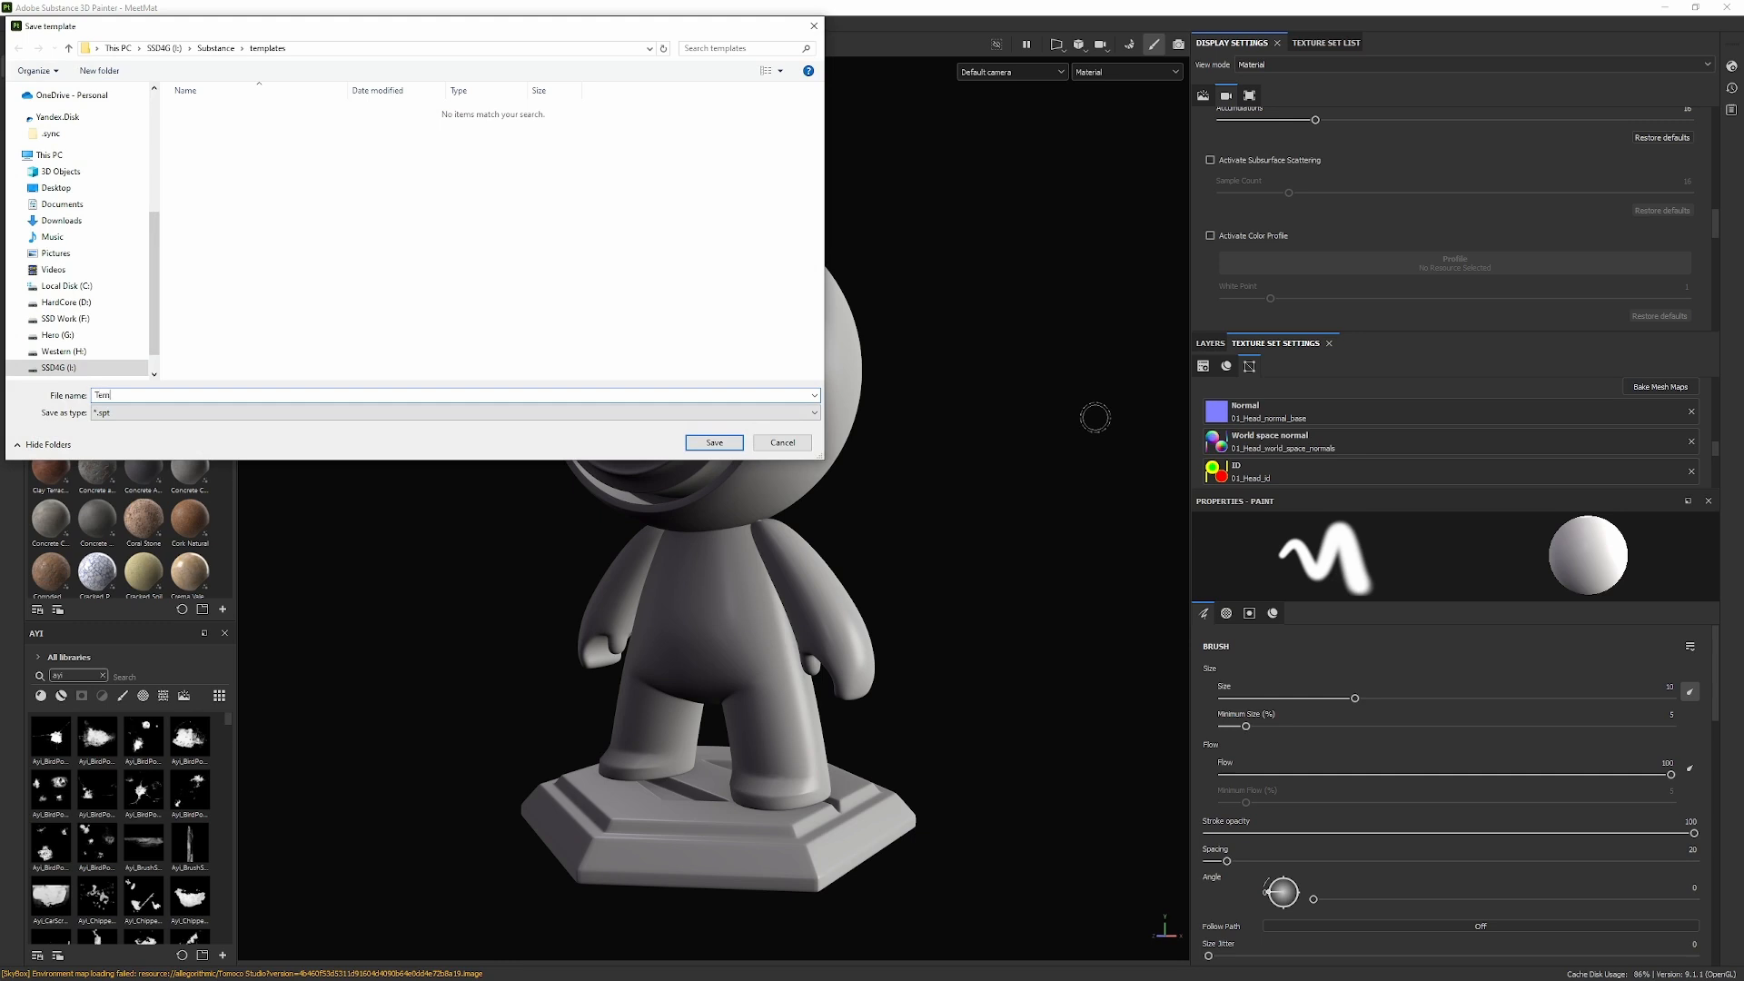
type("TemplateUnreal")
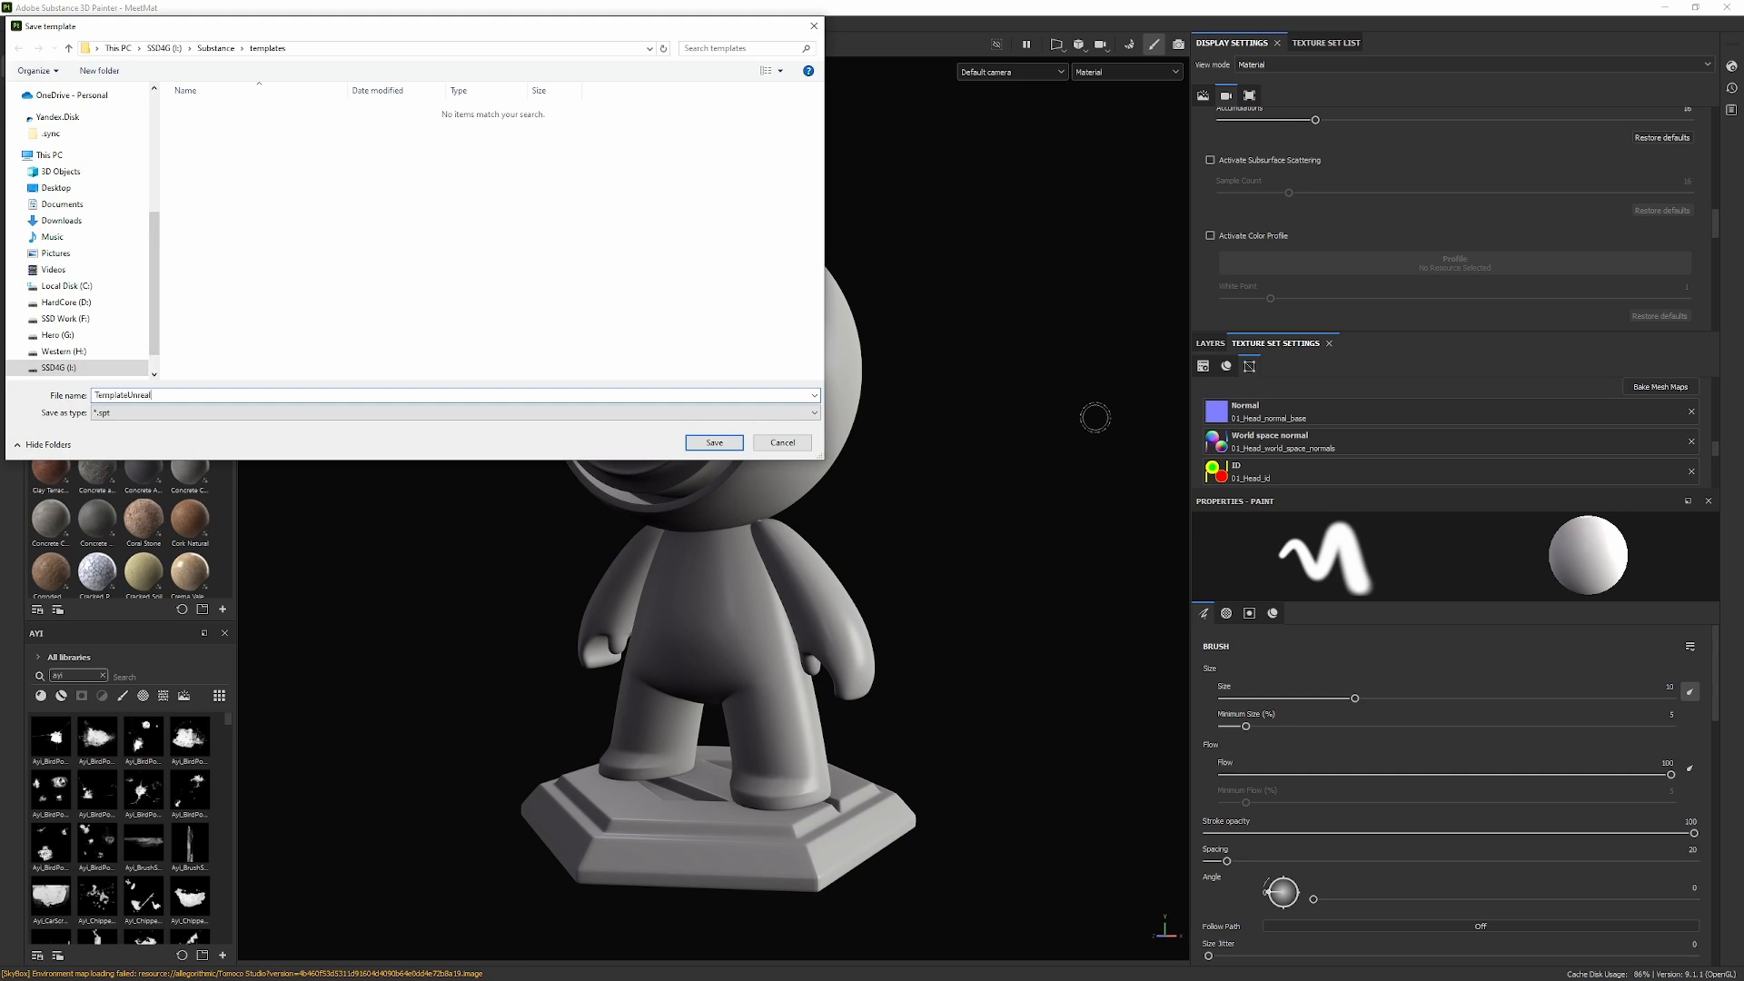
left_click(779, 442)
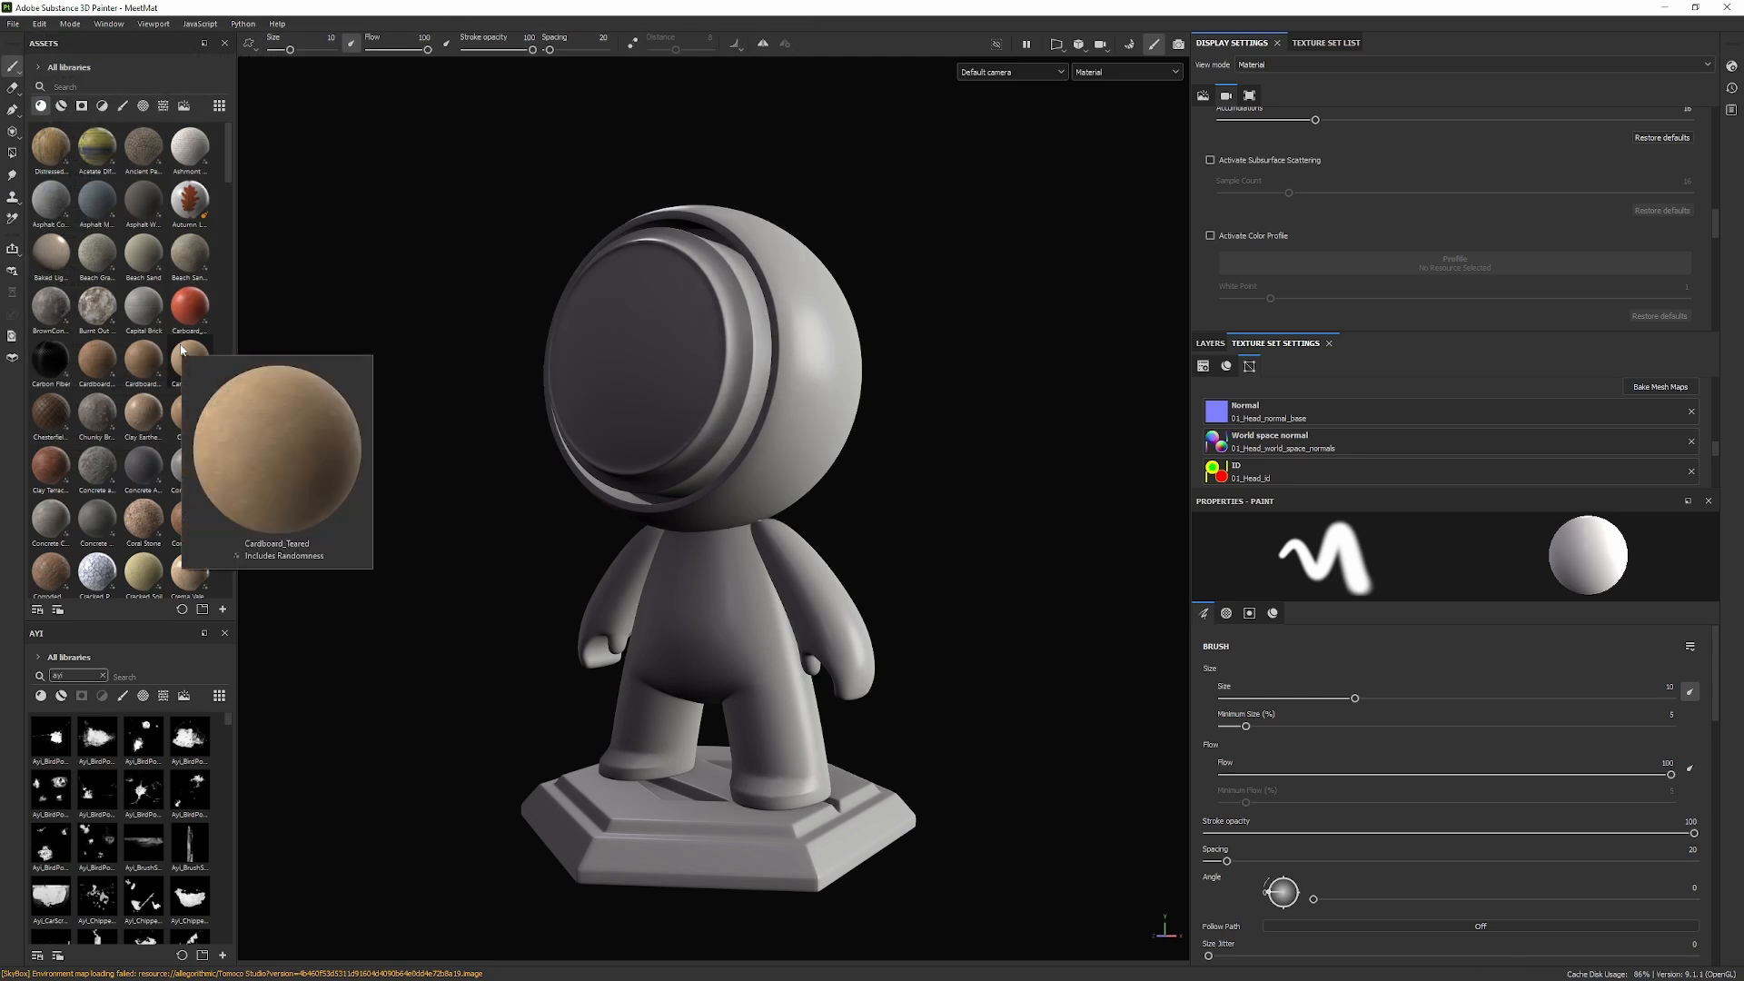
- Close the MeetMat project, answering the unsaved-changes prompt
left_click(13, 23)
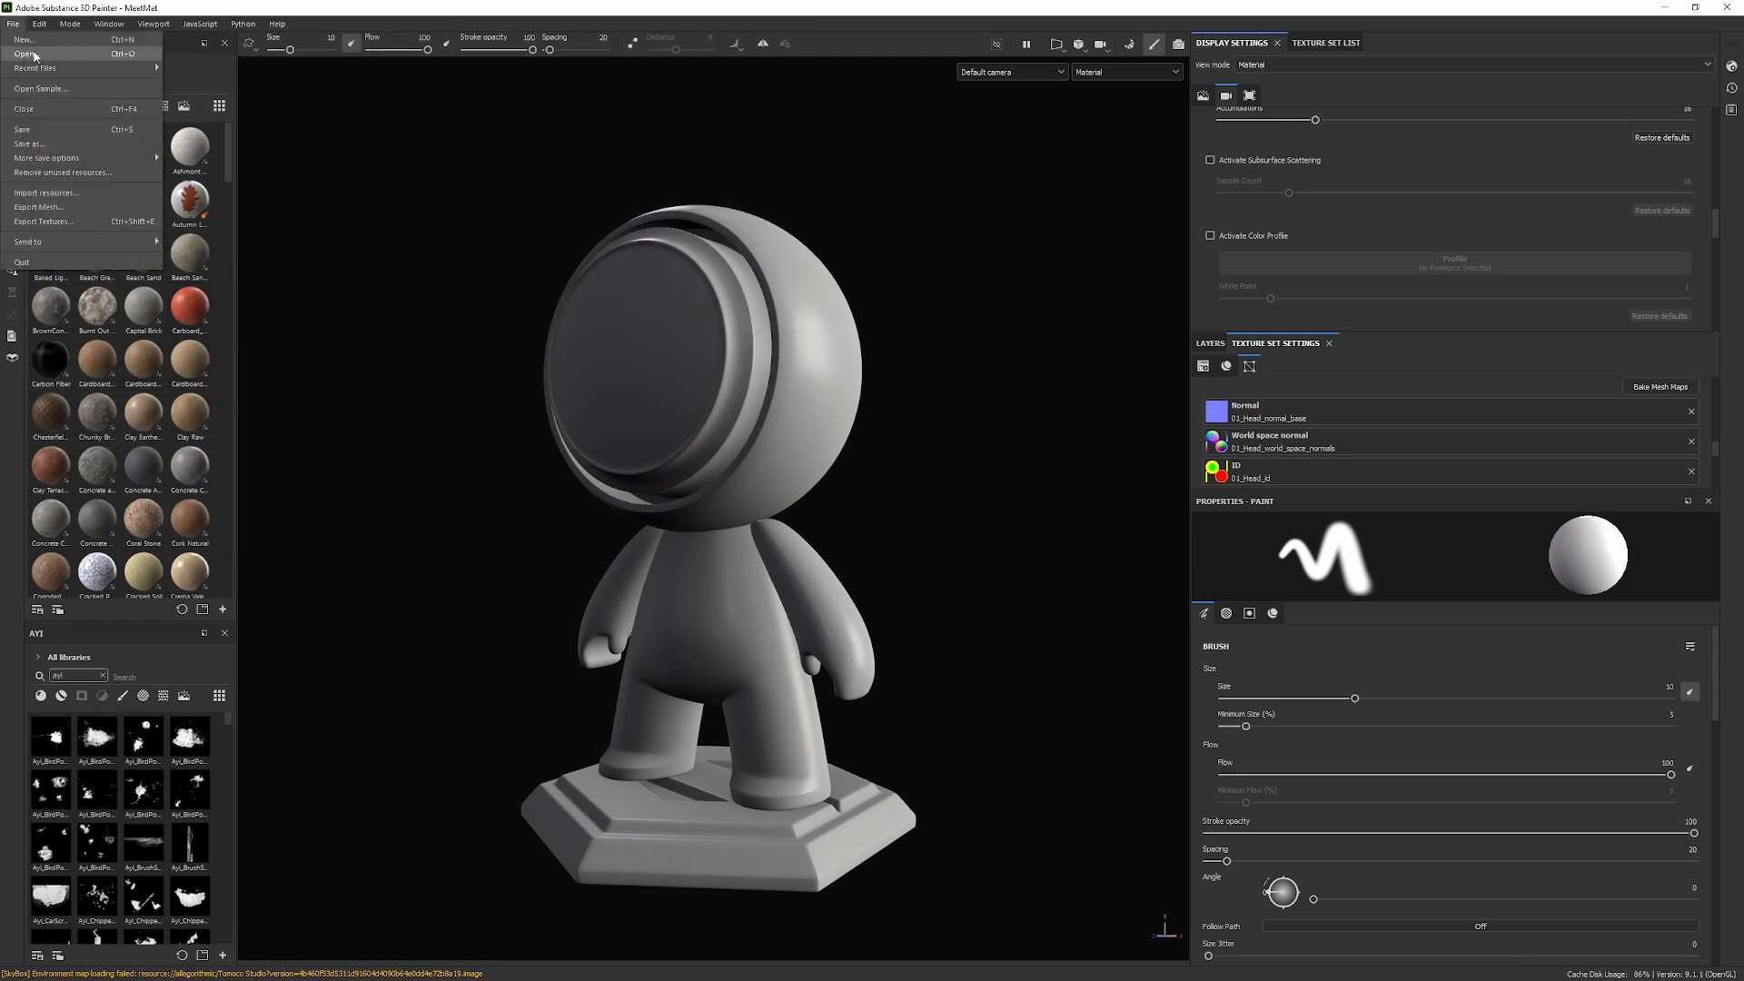
left_click(24, 40)
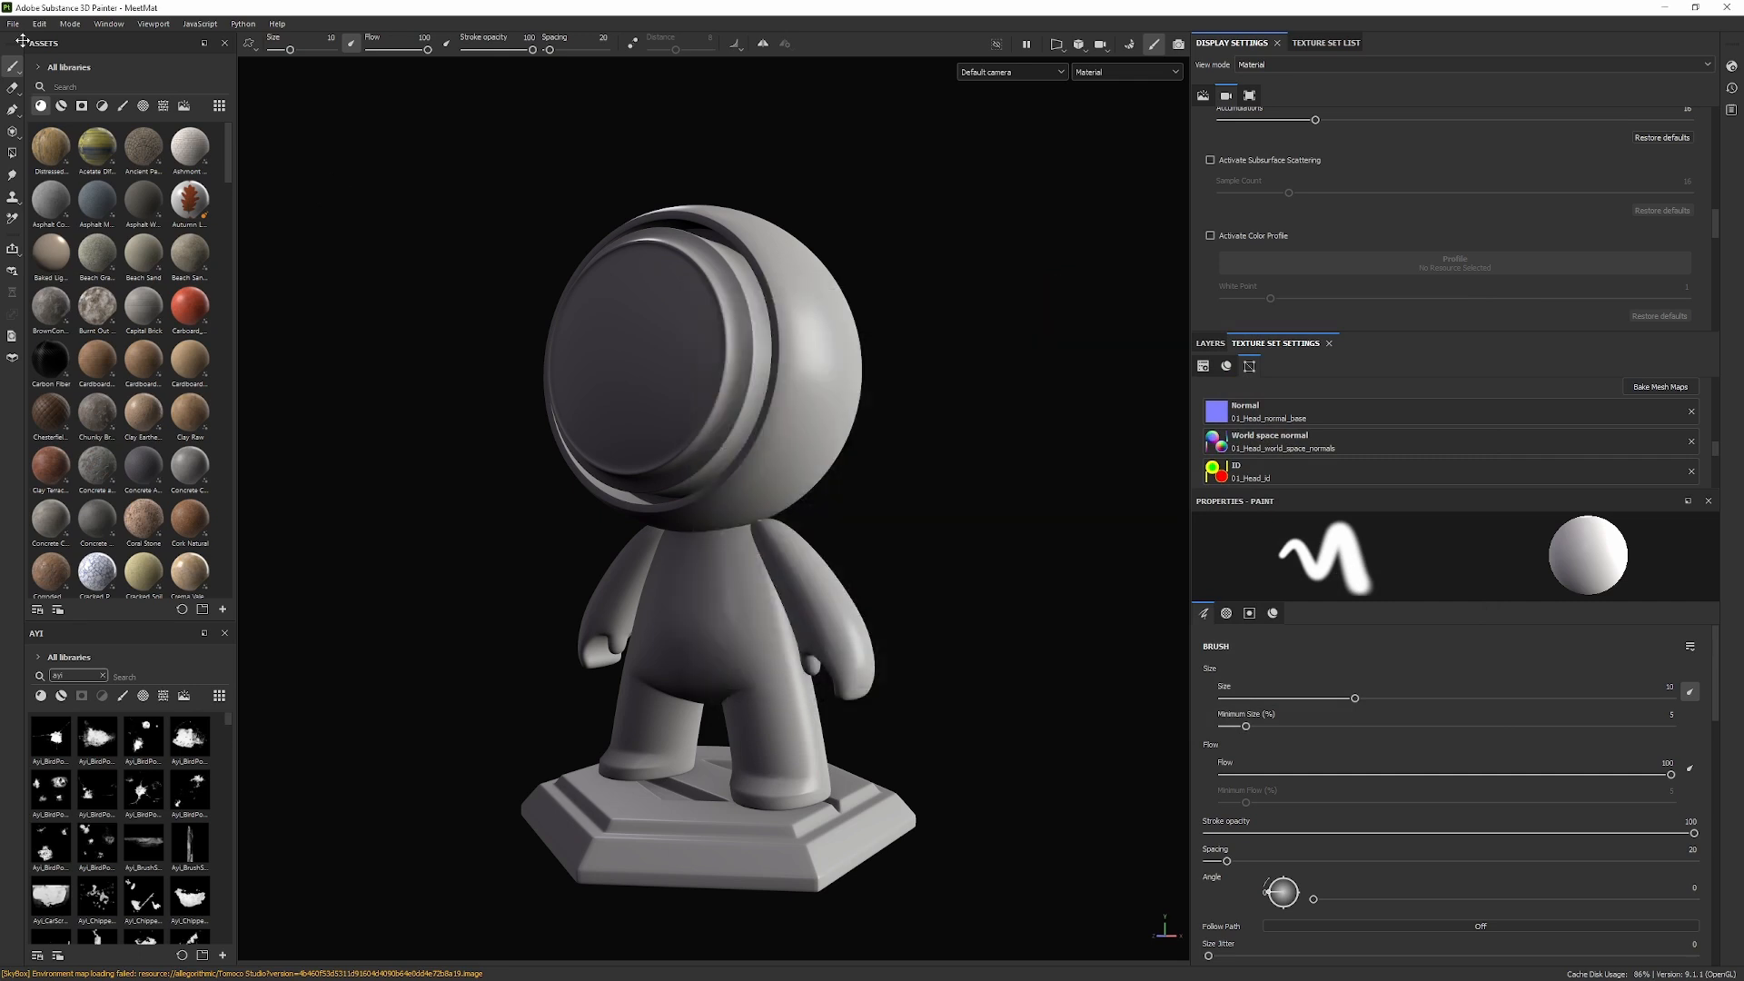
left_click(38, 23)
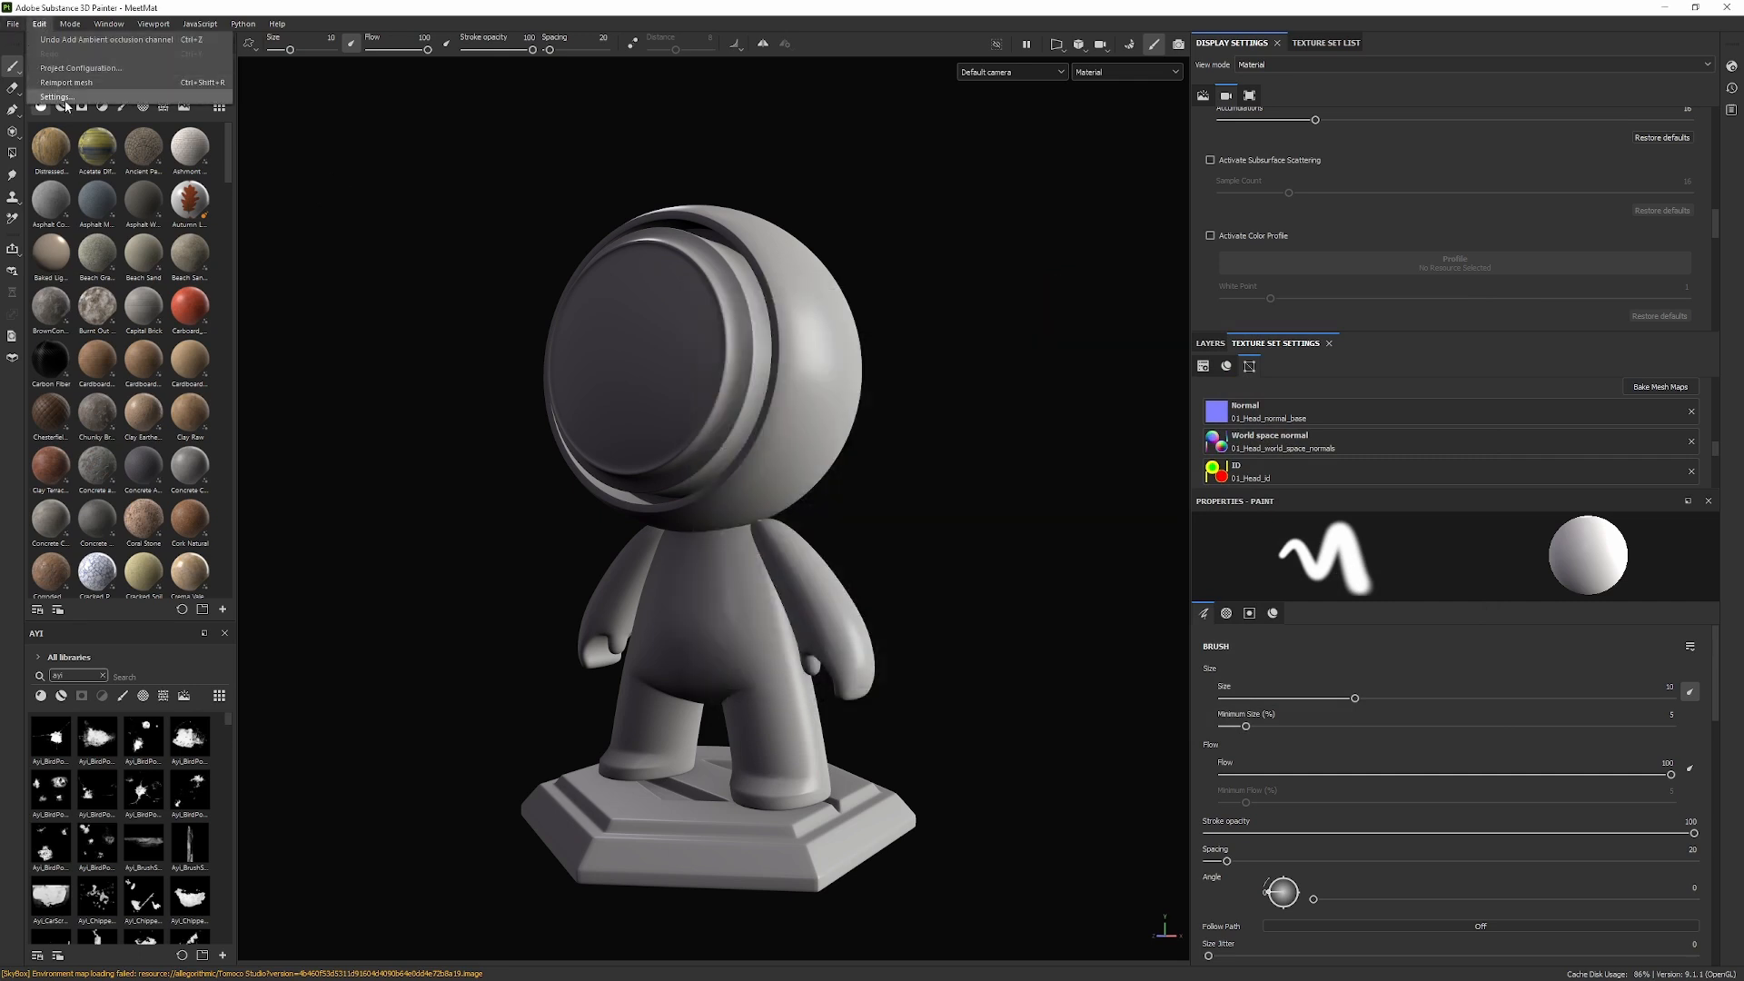
left_click(56, 96)
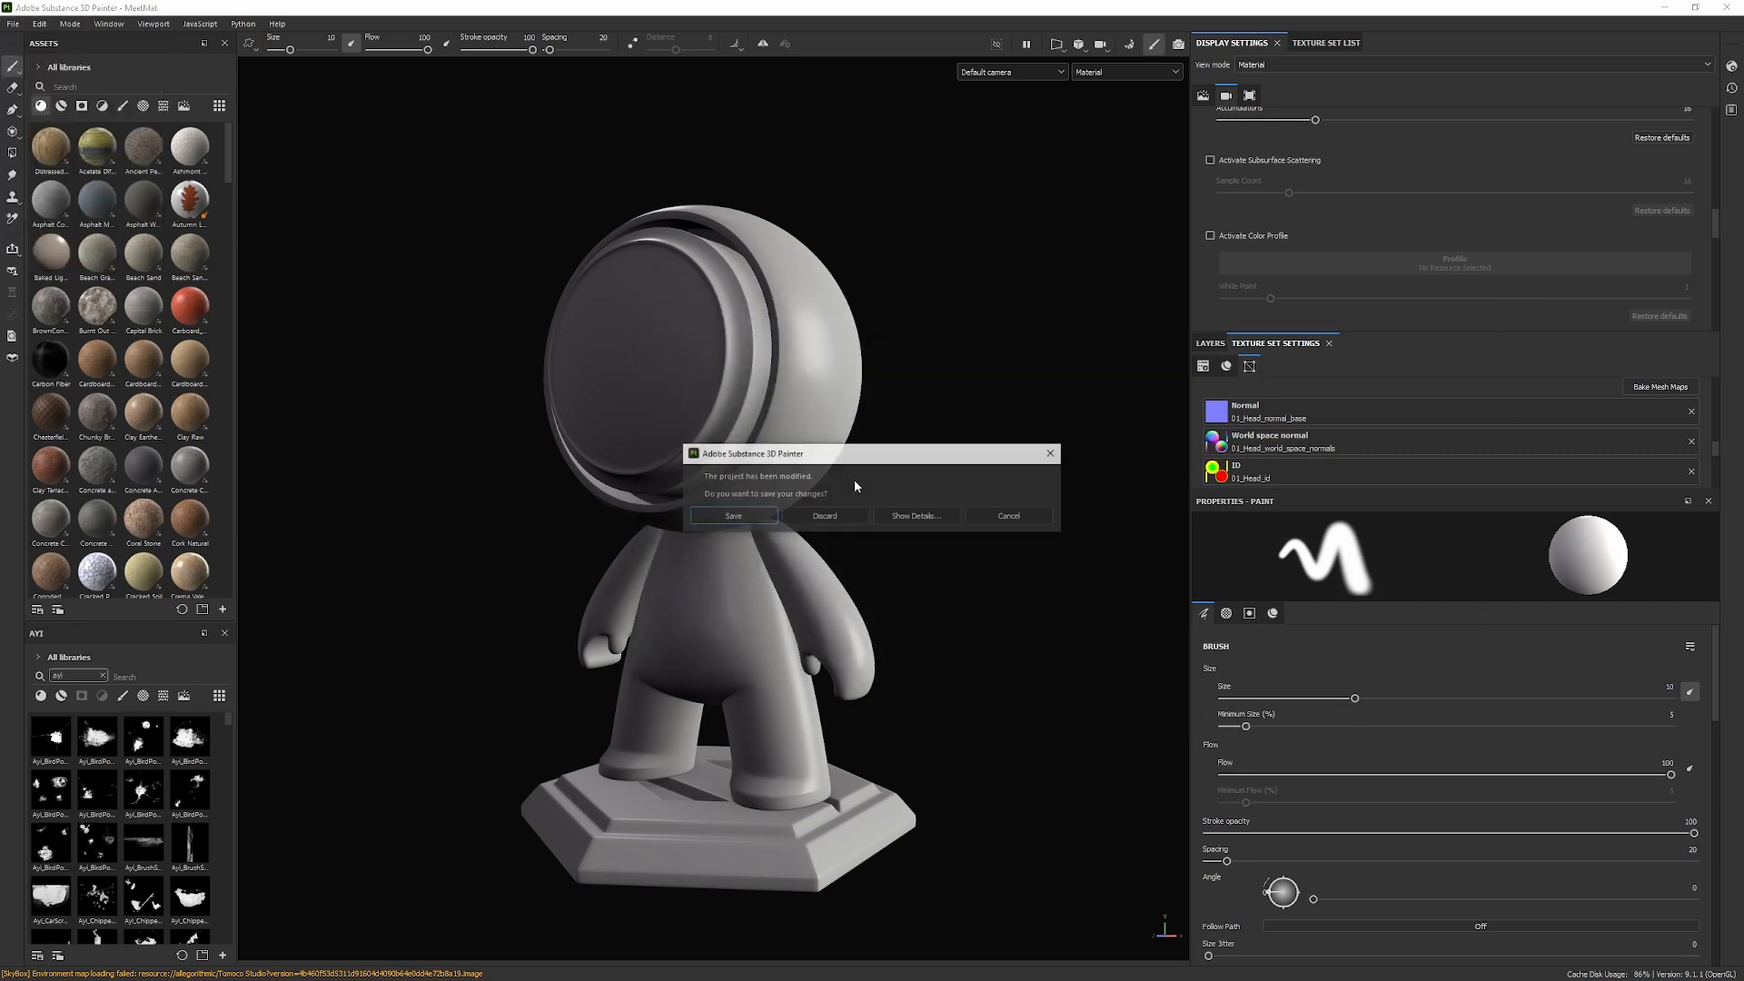
left_click(823, 515)
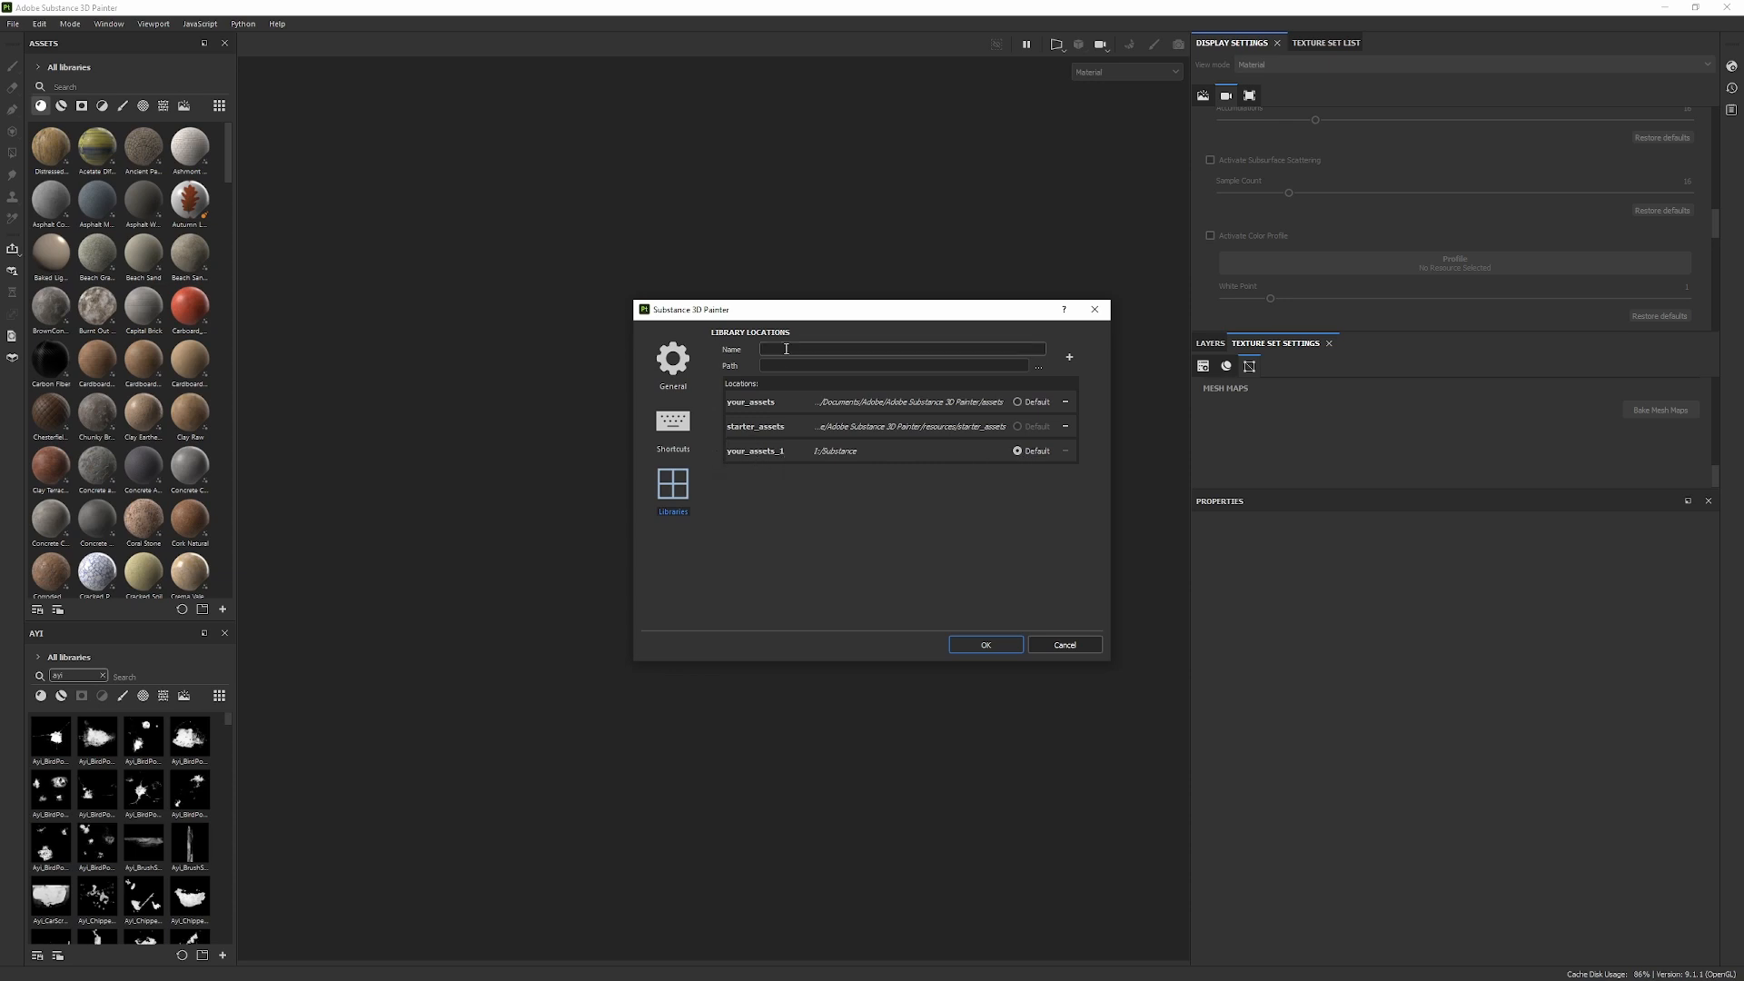
- Draft a 'Stud...' studiolibrary location, browse for its folder, then cancel the settings without saving
left_click(901, 349)
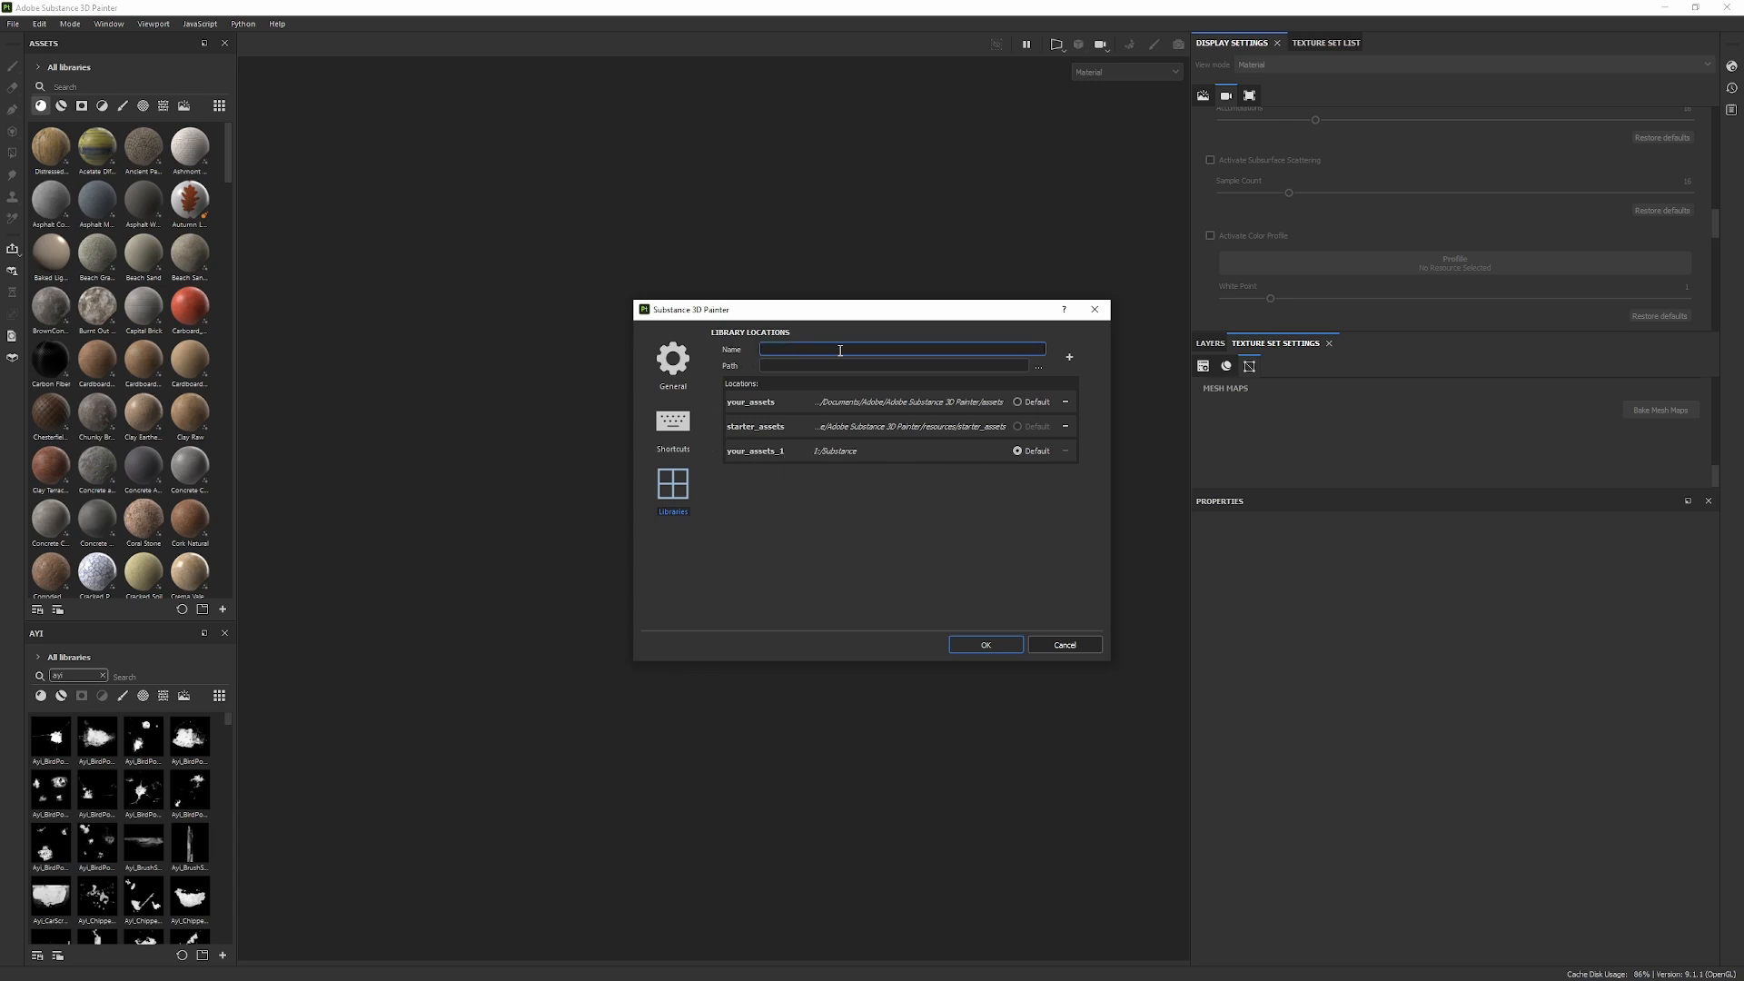
type("Stud")
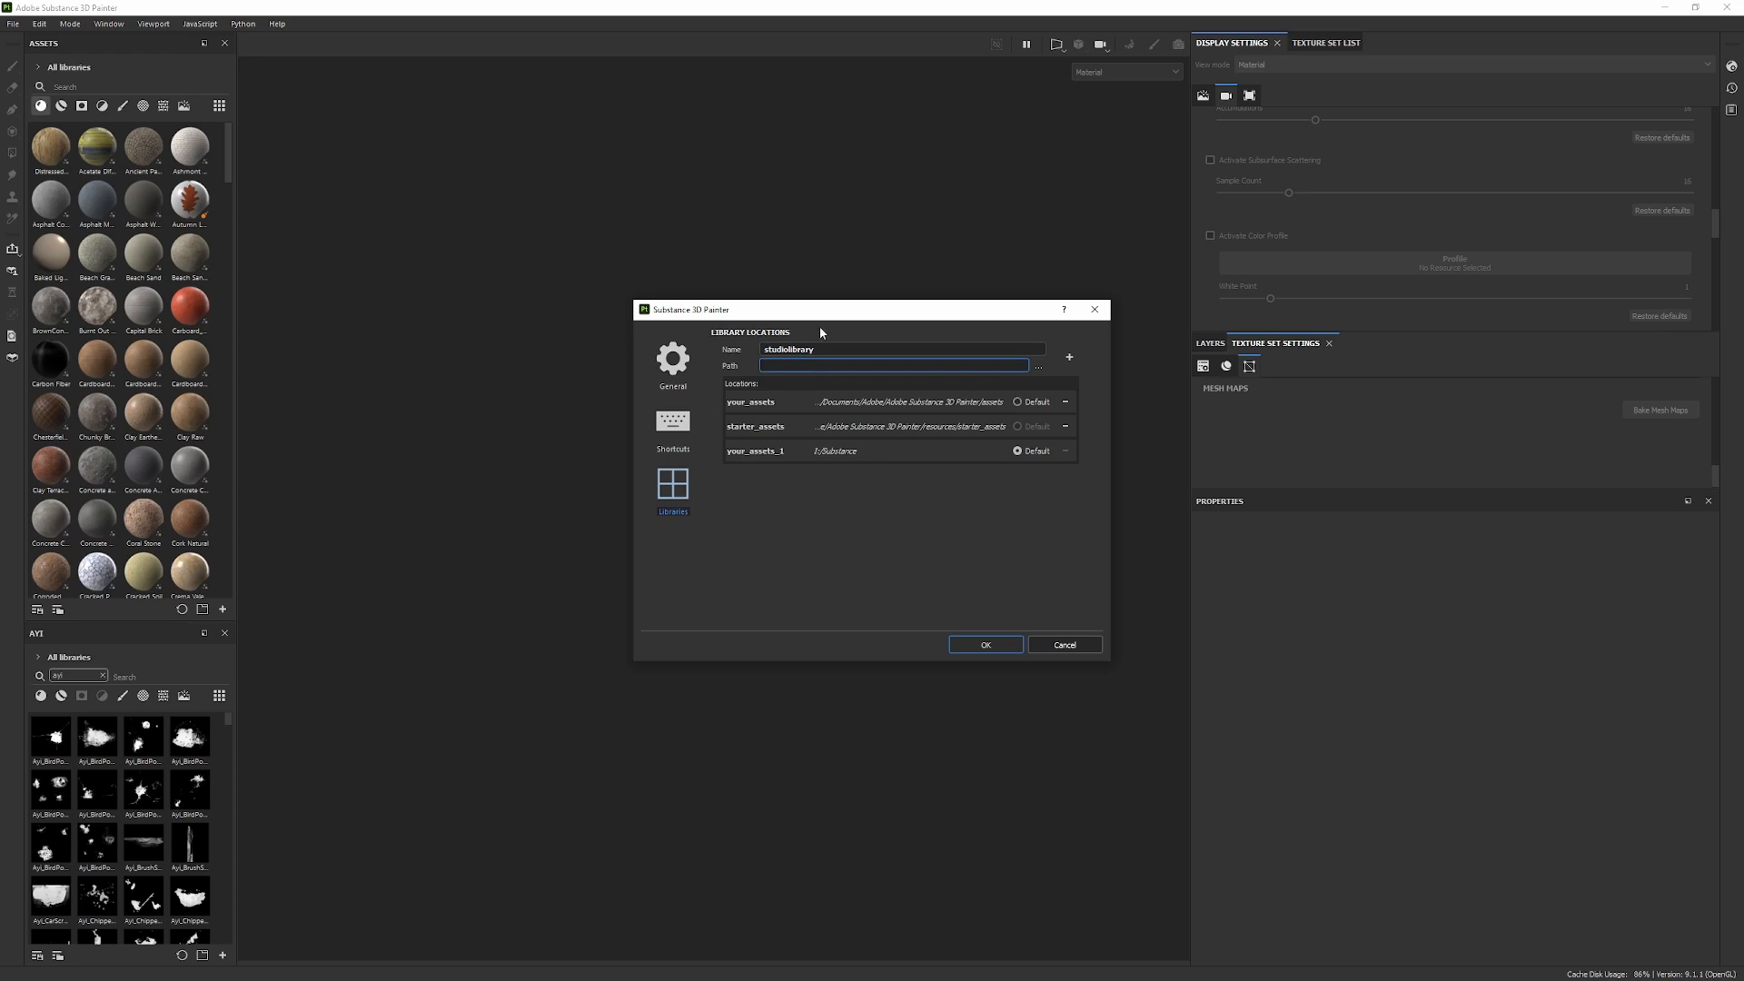
left_click(1038, 365)
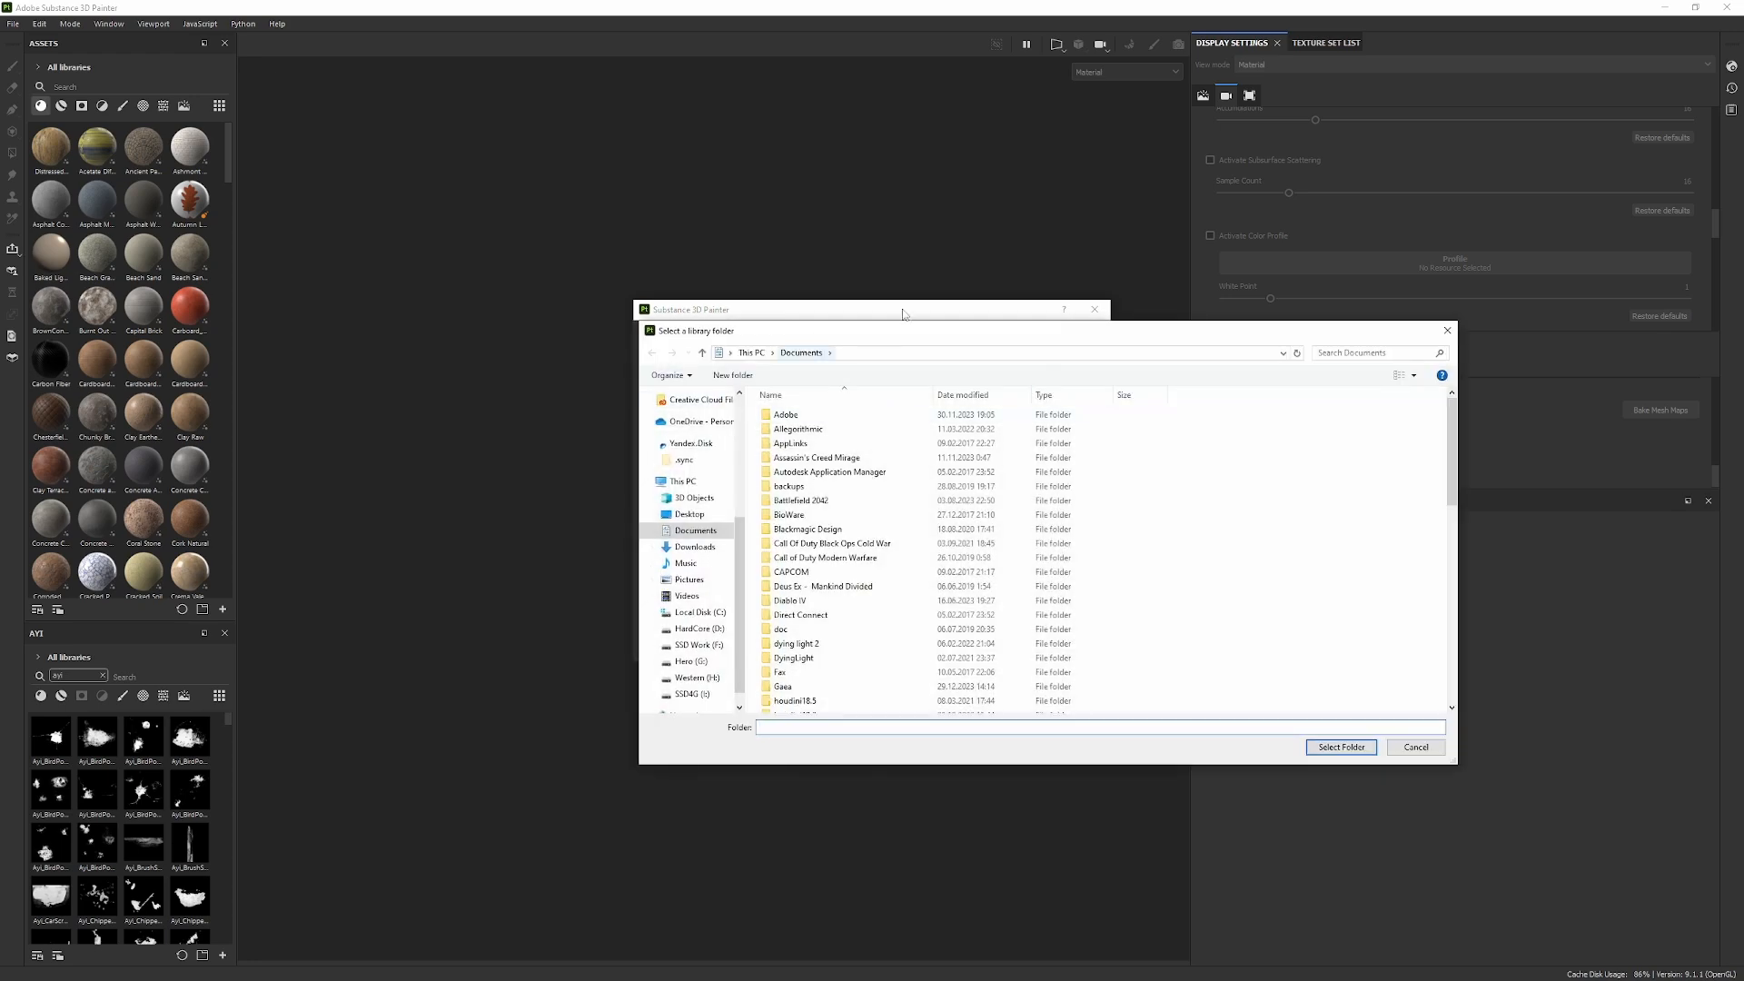
left_click(1338, 746)
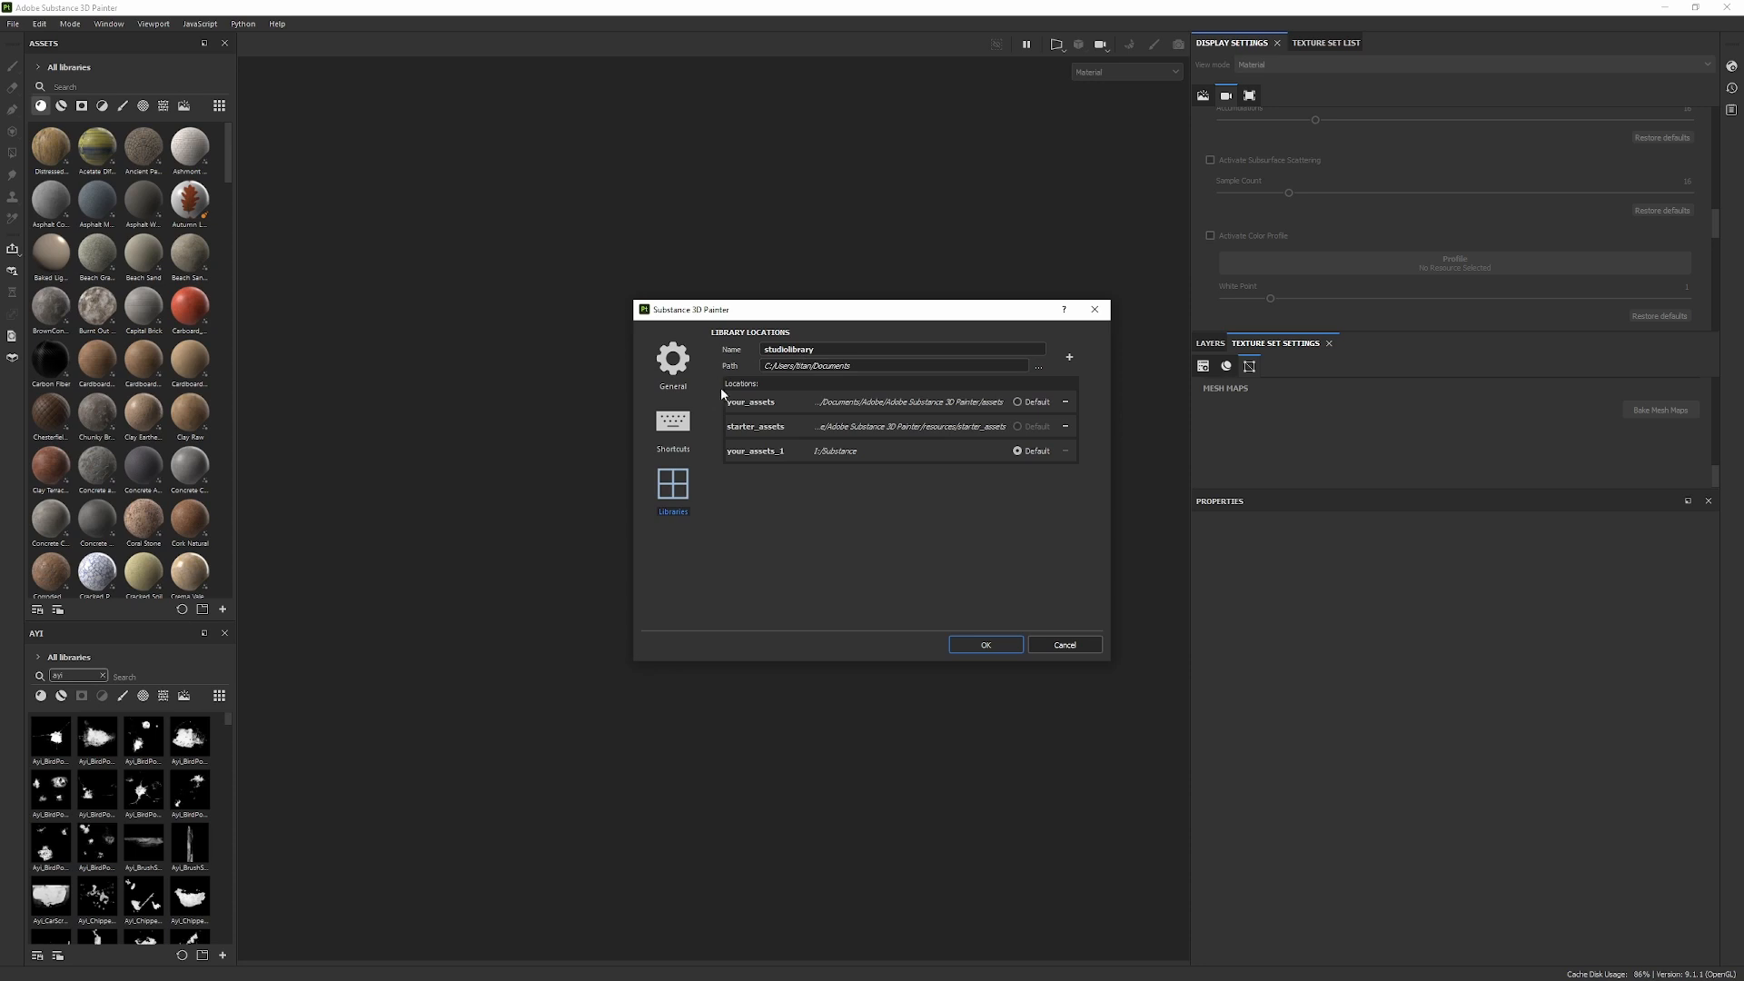
mouse_move(823, 464)
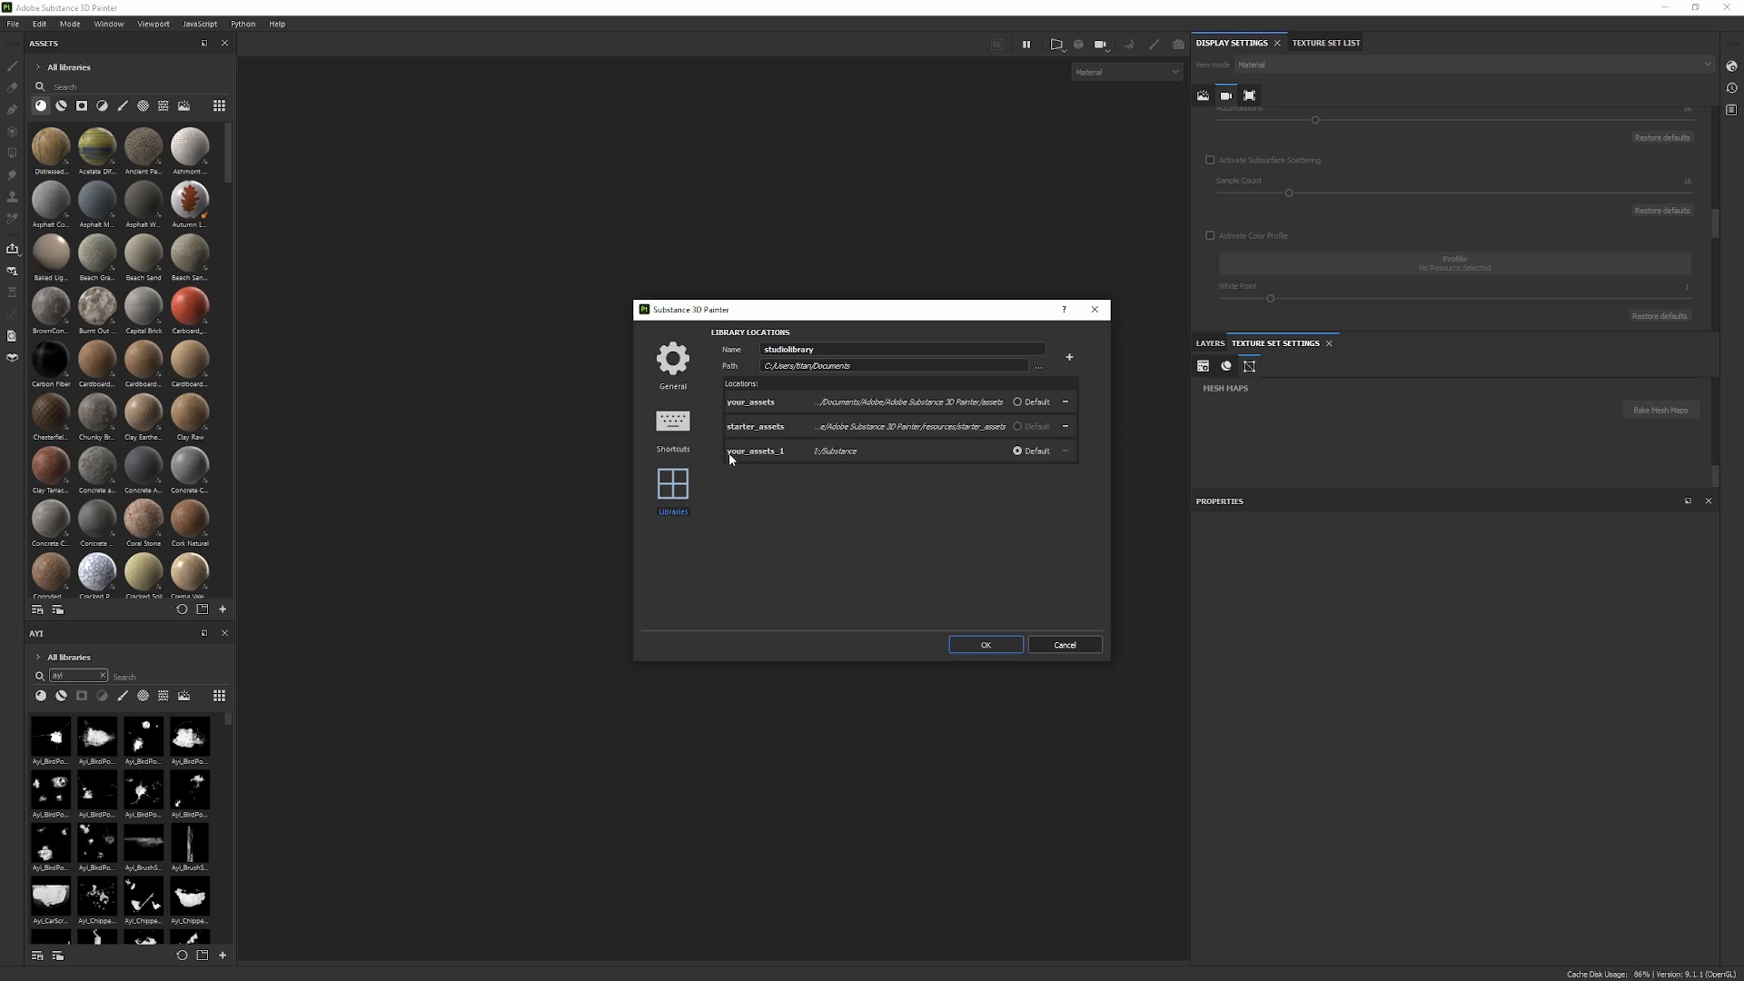
left_click(901, 365)
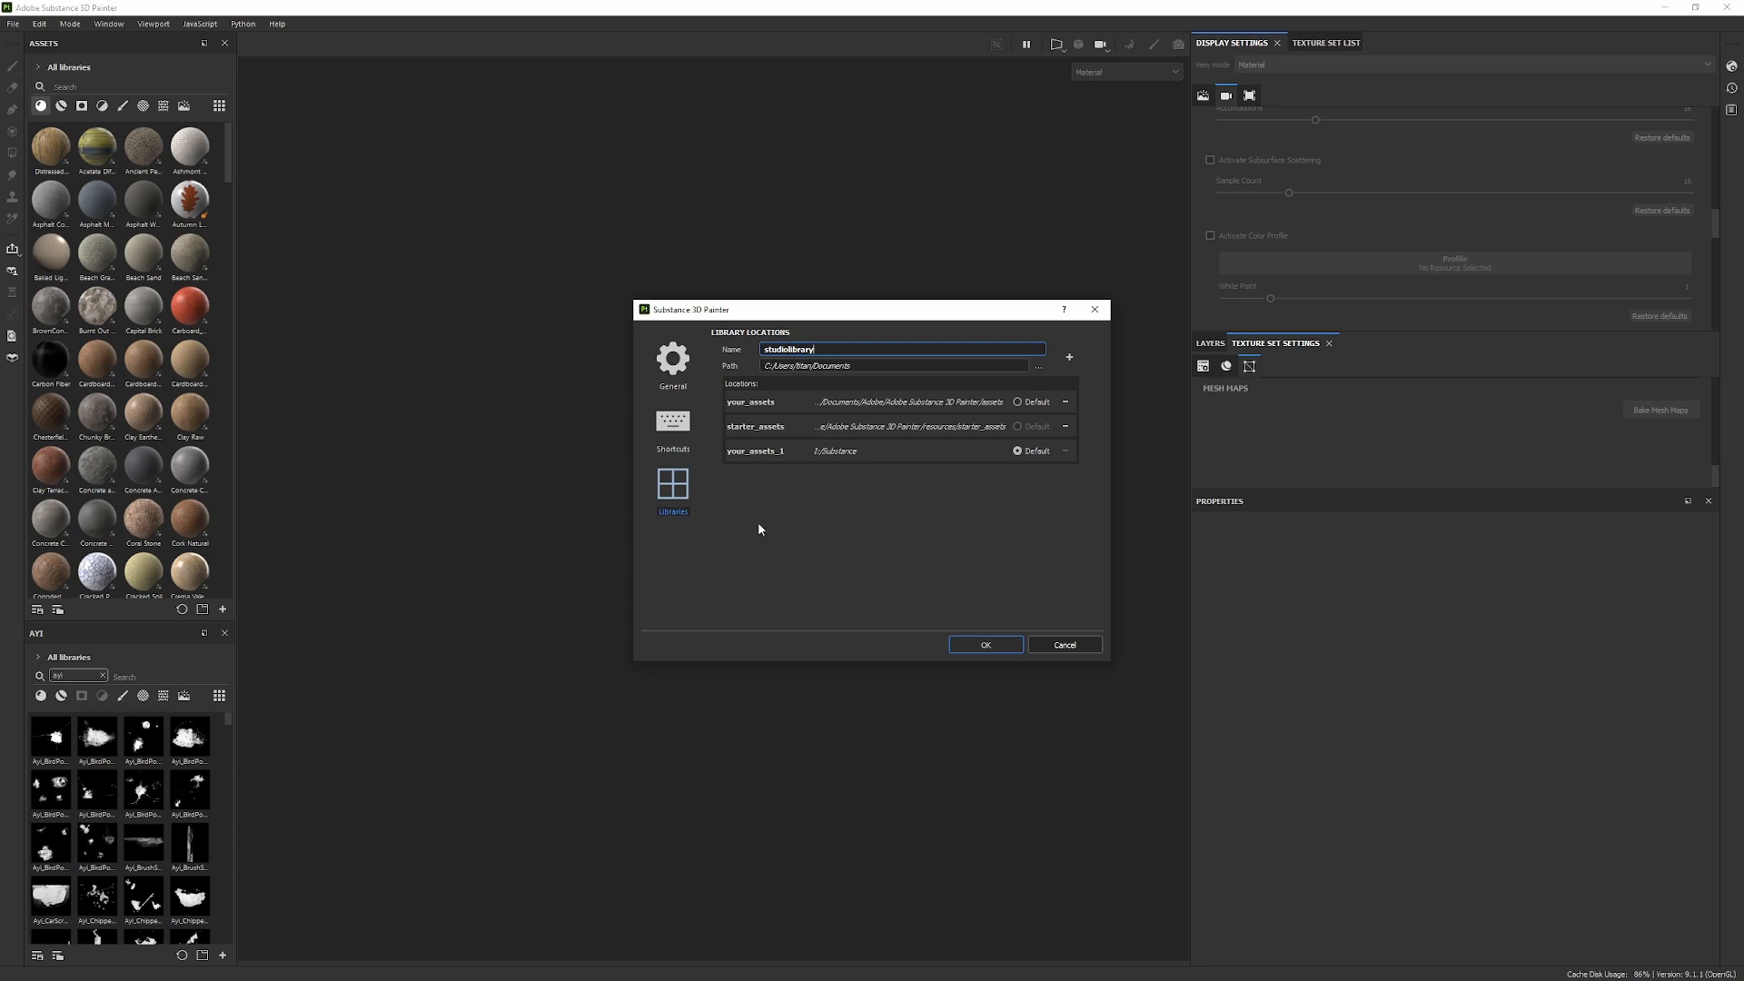
mouse_move(762, 532)
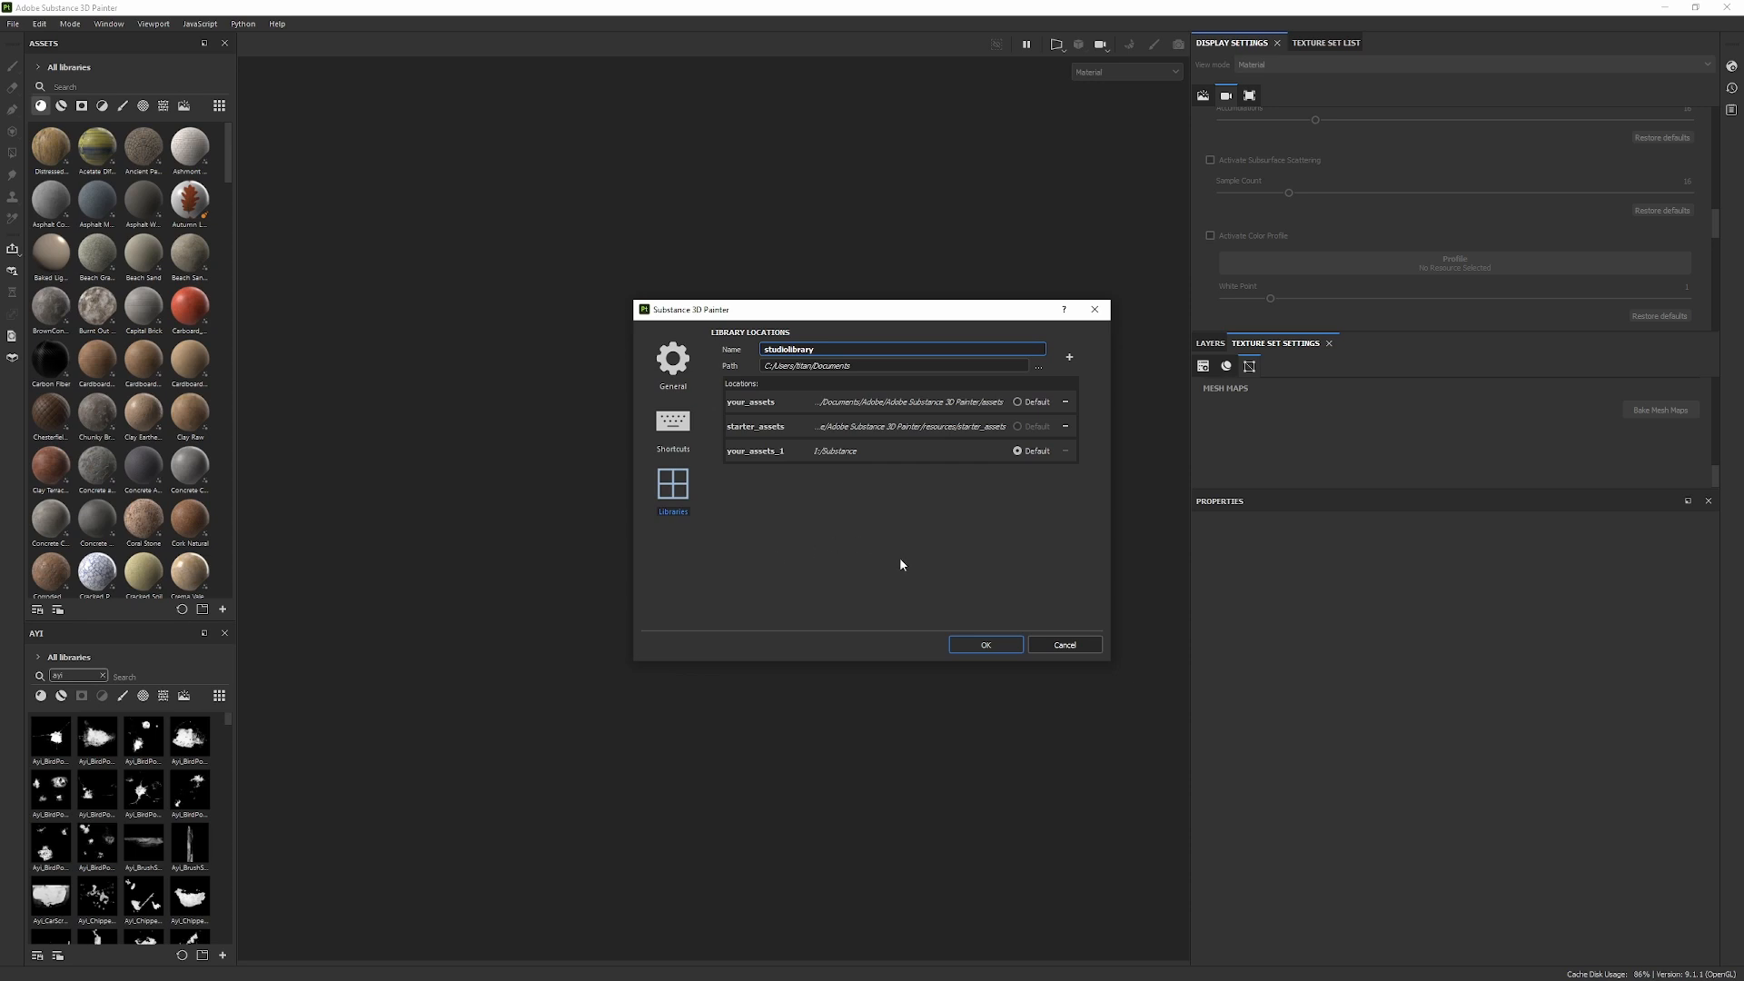
mouse_move(1063, 645)
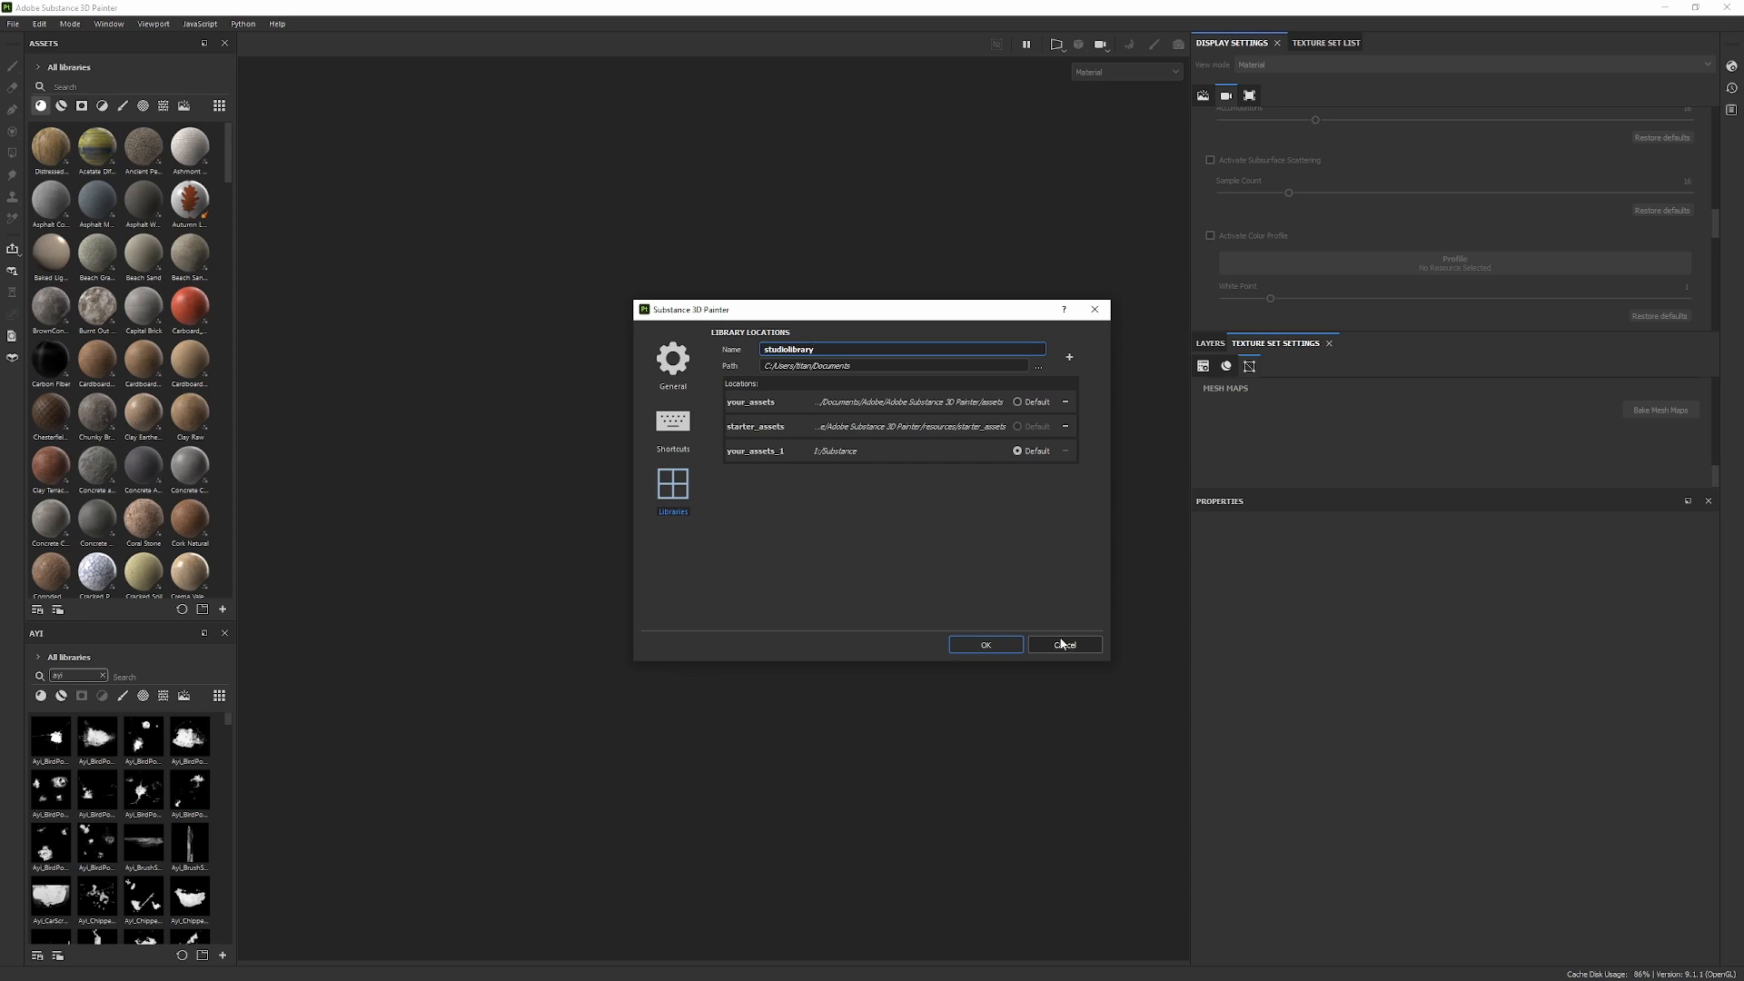
left_click(1061, 645)
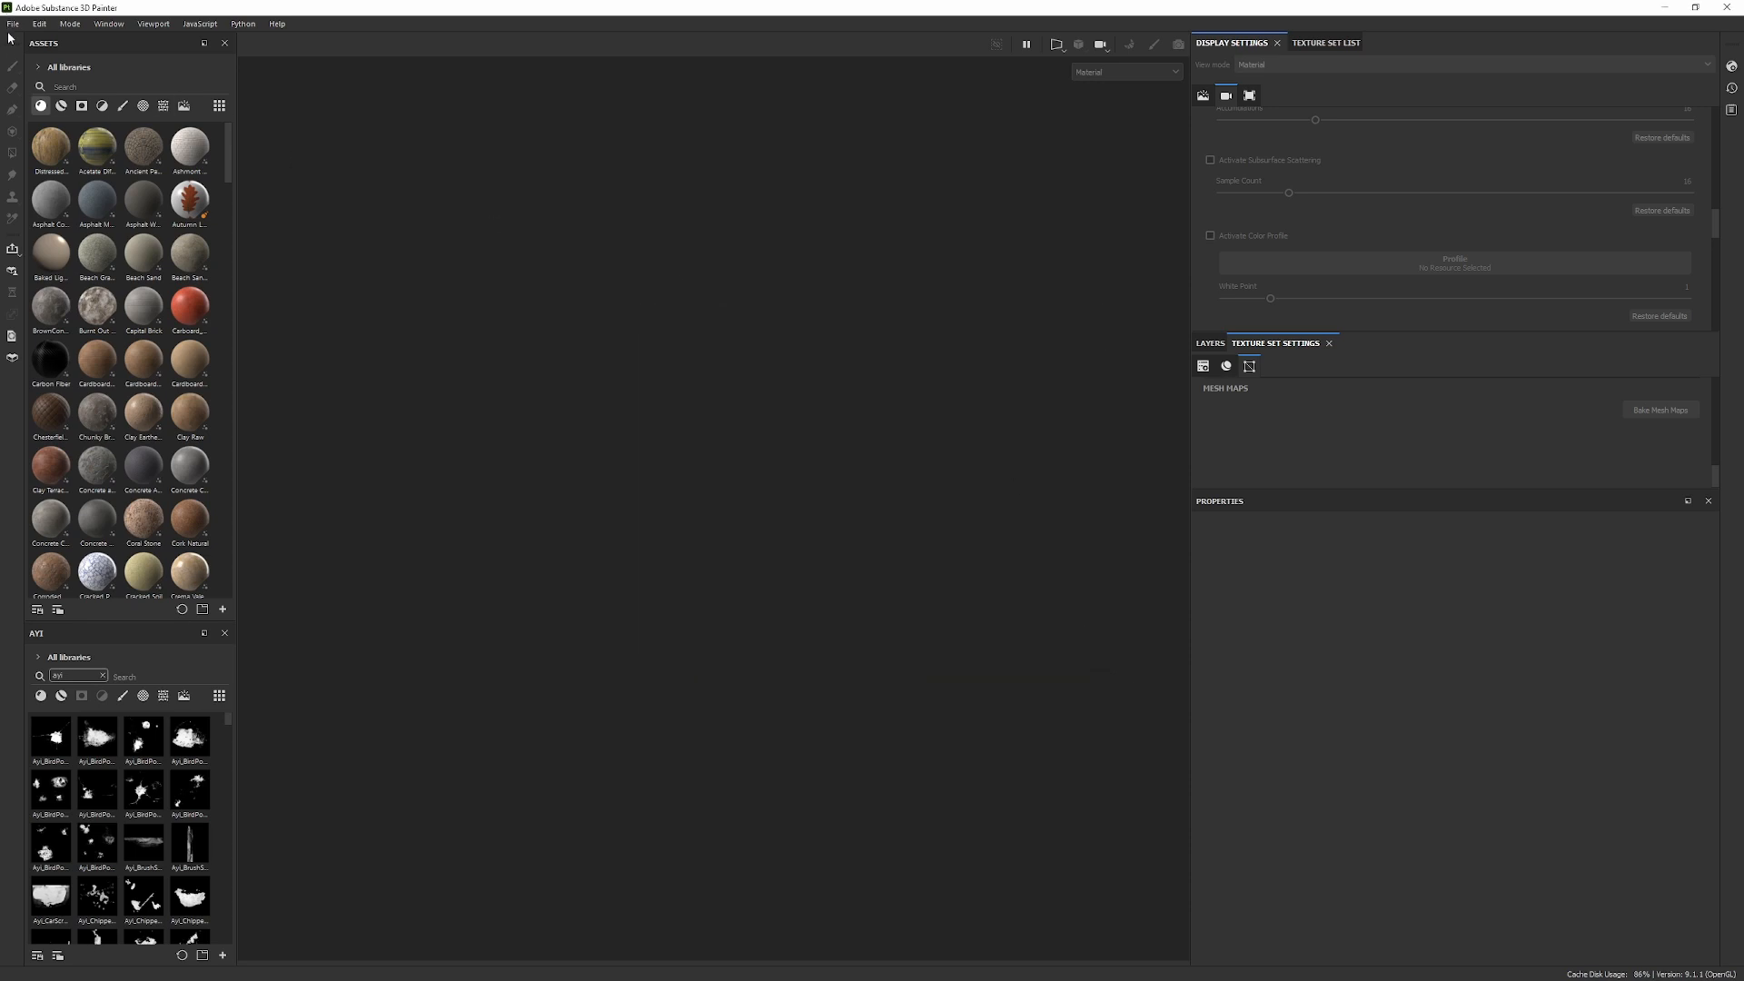
- Create a new project from the TemplateUnreal template with the selected mesh file
left_click(12, 24)
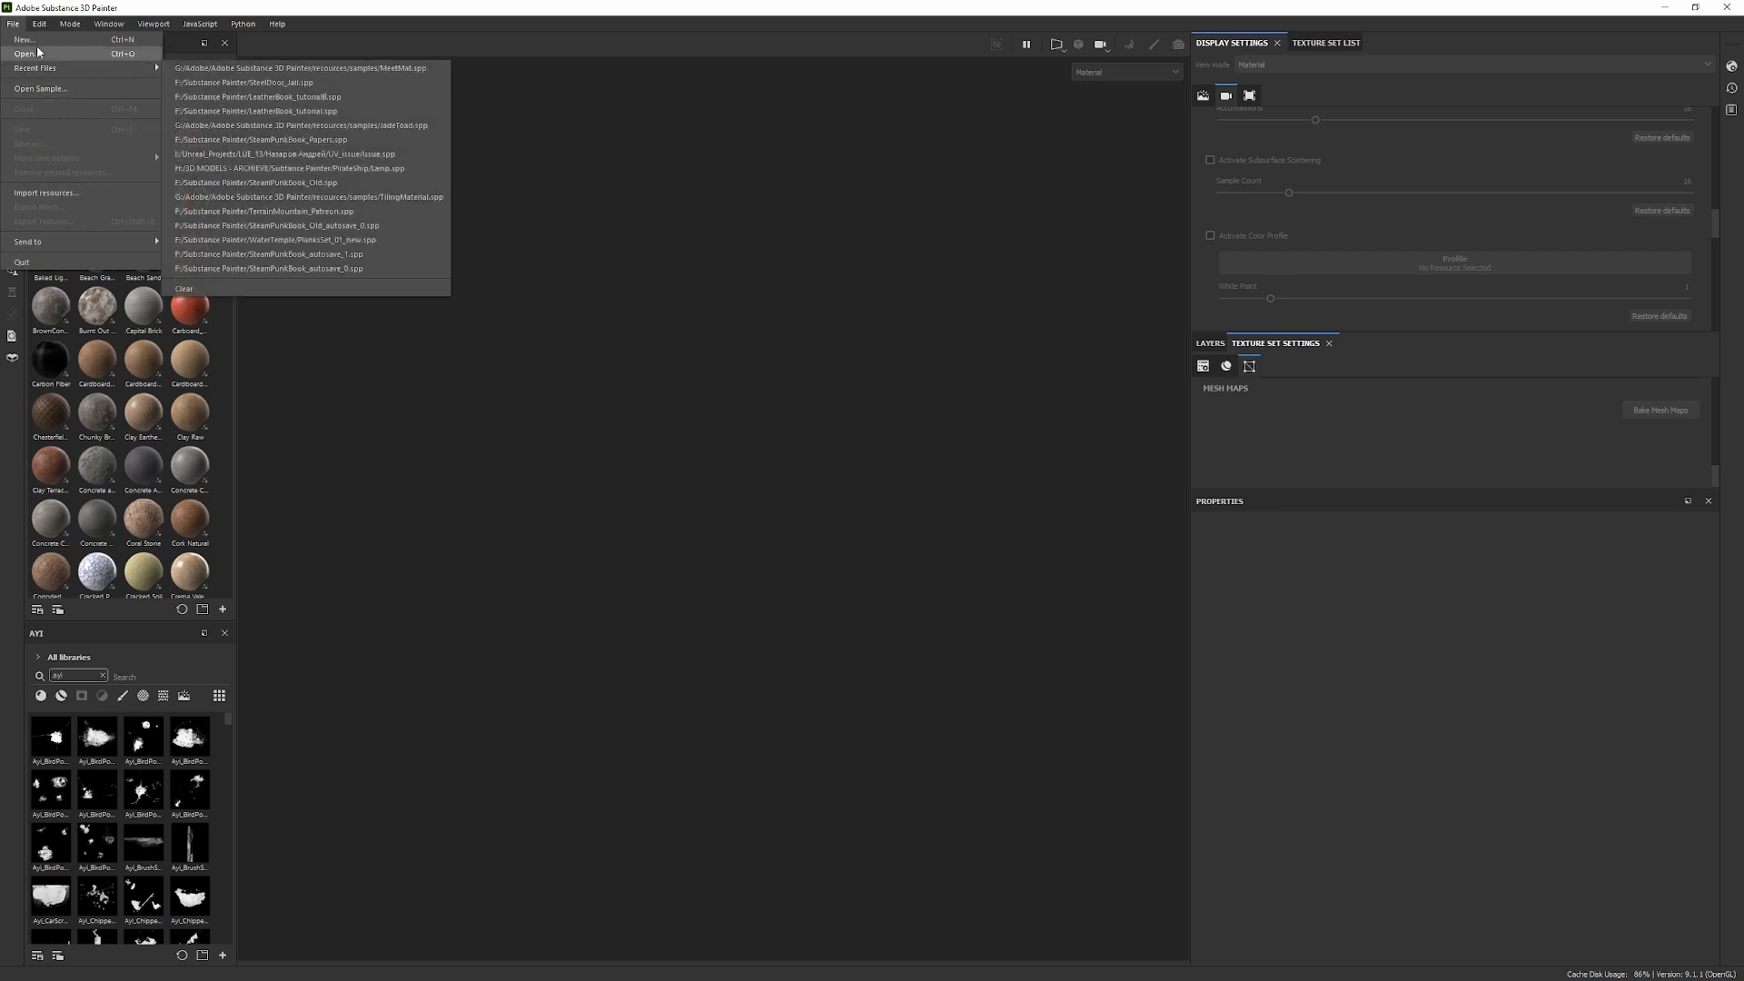
left_click(24, 40)
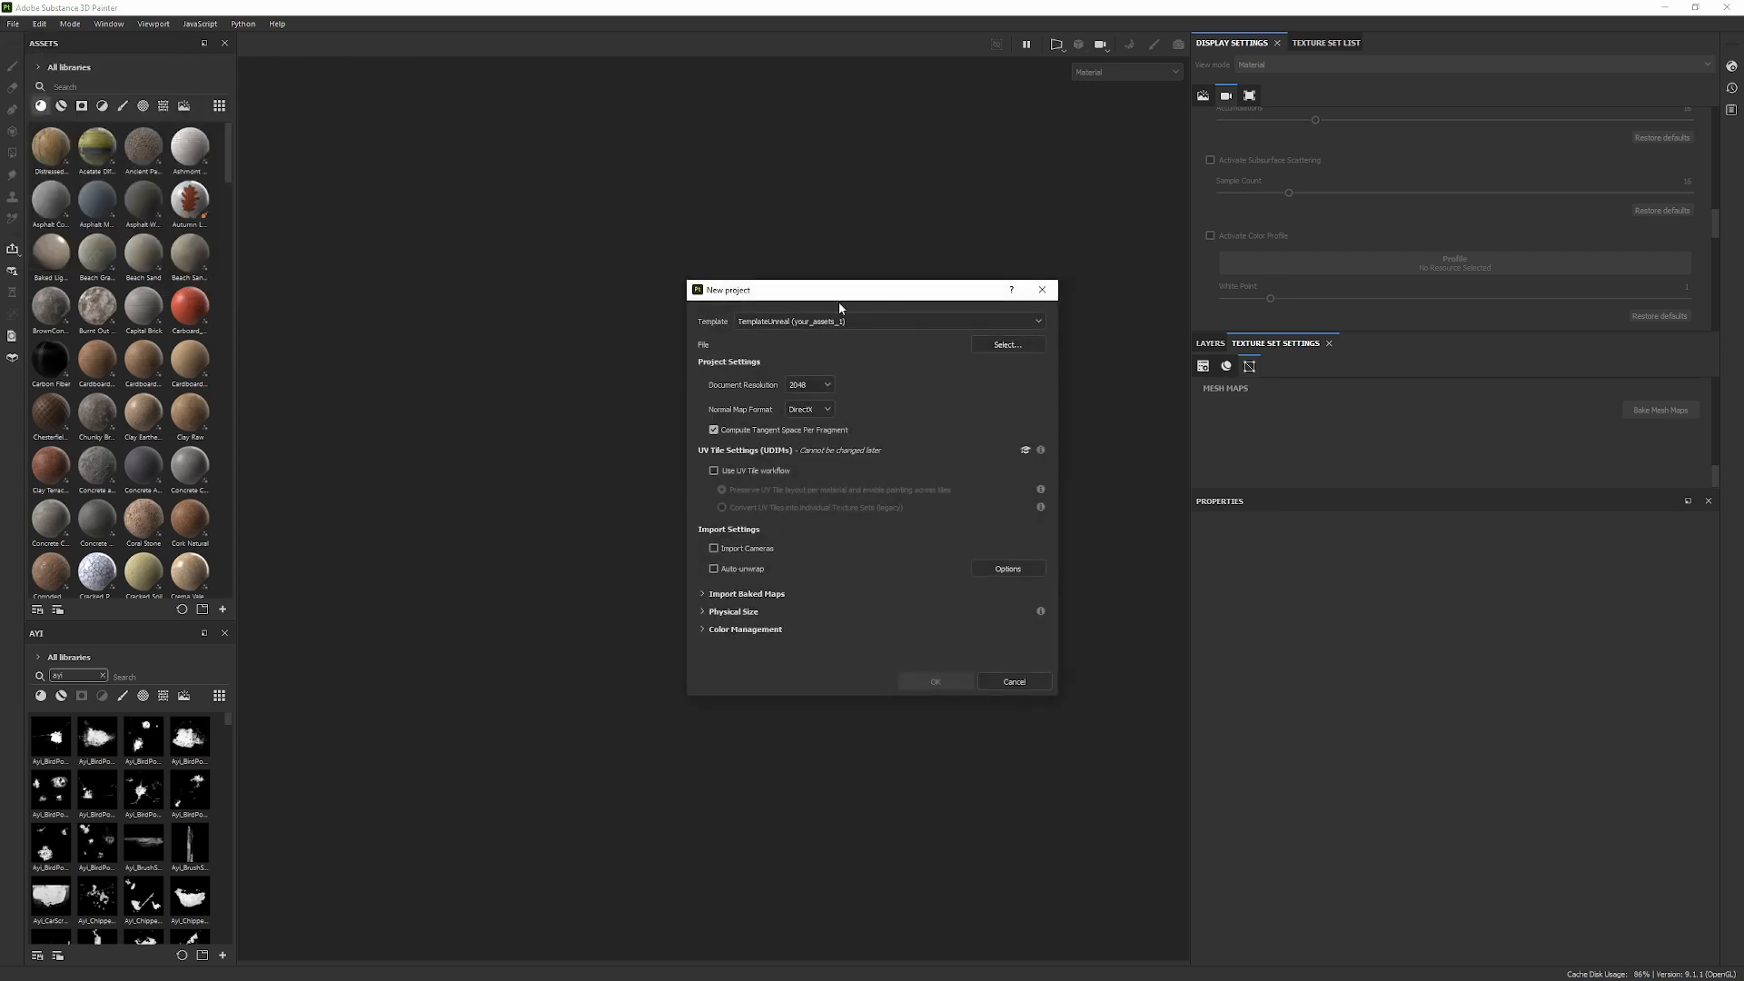
left_click(1004, 343)
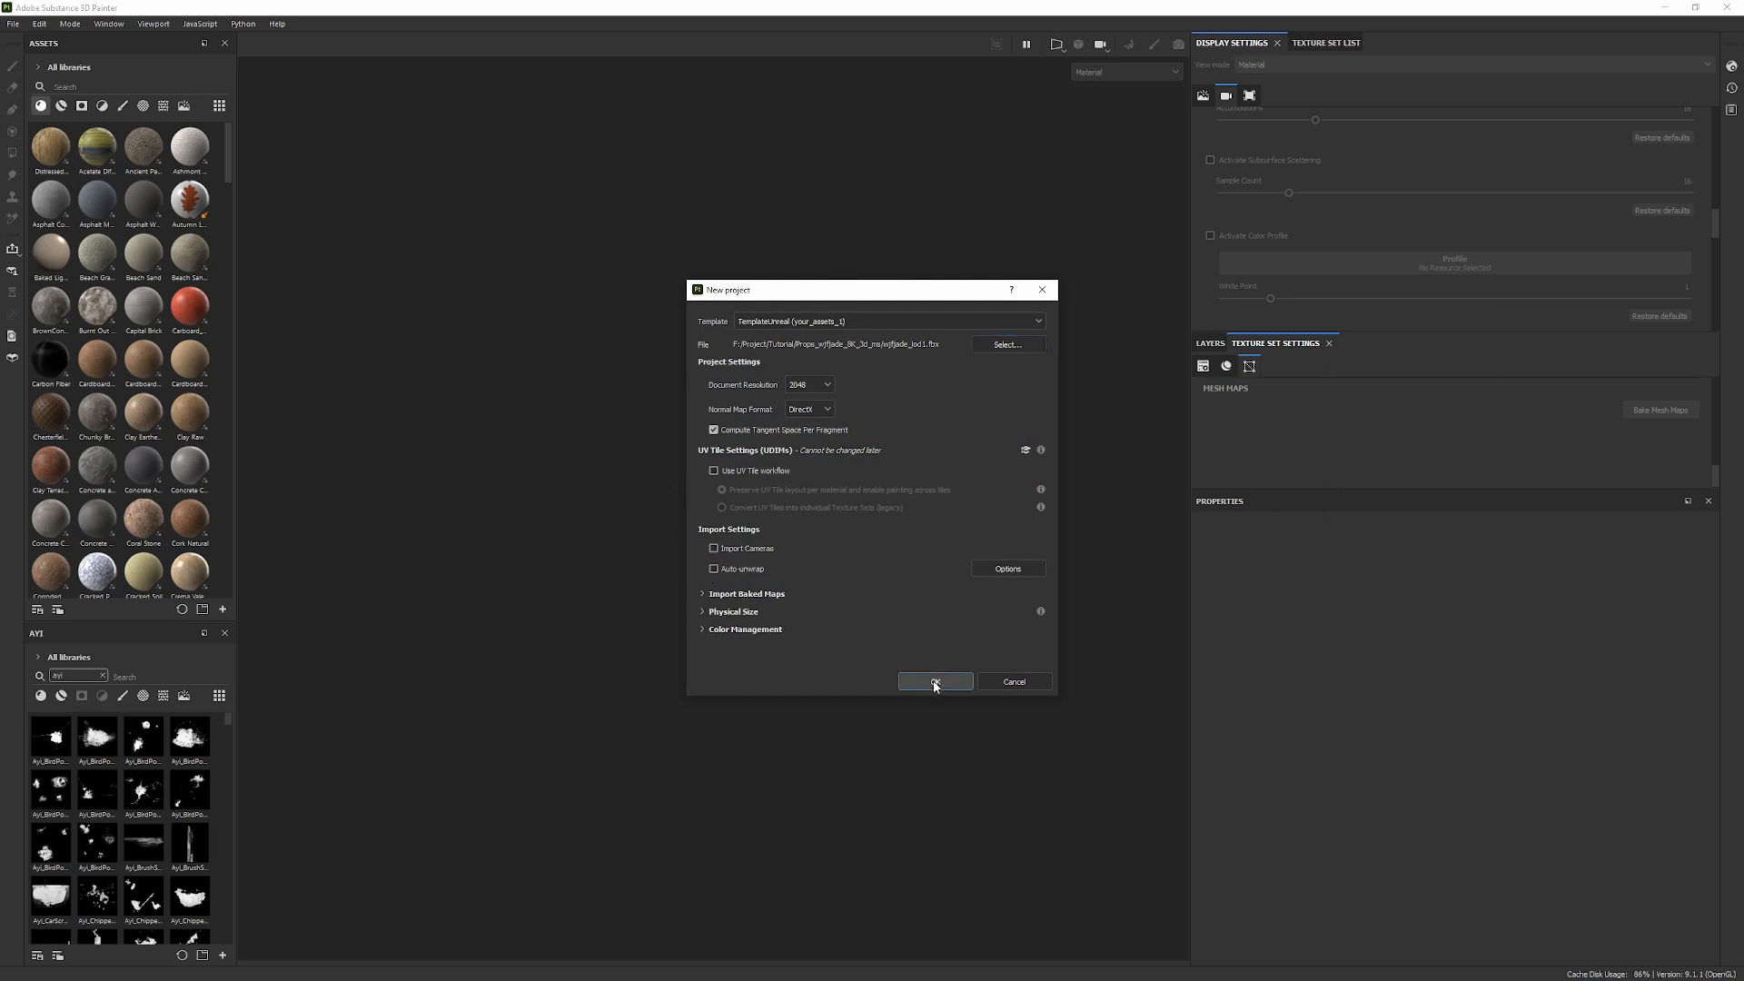
left_click(934, 681)
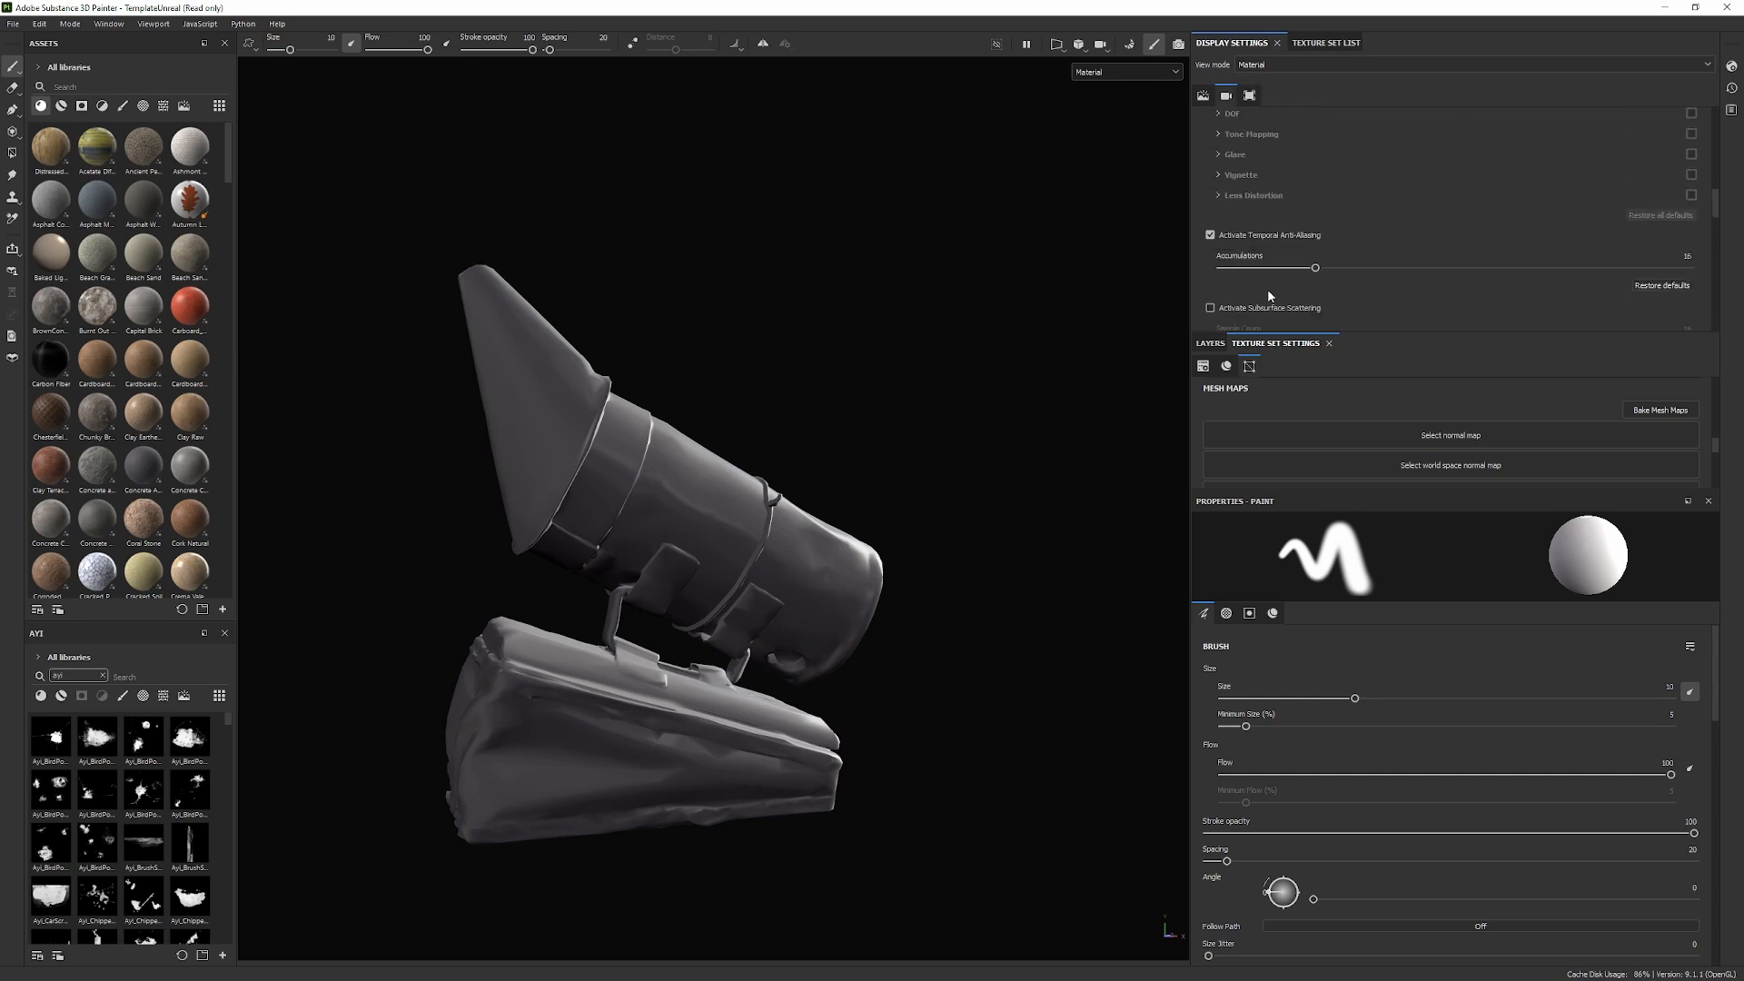
- Review the texture set's channel list, then head to File for texture export
scroll("down", 3)
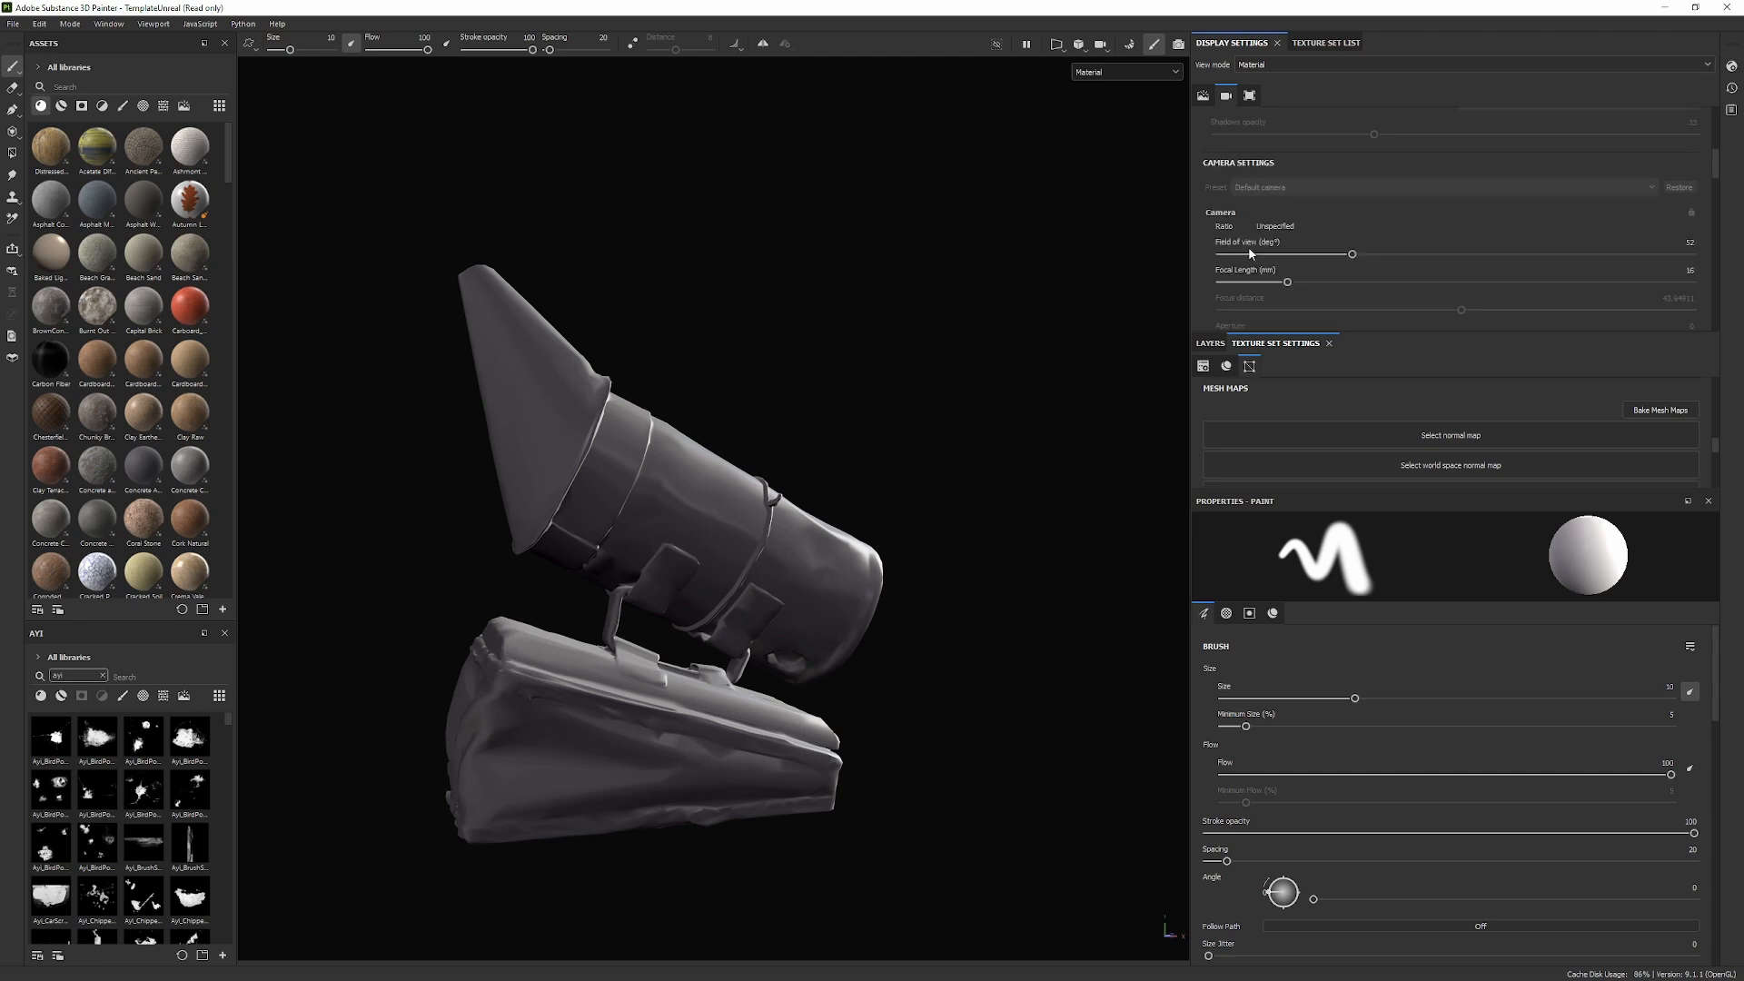
left_click(1203, 94)
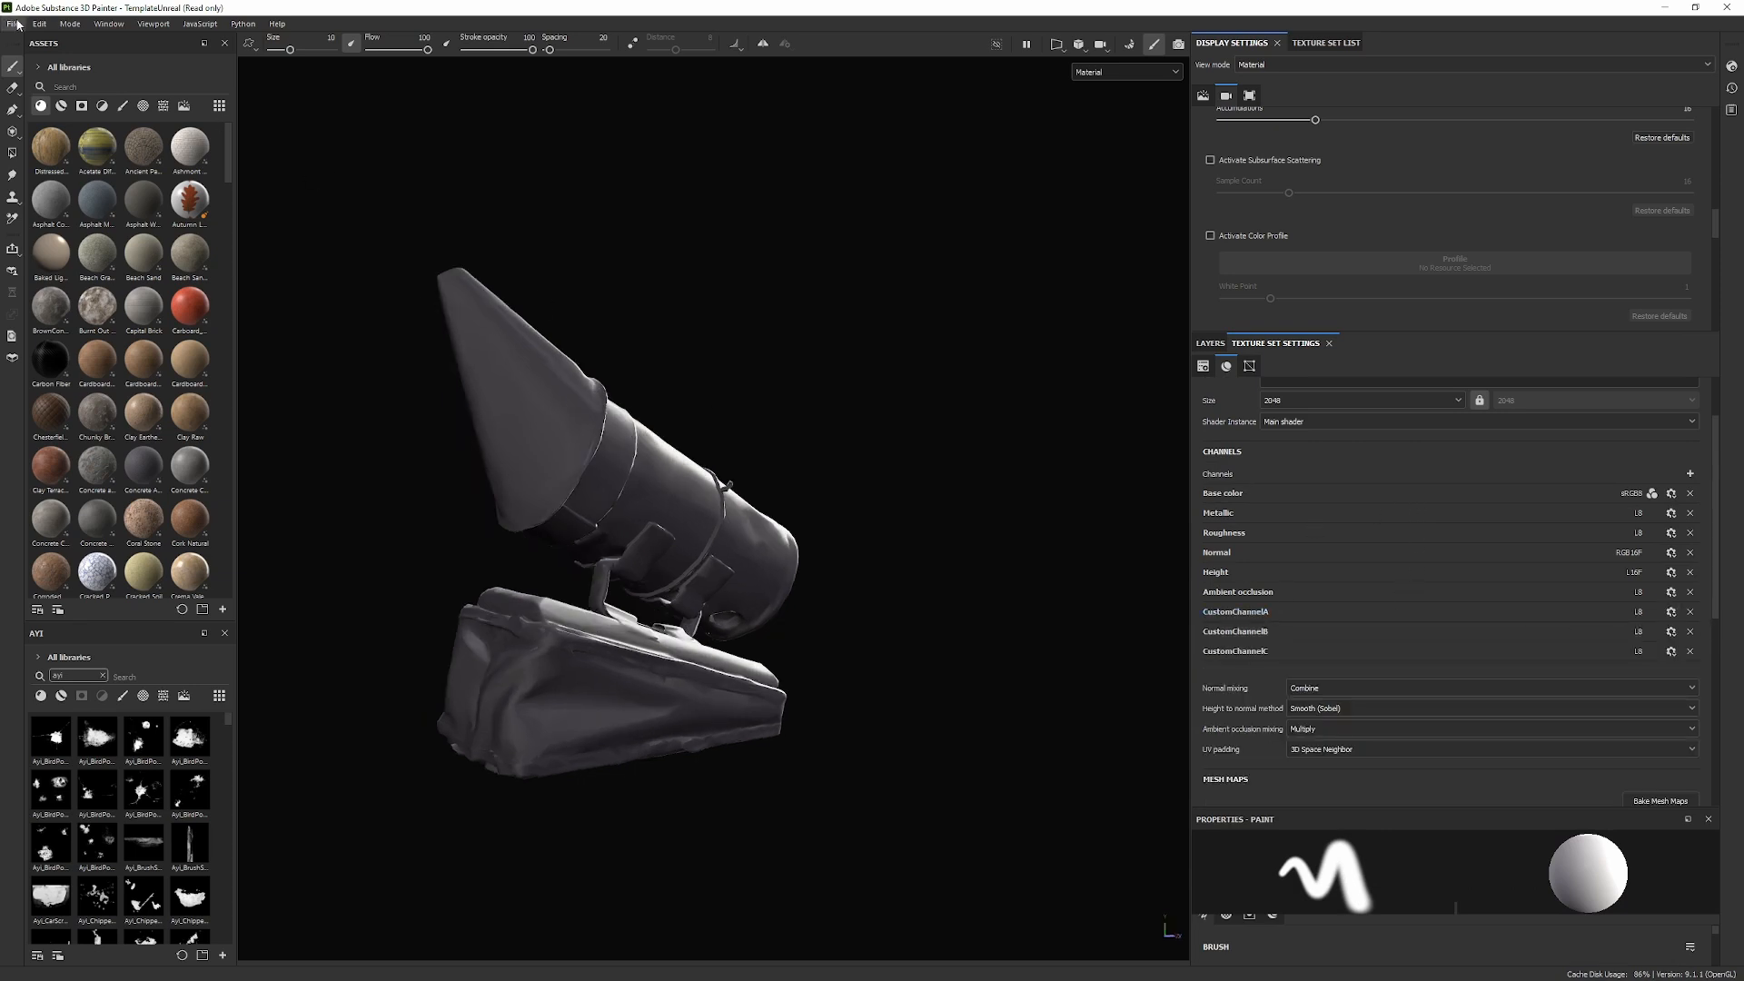
left_click(13, 24)
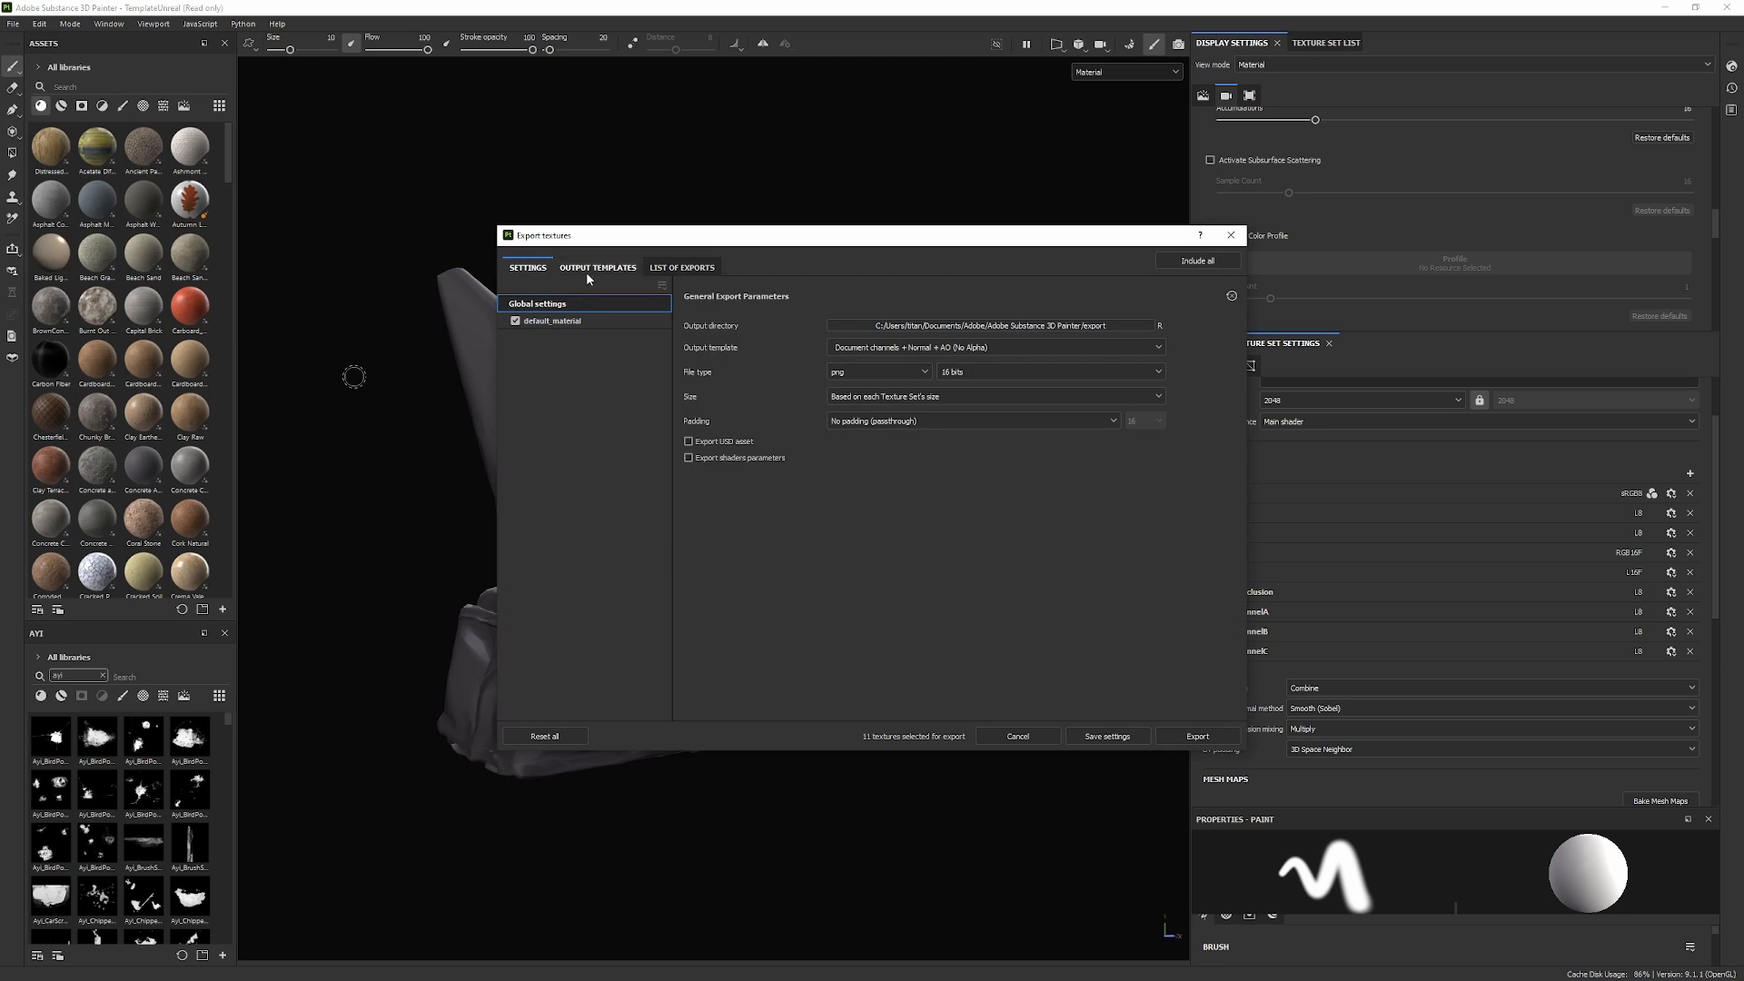
- Duplicate the Unreal Engine 4 (Packed) output template and name the copy Unreal Engine 5
left_click(597, 267)
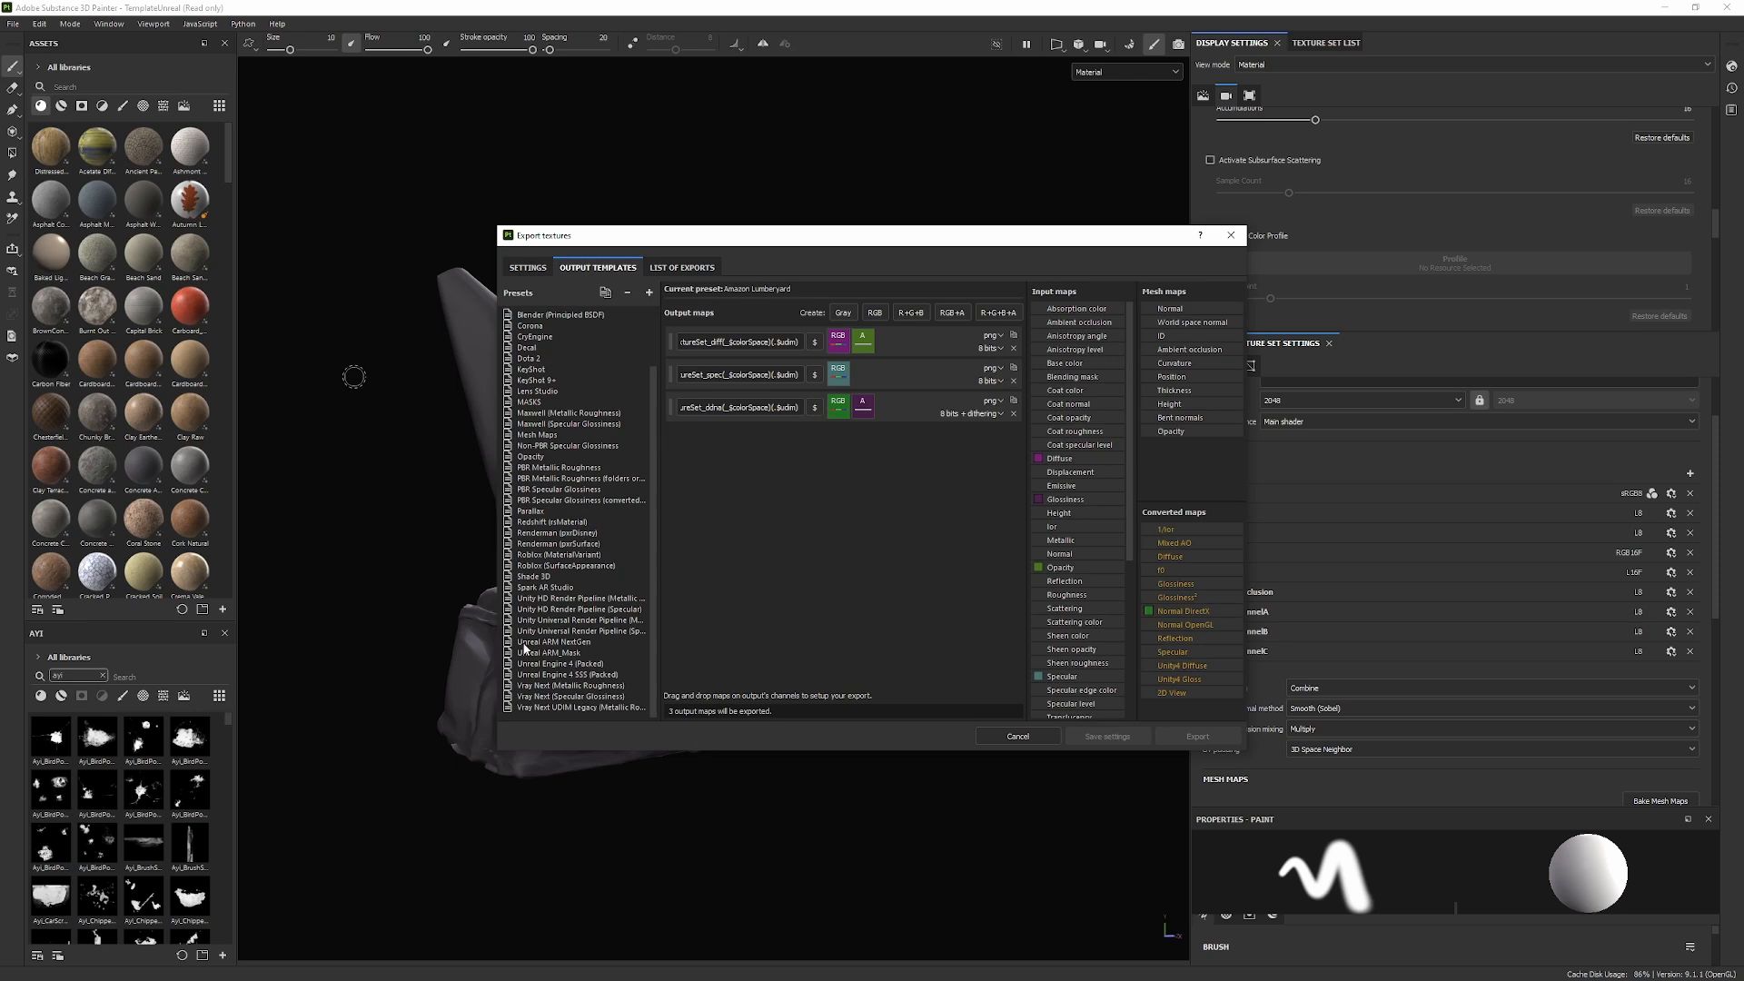
mouse_move(551, 650)
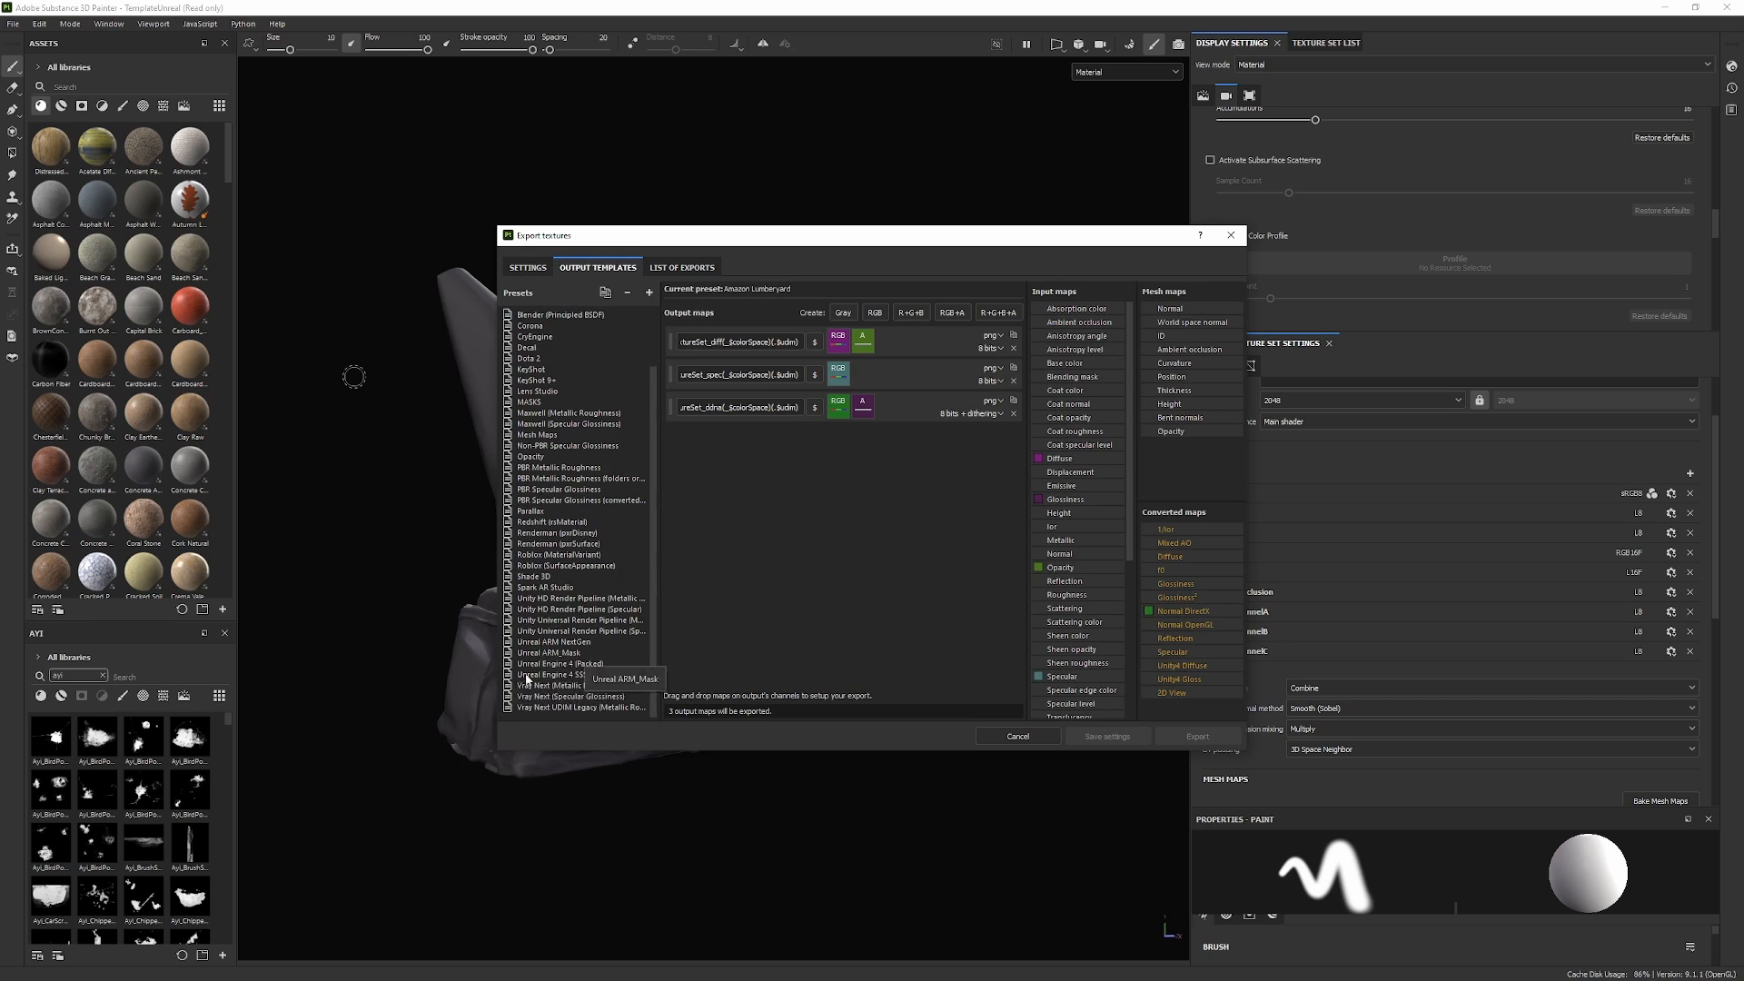
mouse_move(523, 712)
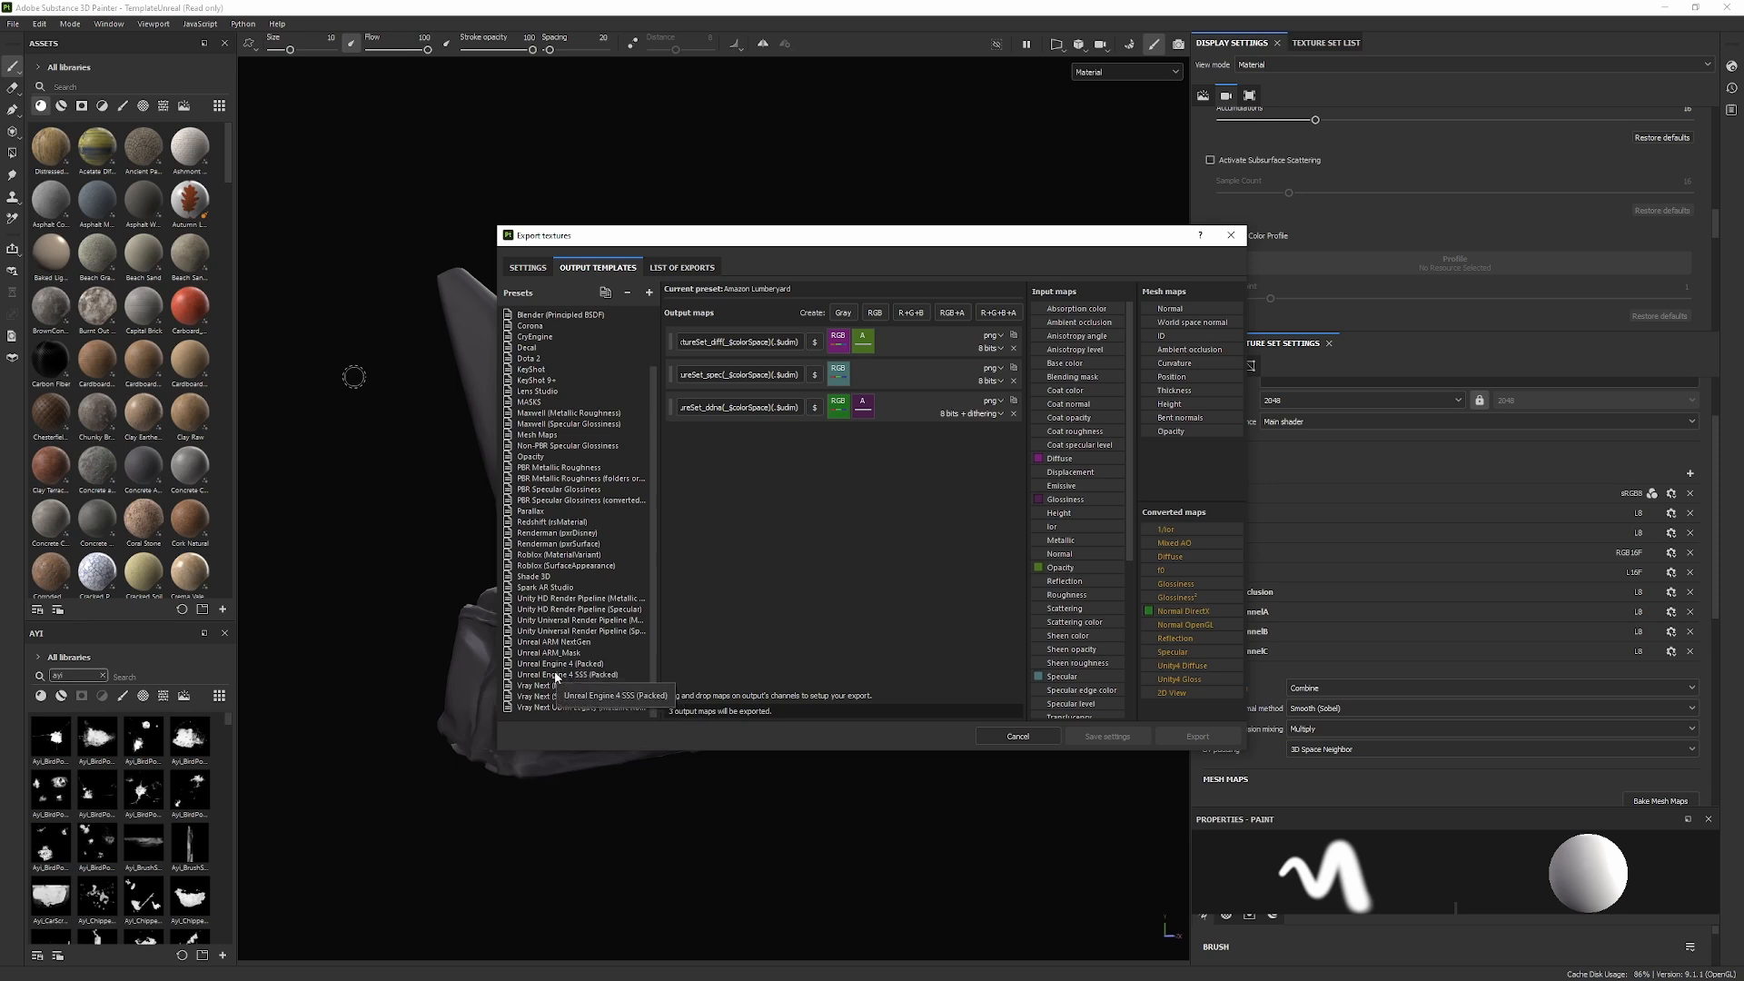
left_click(562, 663)
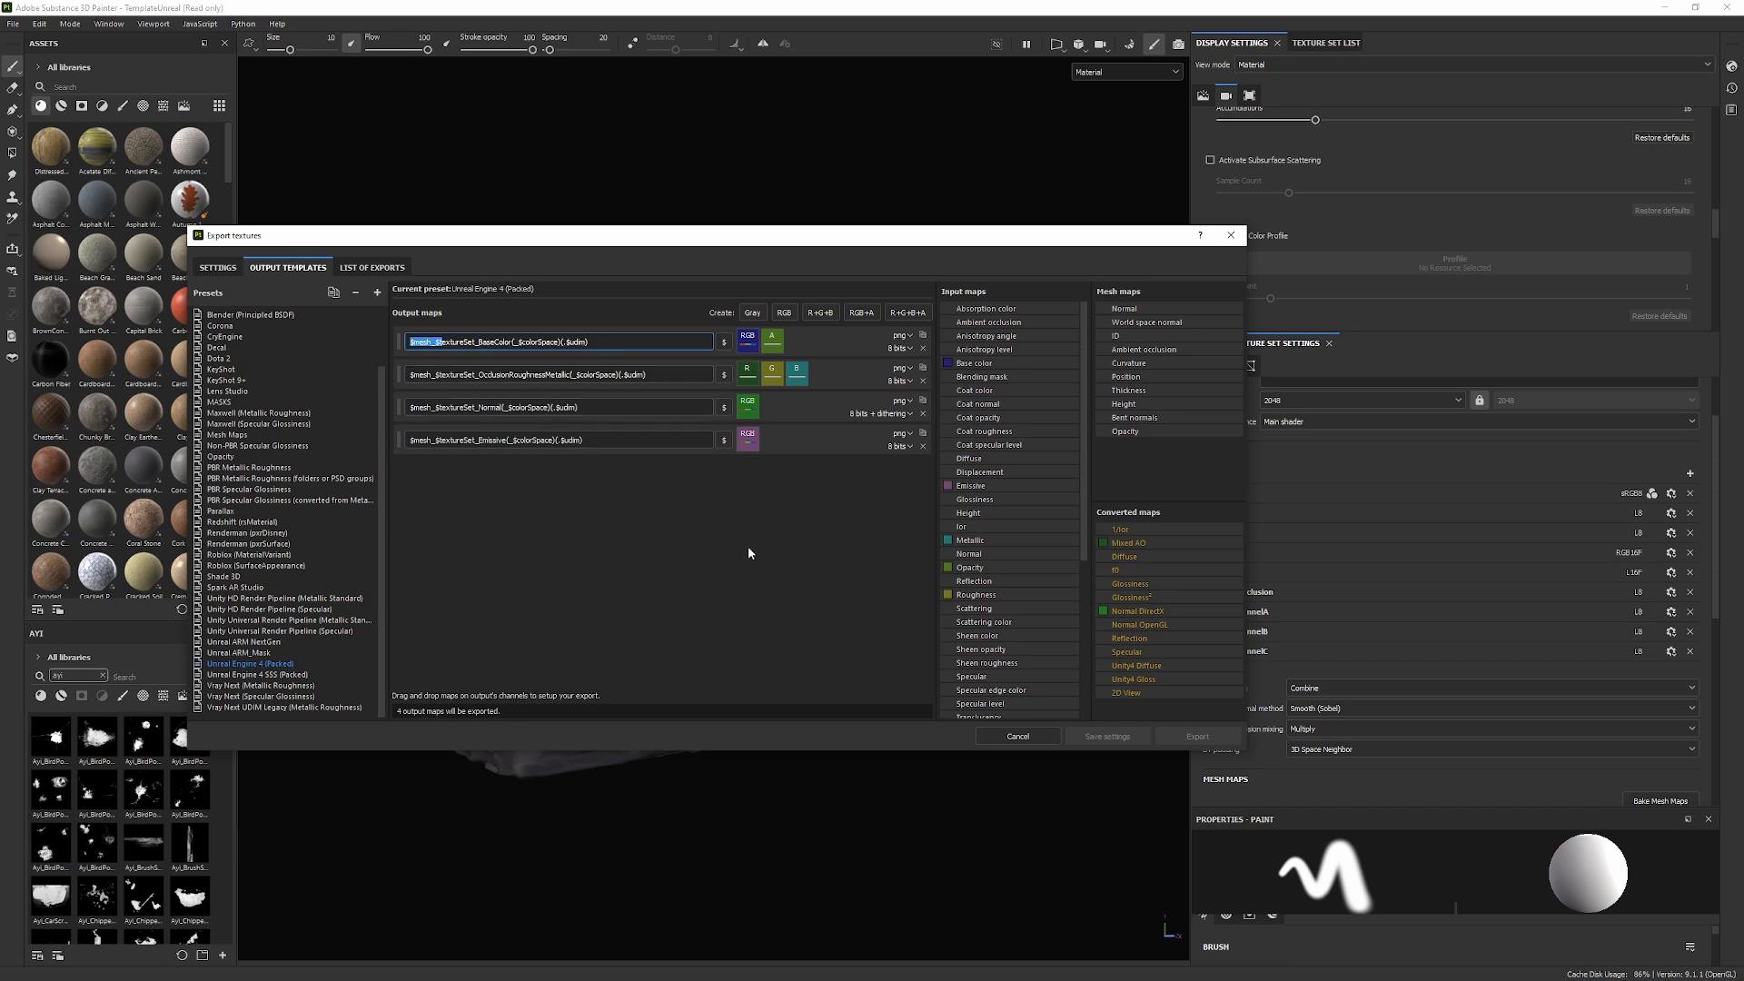
mouse_move(284, 598)
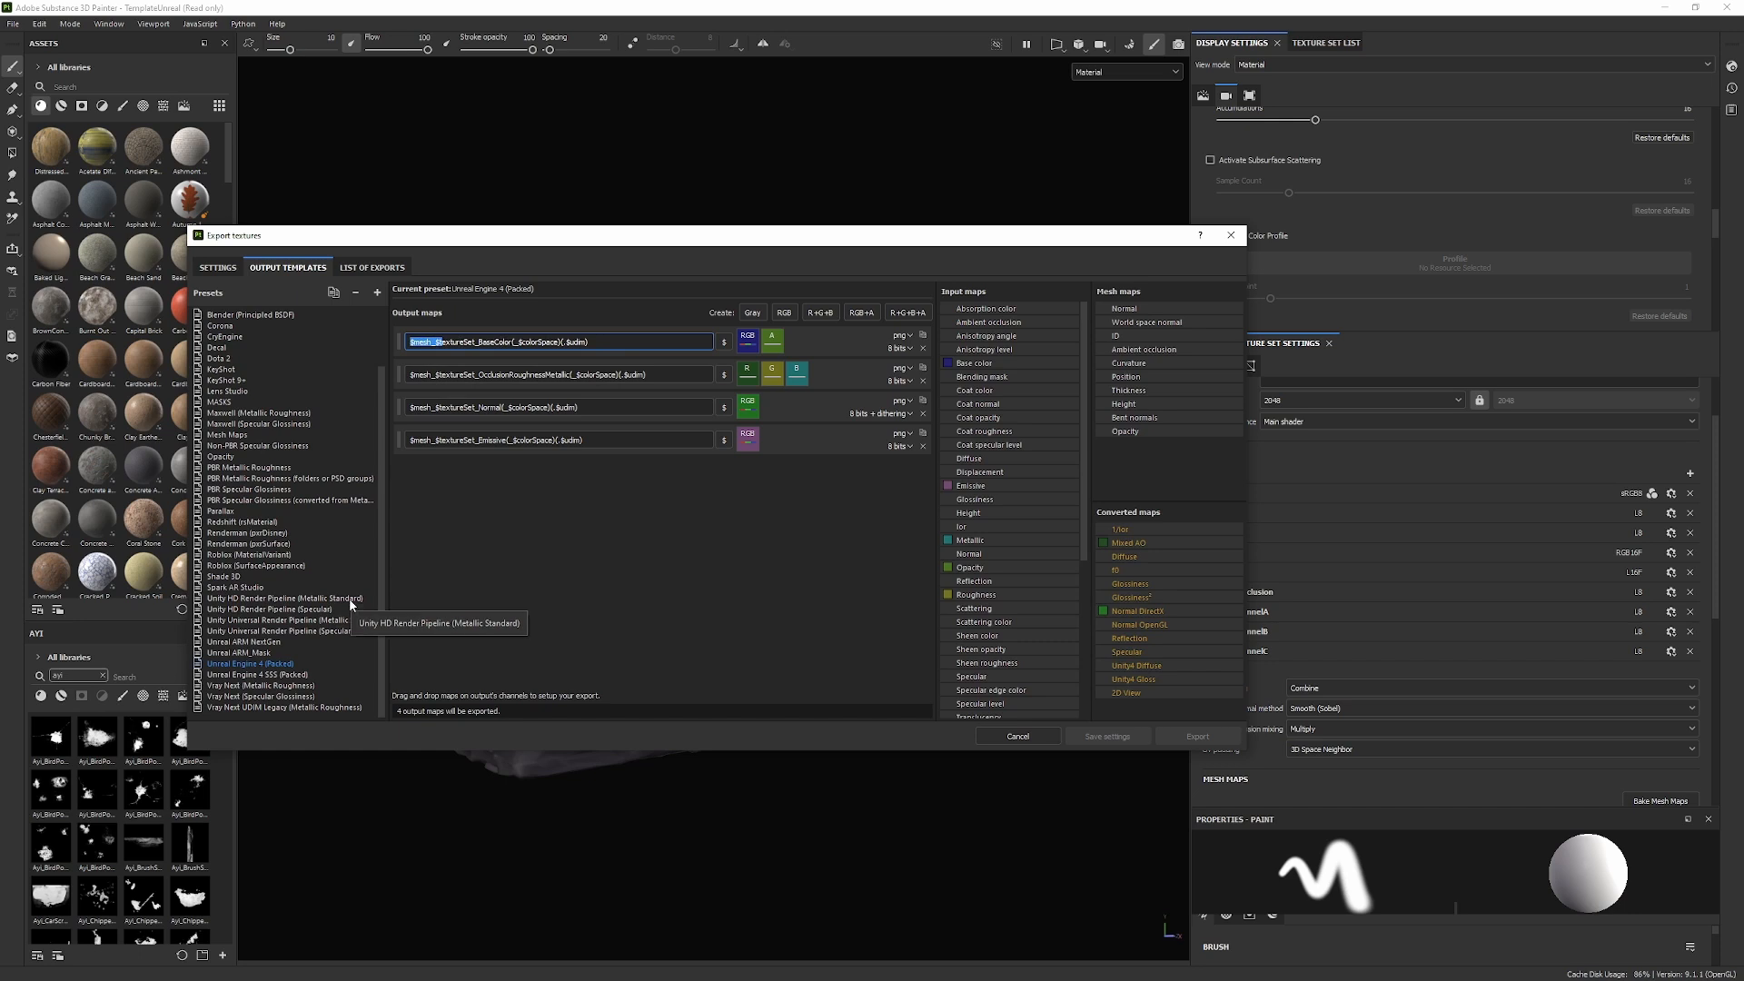
right_click(251, 663)
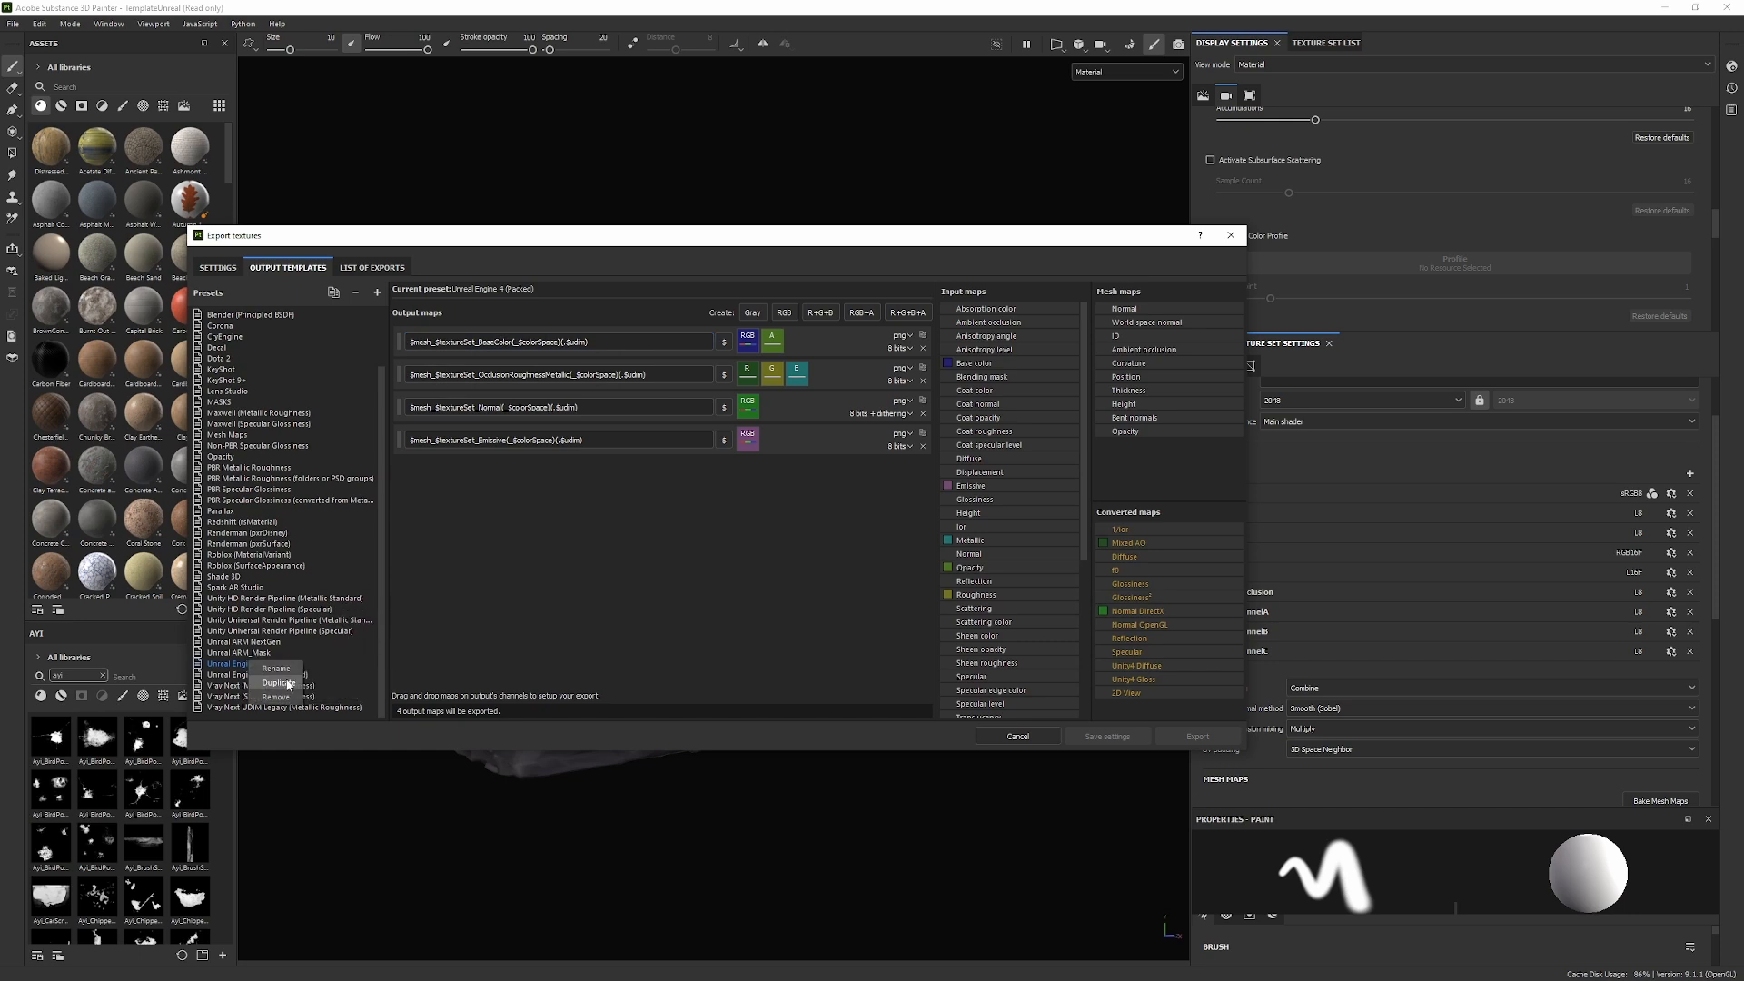
left_click(274, 681)
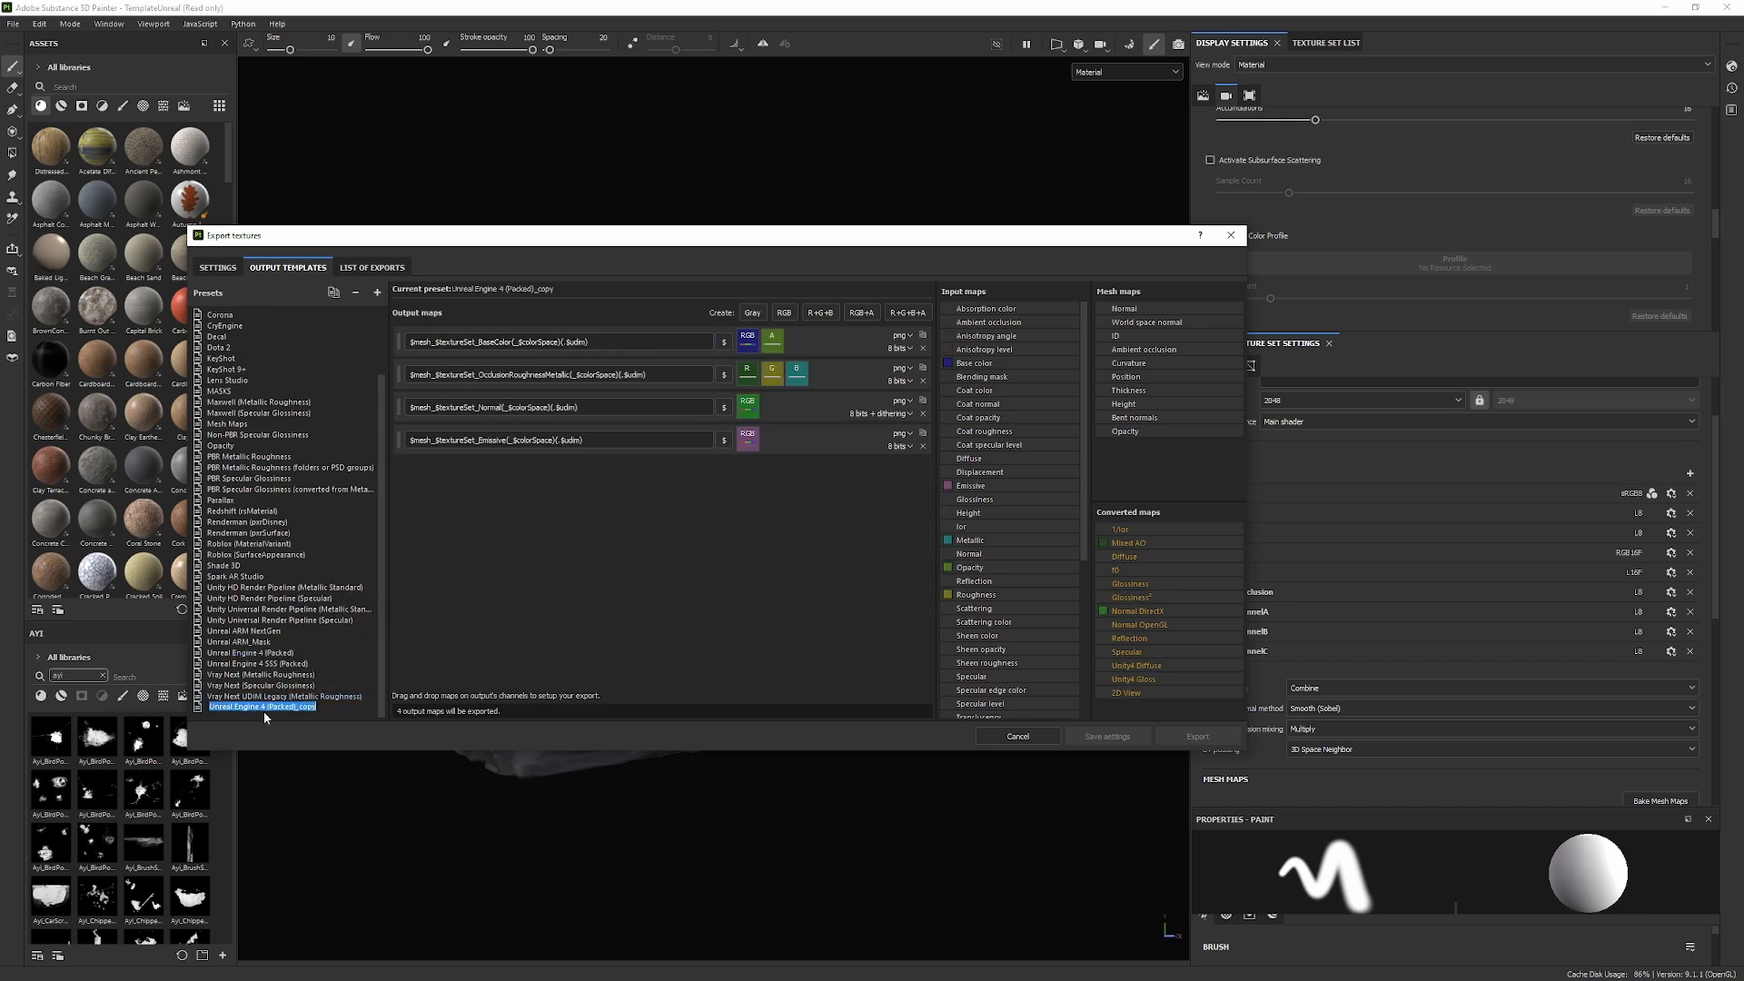
double_click(262, 706)
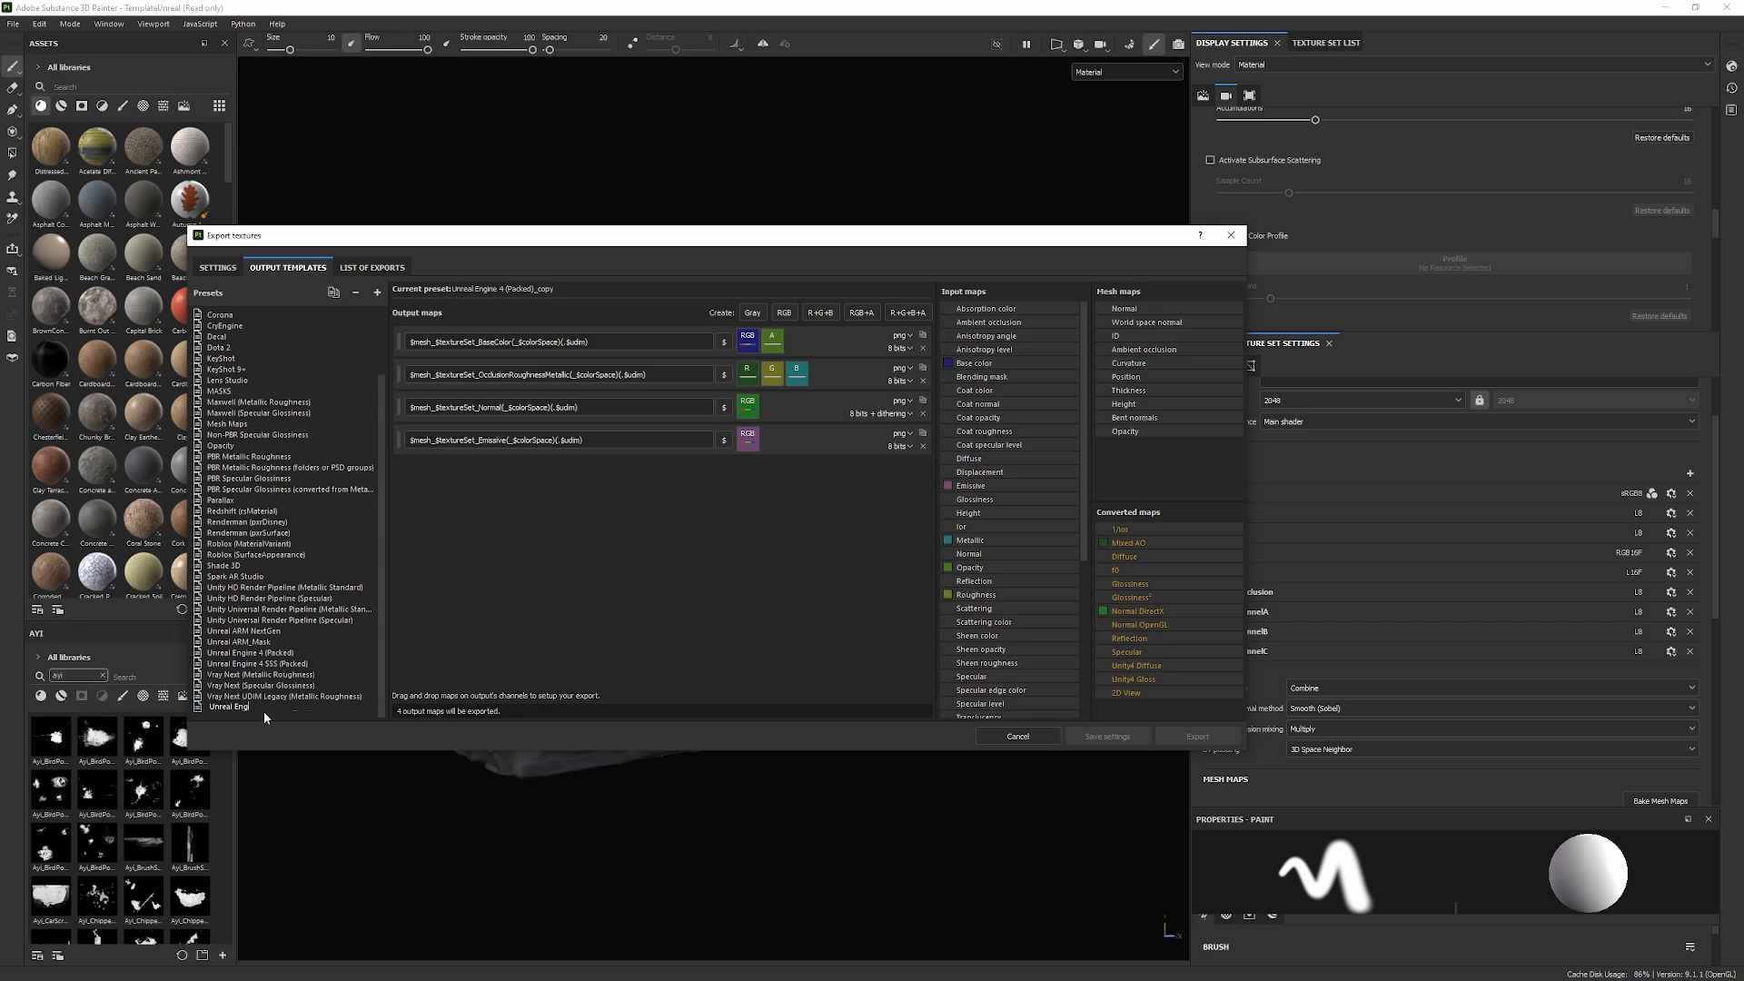
left_click(235, 707)
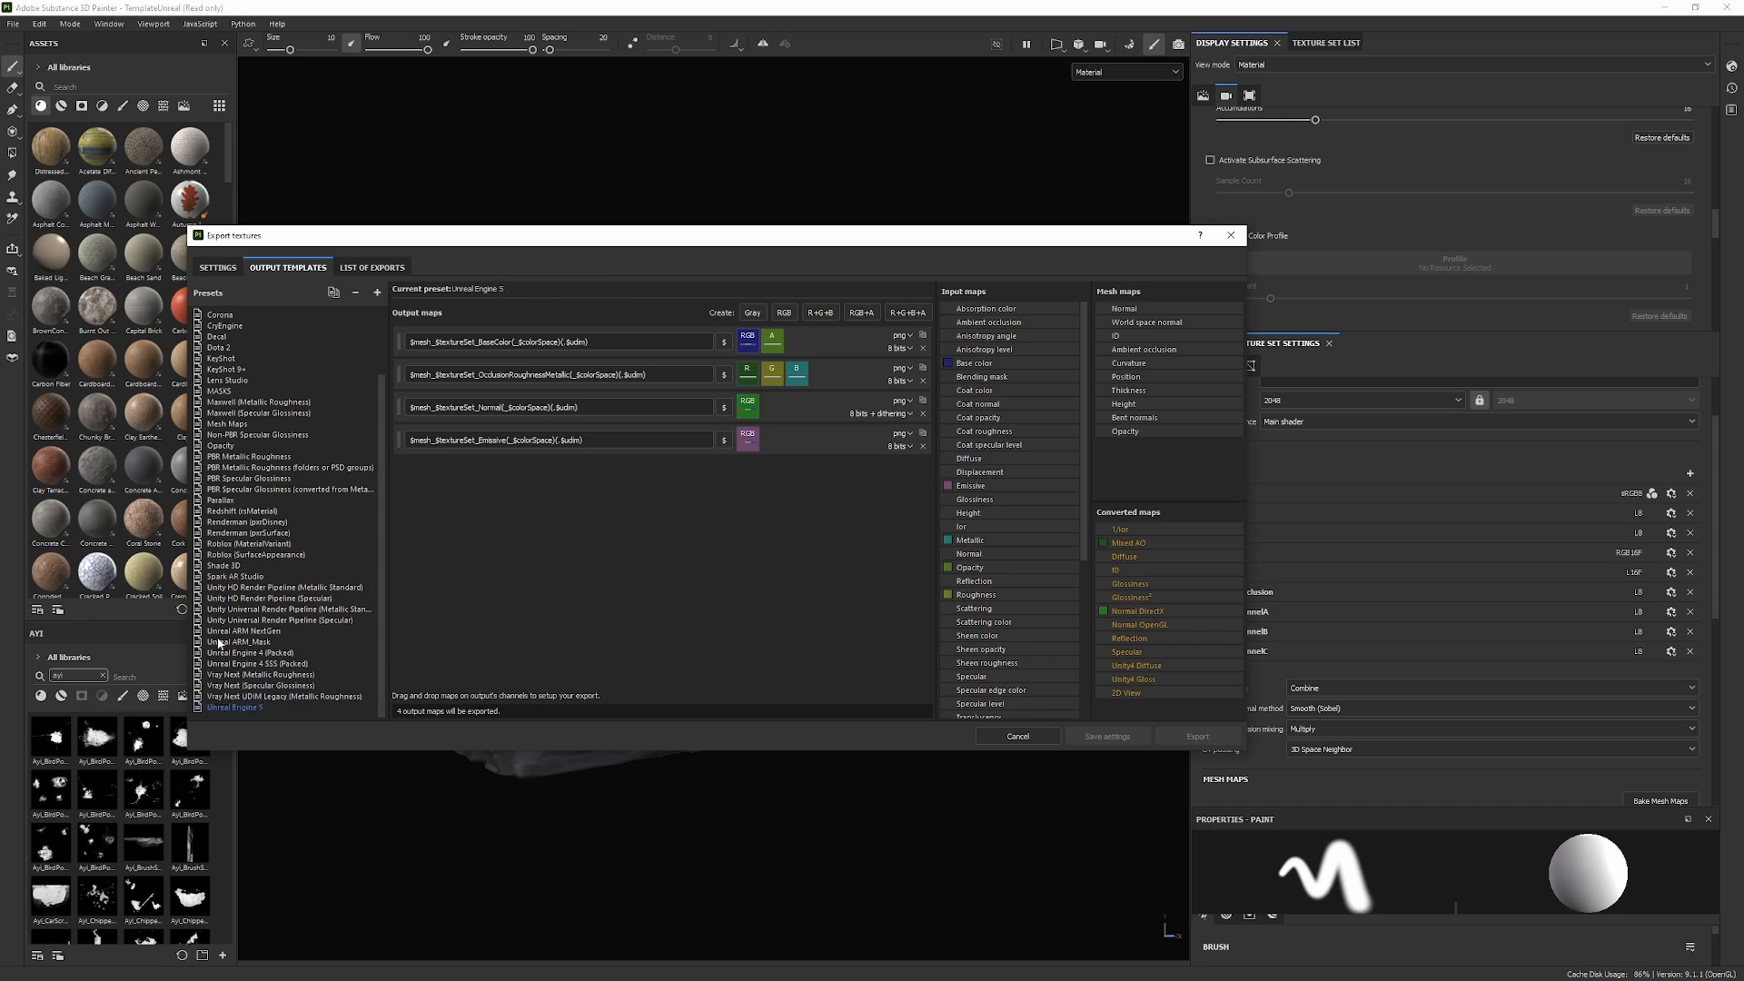
mouse_move(438, 357)
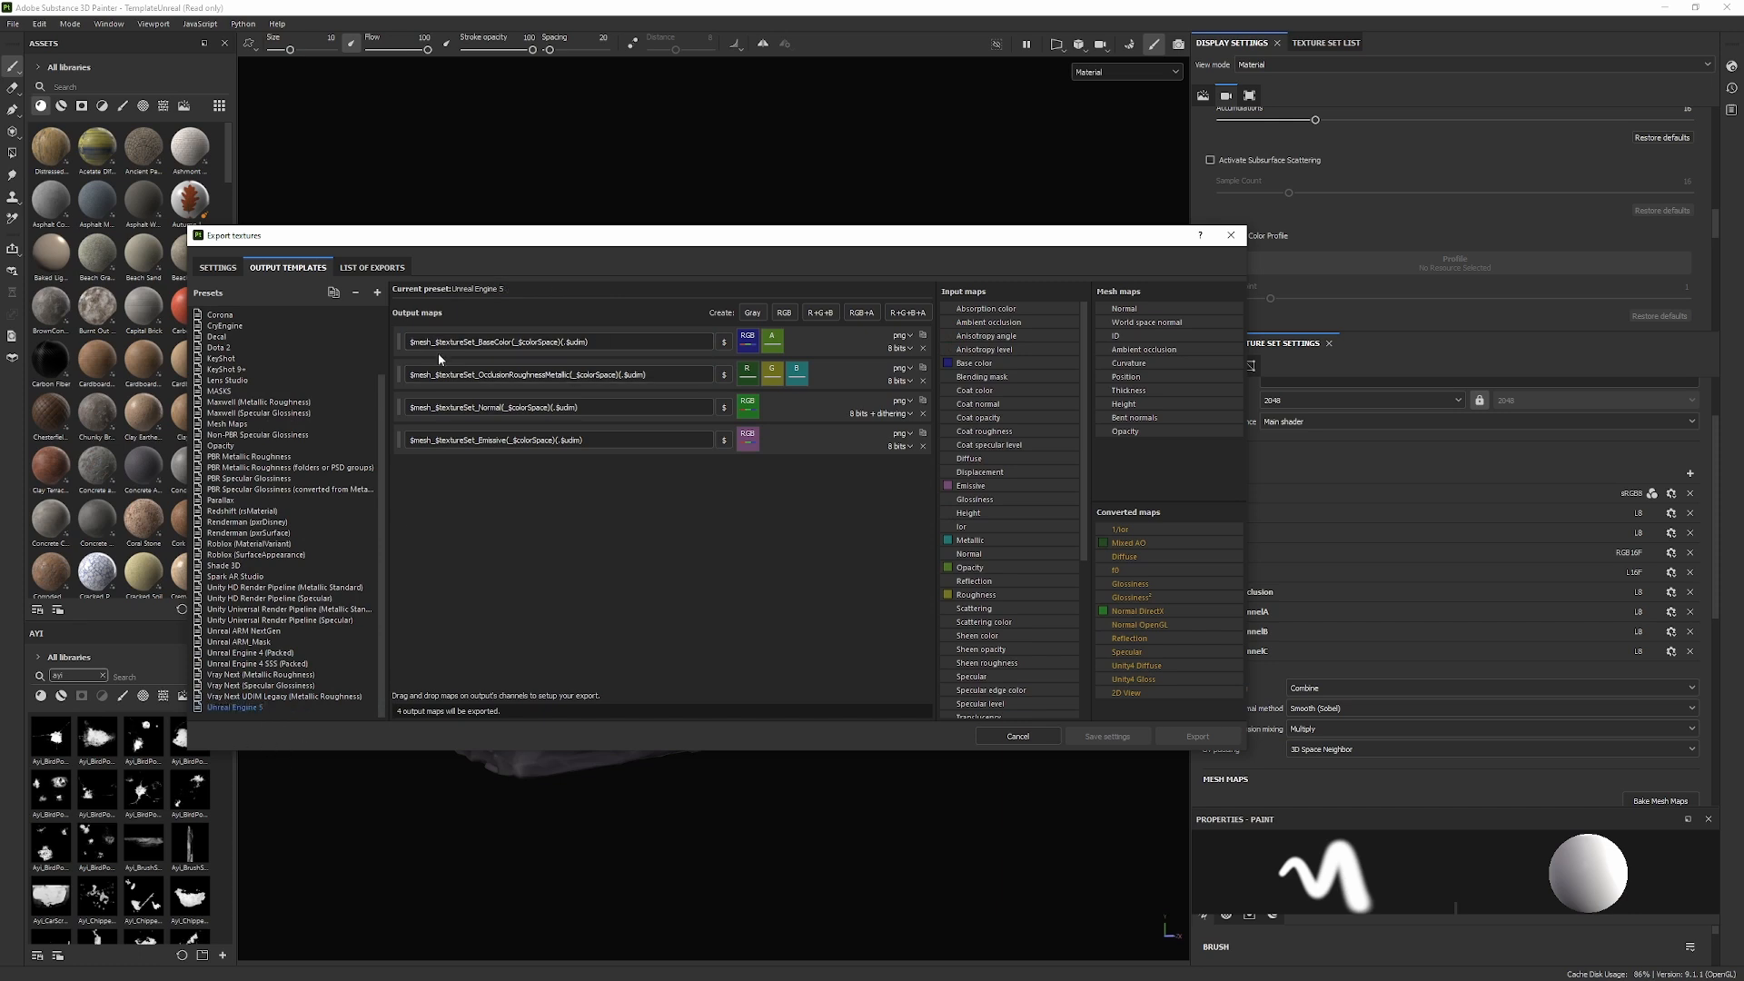
mouse_move(557, 313)
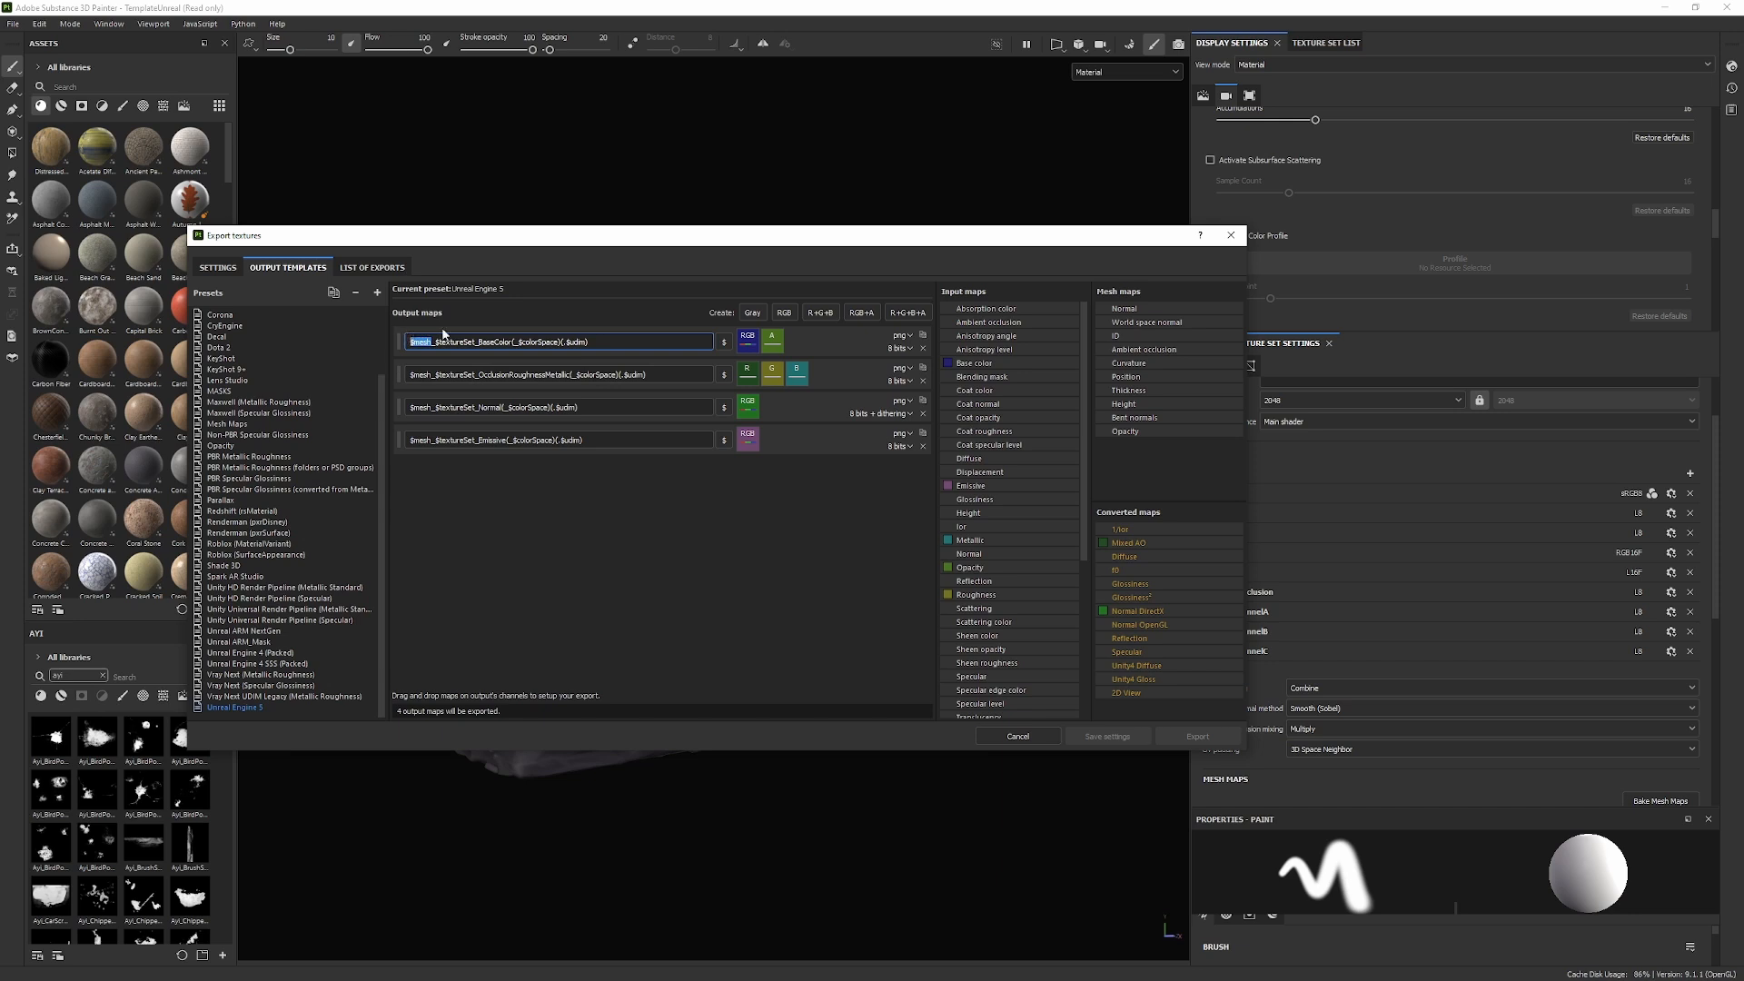
mouse_move(456, 334)
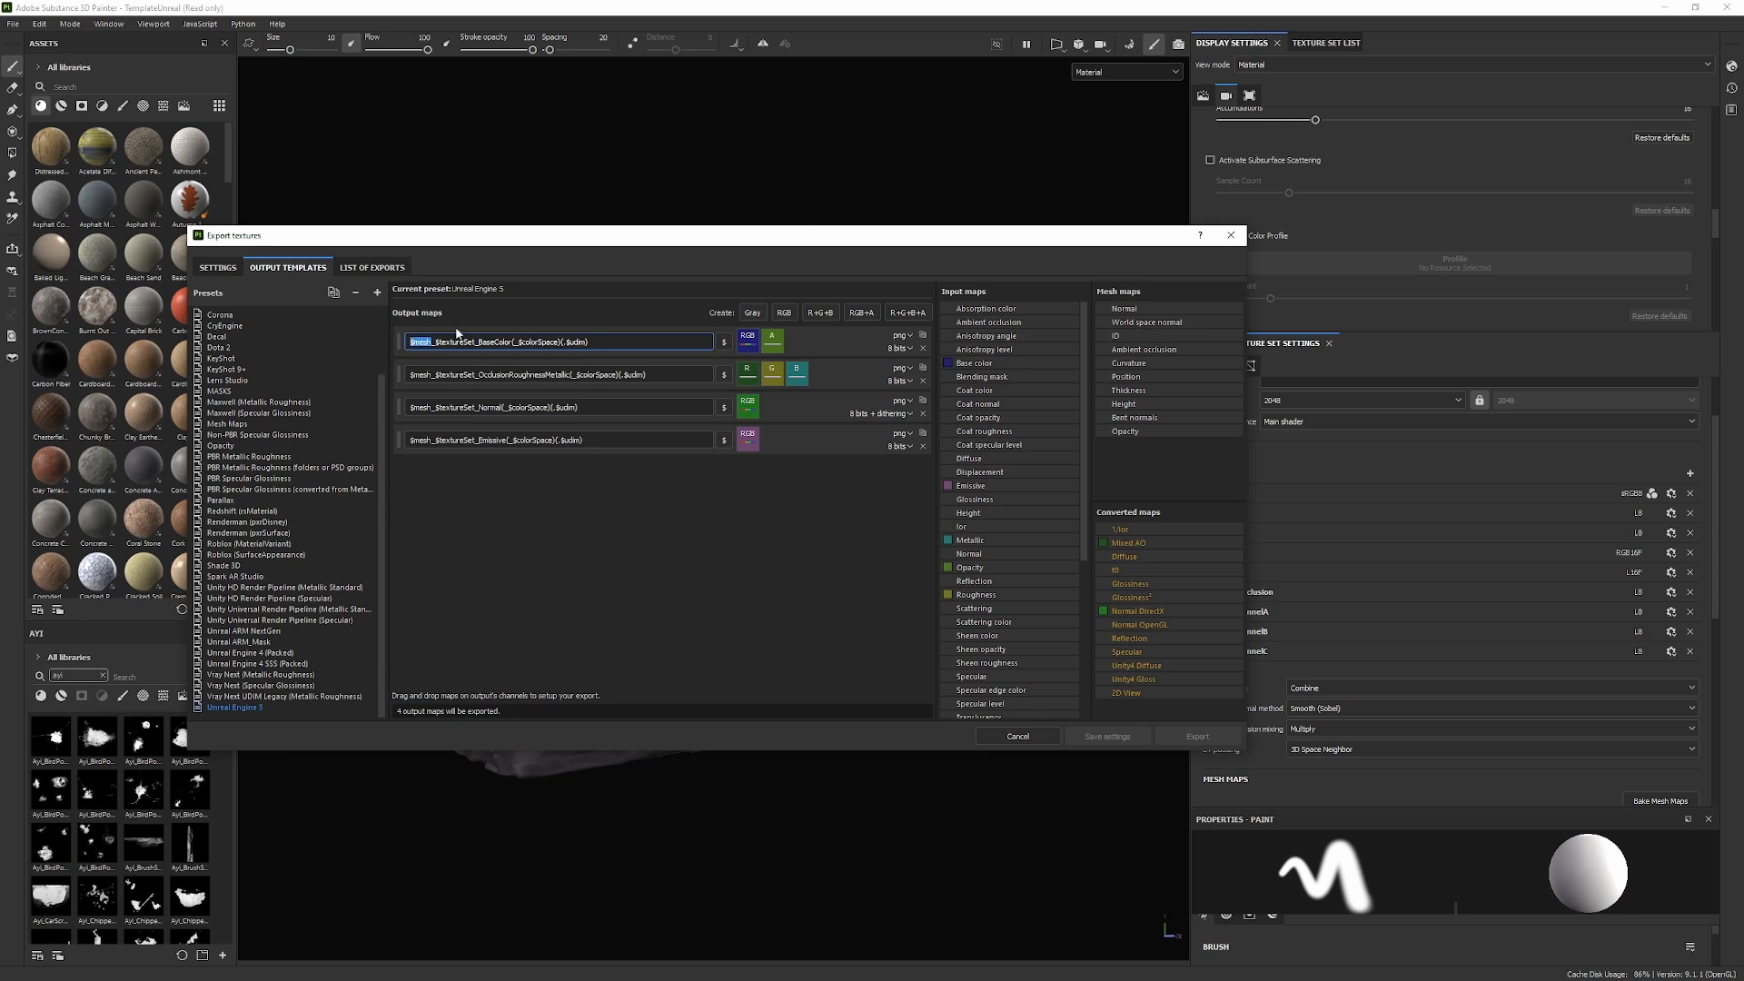
- Rename the output maps to T_$textureSet_BC, _ARM, _N and _E
double_click(455, 341)
type("T")
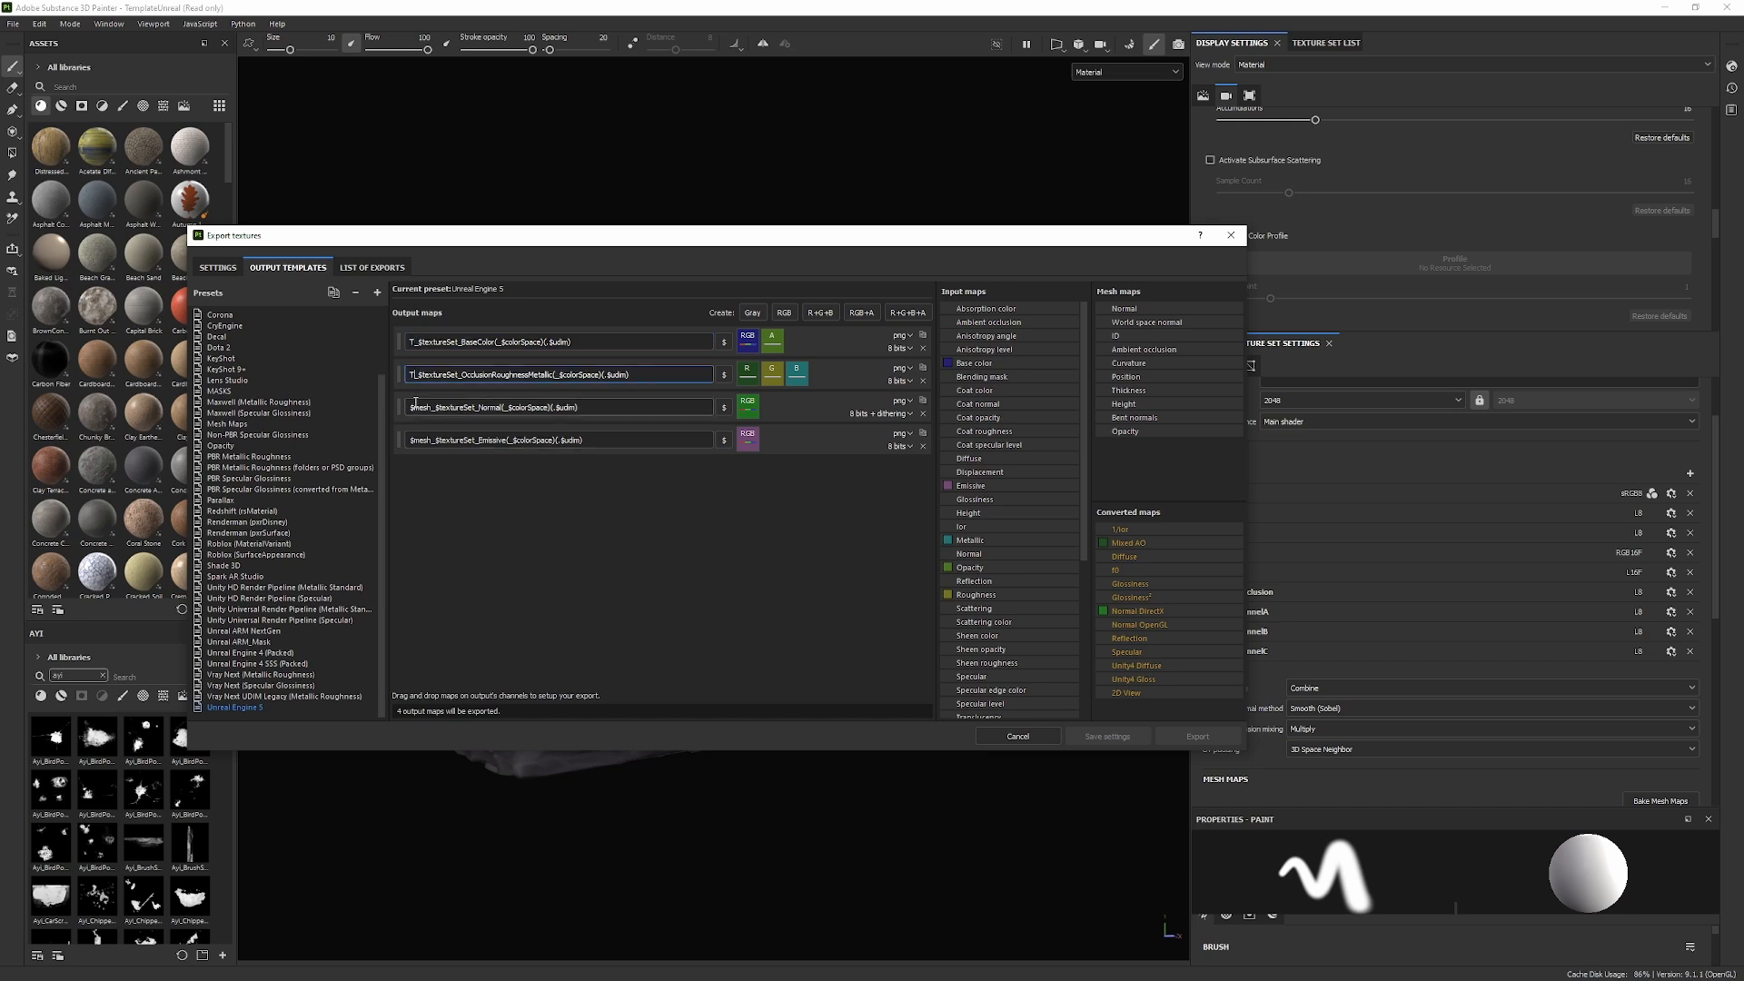
left_click(558, 405)
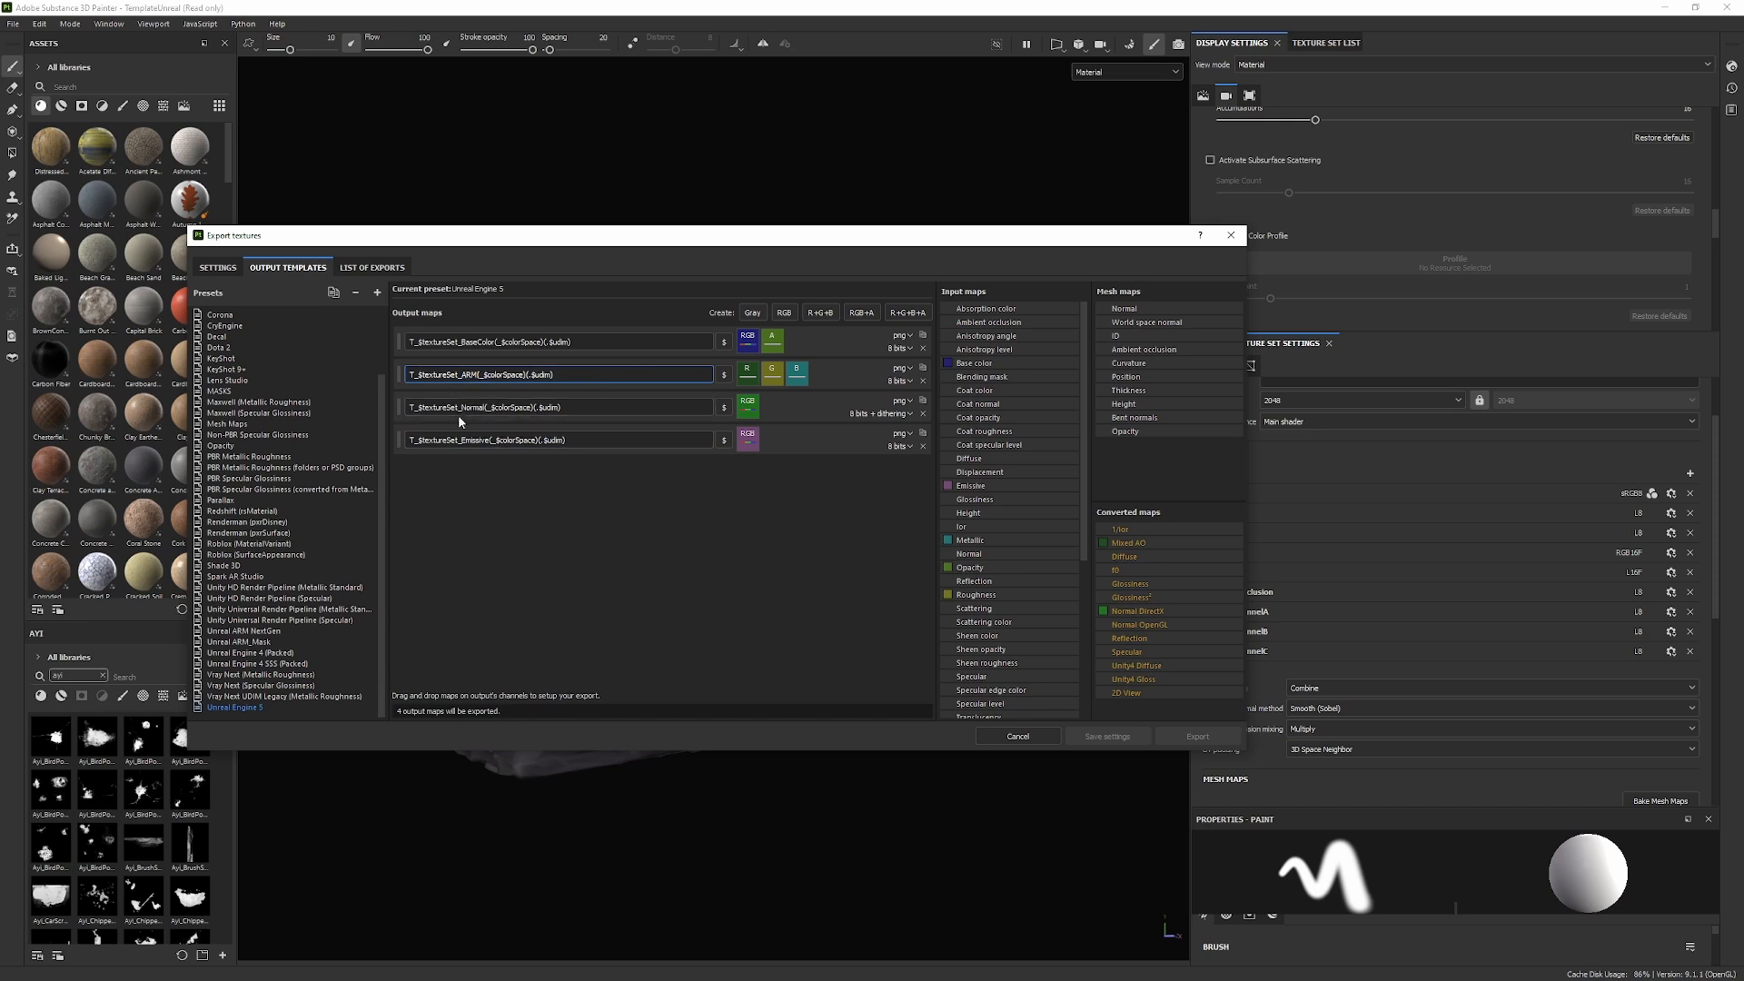
left_click(556, 341)
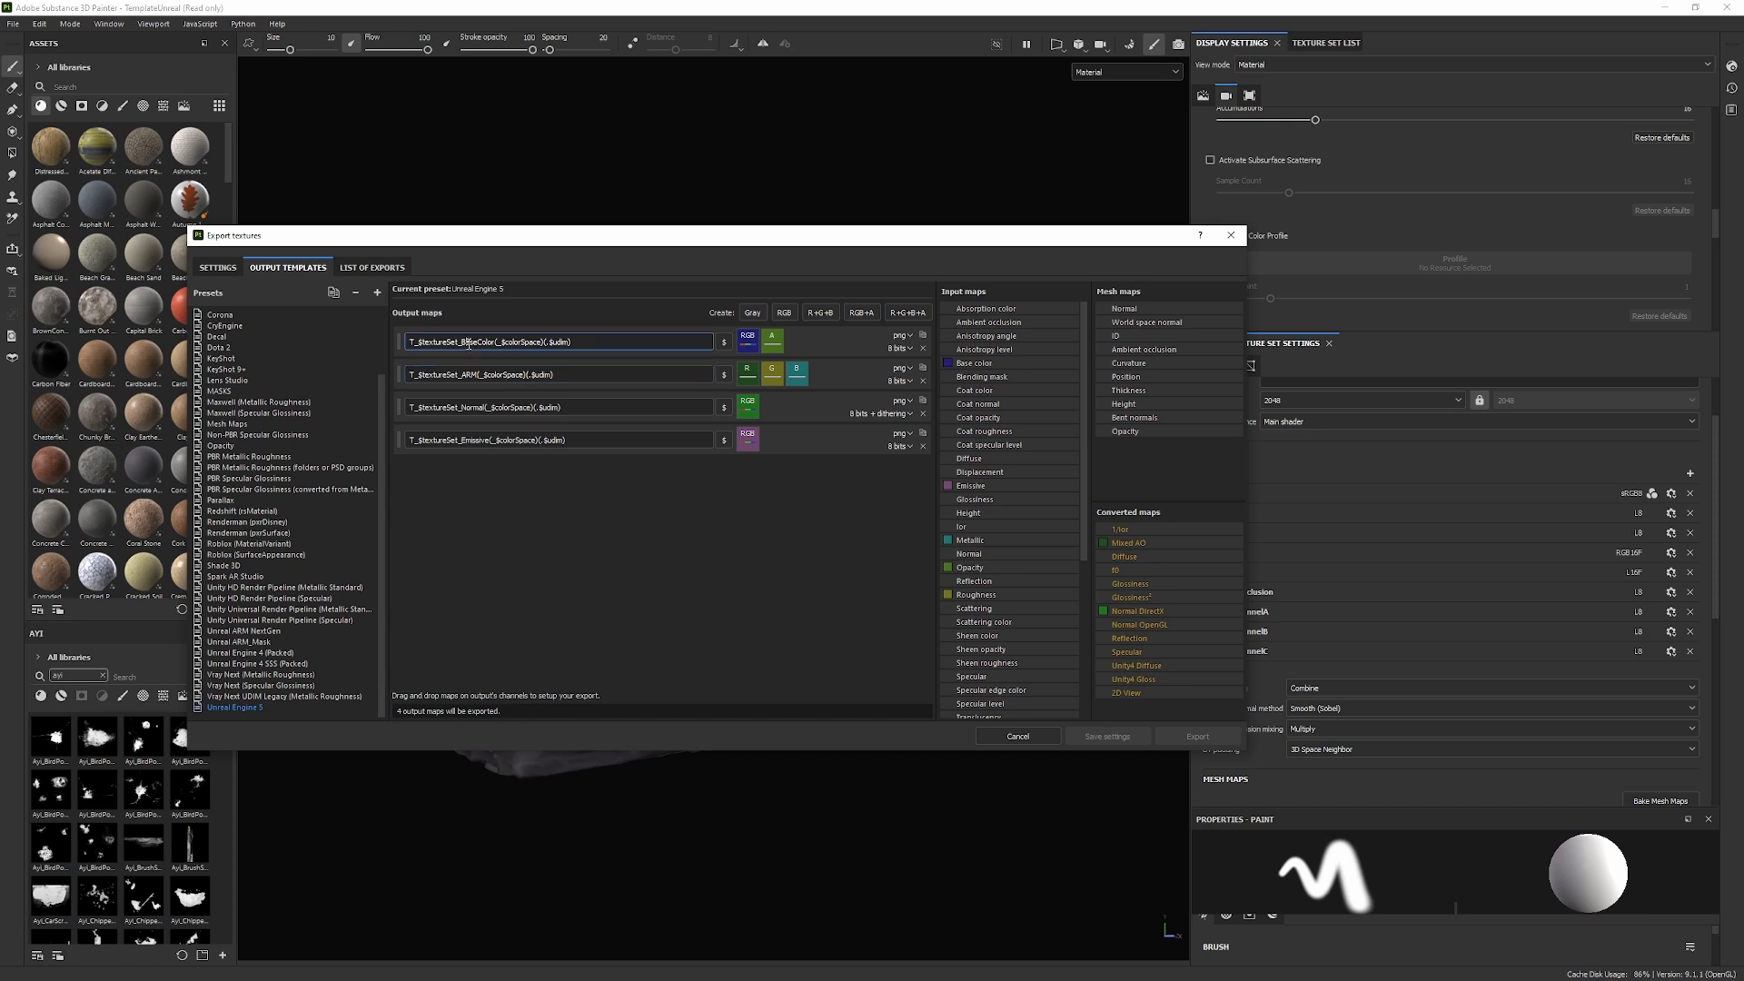
double_click(472, 342)
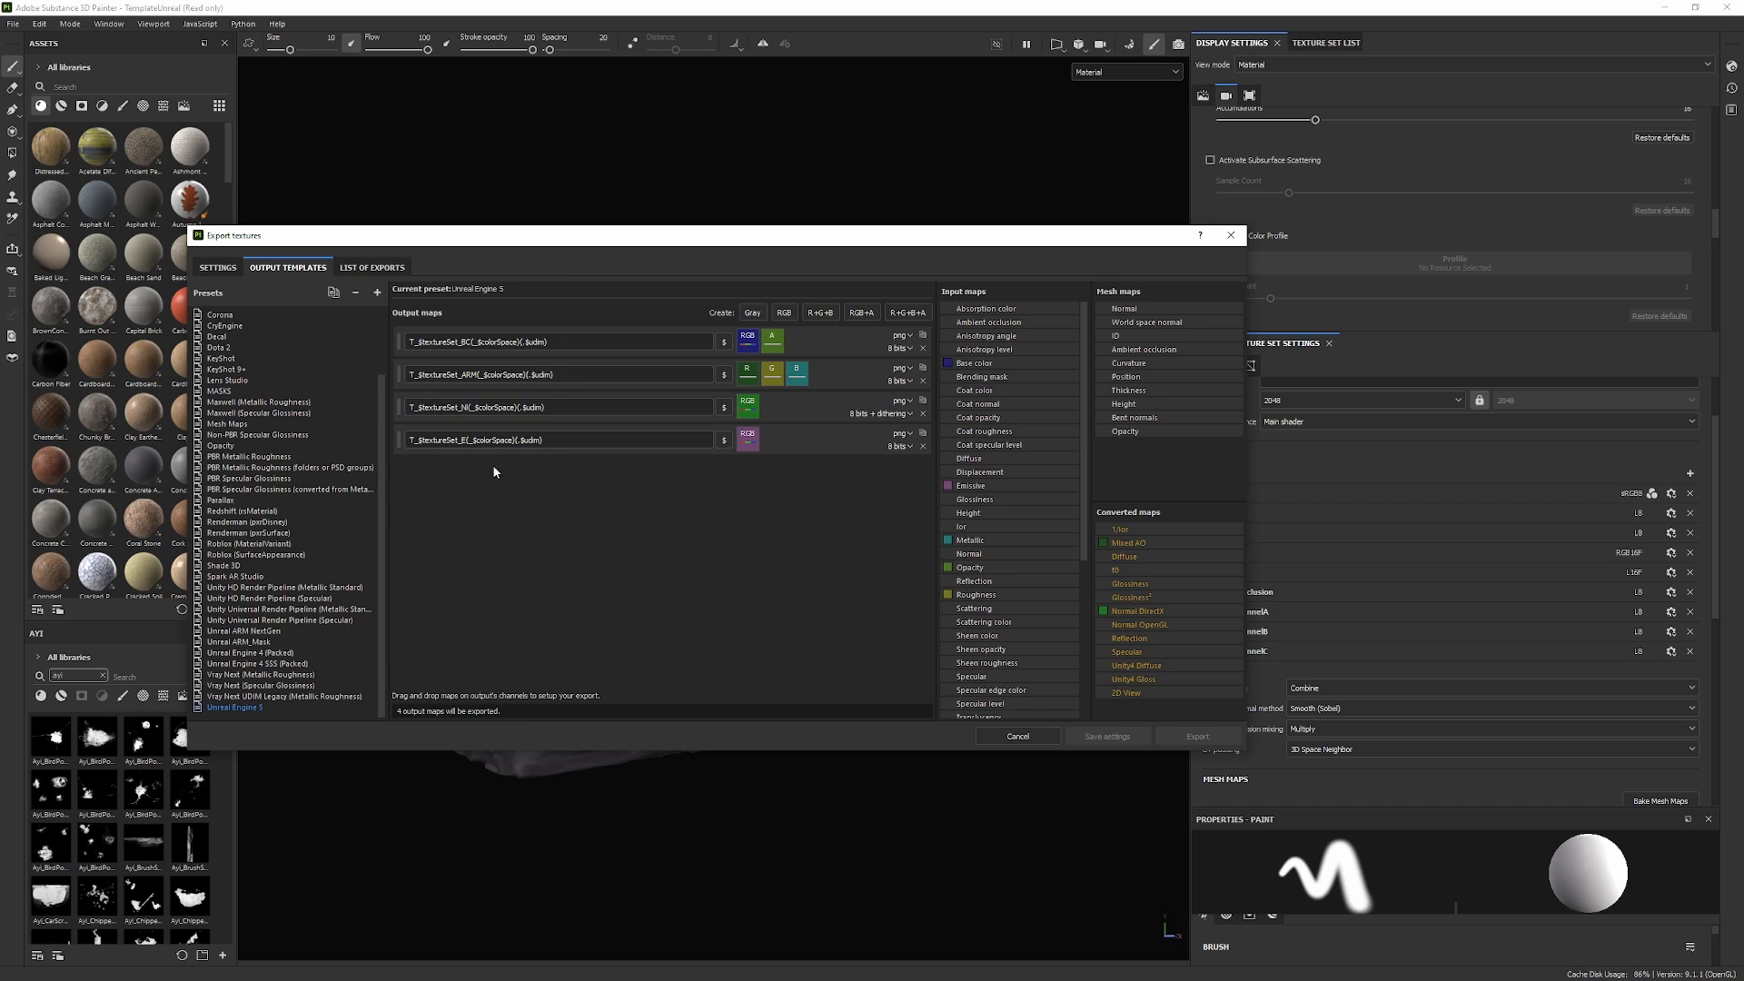
mouse_move(656, 434)
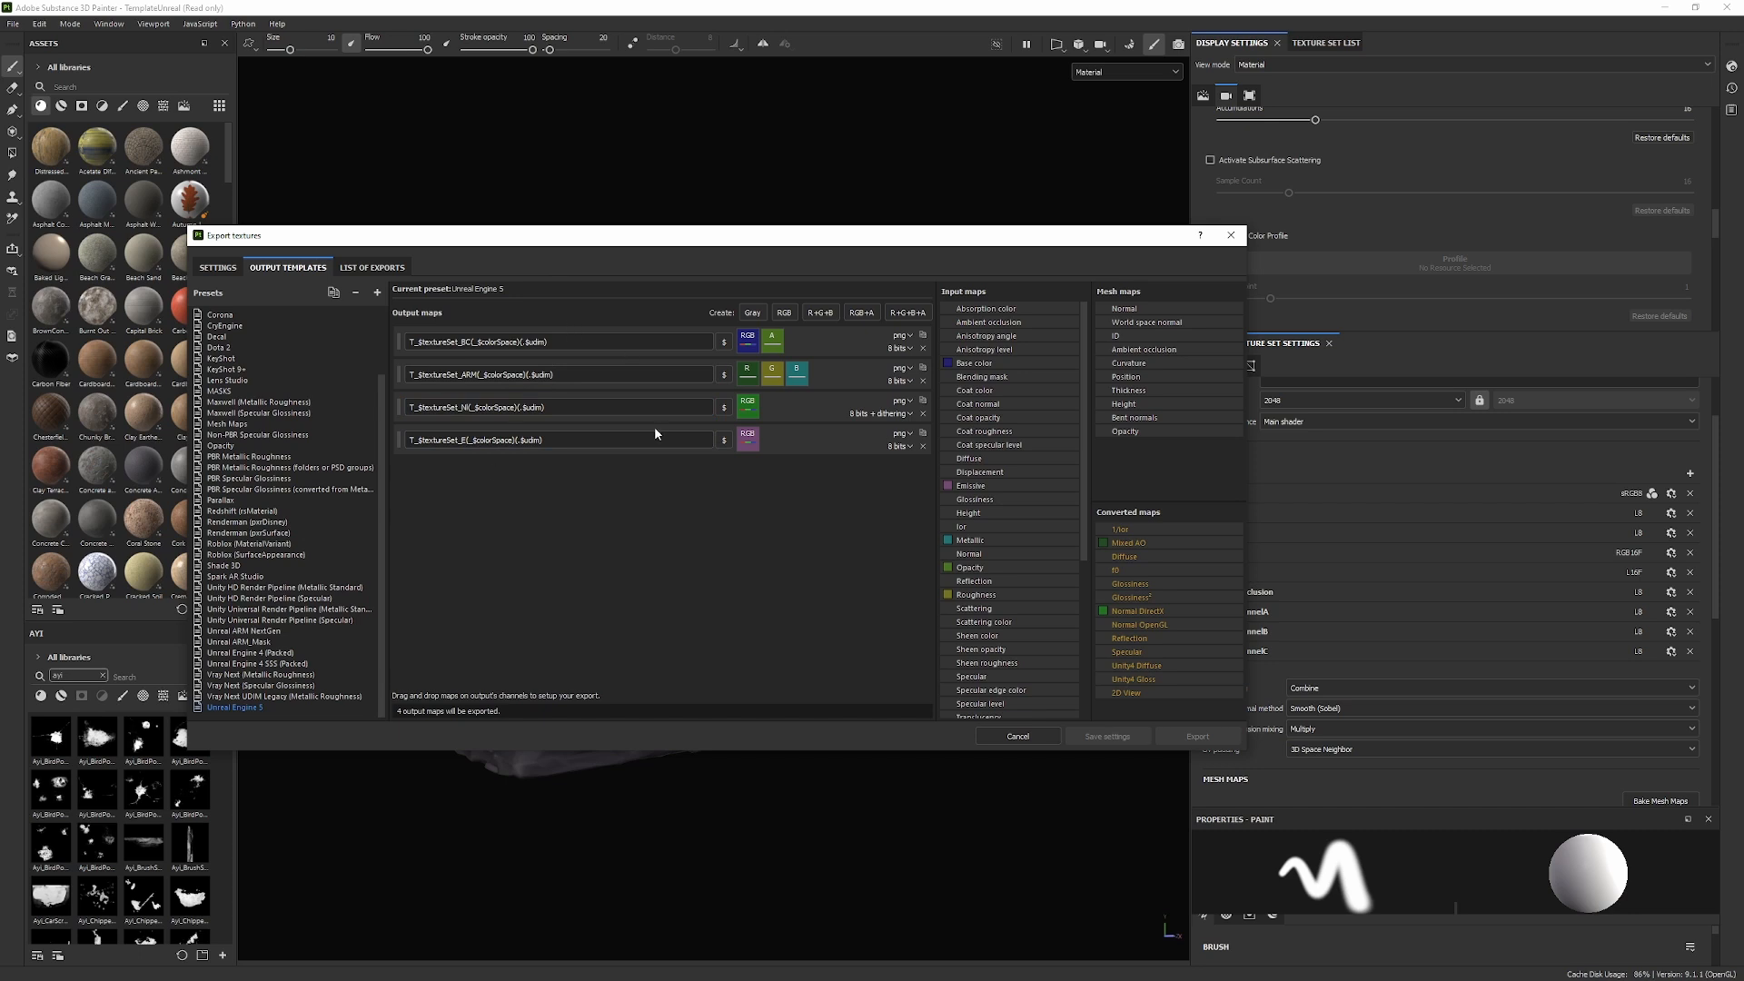
mouse_move(483, 502)
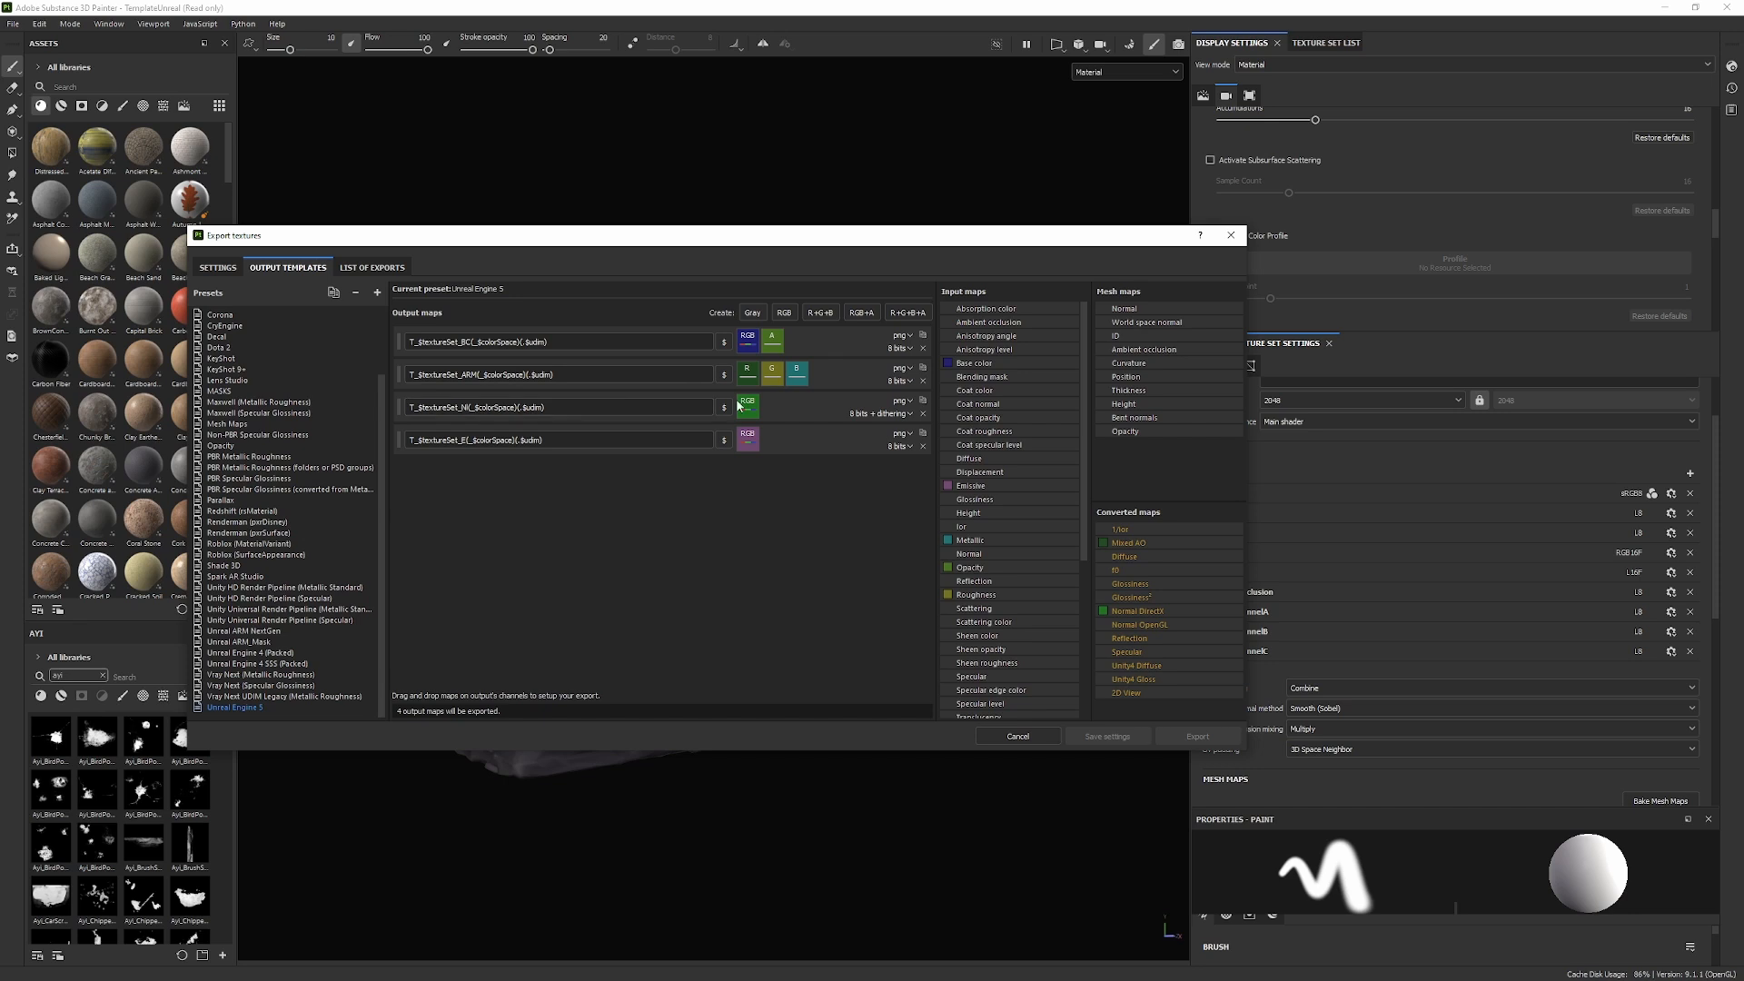
- Add a grayscale T_$textureSet_H map fed by the Height channel, with all maps as TGA
left_click(752, 312)
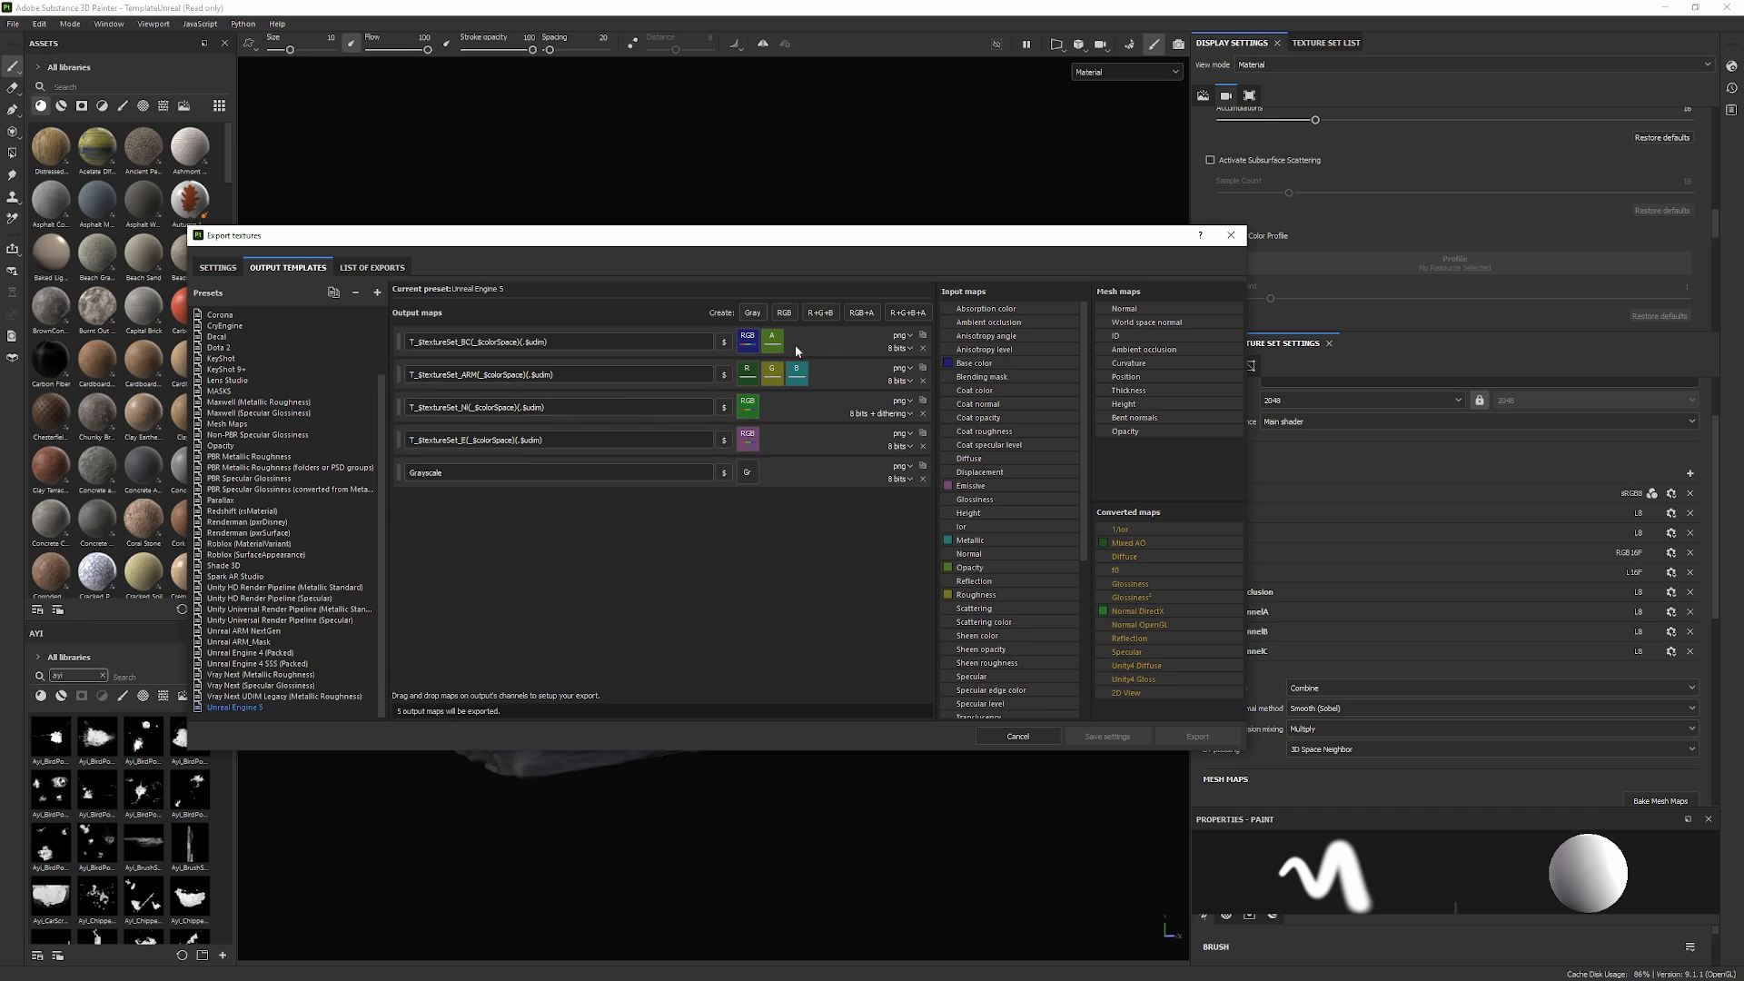
left_click(556, 472)
type("T_$textureSet_H(_$colorSpace)(.$udim)")
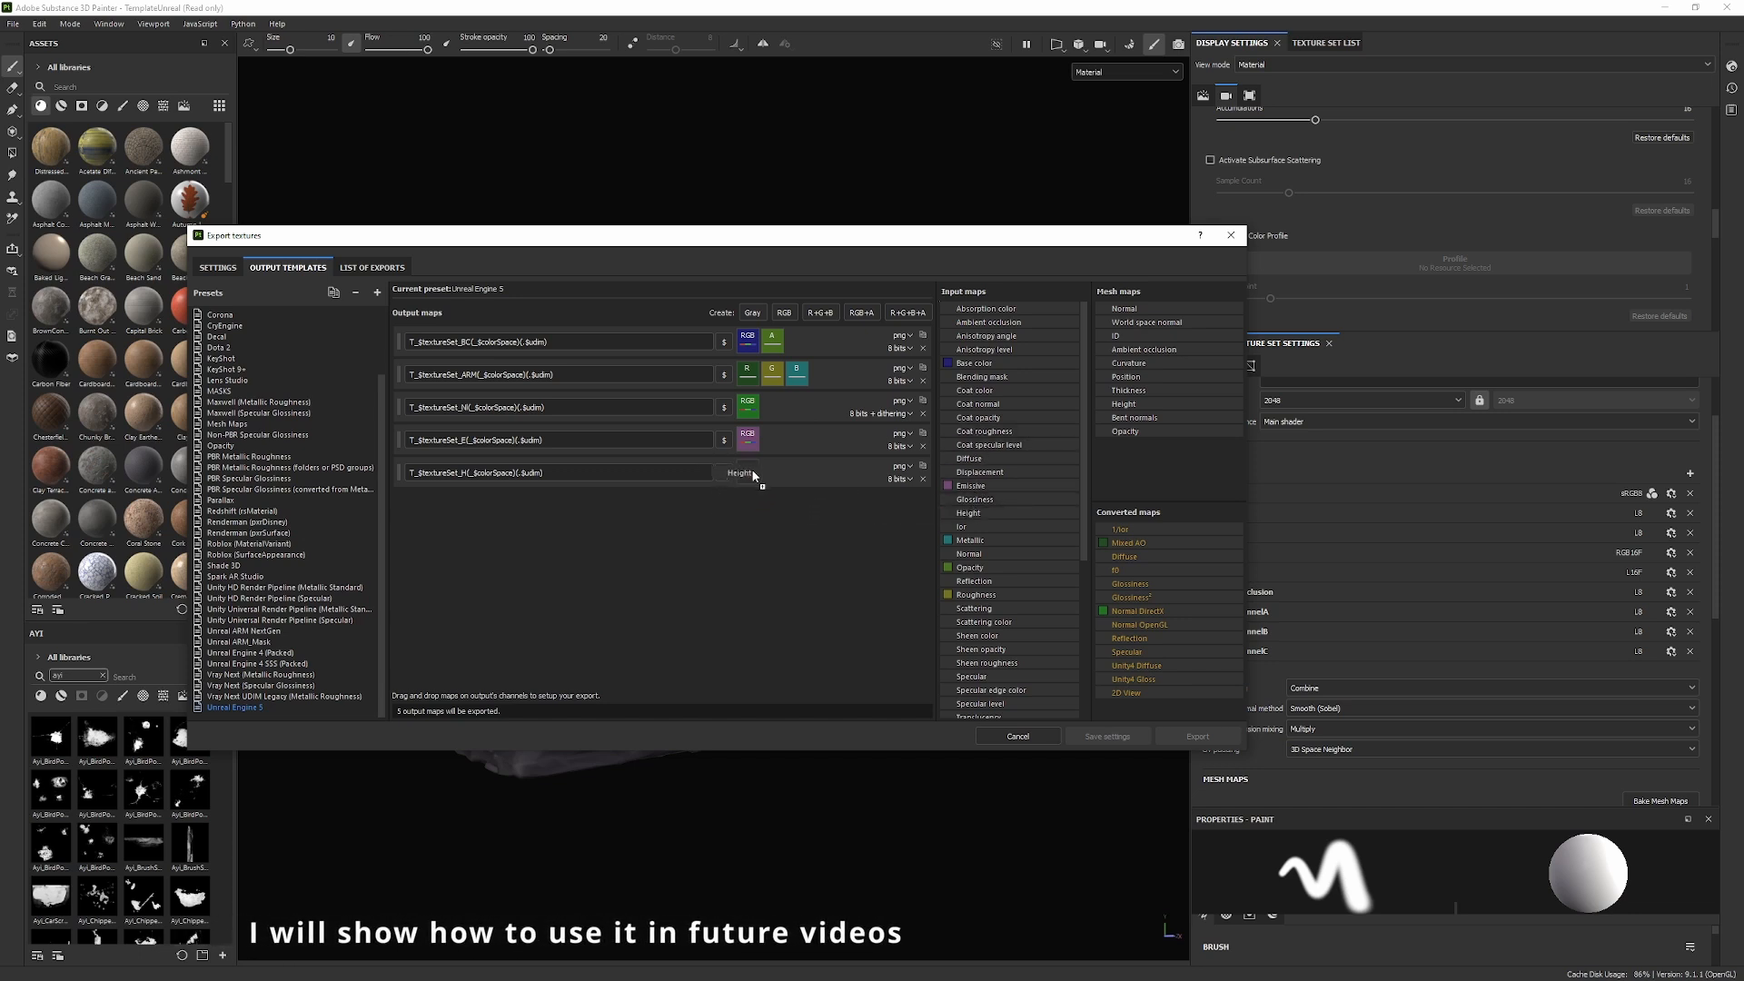
left_click(738, 472)
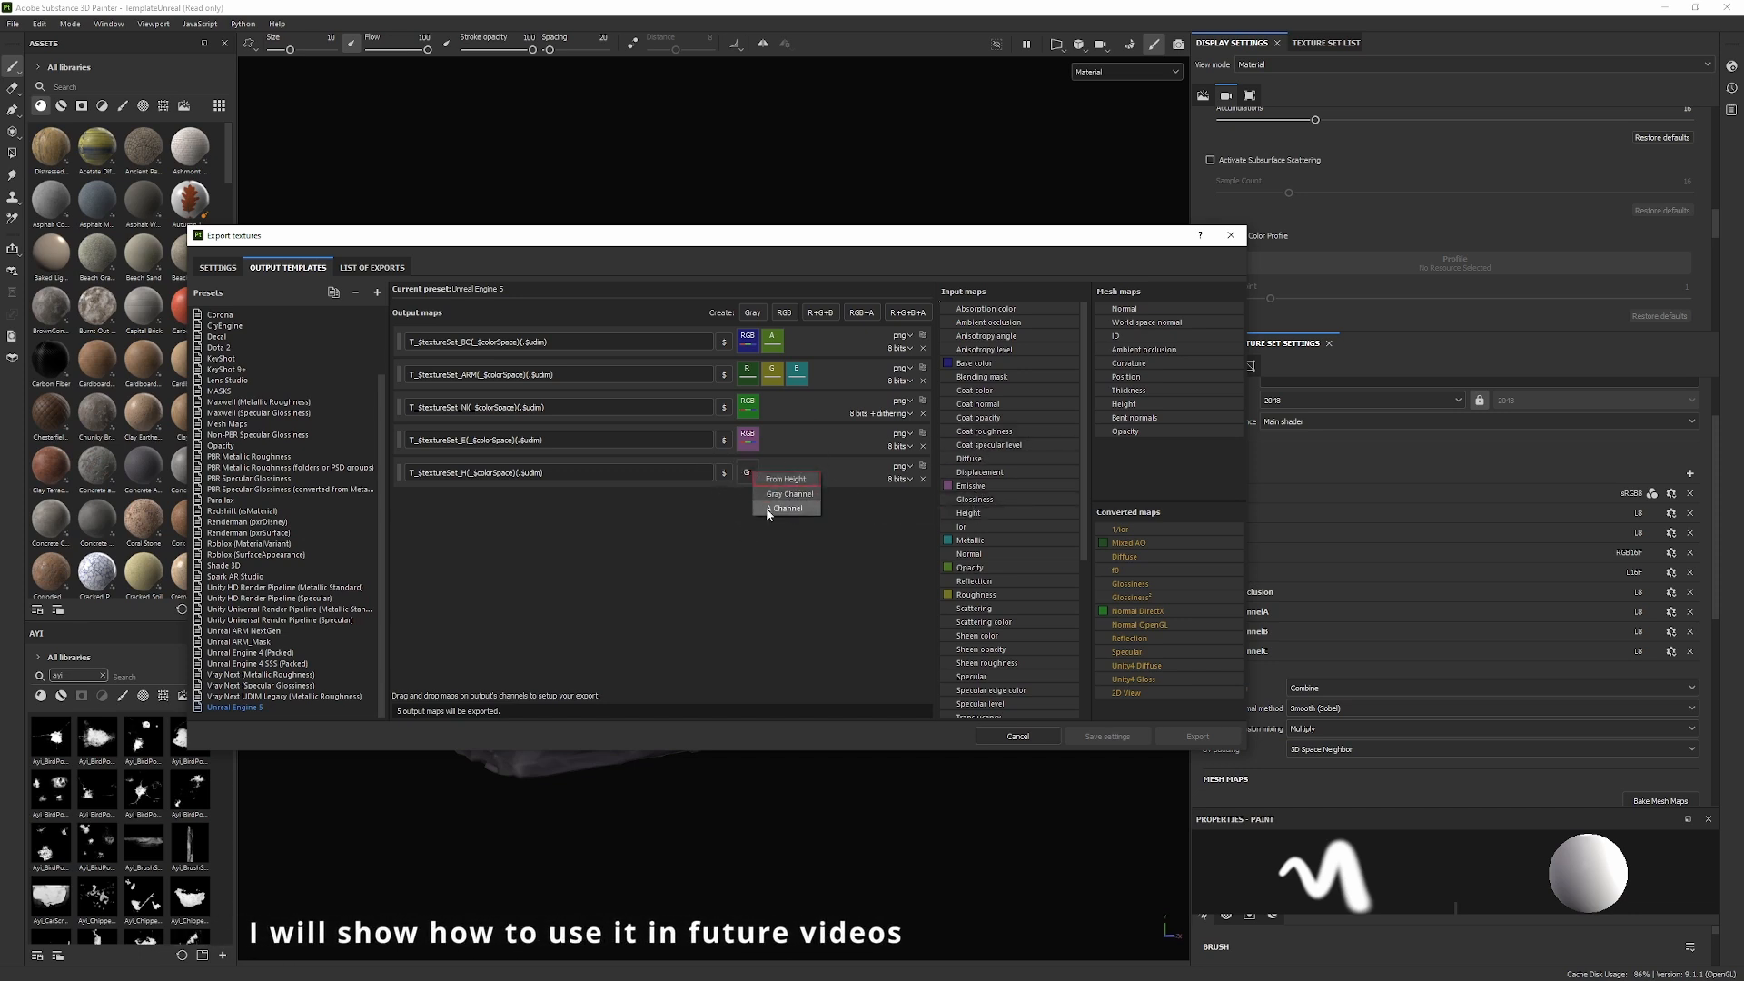
left_click(789, 492)
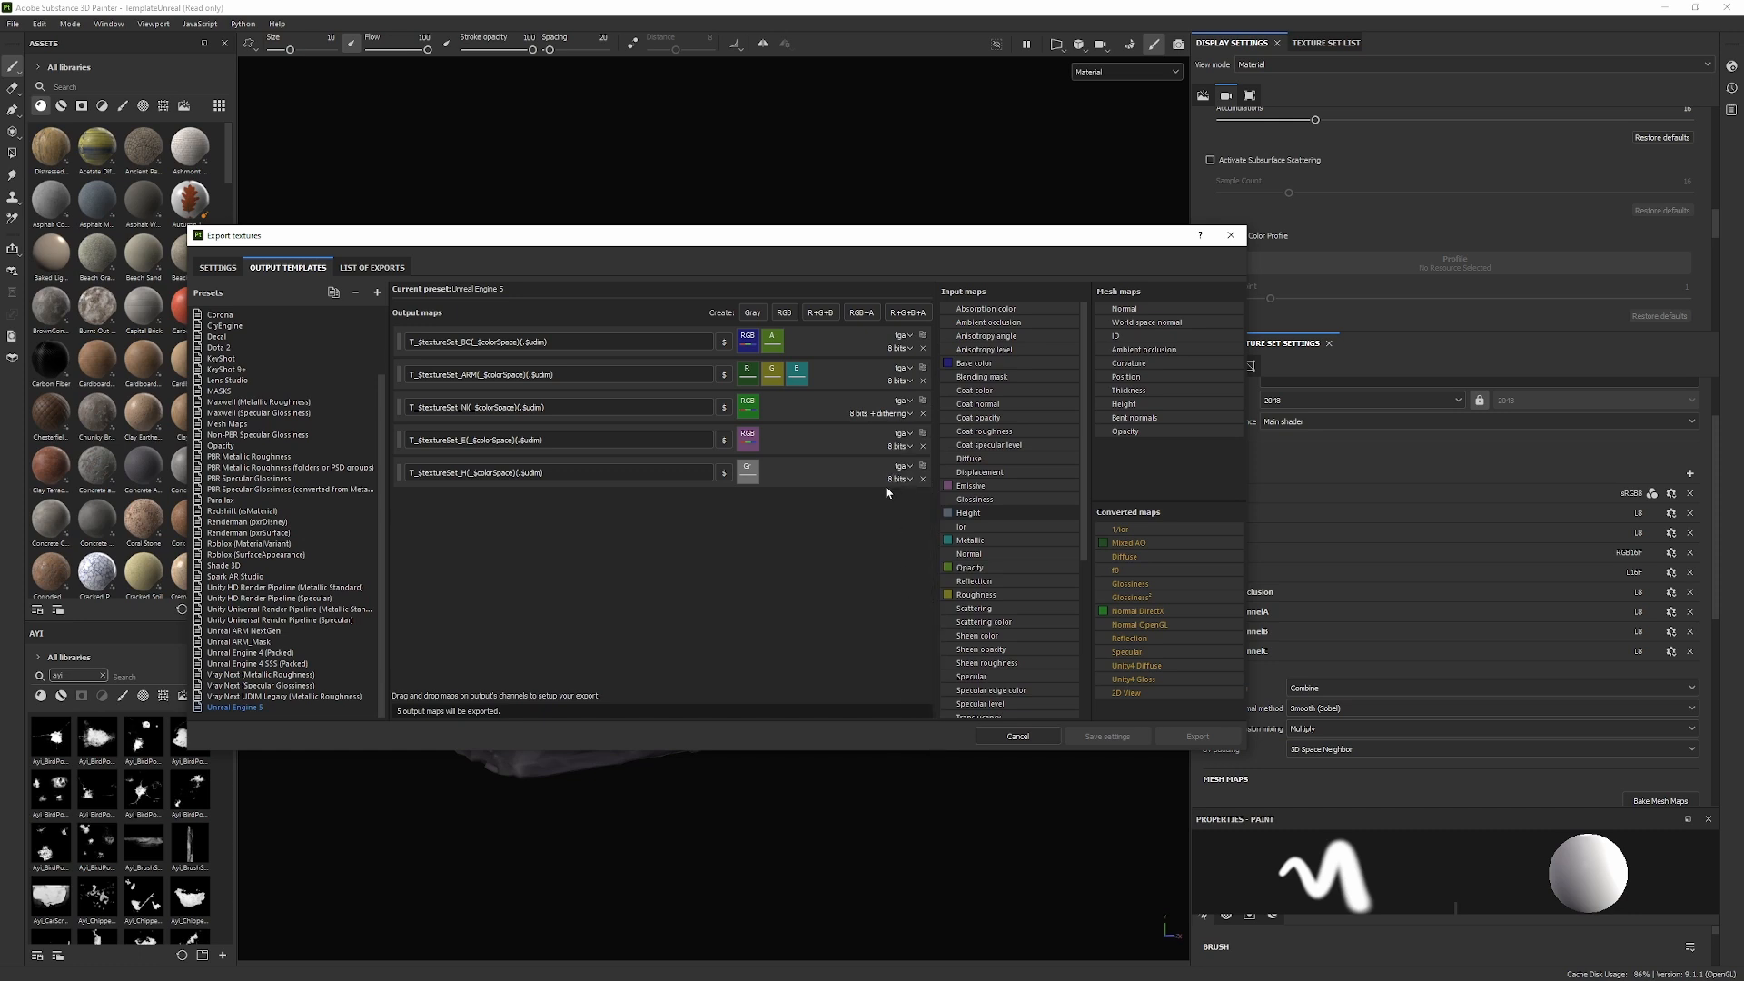
mouse_move(875, 527)
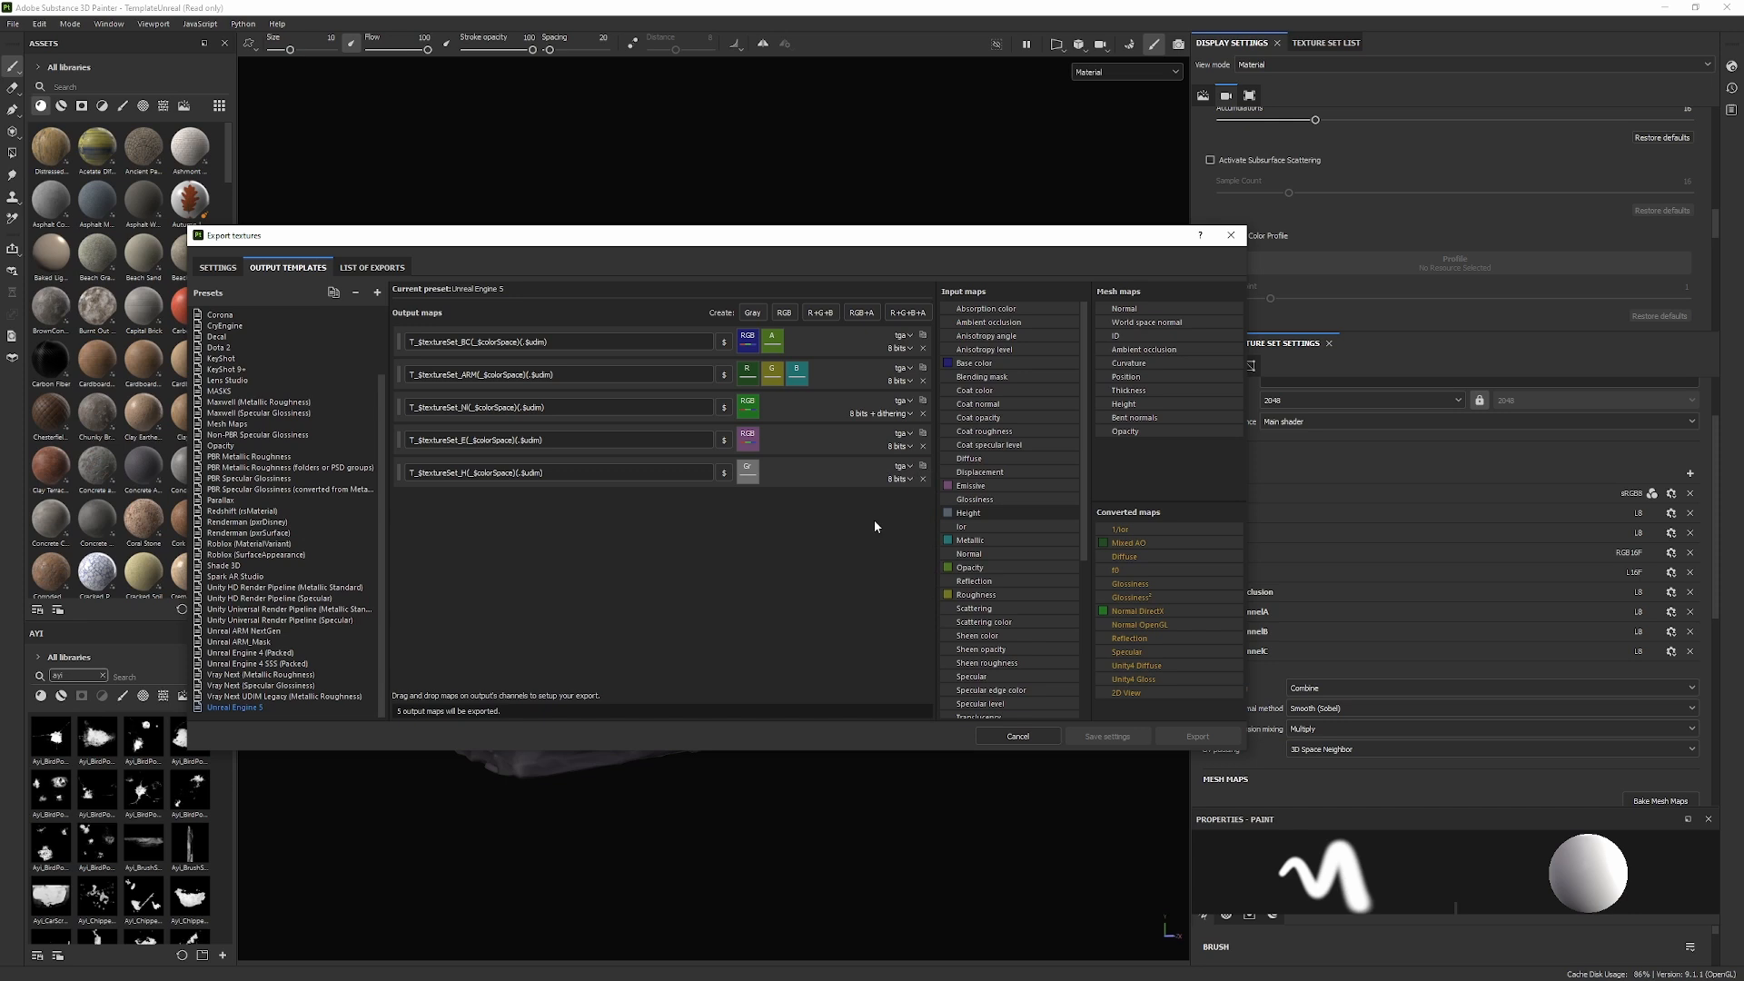
mouse_move(856, 492)
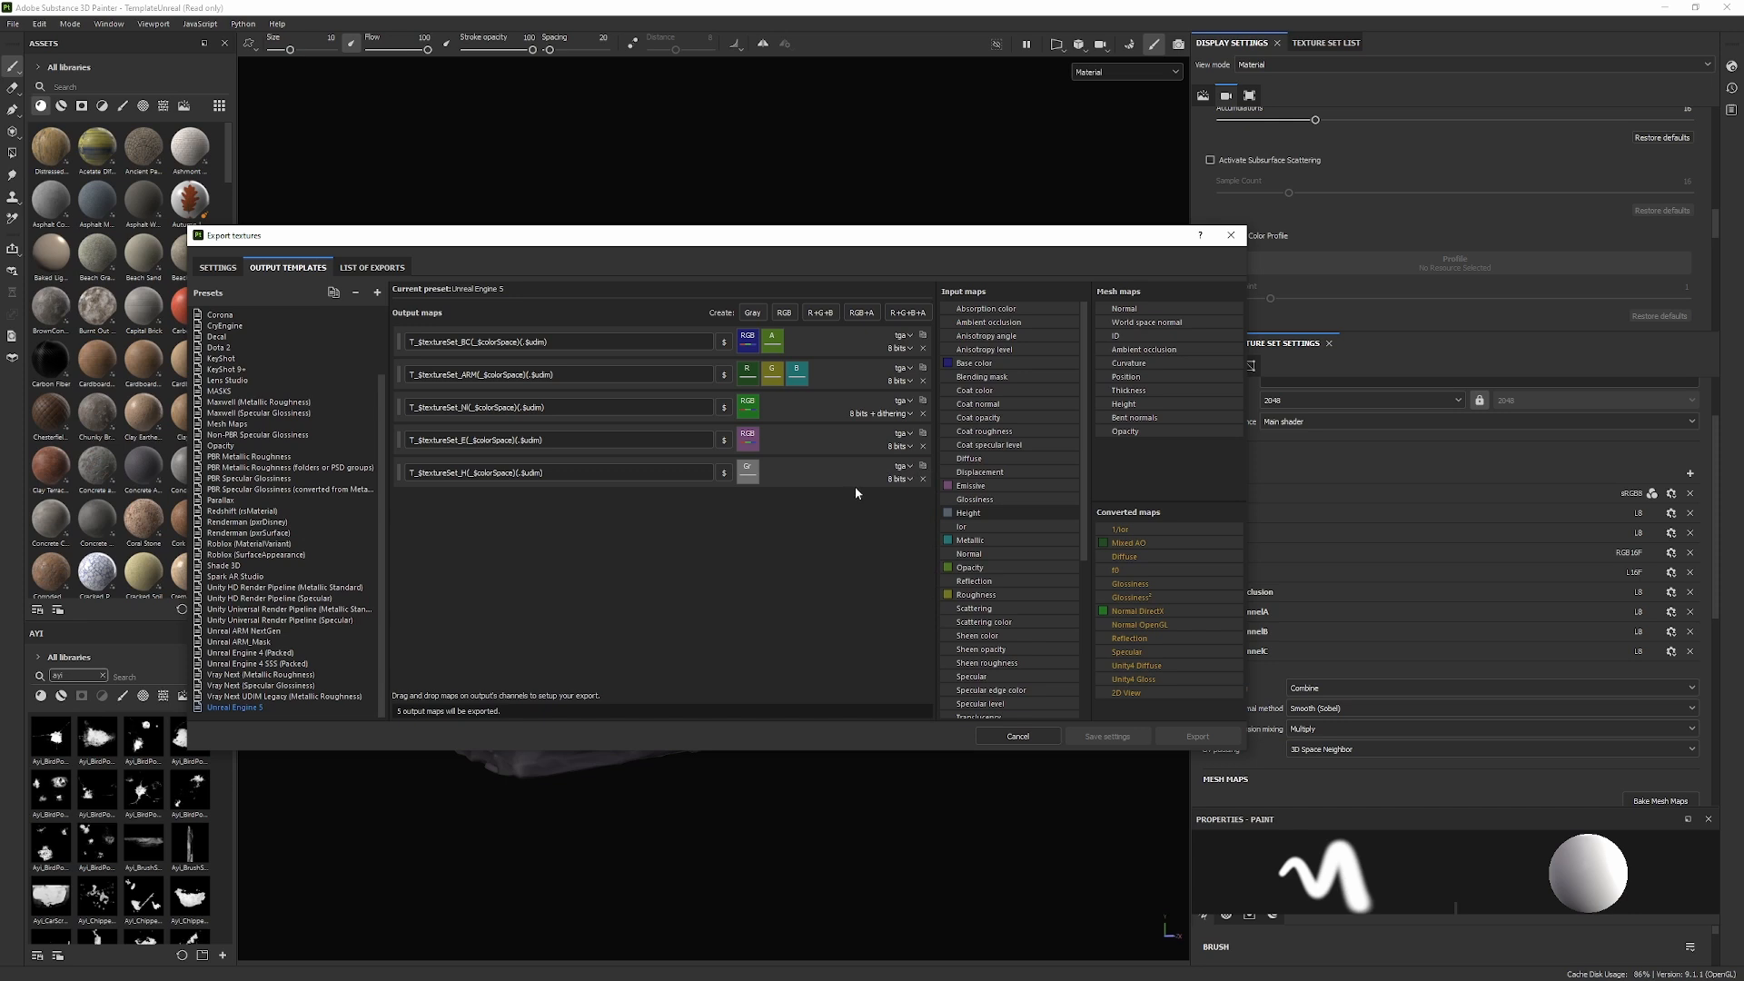
mouse_move(848, 522)
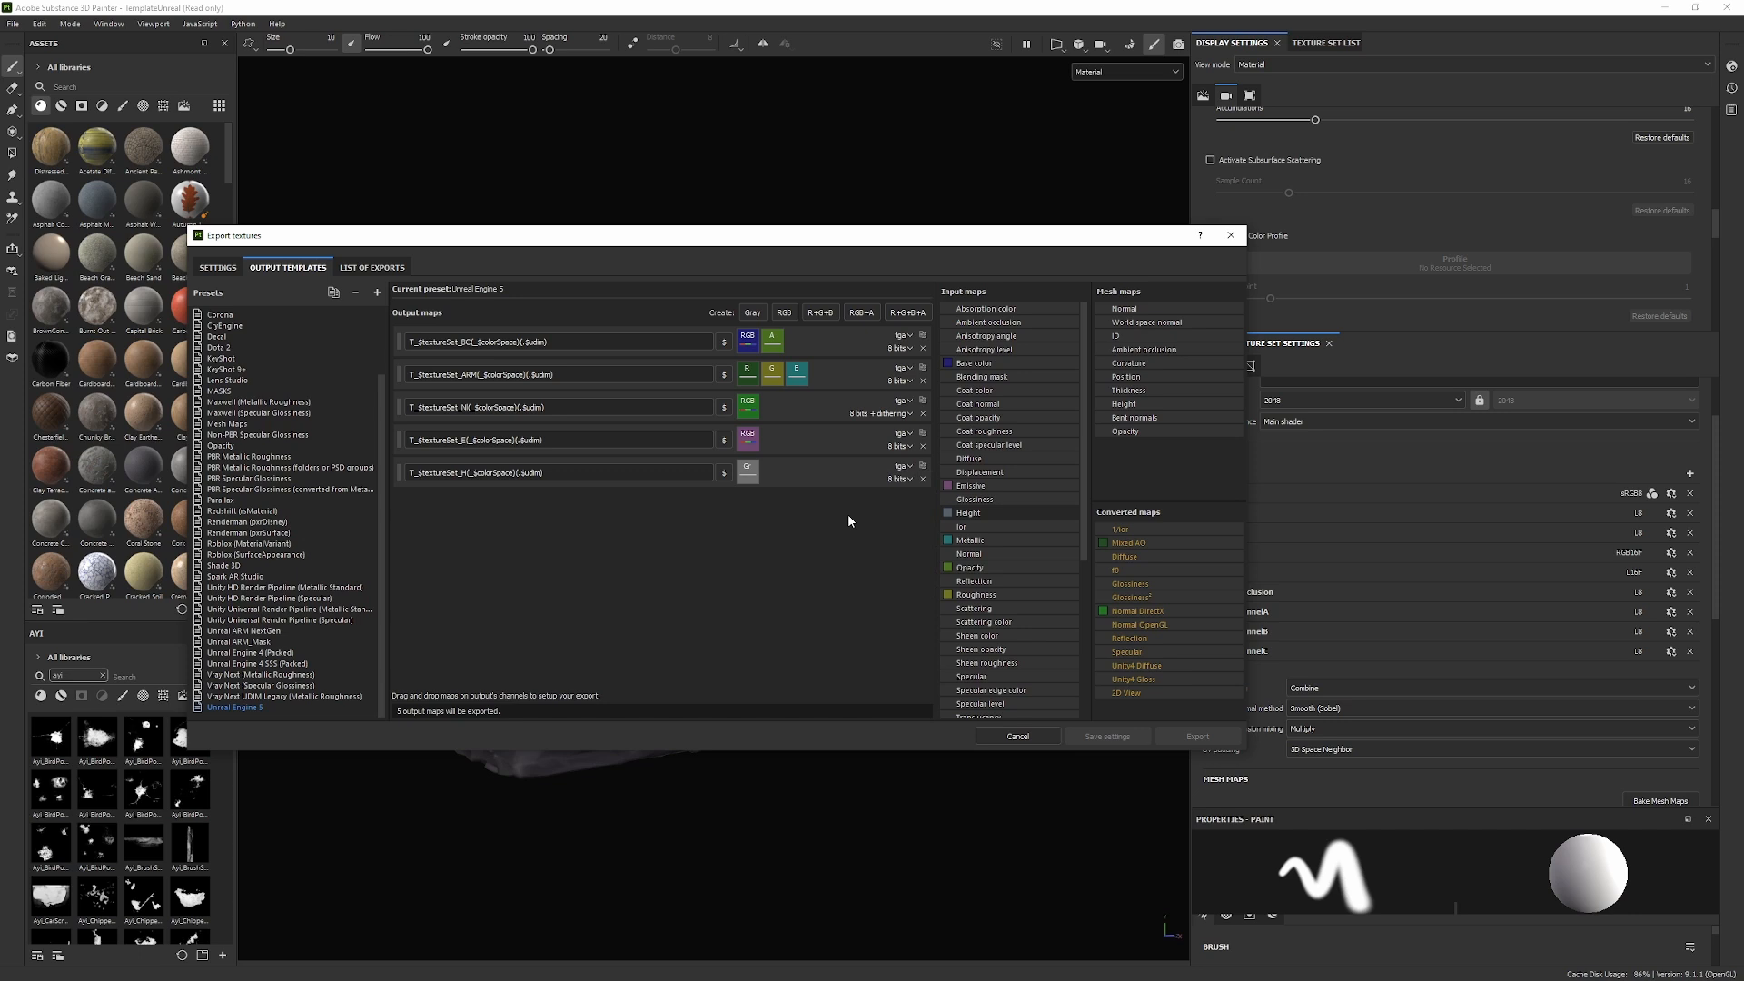
mouse_move(838, 530)
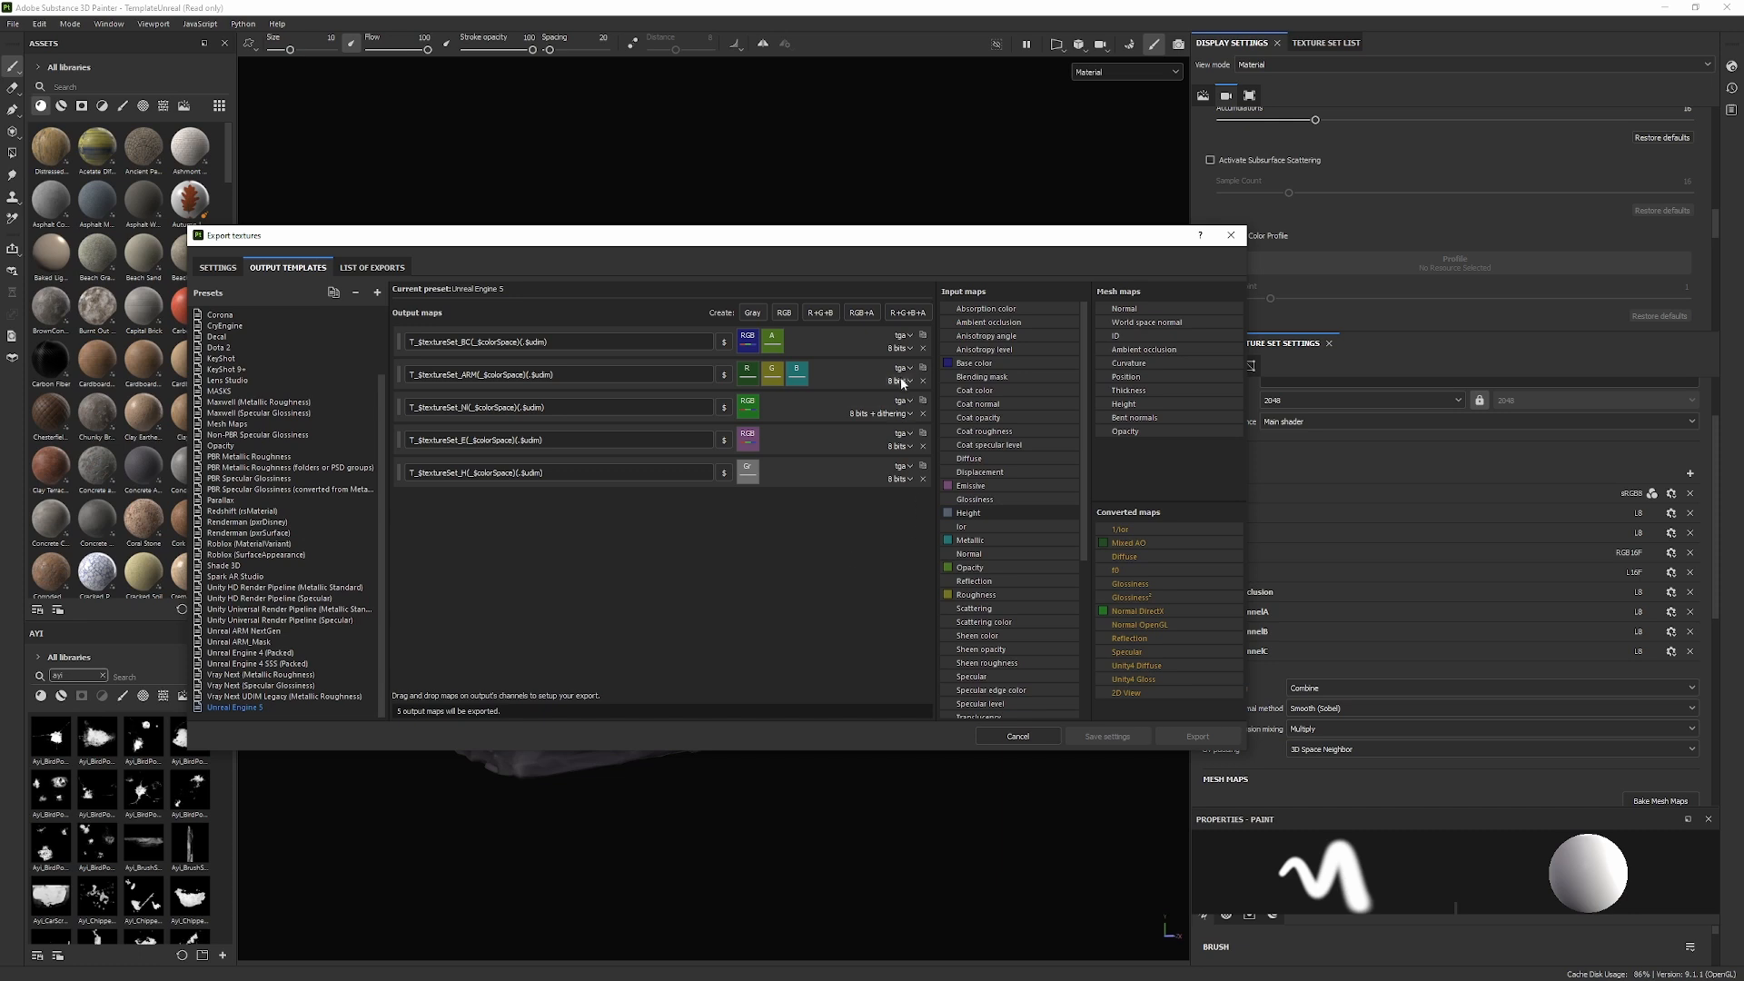
mouse_move(853, 374)
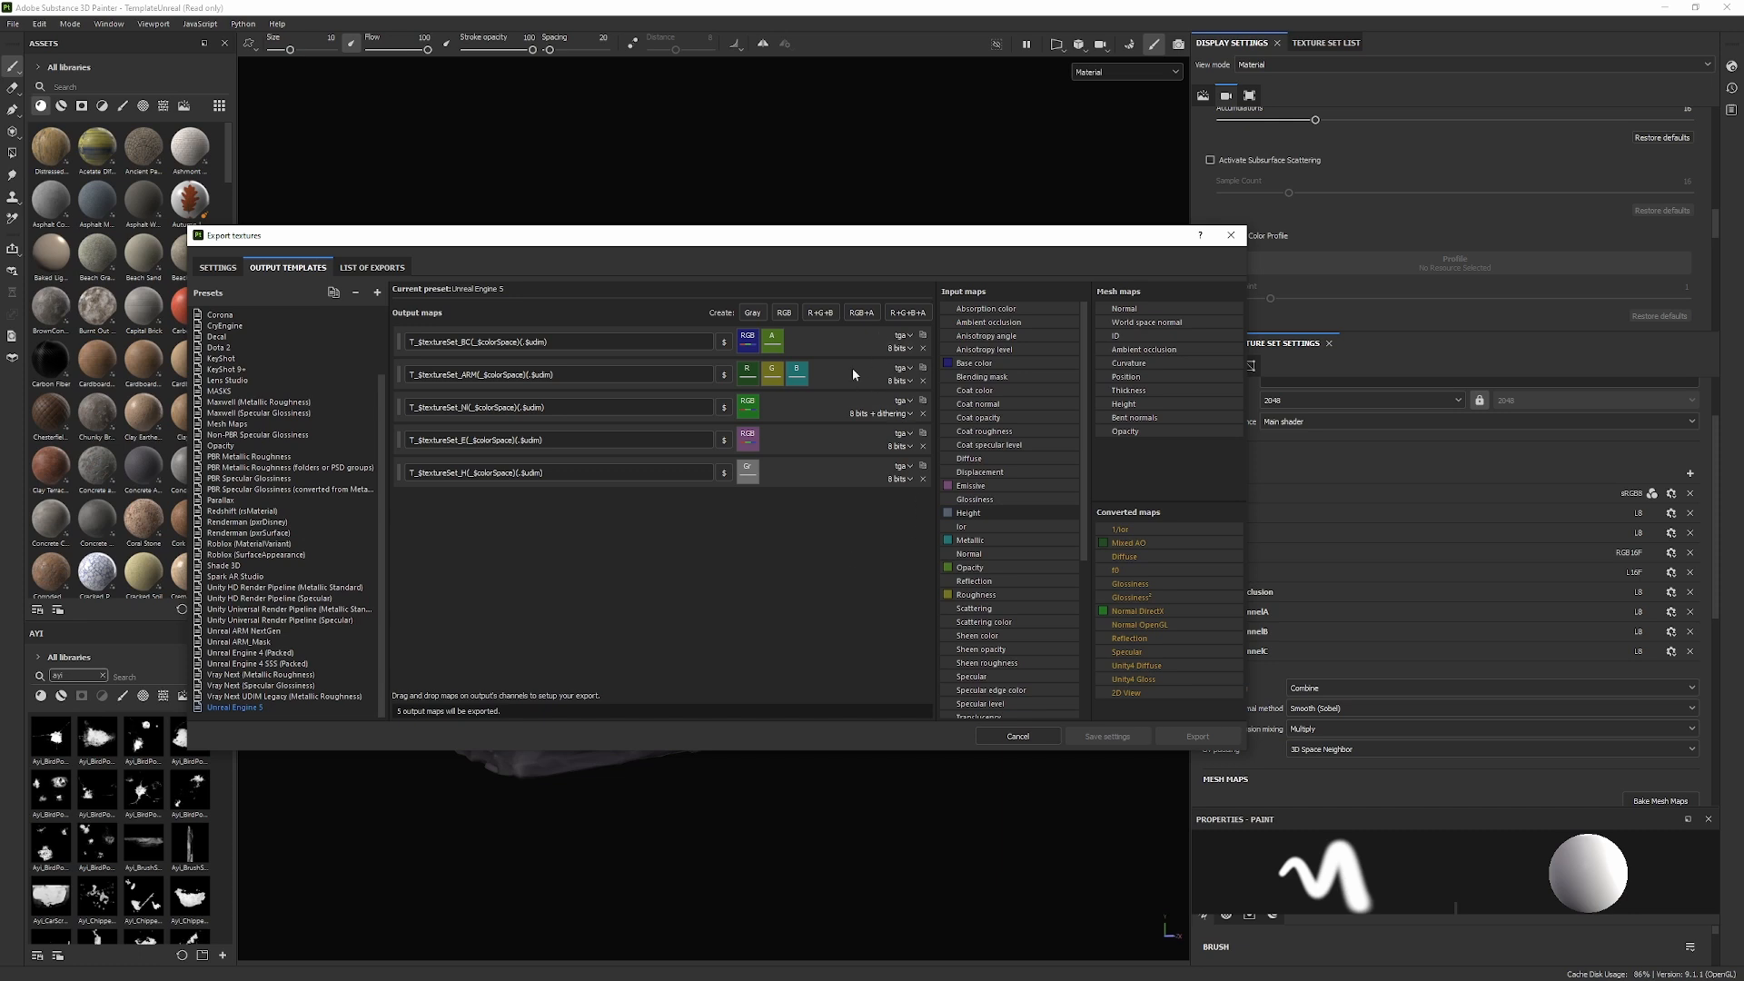
mouse_move(890, 254)
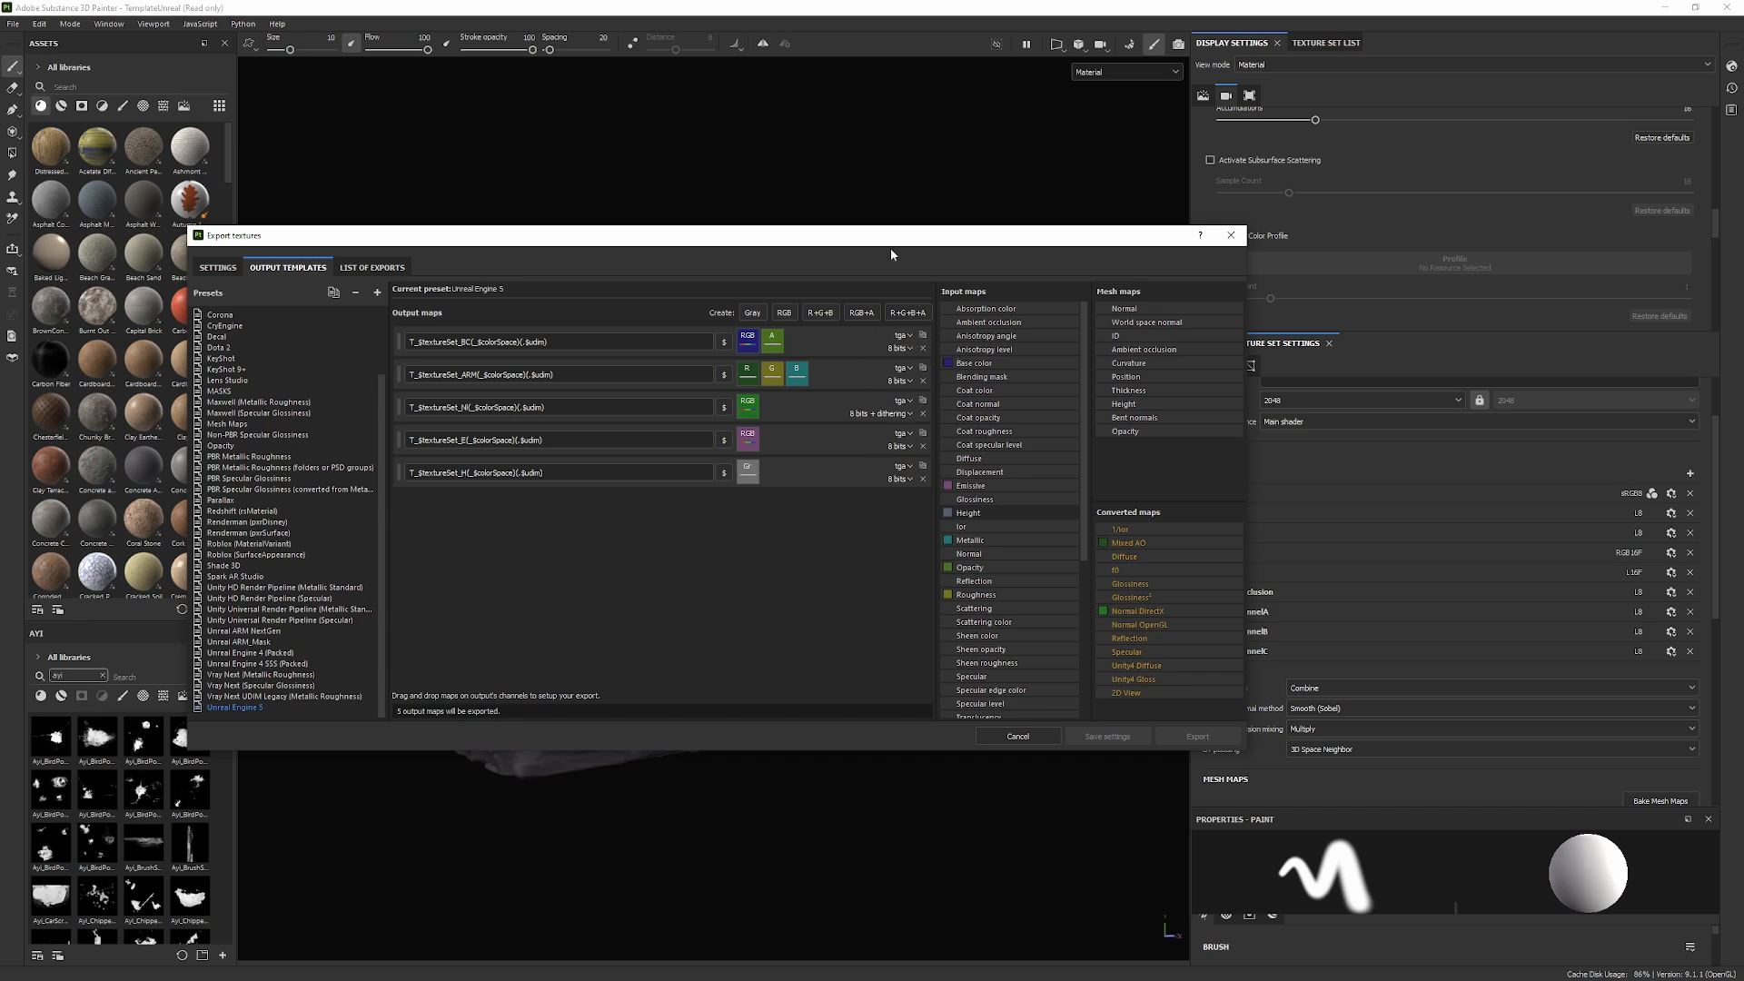
mouse_move(845, 507)
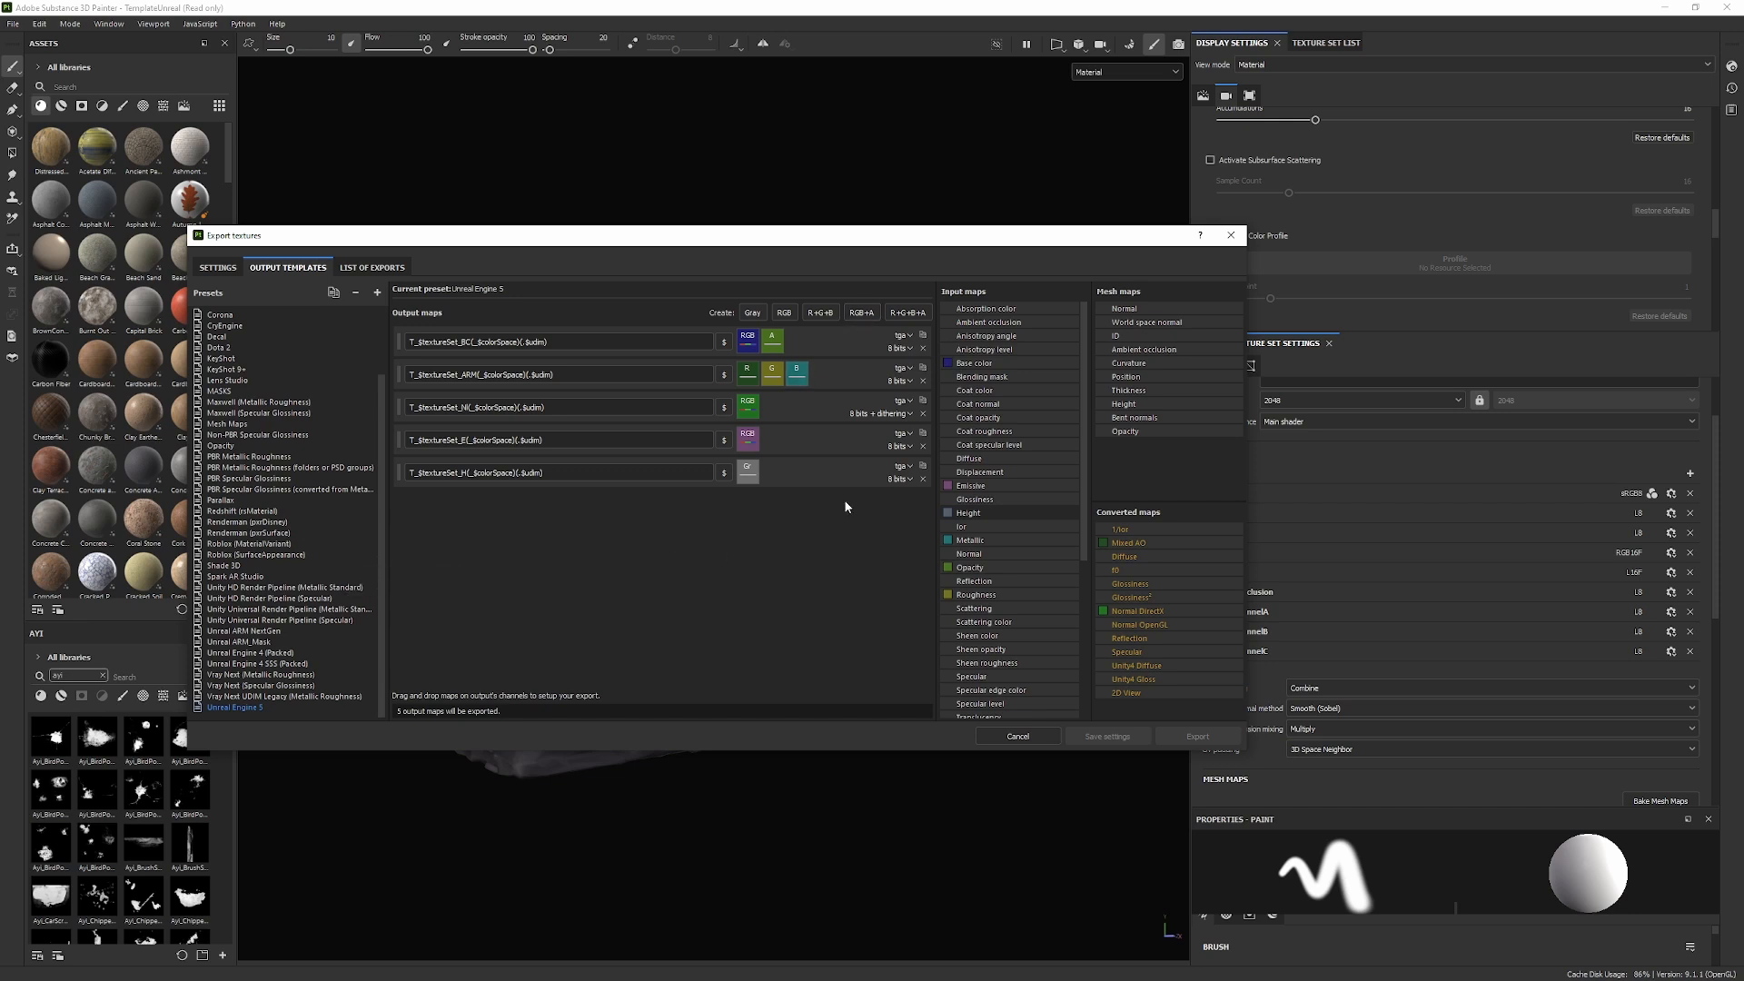
mouse_move(776, 658)
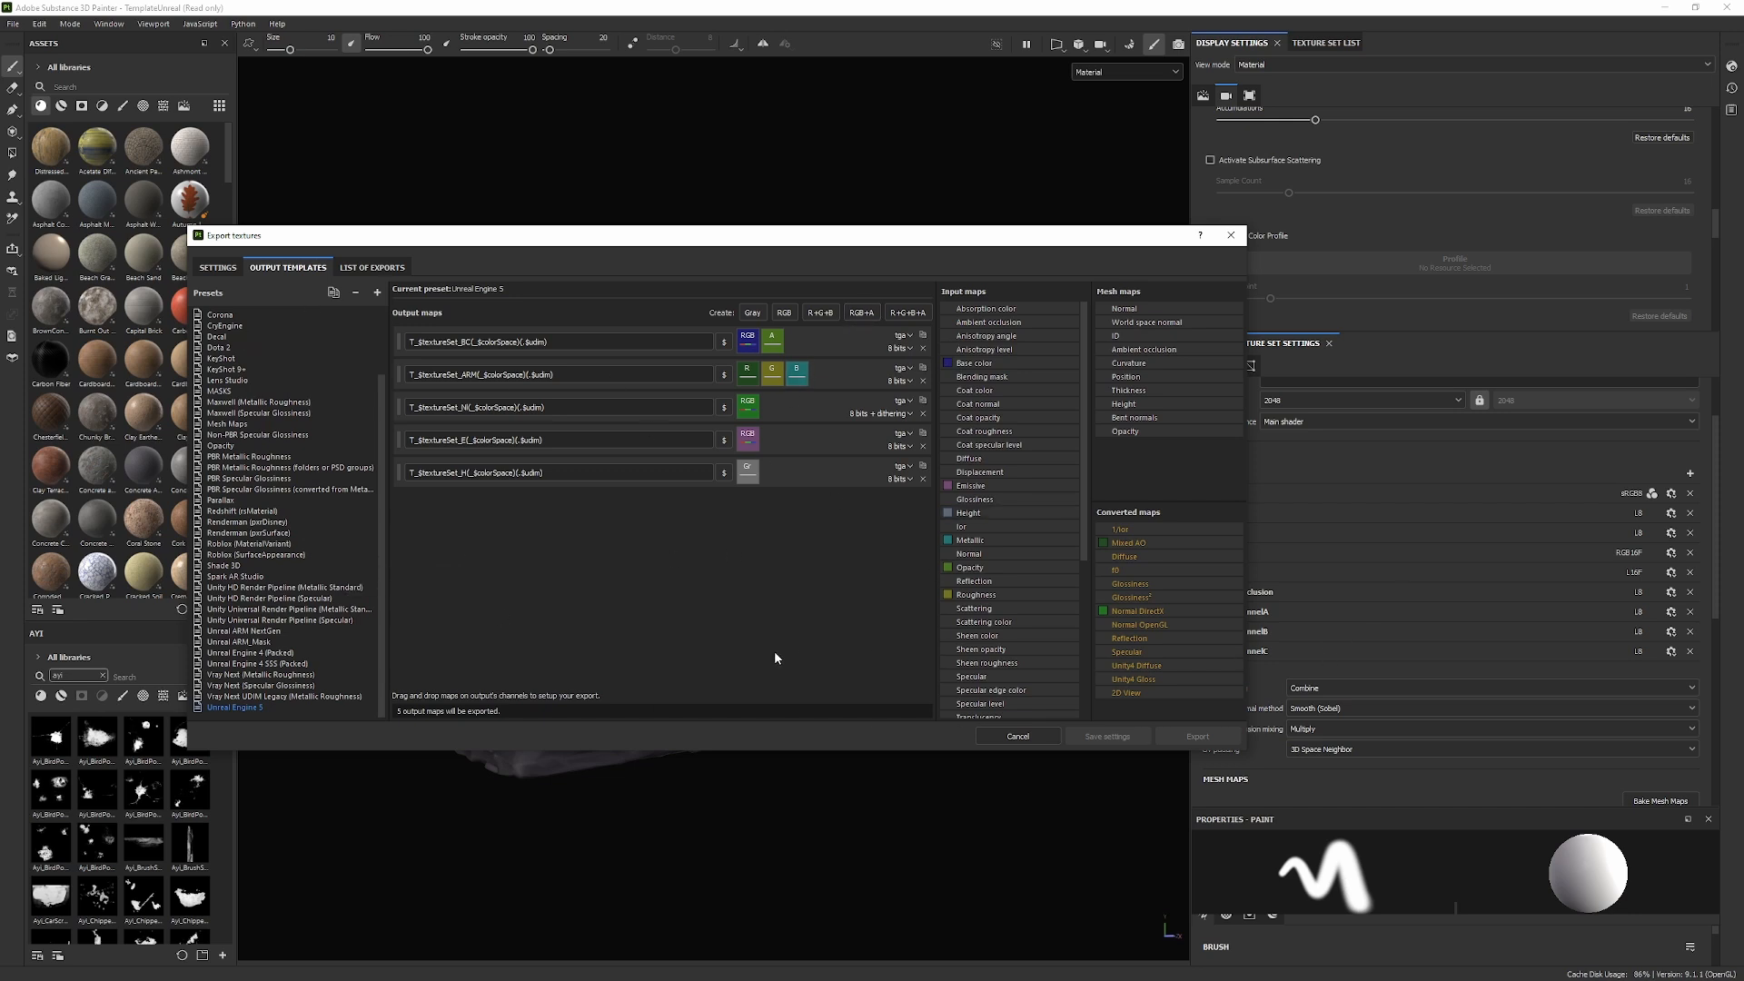
- Export default_material with the Unreal Engine 5 template into the Preset folder
left_click(217, 267)
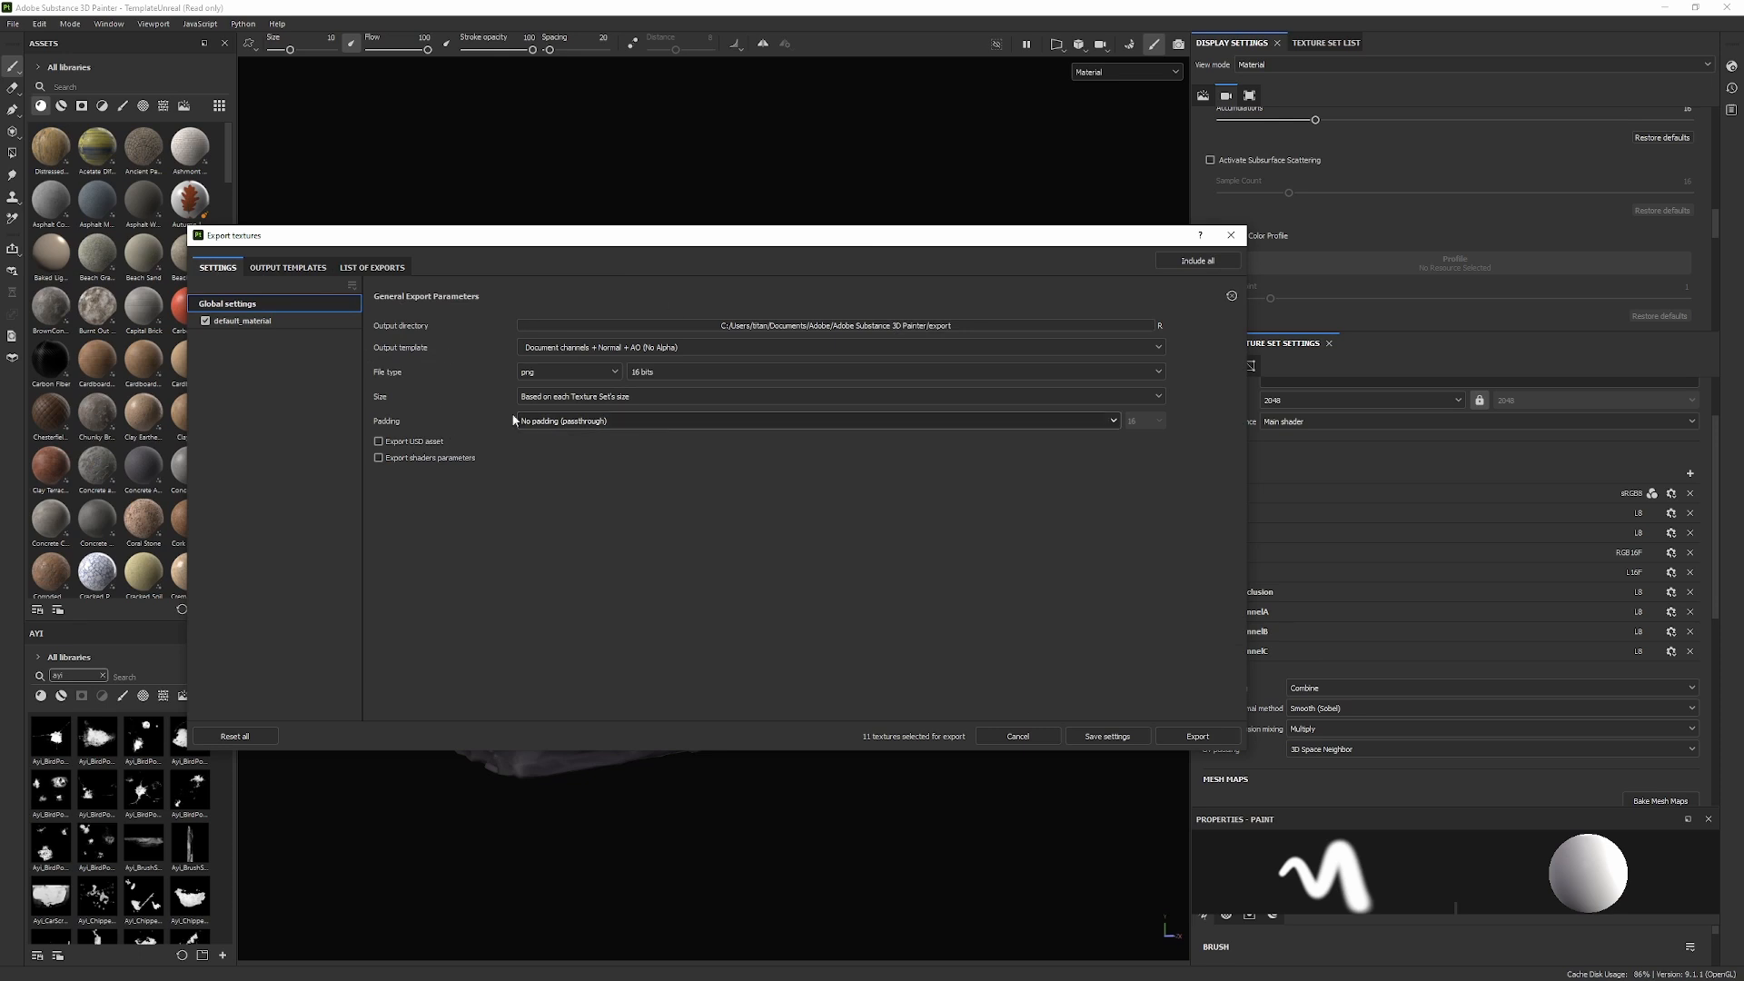
mouse_move(712, 328)
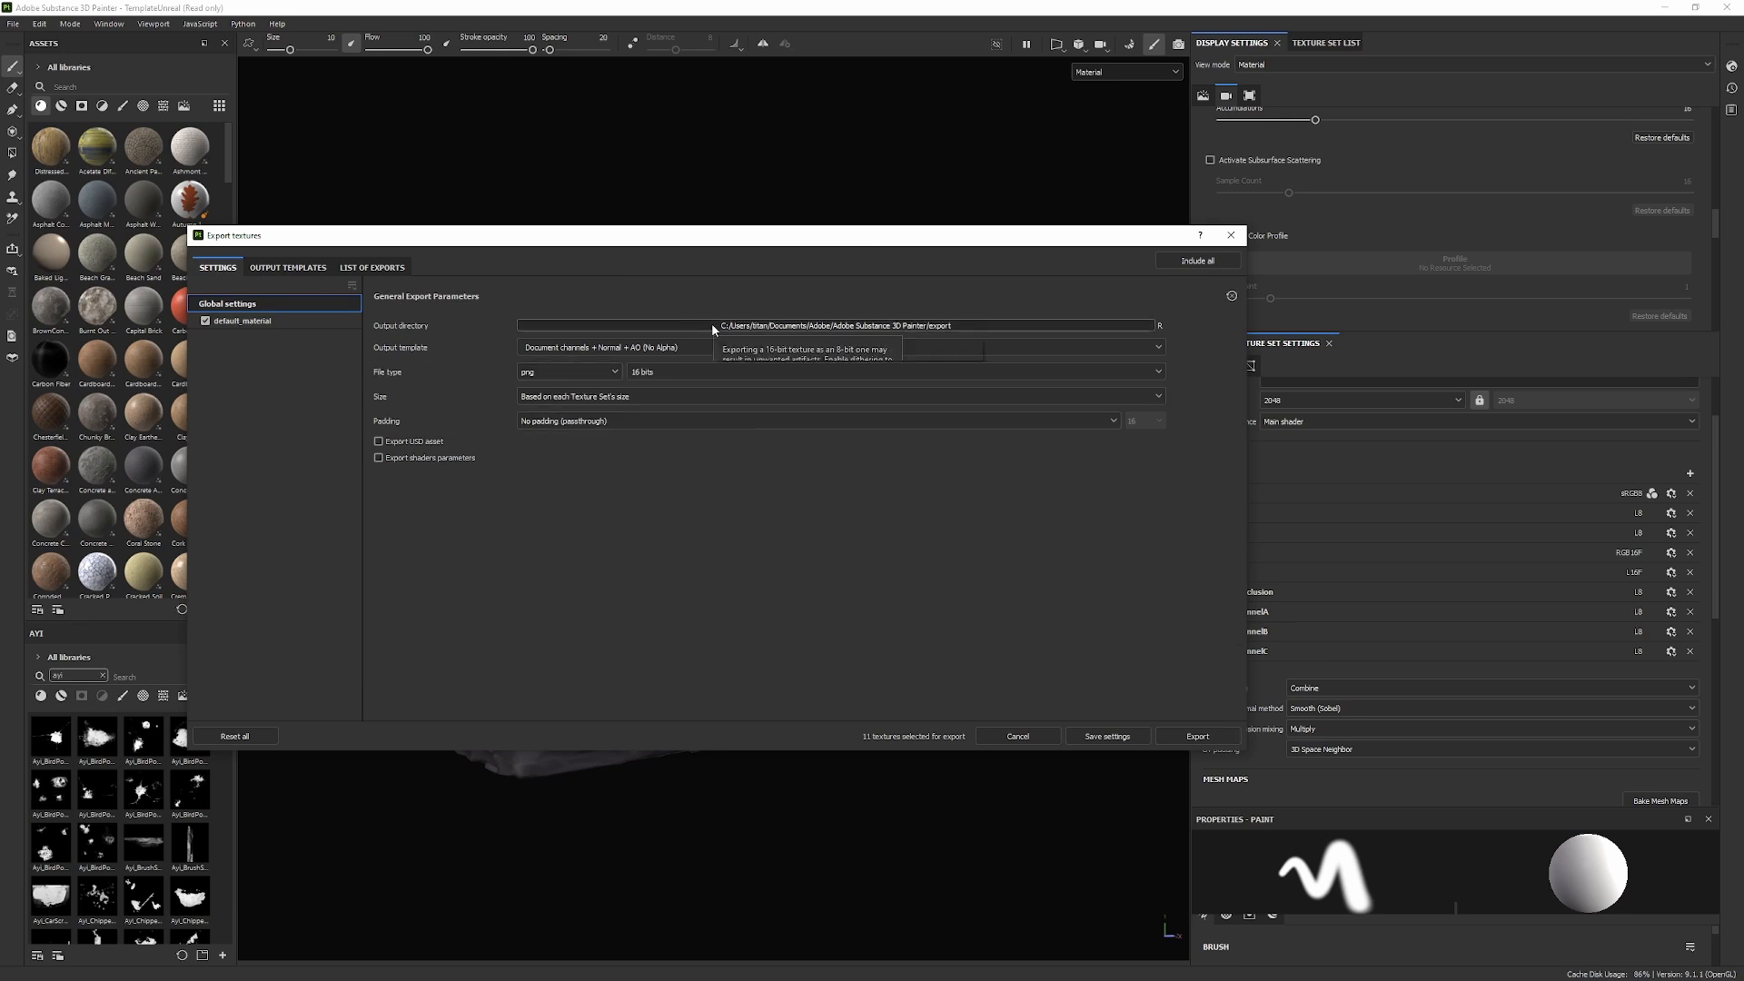
left_click(837, 347)
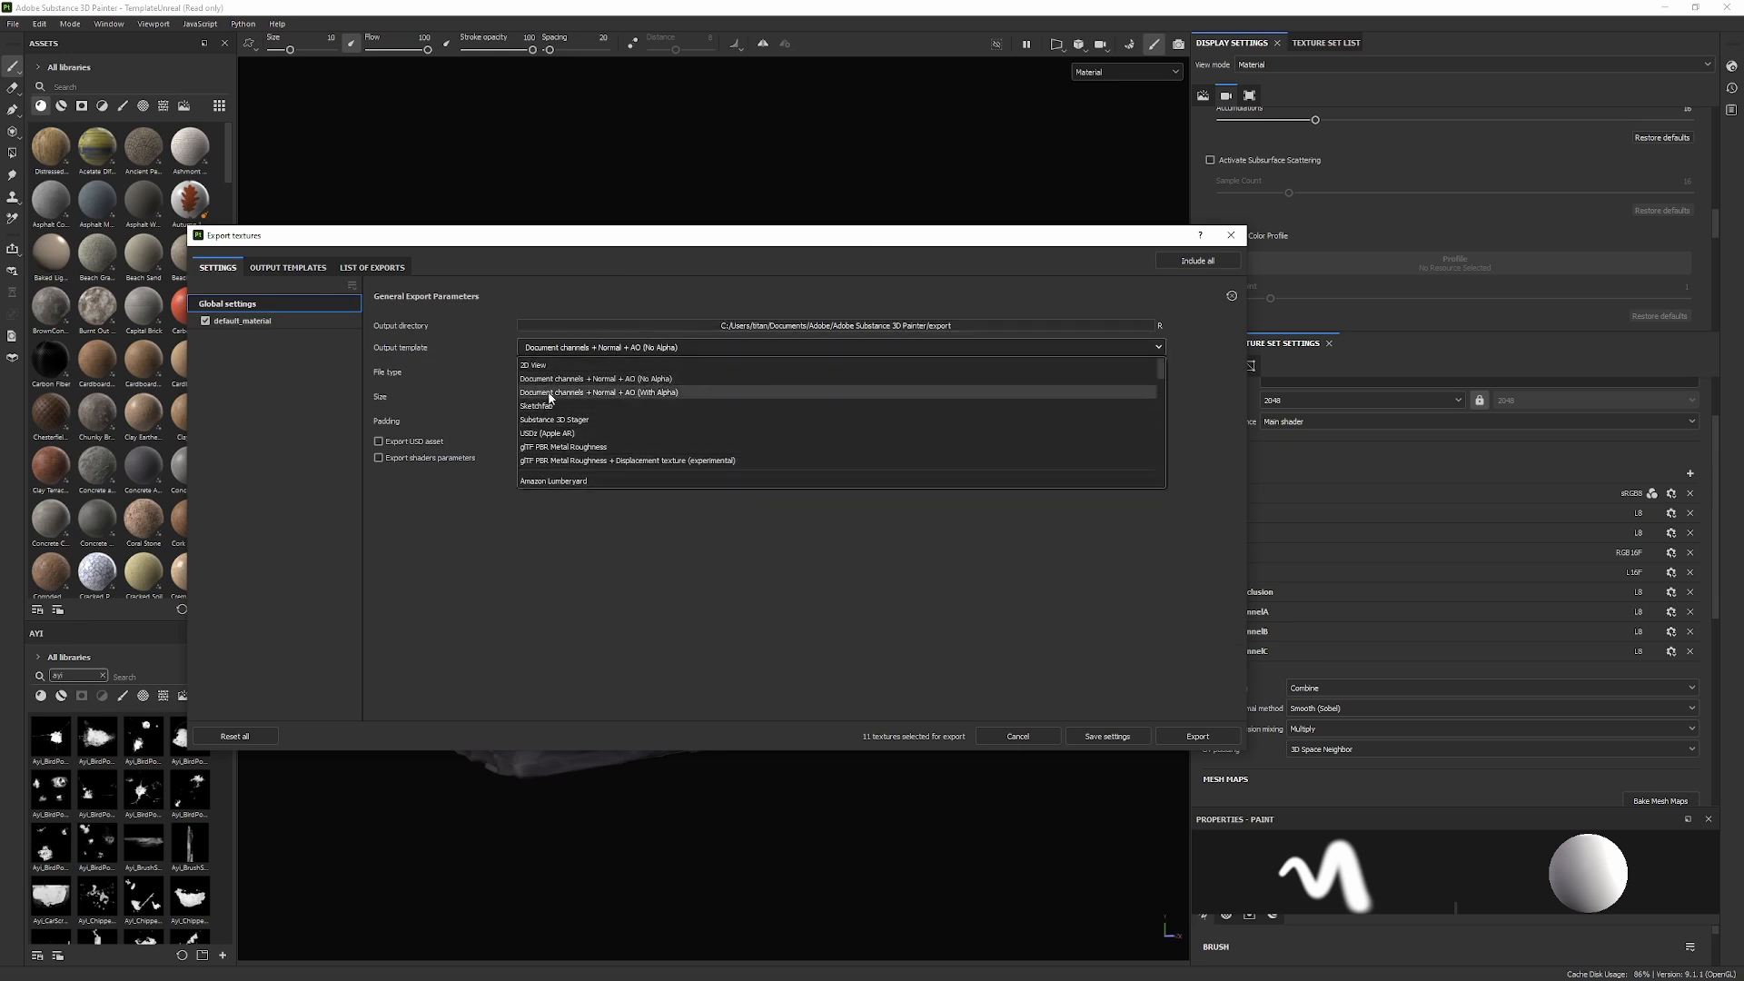
left_click(566, 370)
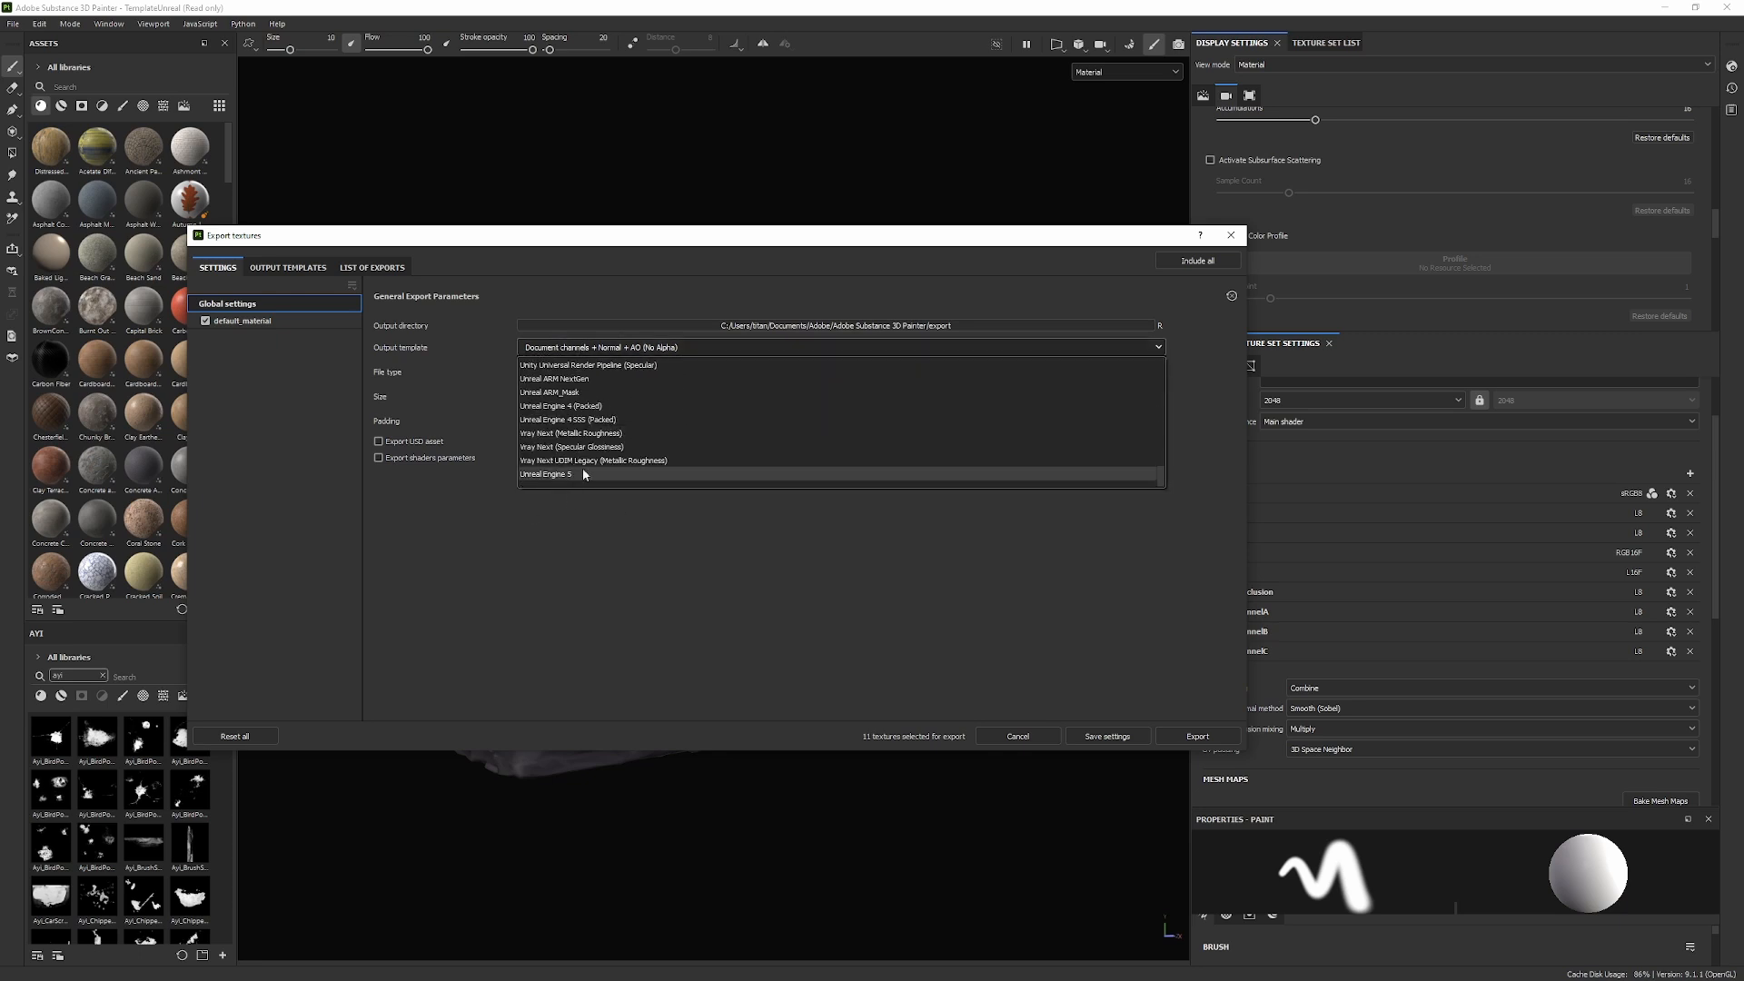
left_click(547, 474)
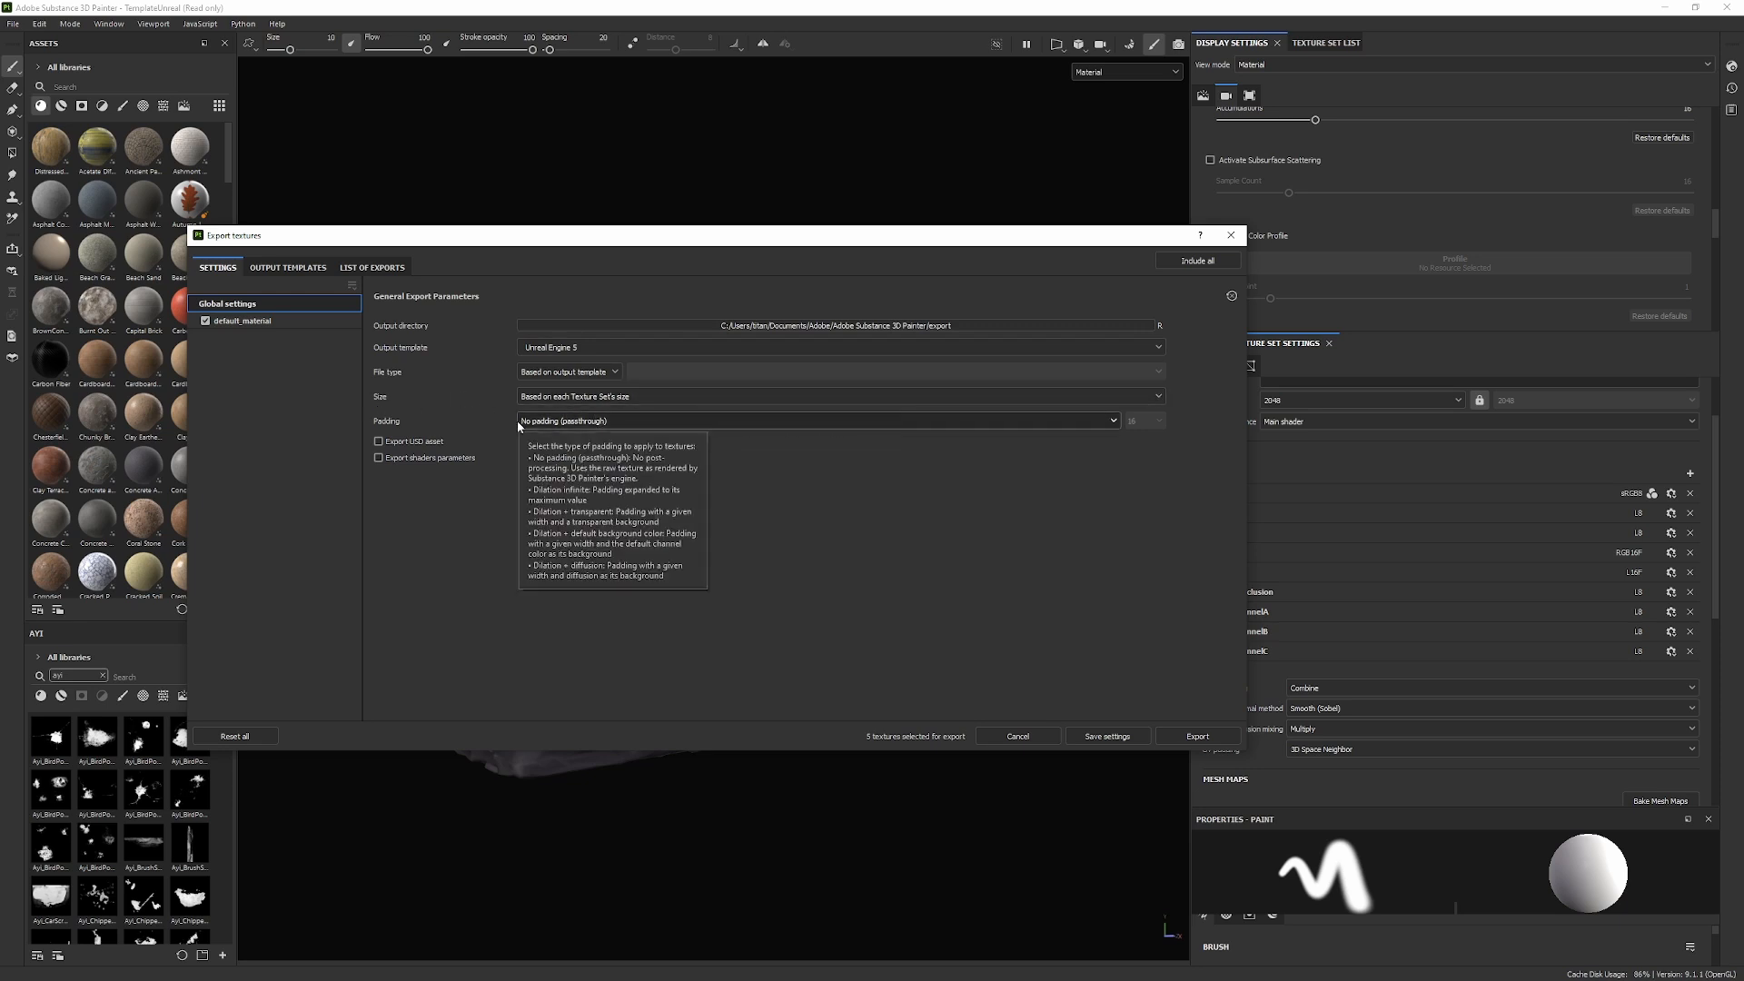
mouse_move(925, 339)
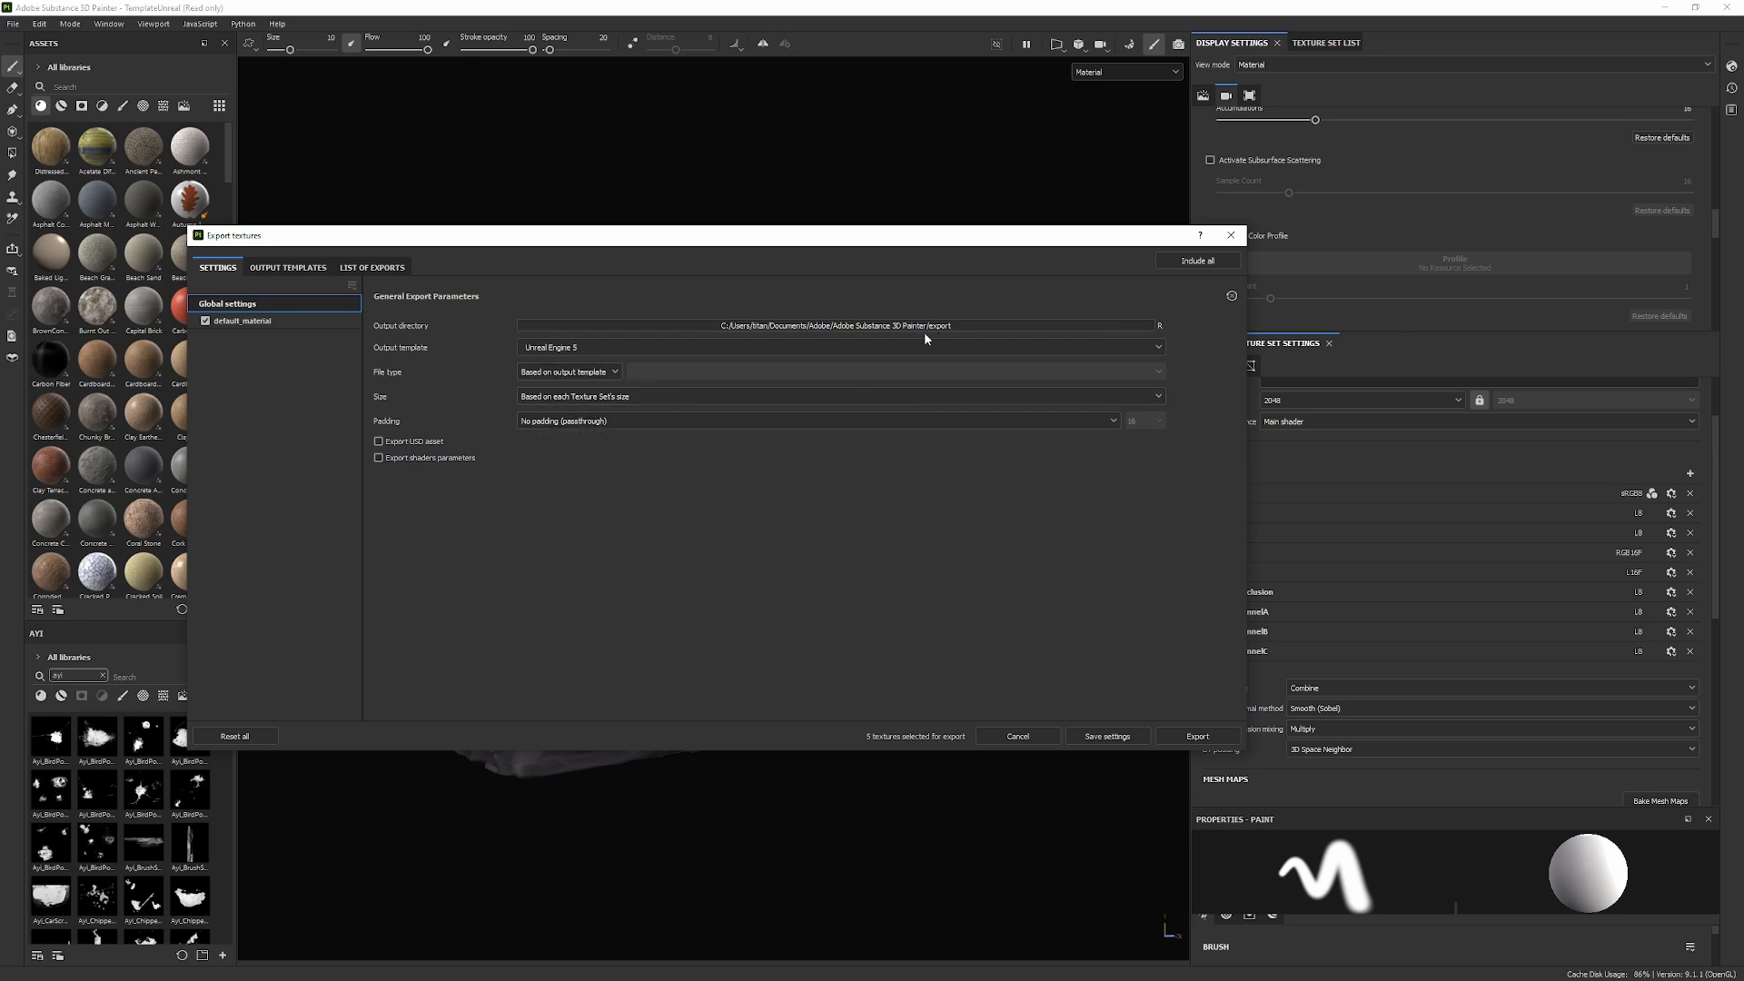
left_click(1159, 325)
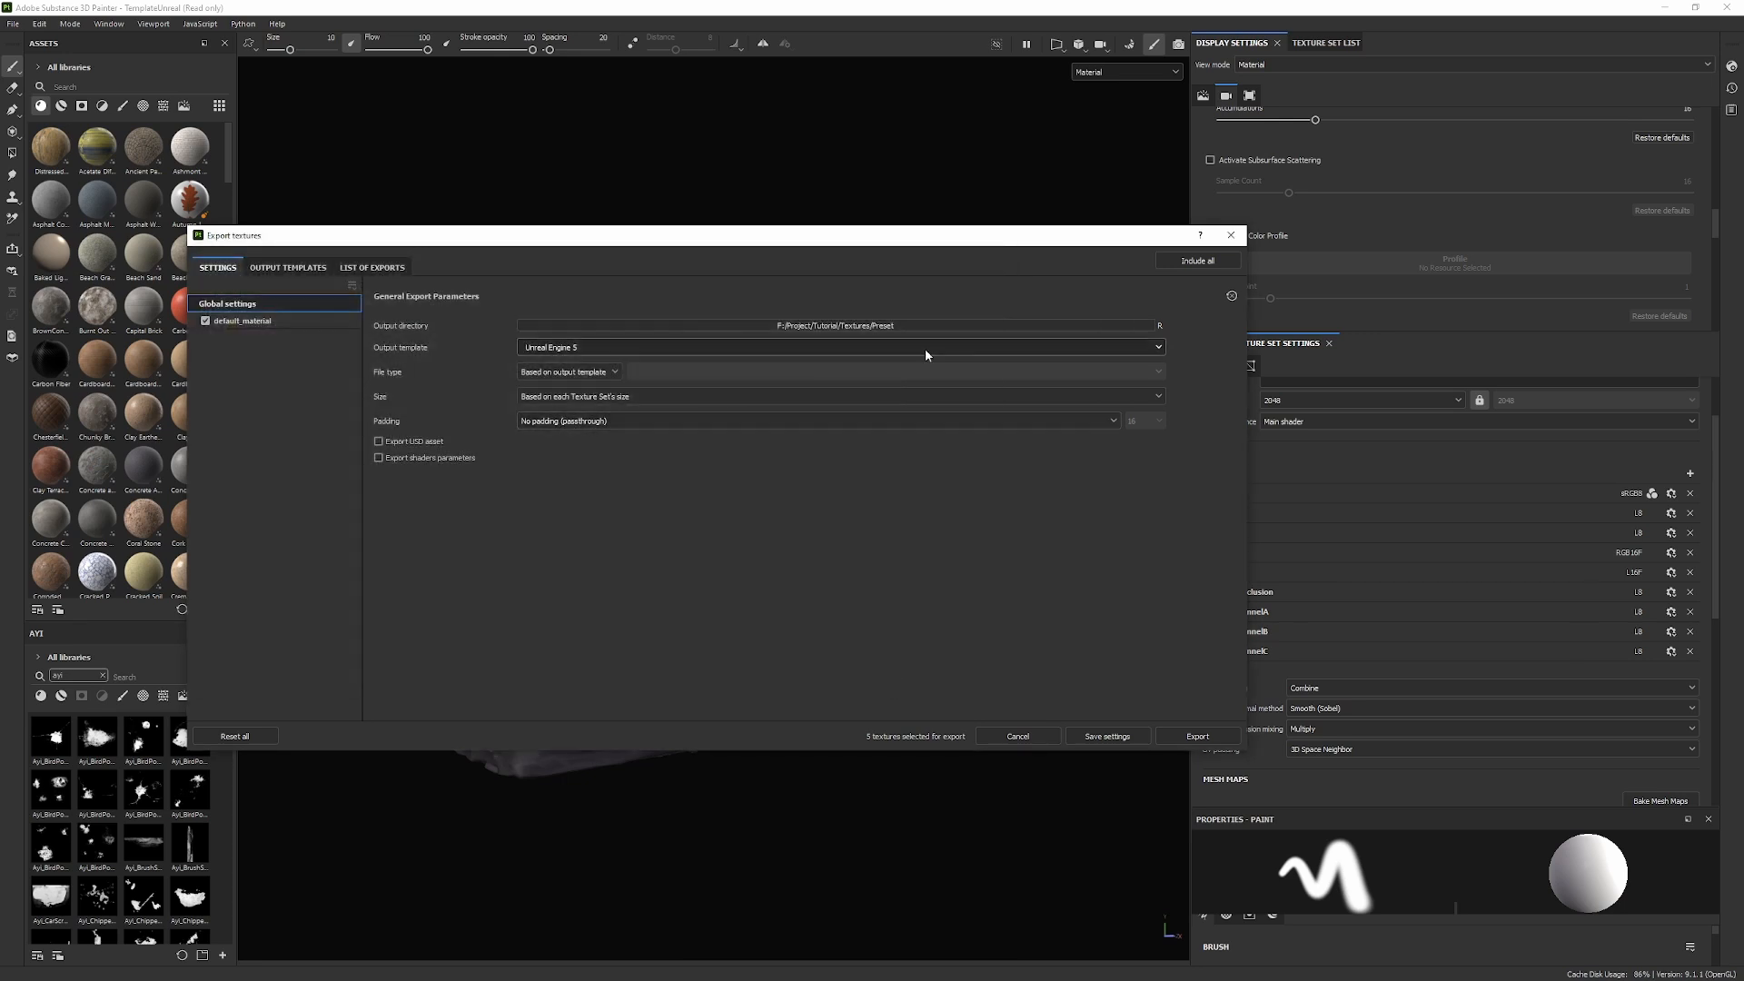
left_click(1195, 736)
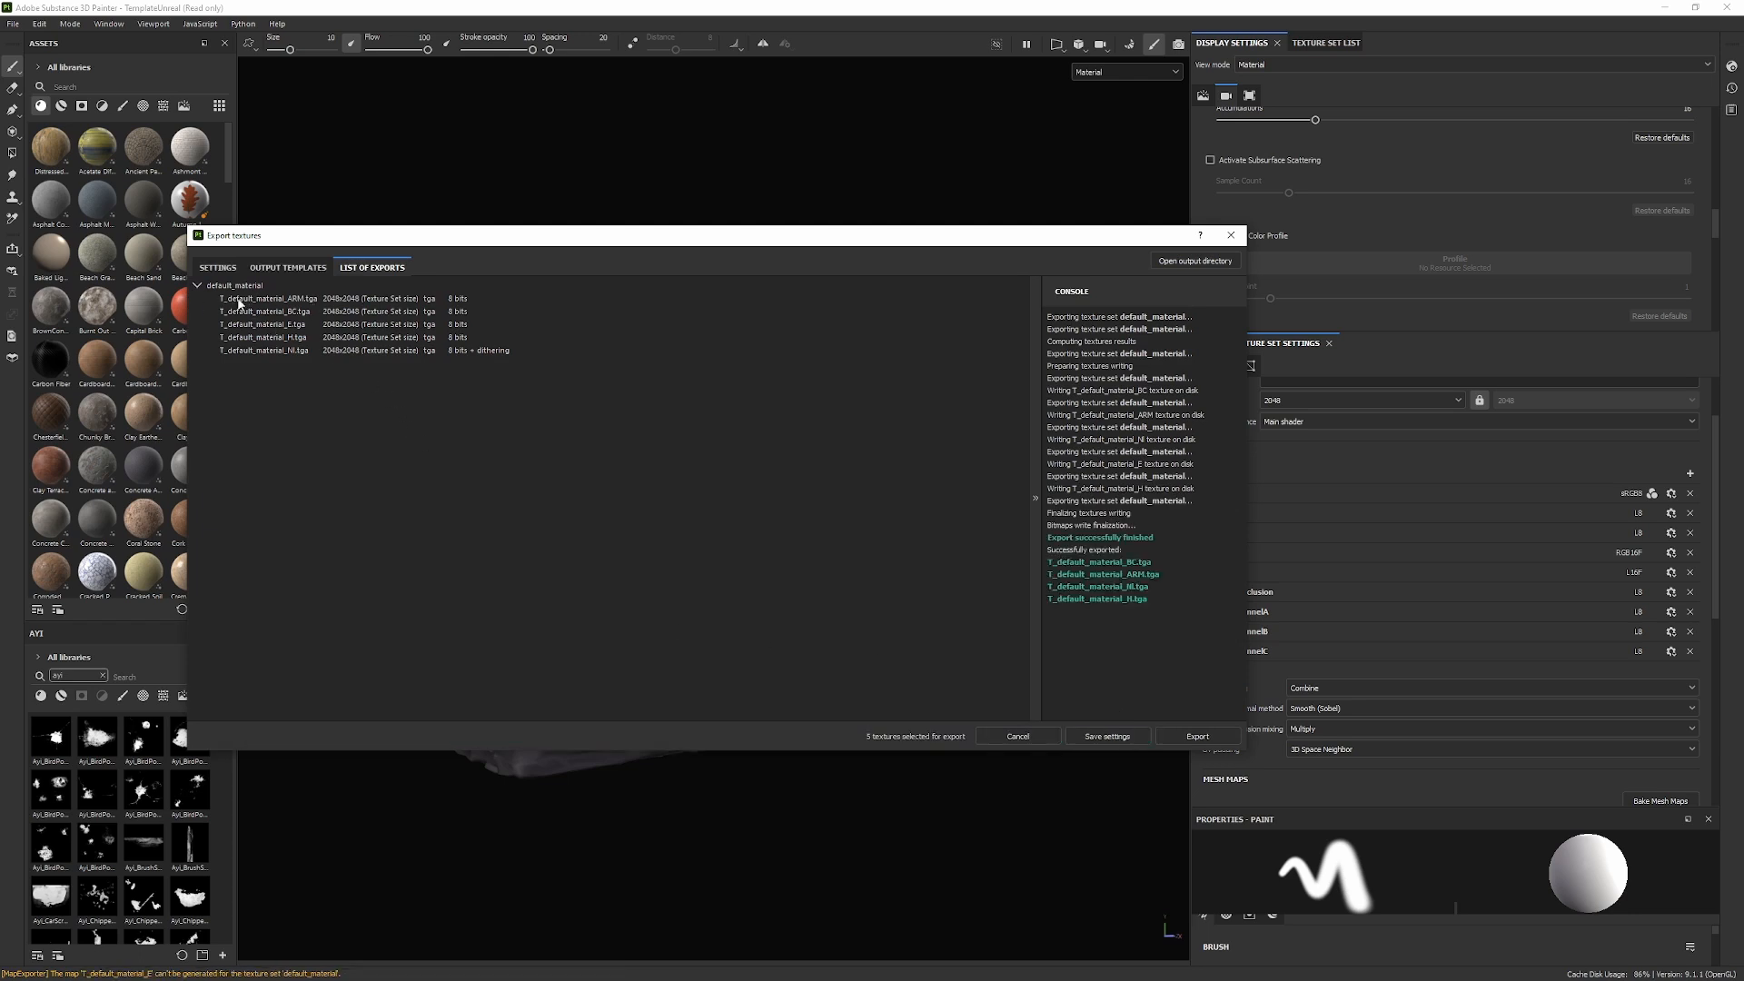
mouse_move(276, 309)
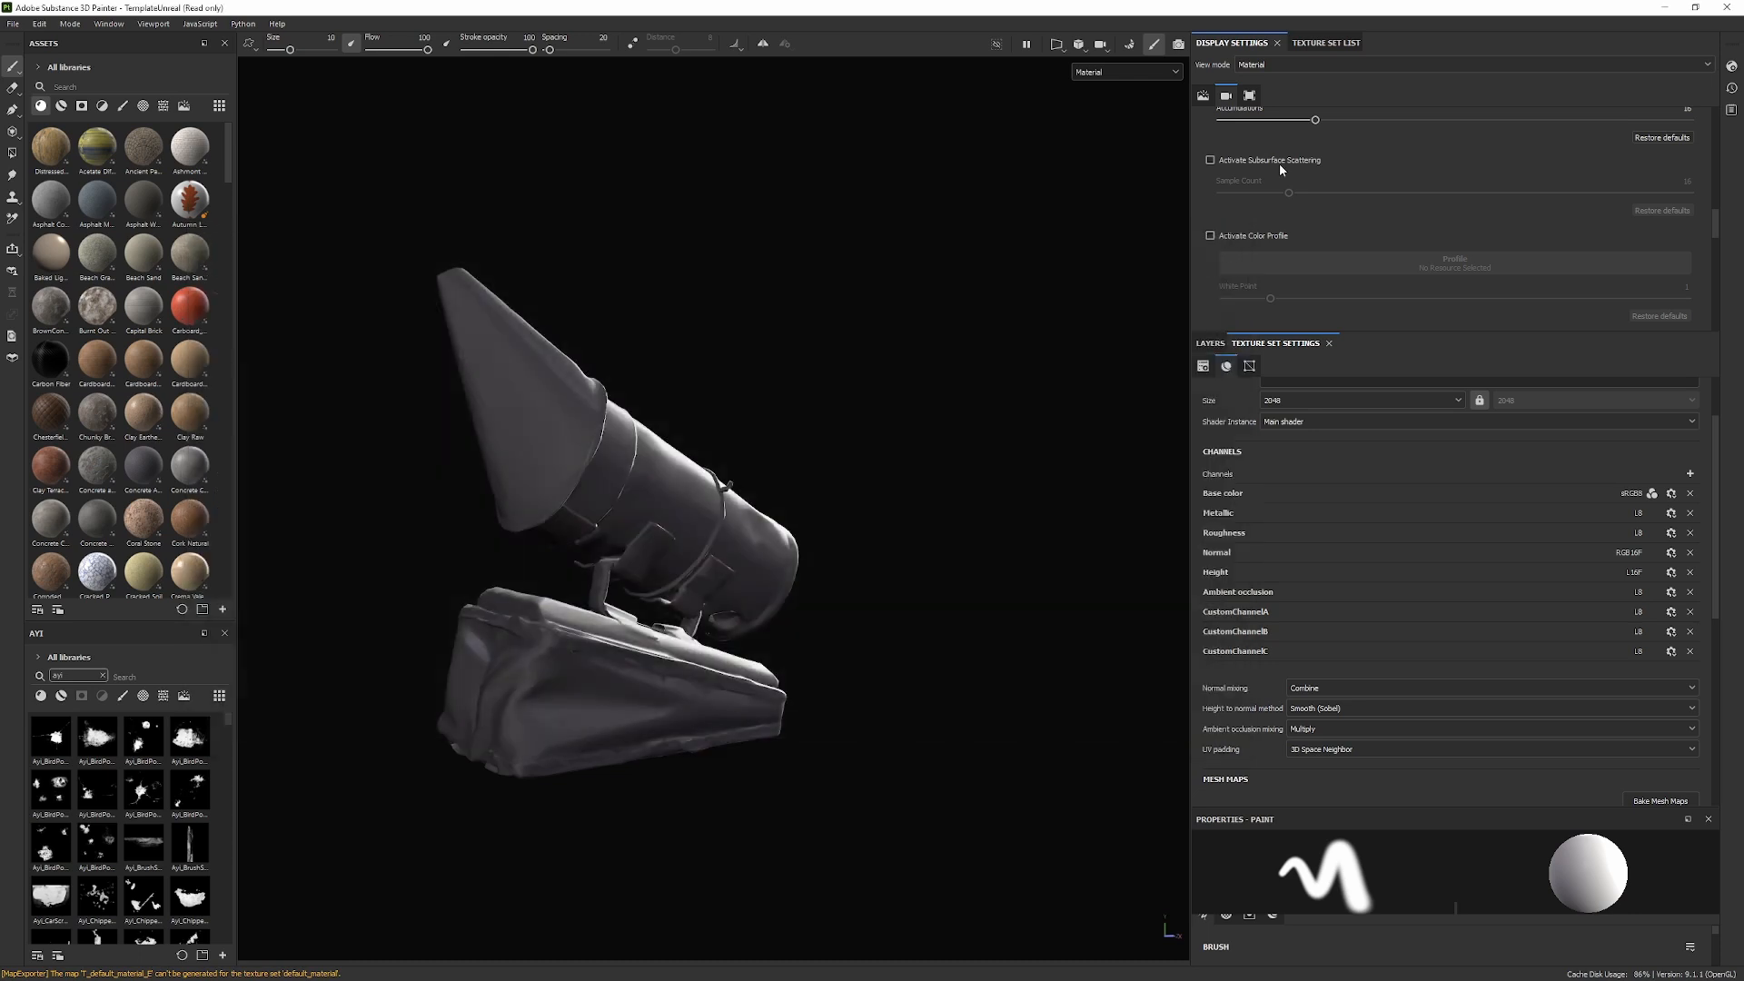
- Rename the default_material texture set to Pipe in the Texture Set List
left_click(1324, 42)
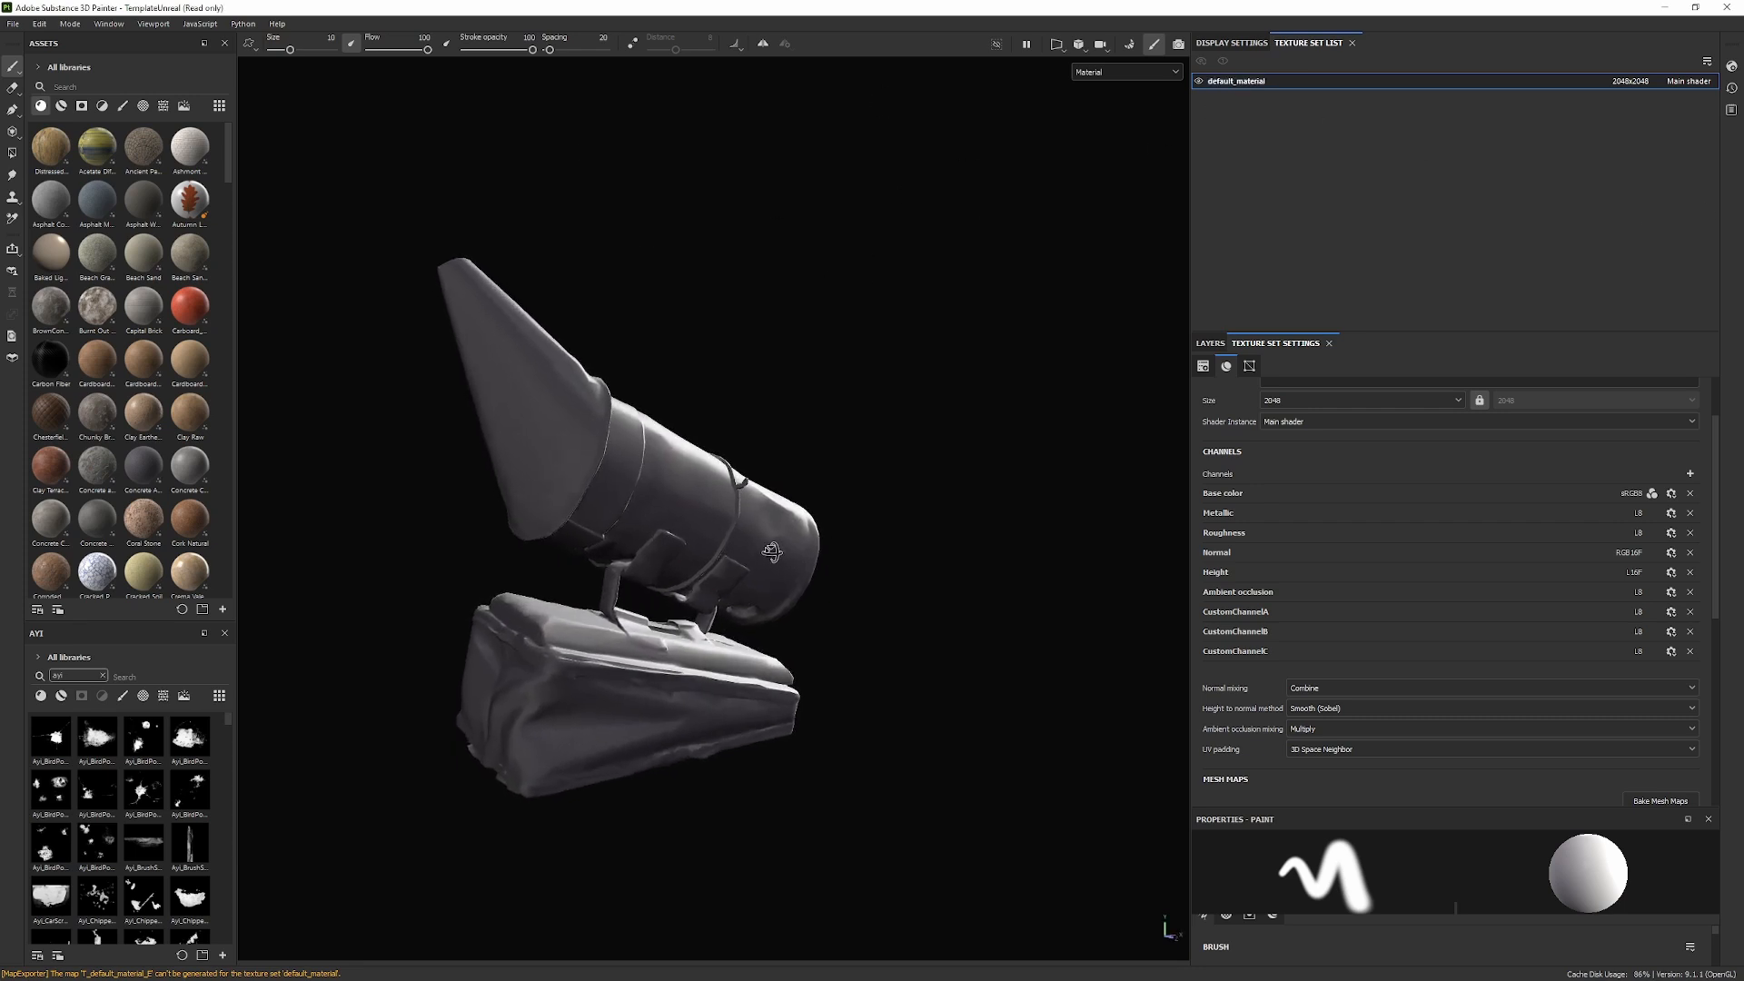
double_click(1231, 80)
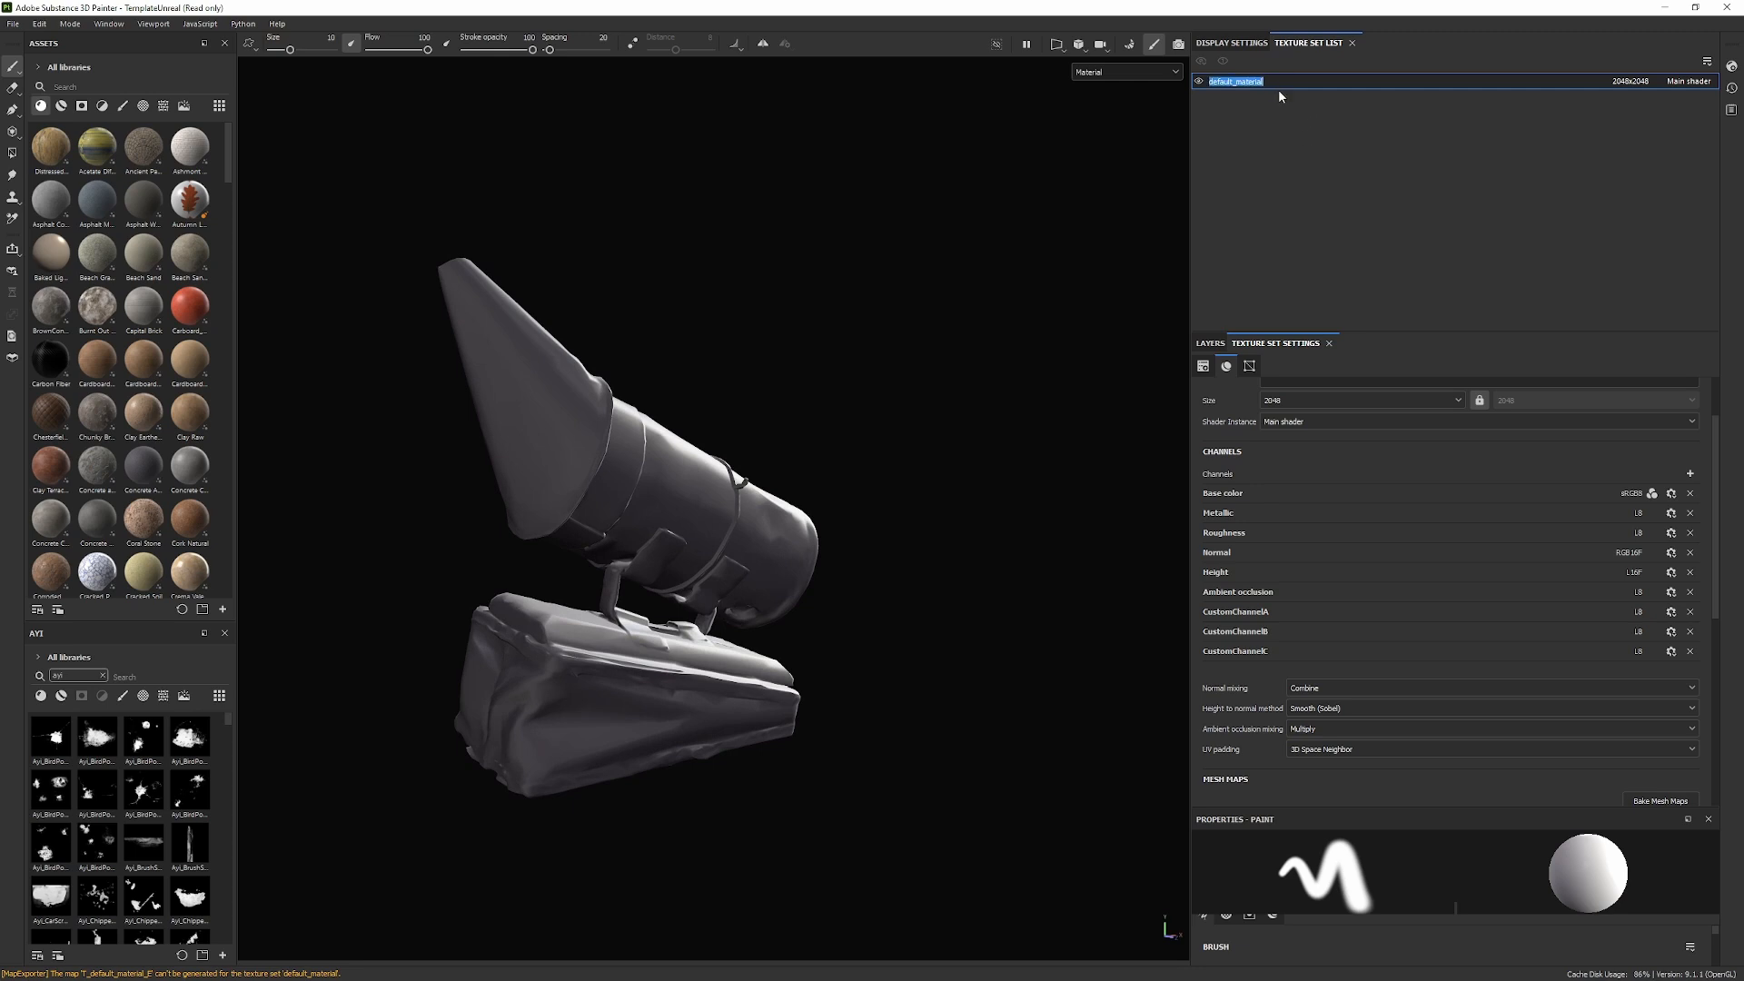
type("Pipe")
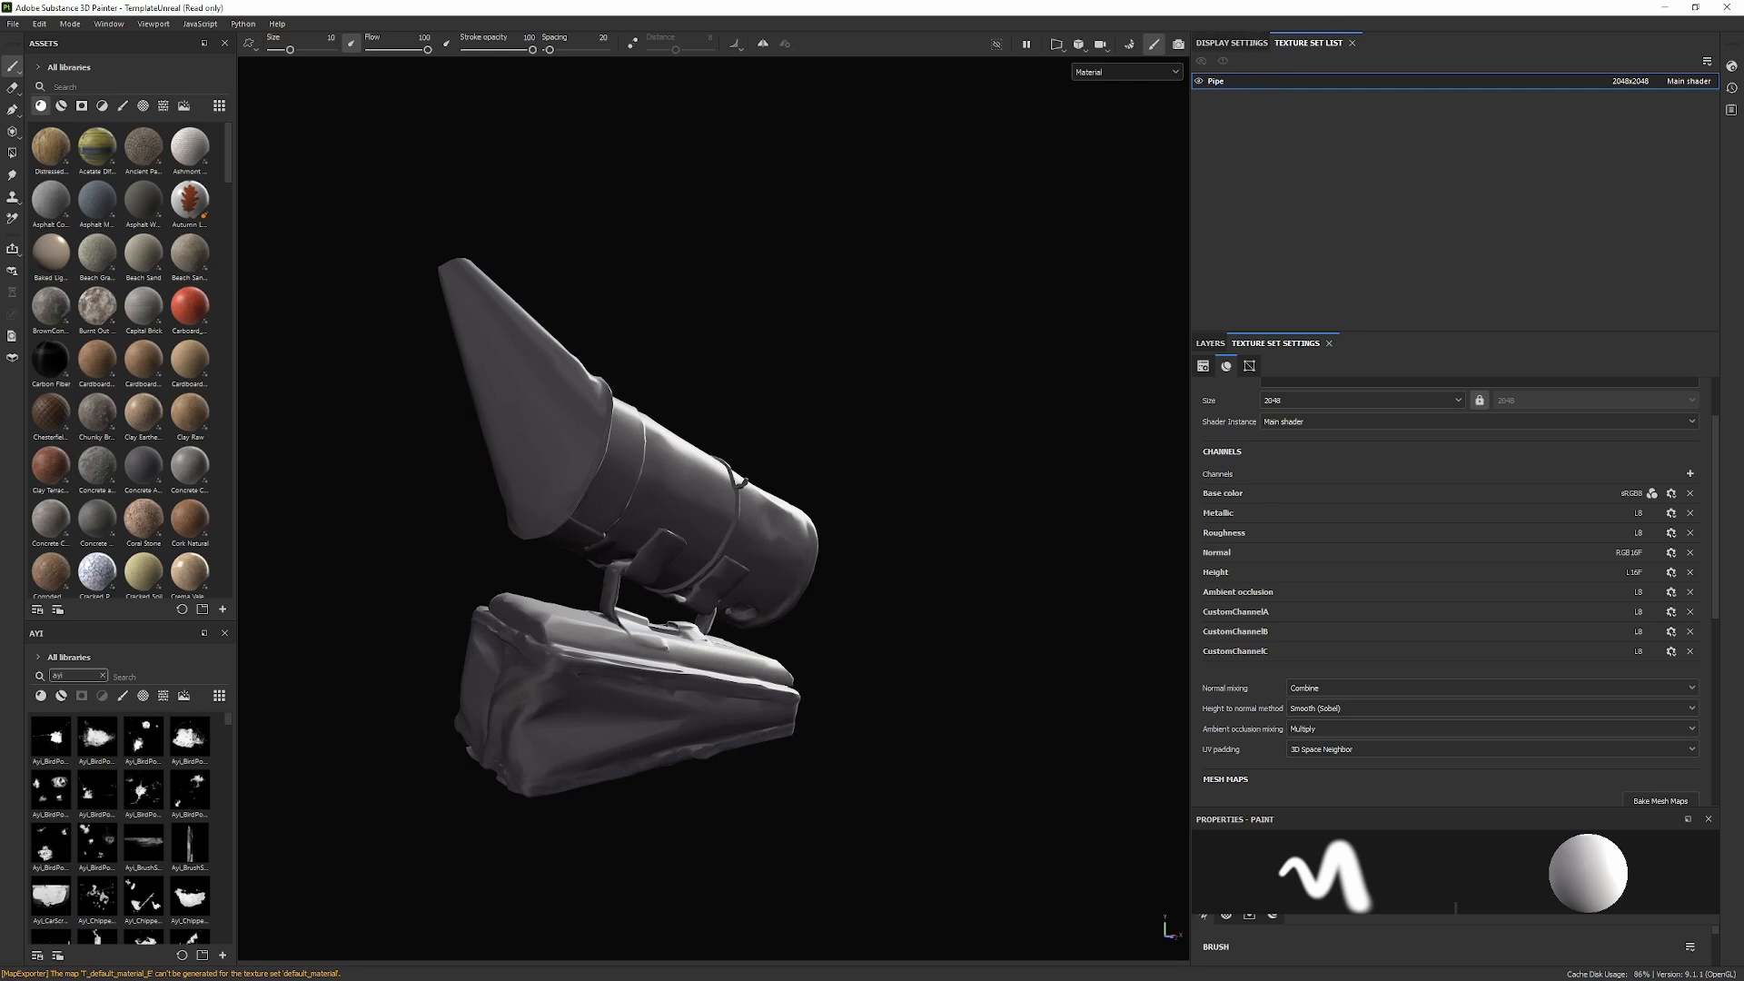
left_click(12, 24)
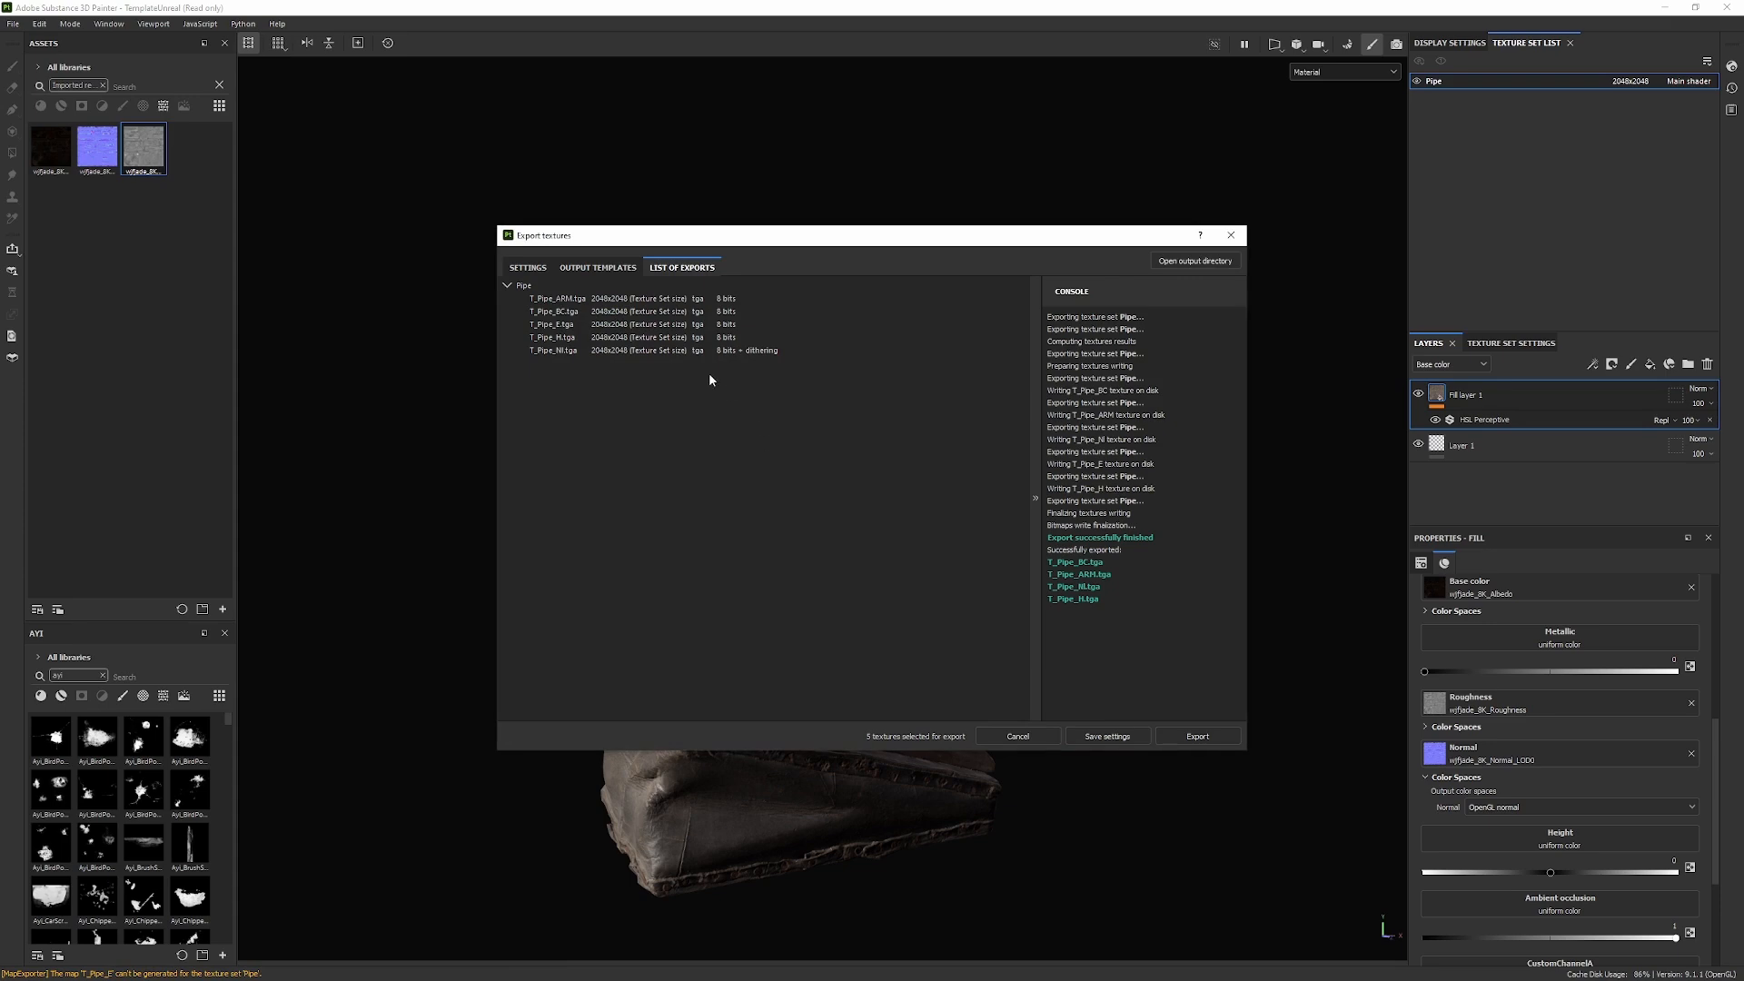
mouse_move(1183, 432)
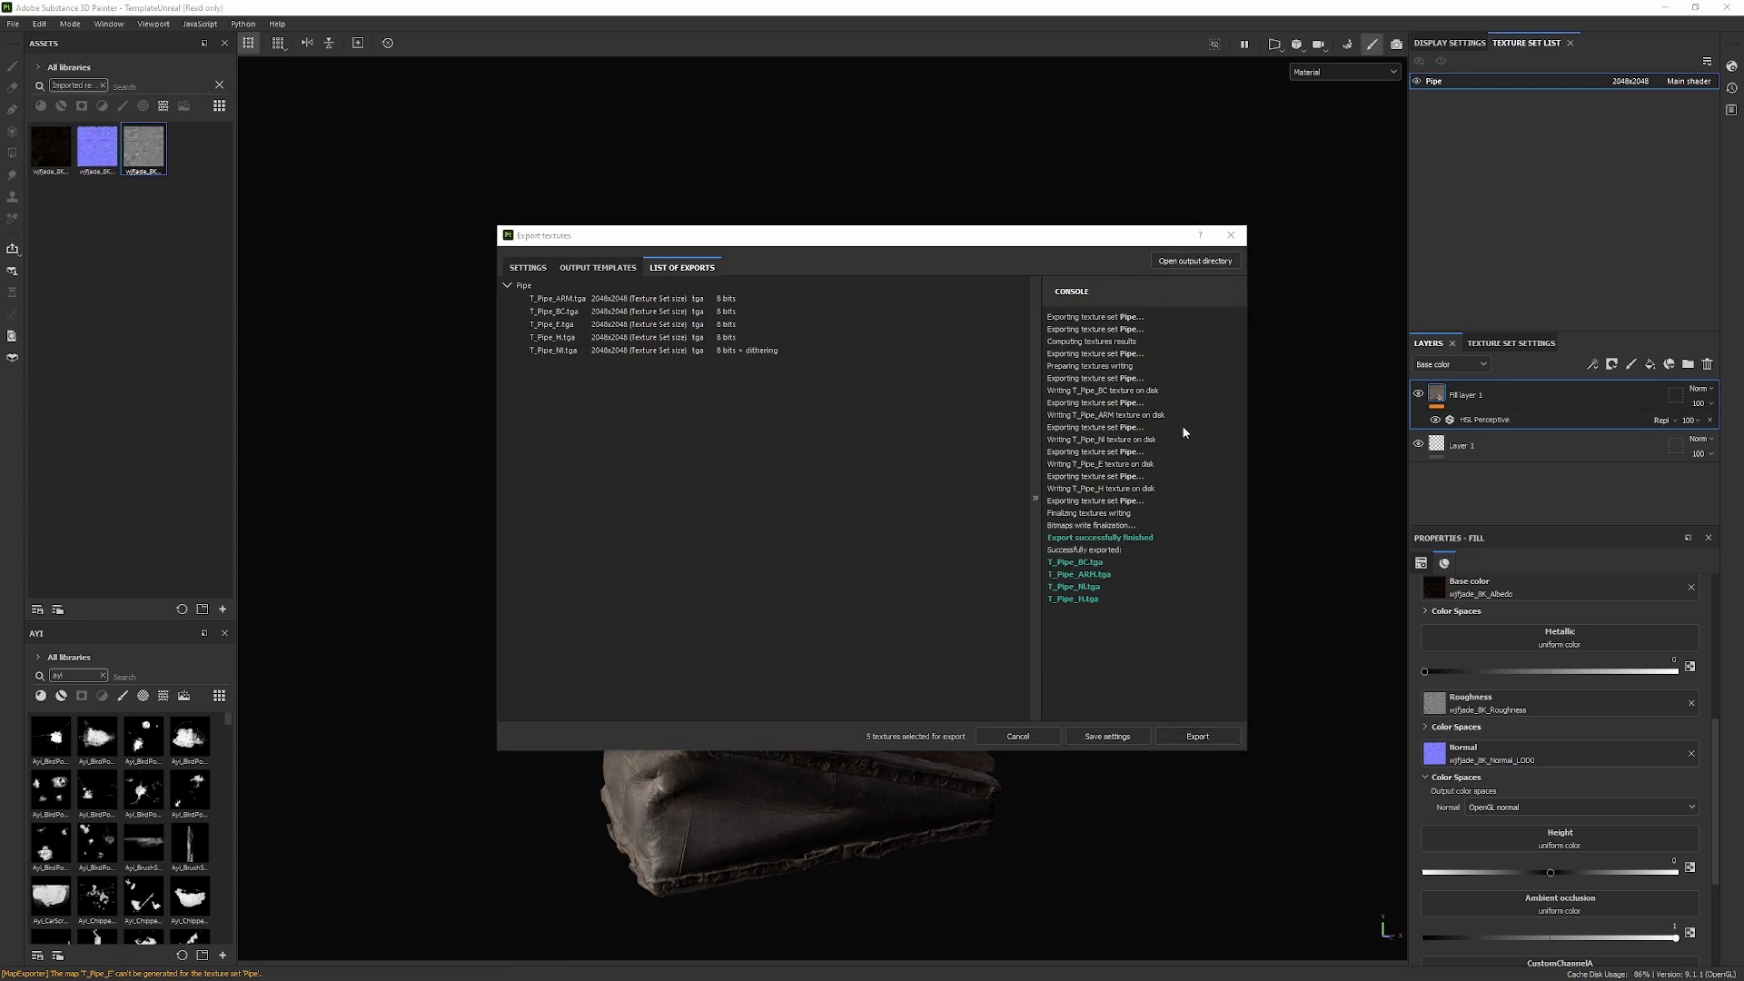
- Show the Preset output folder with the T_Pipe_ ARM, BC, H and N TGA files
left_click(1195, 260)
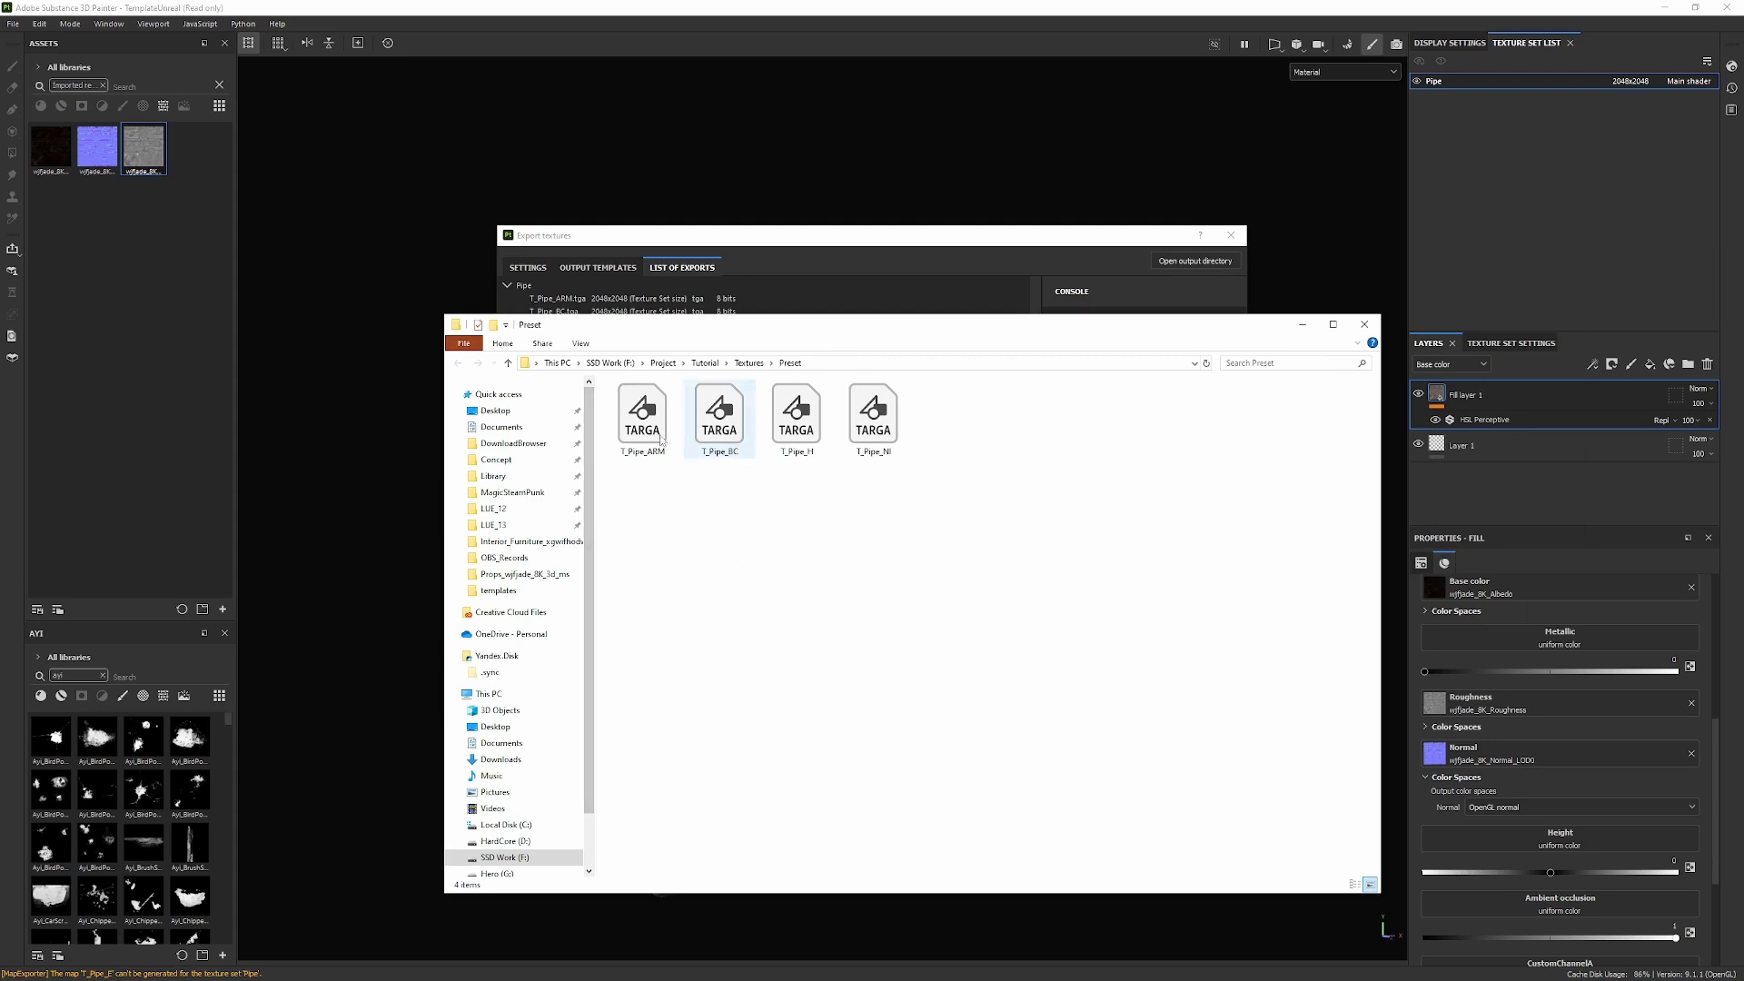
left_click(796, 418)
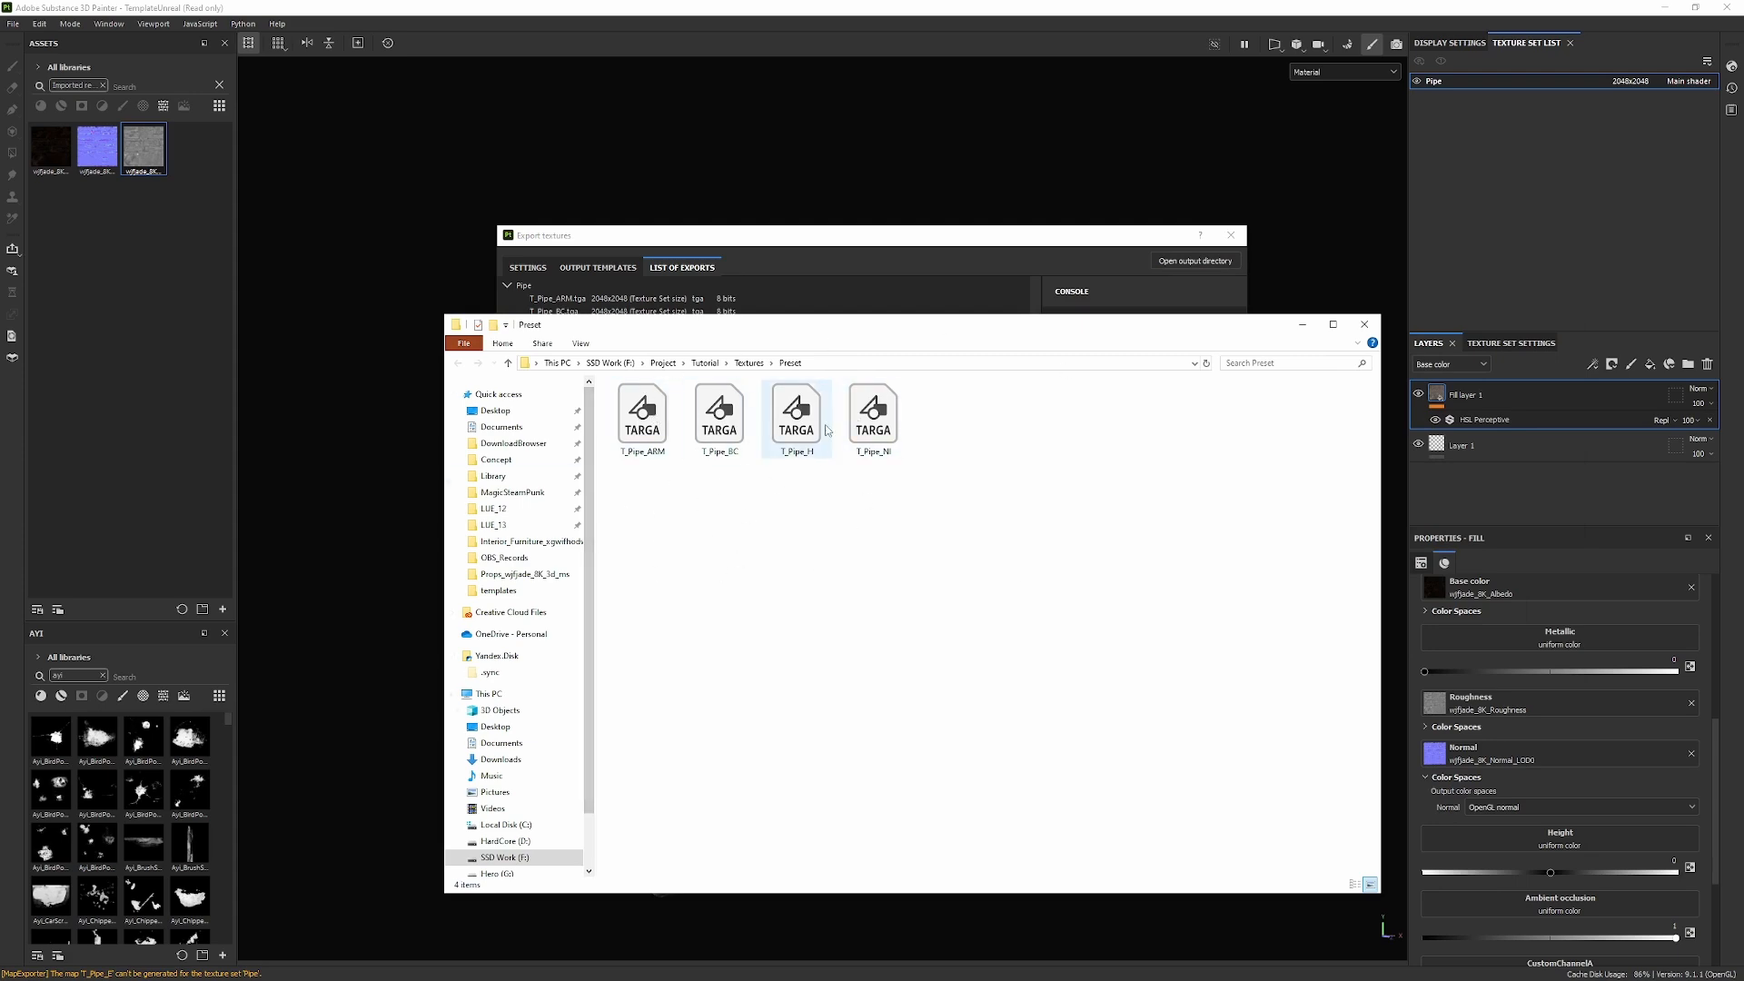